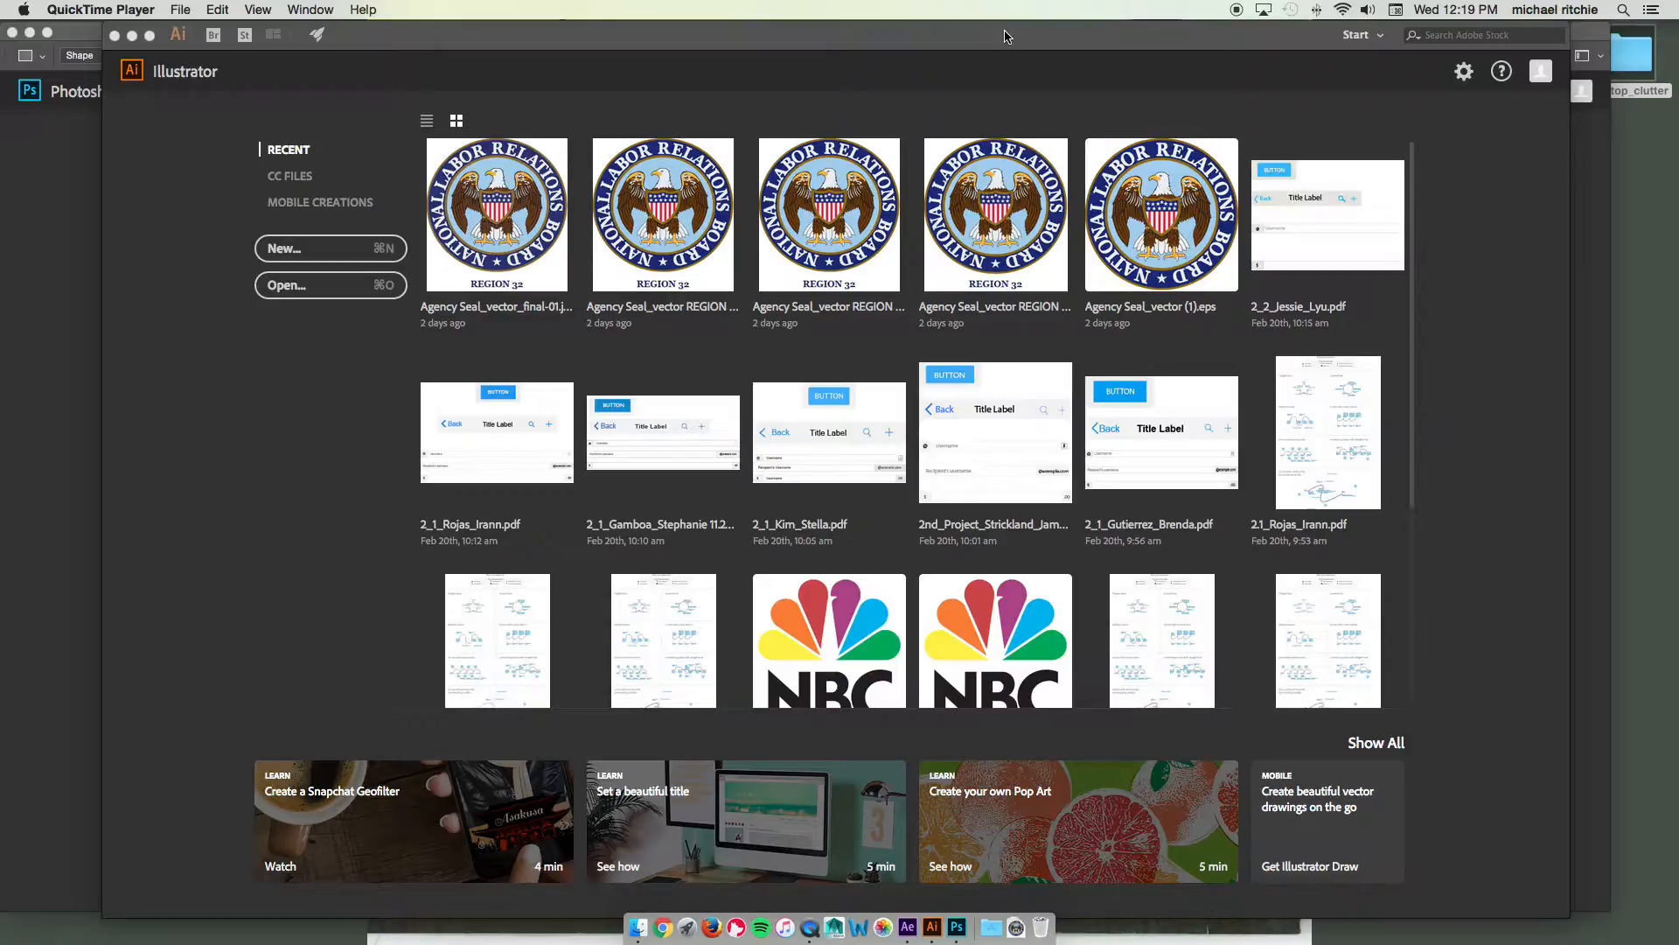
pyautogui.moveTo(283, 247)
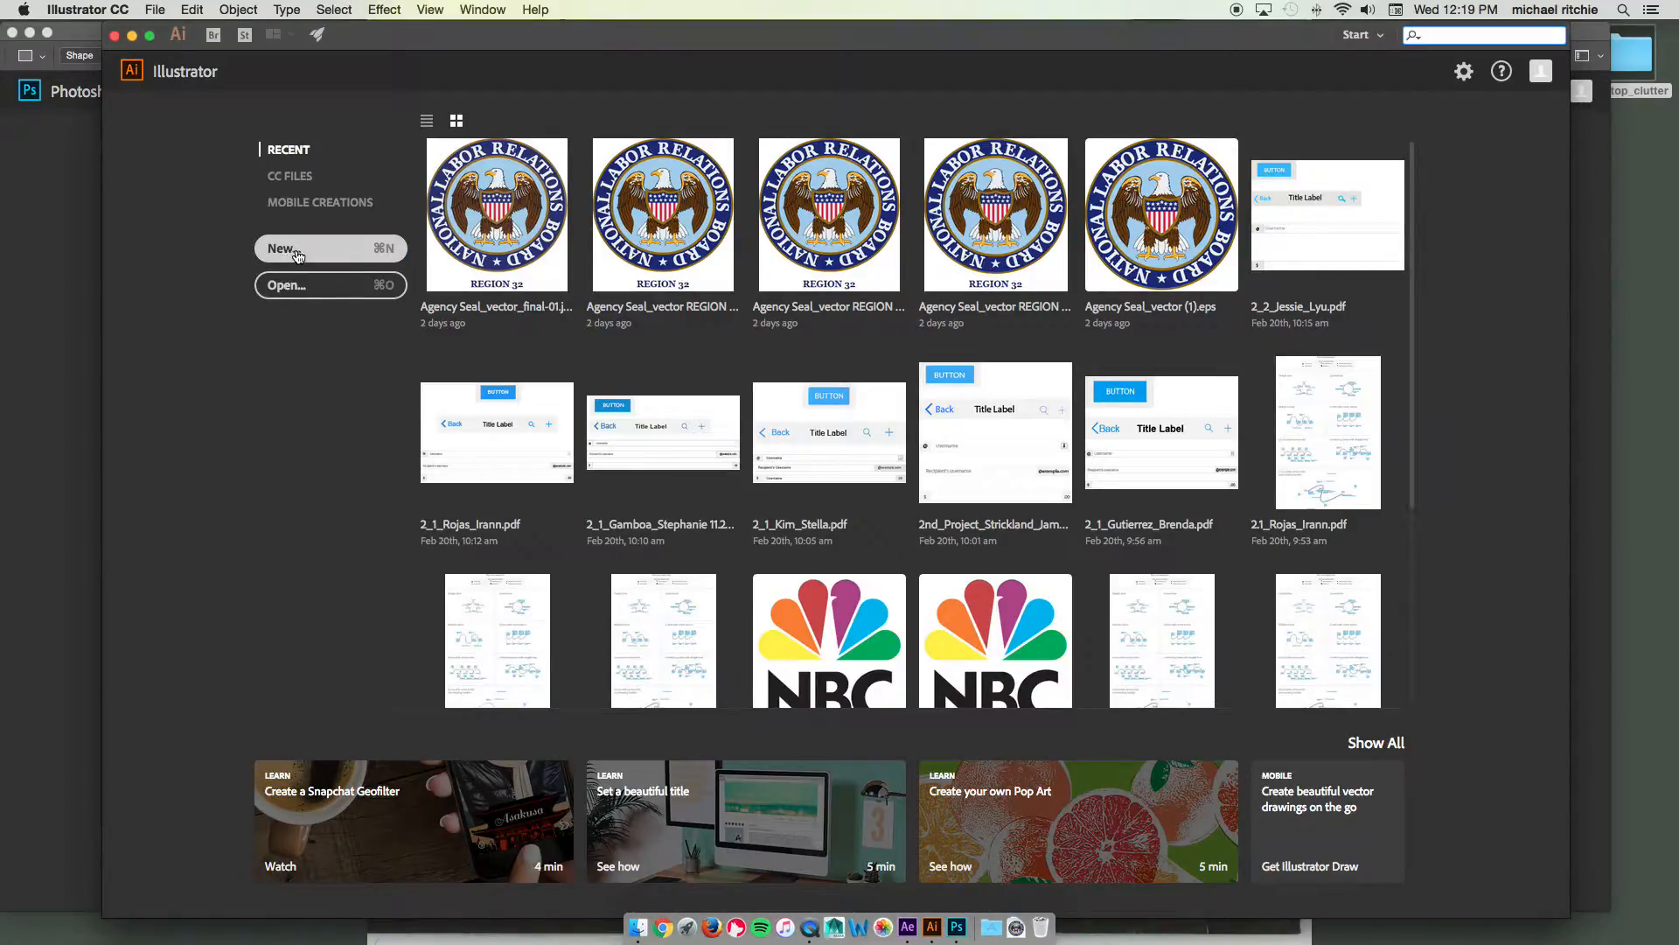
# Step: Start a new Illustrator document, dismiss the blank dialog, and start it again
pyautogui.click(330, 247)
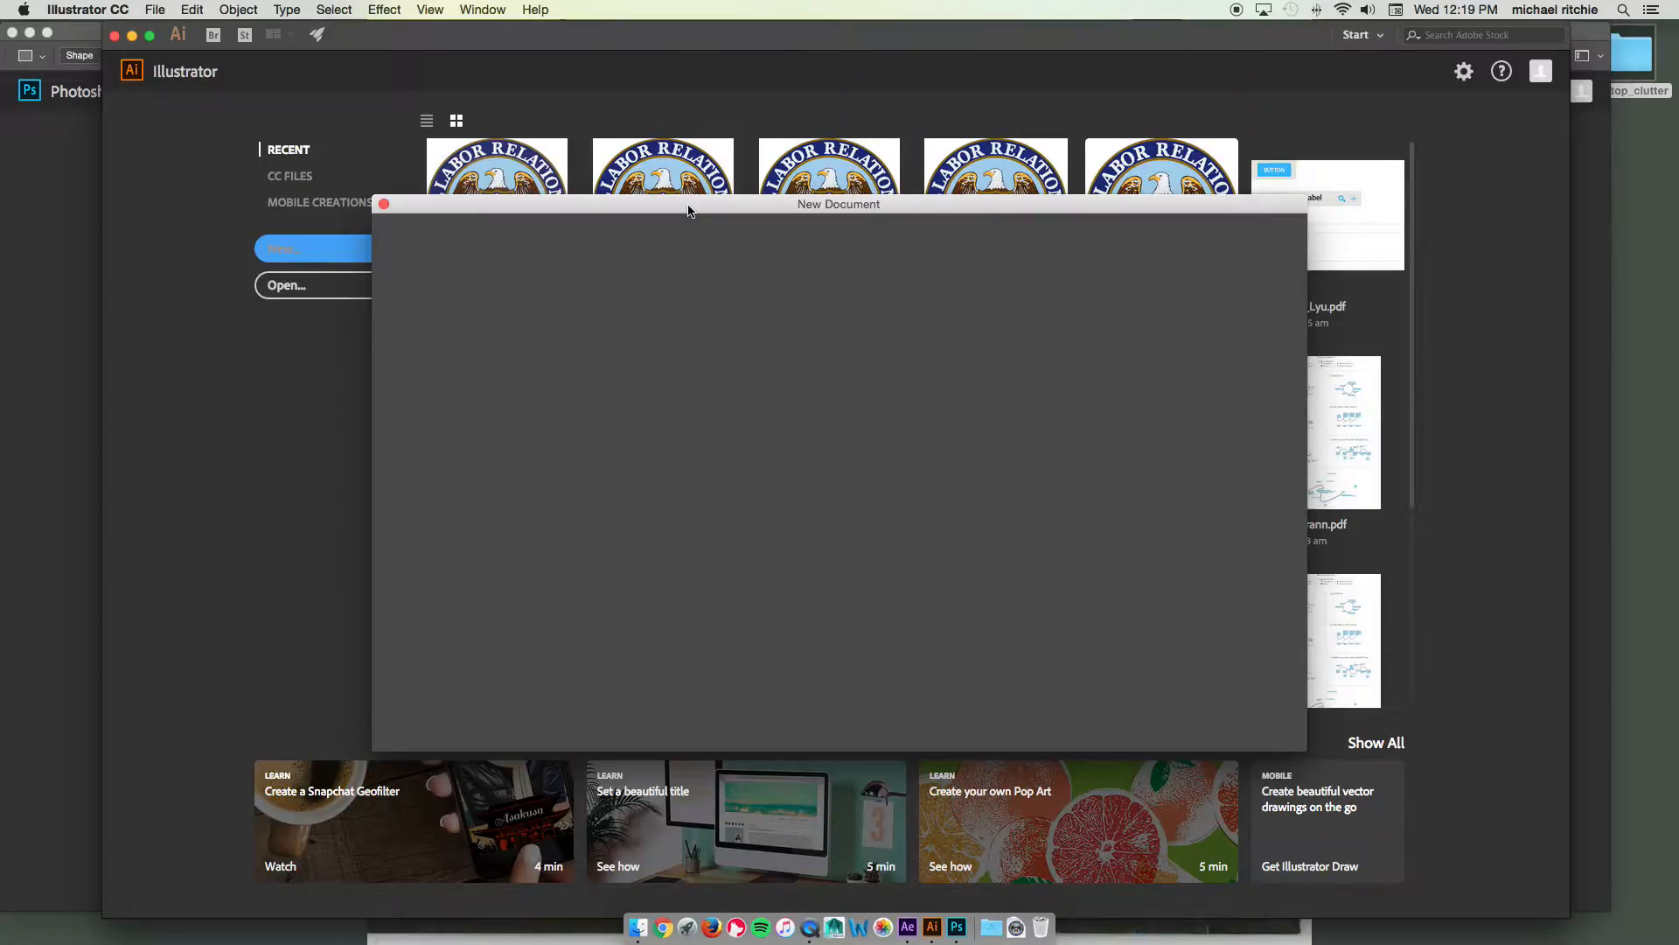
pyautogui.moveTo(614, 217)
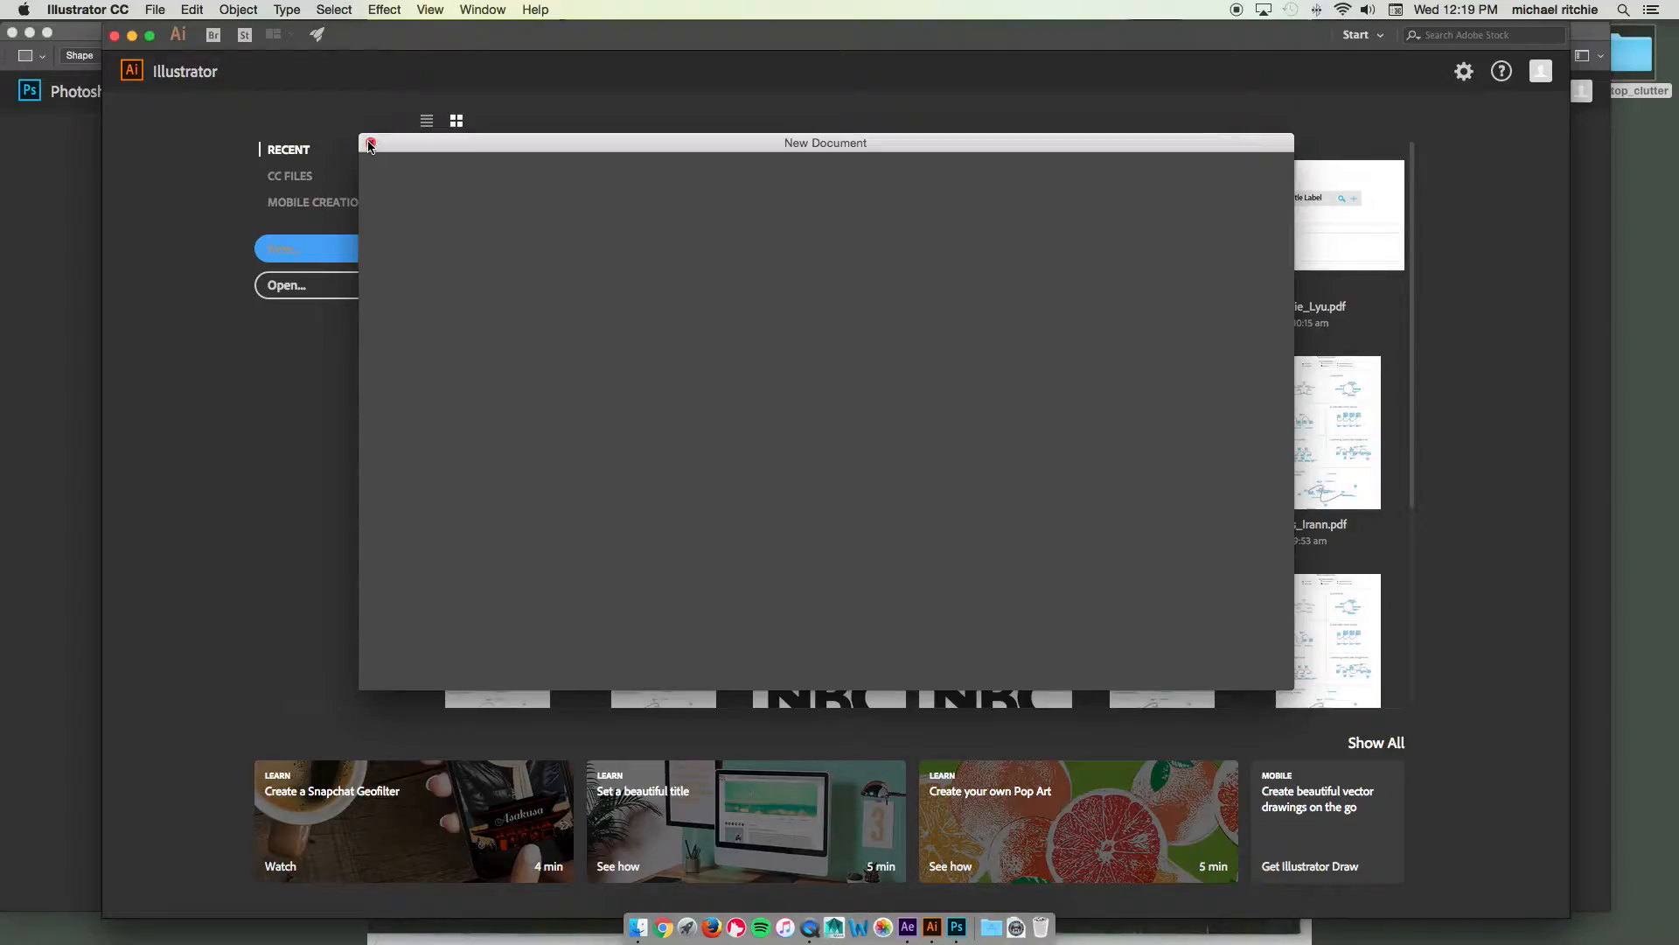
pyautogui.click(369, 145)
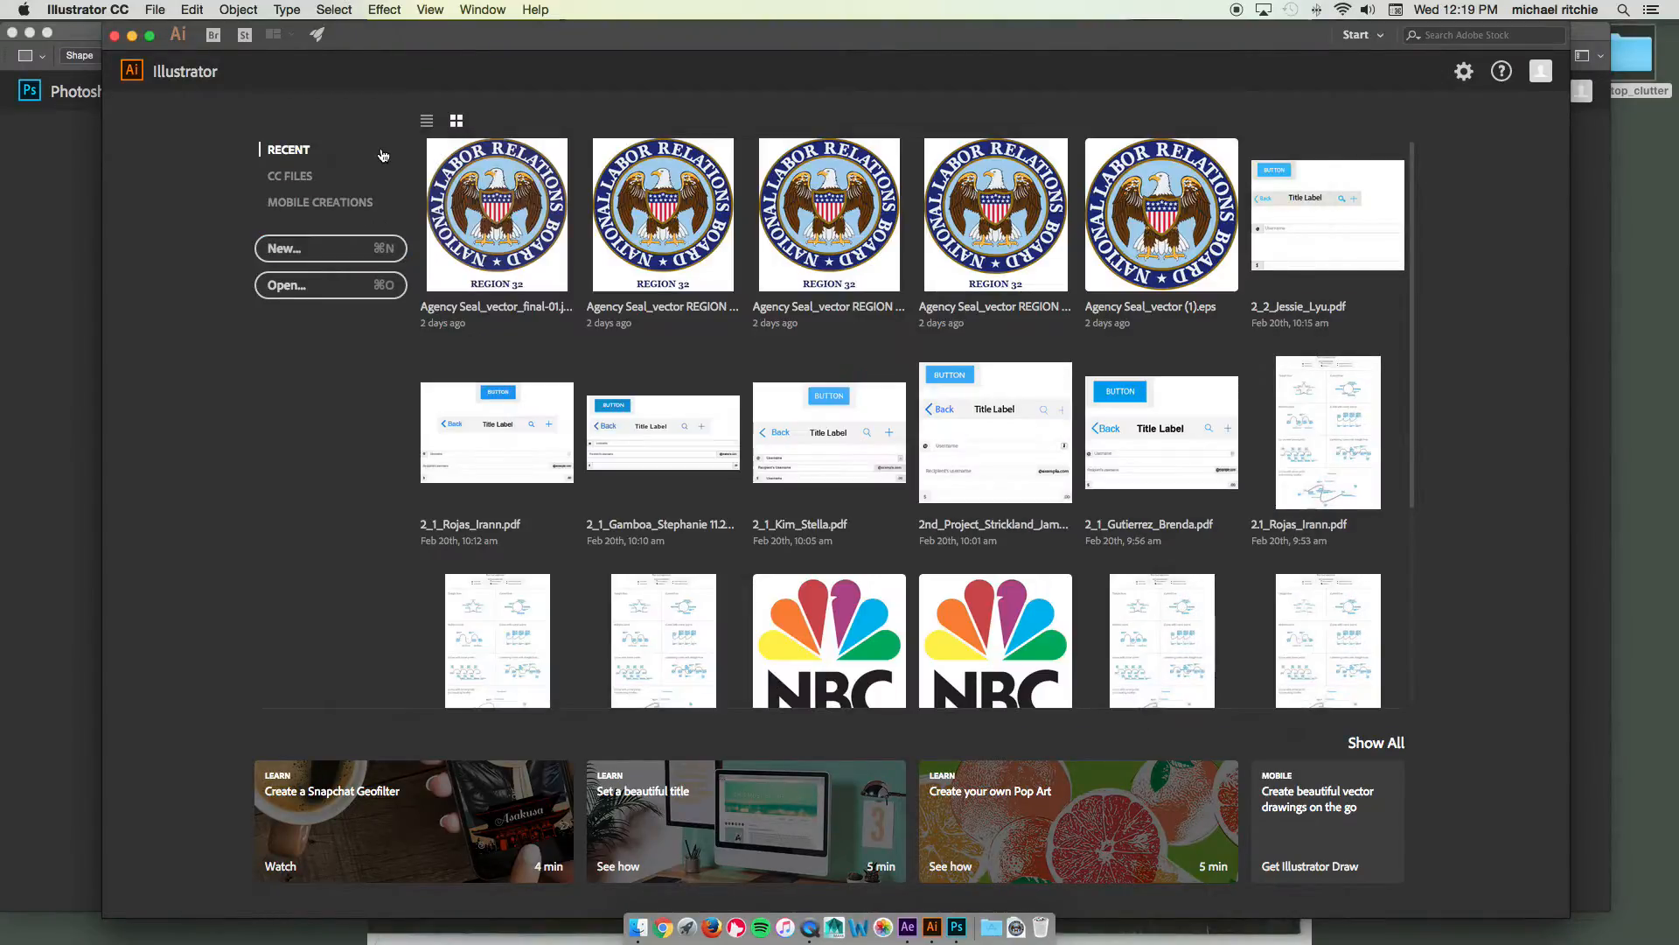
pyautogui.click(154, 11)
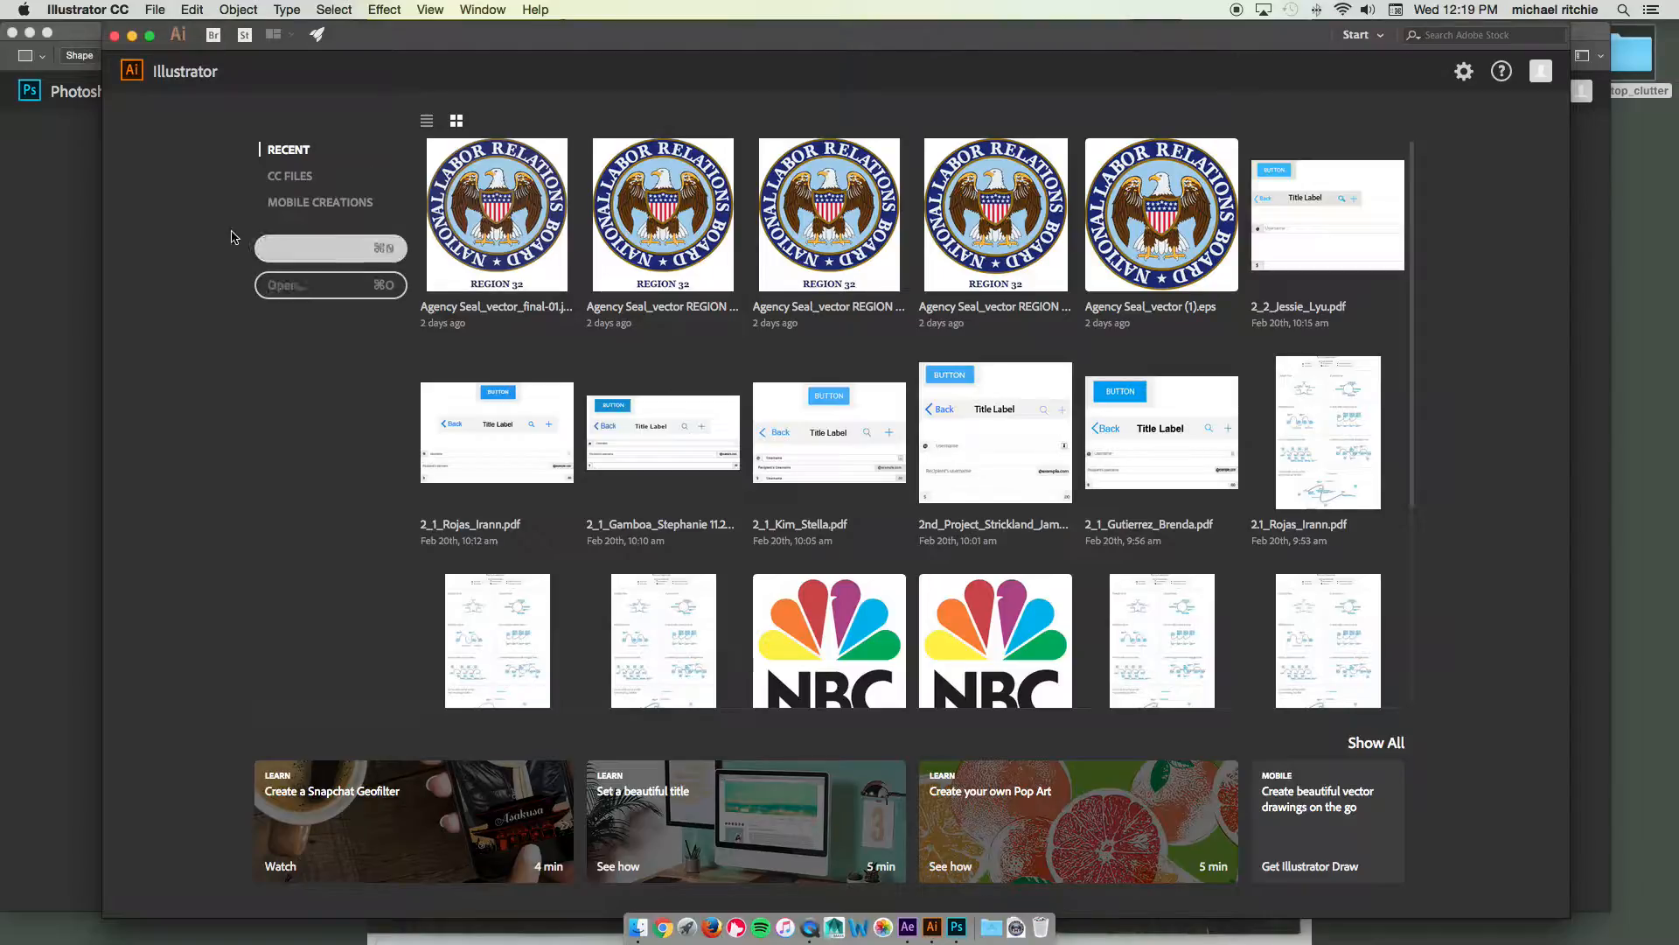
pyautogui.click(311, 246)
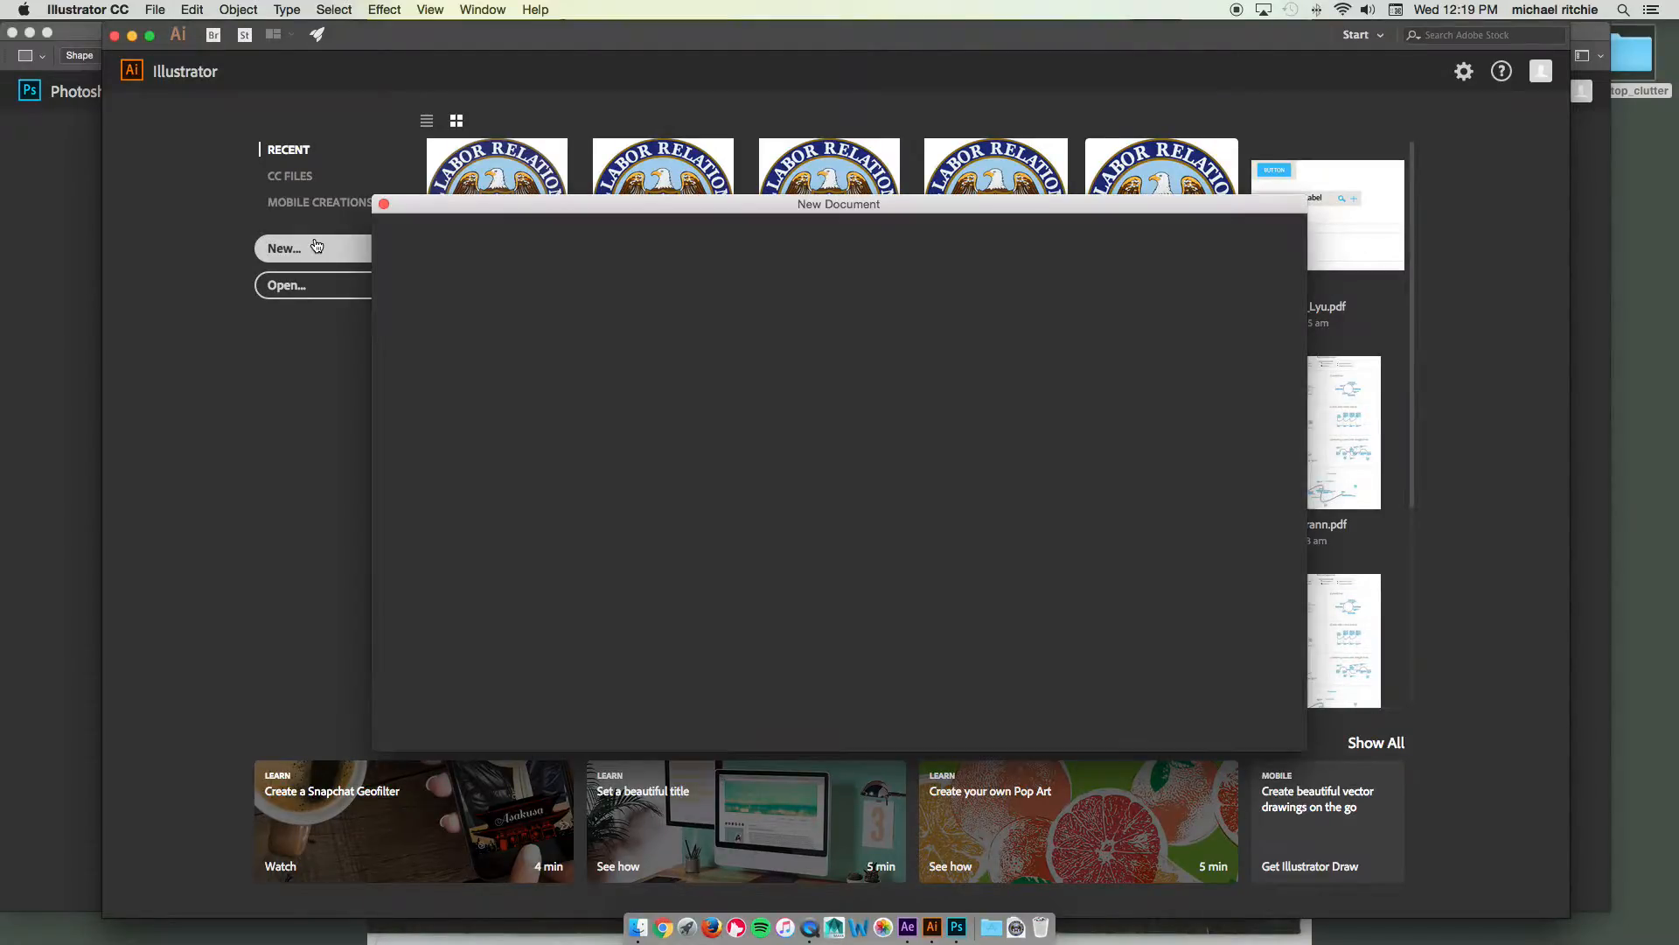
# Step: Choose the Film & Video HDV 720 preset (1280x720) with 5 artboards
pyautogui.click(312, 246)
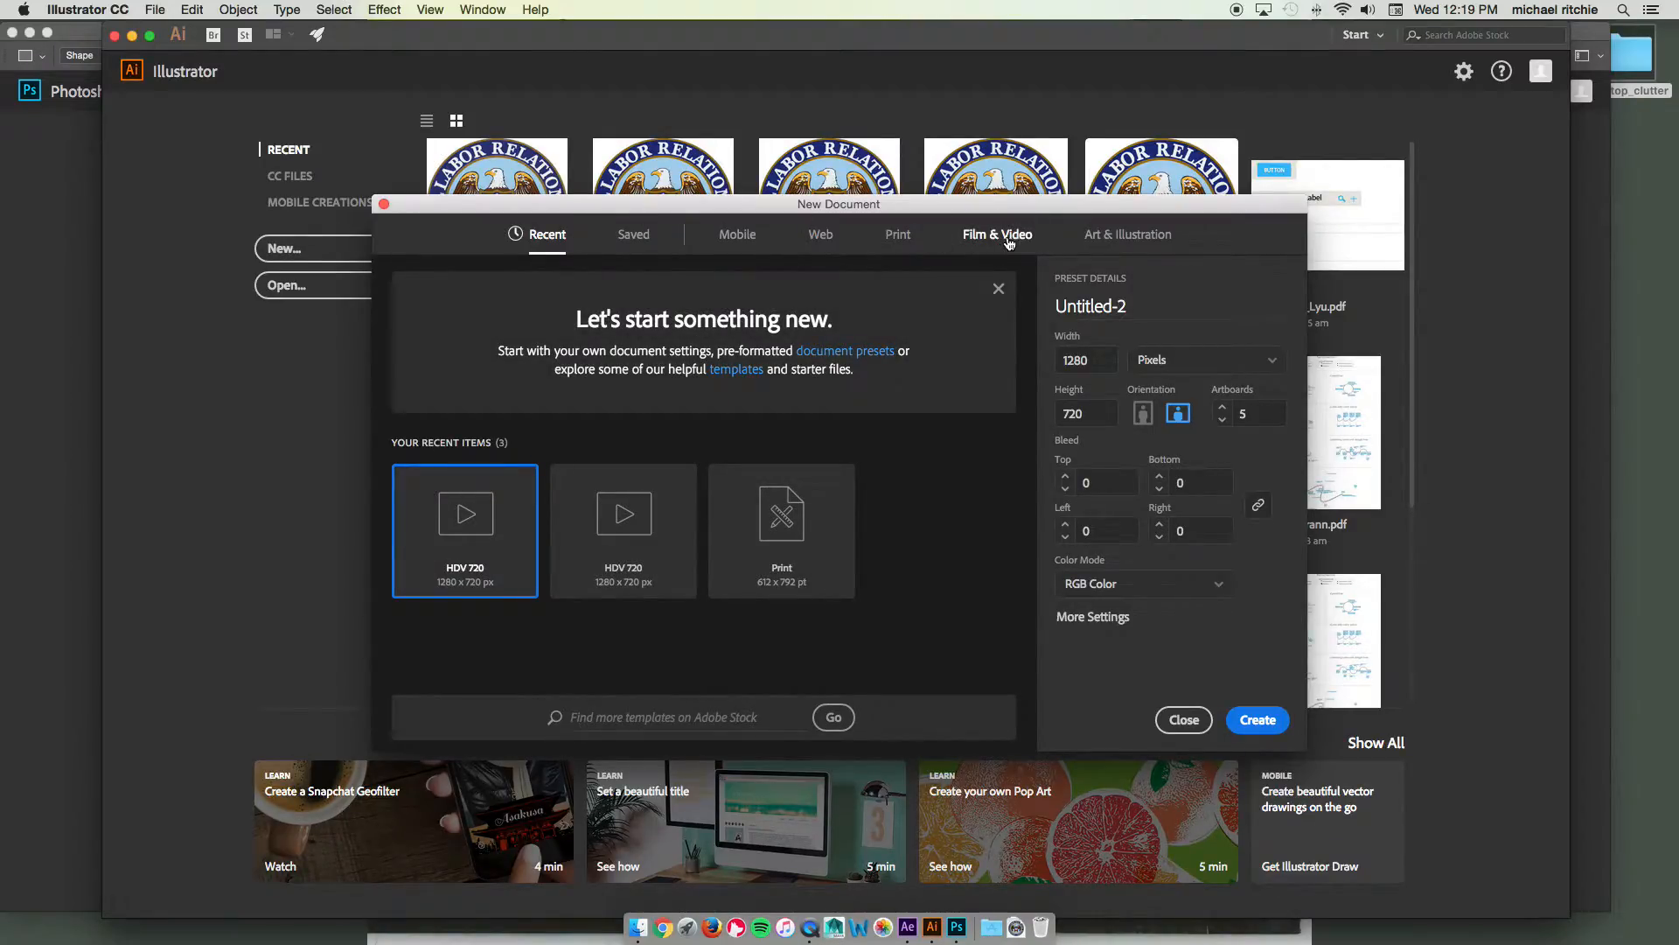
pyautogui.click(997, 234)
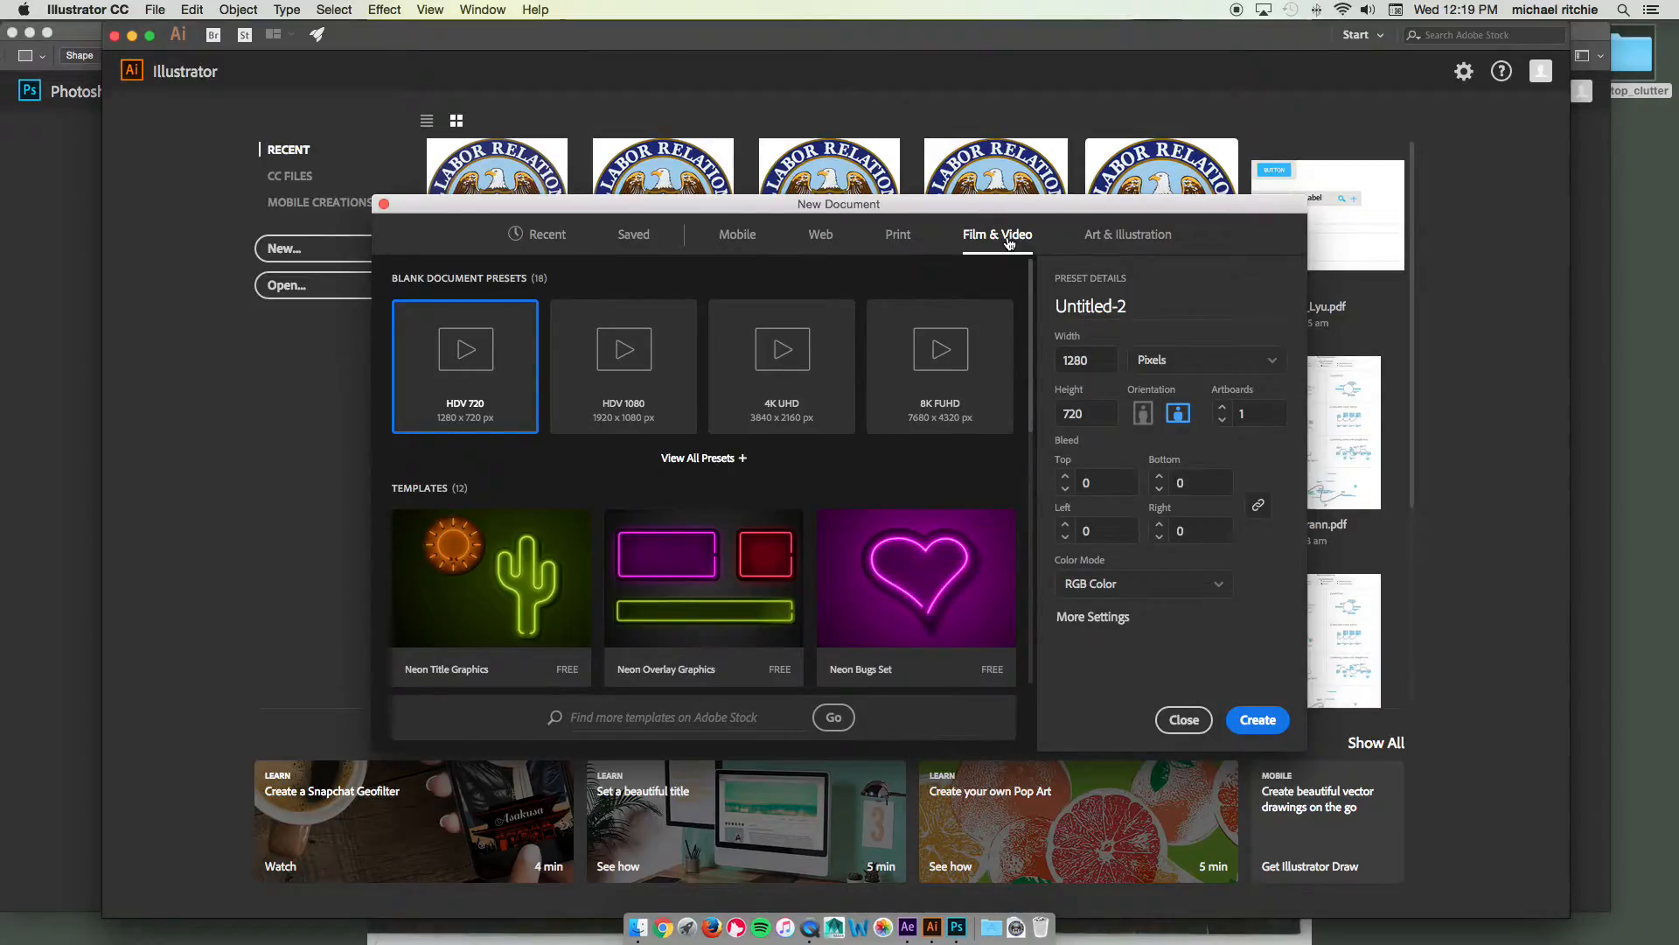
pyautogui.moveTo(637, 364)
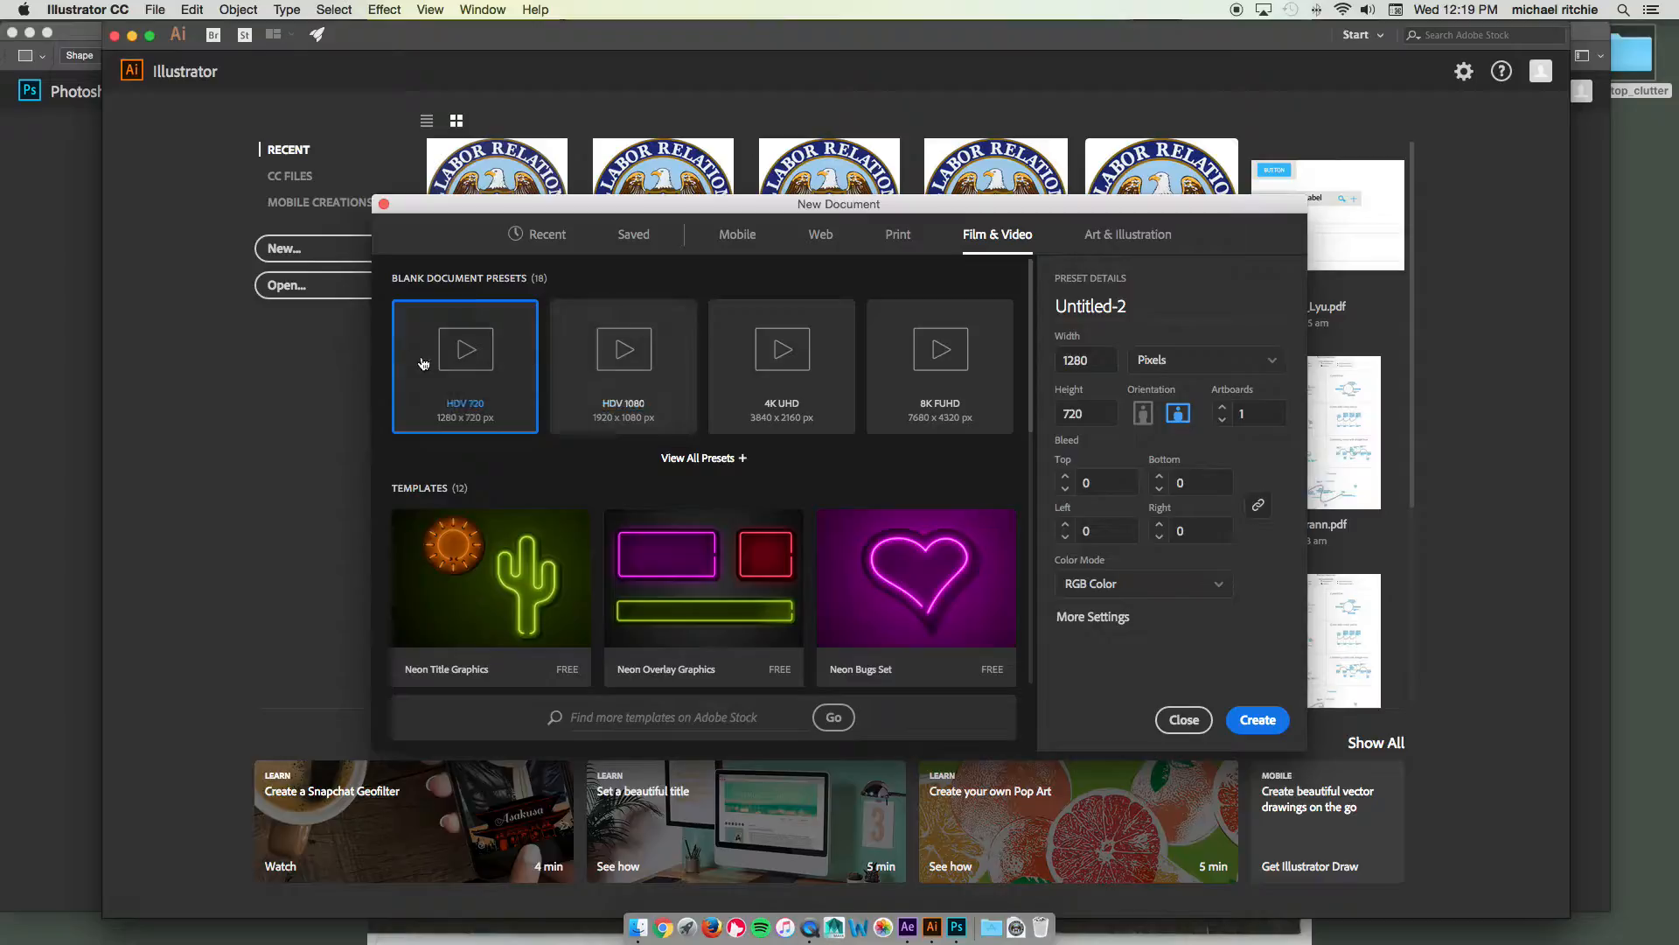
pyautogui.moveTo(488, 374)
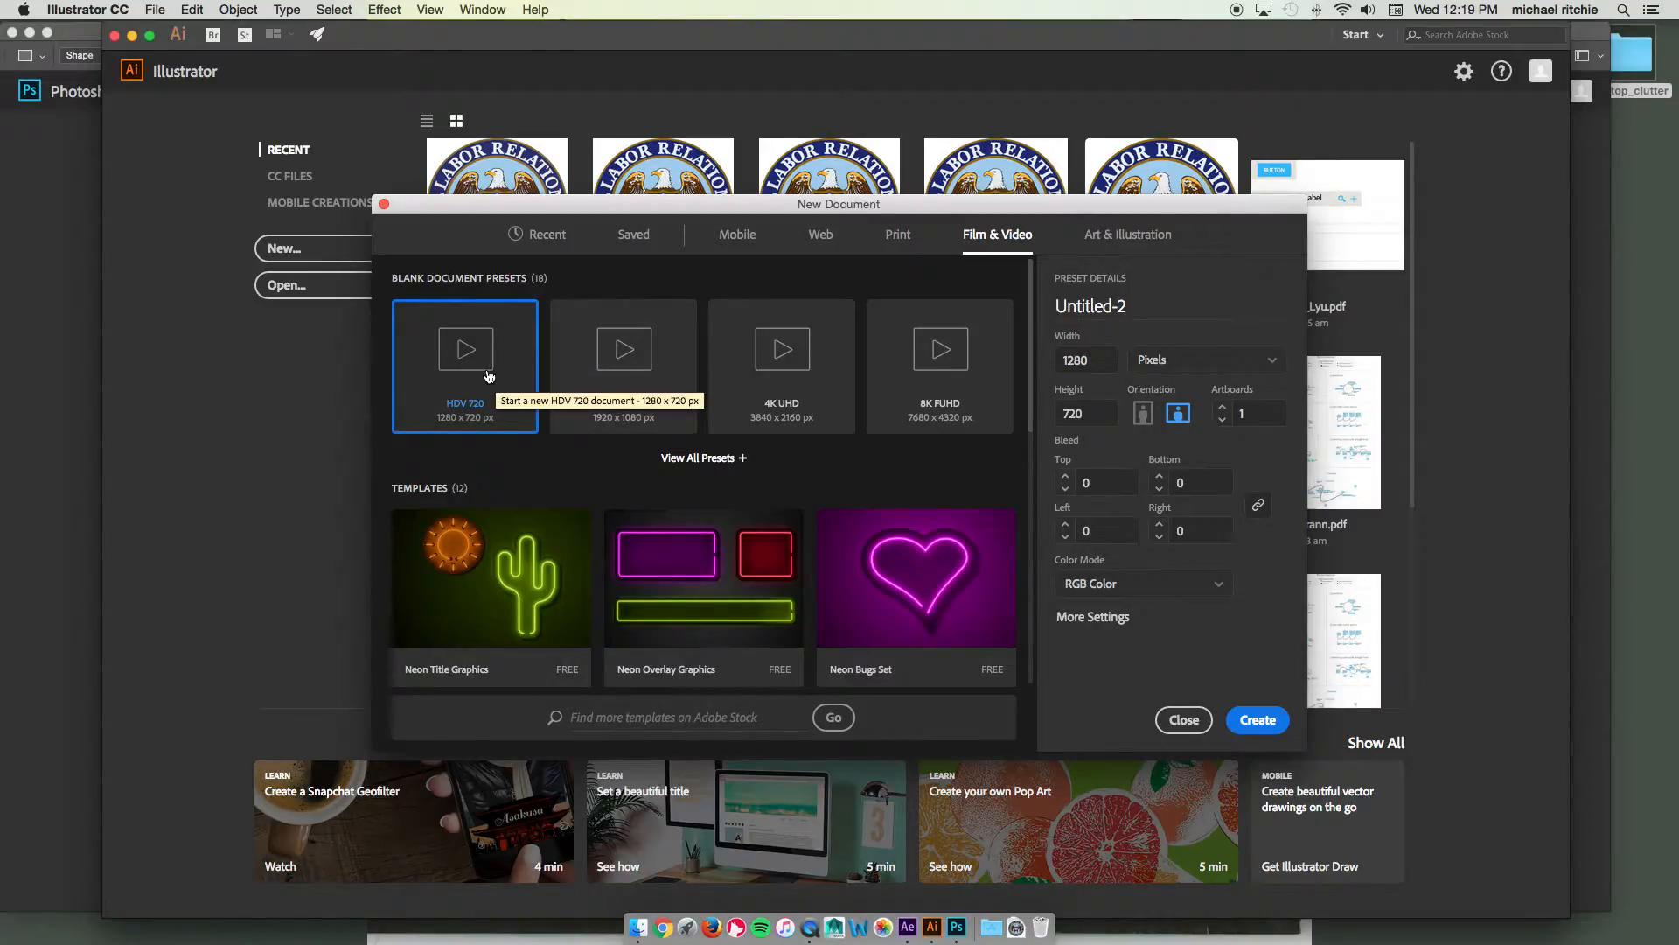
pyautogui.moveTo(624, 413)
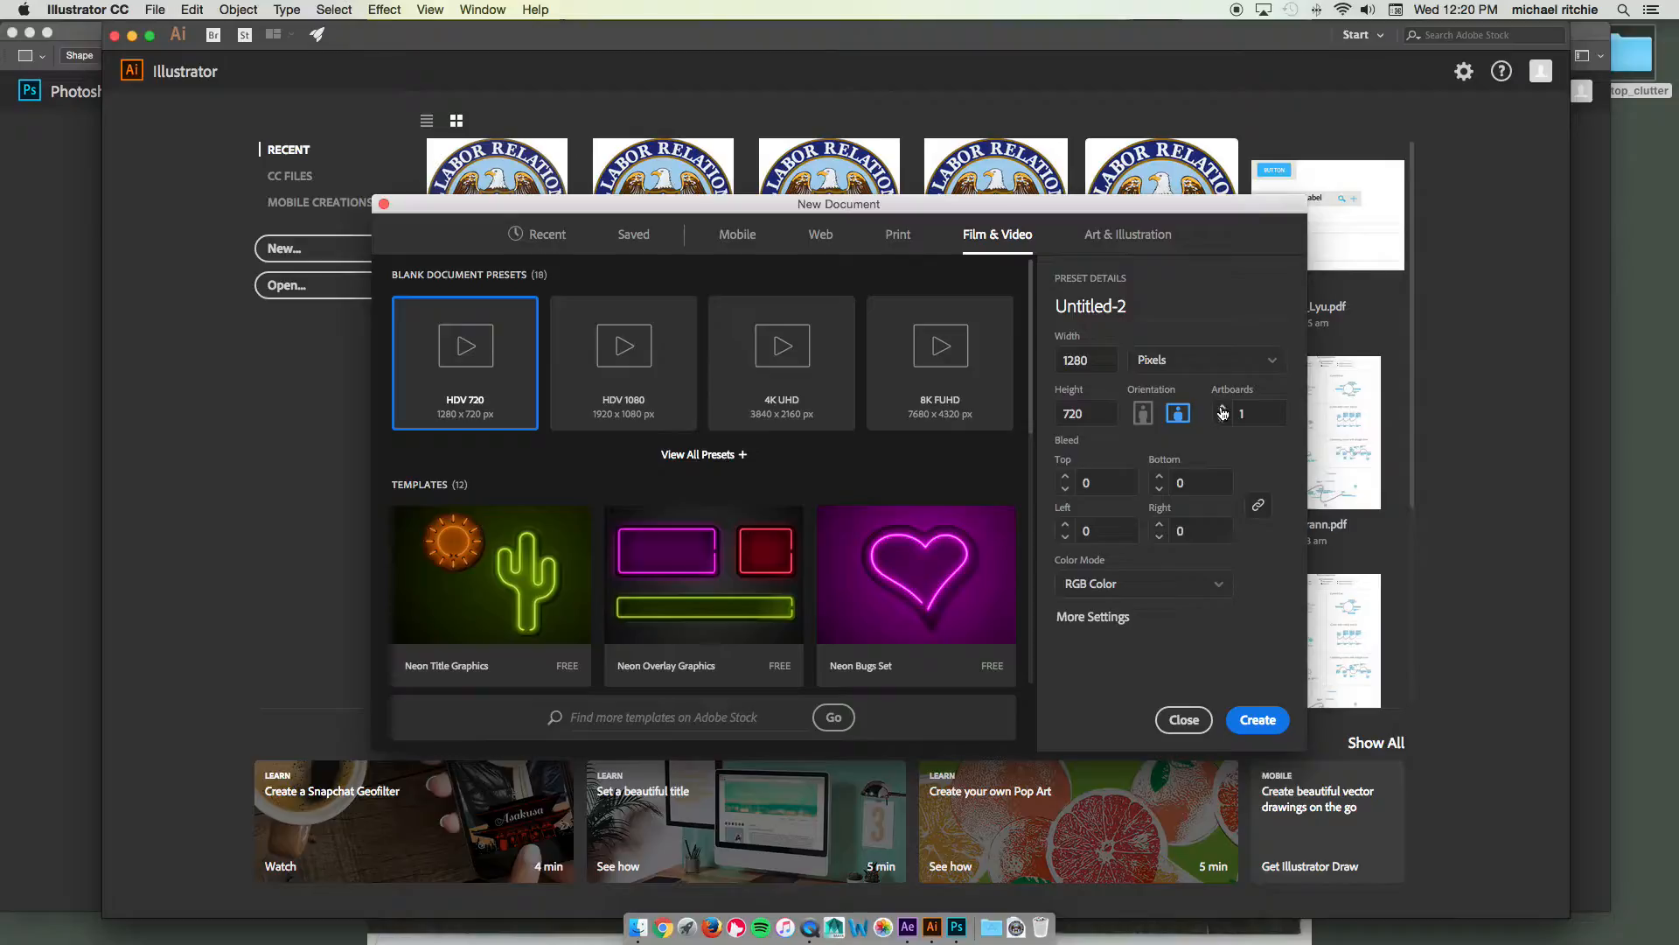
pyautogui.click(1225, 407)
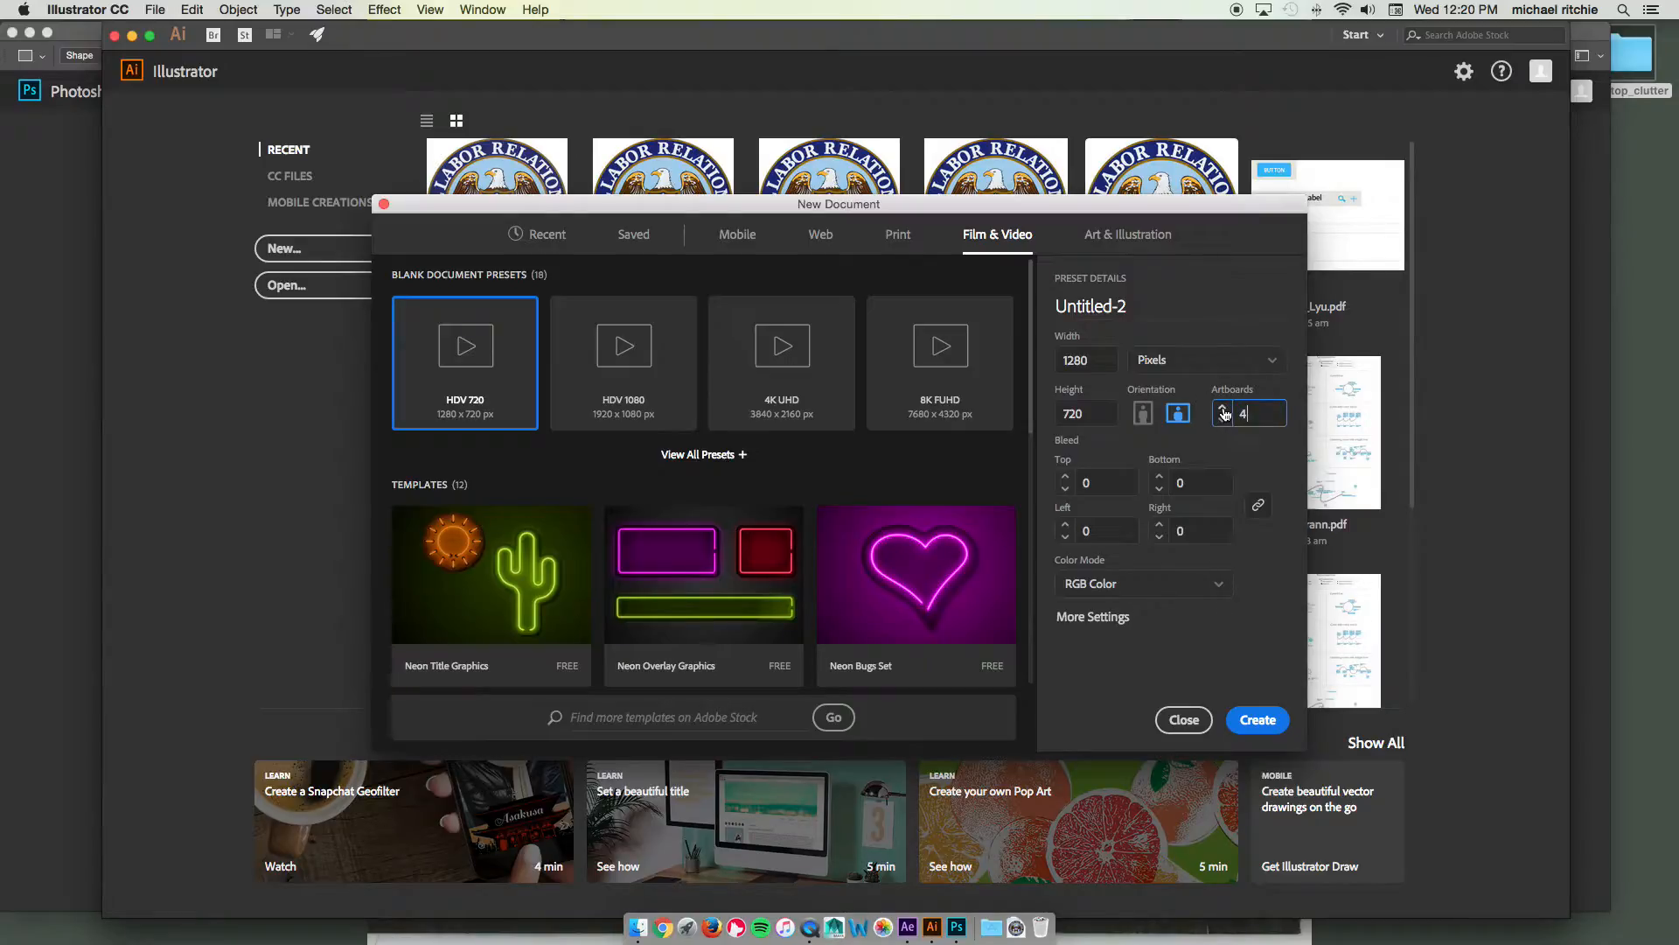
pyautogui.click(1220, 408)
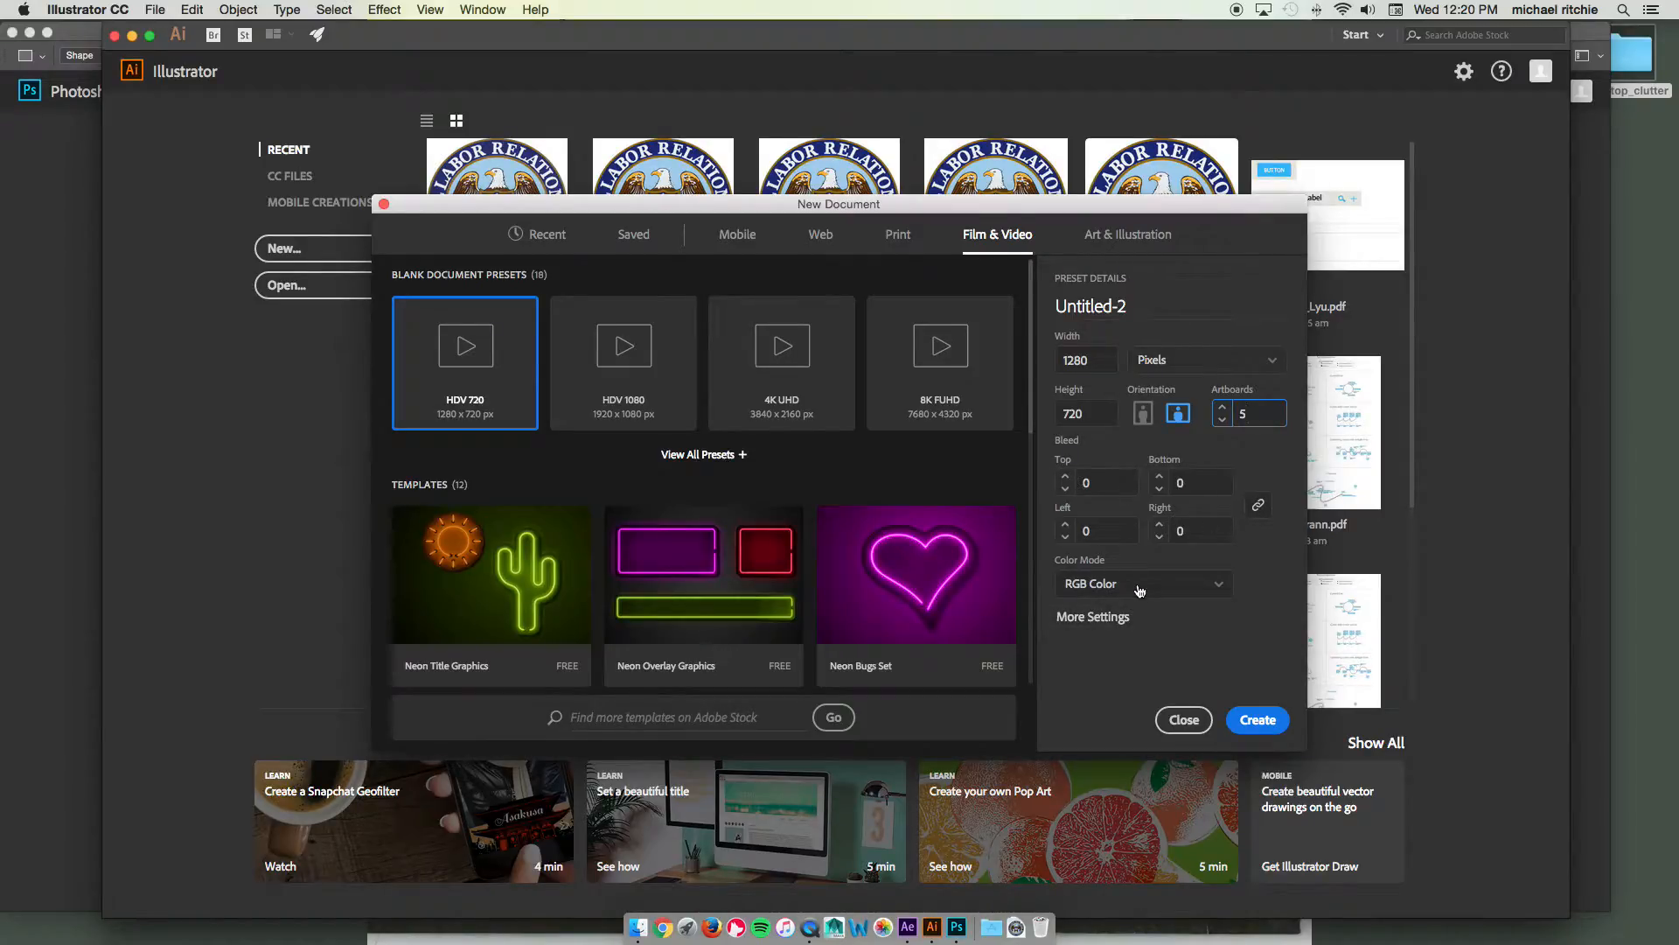
pyautogui.moveTo(1025, 293)
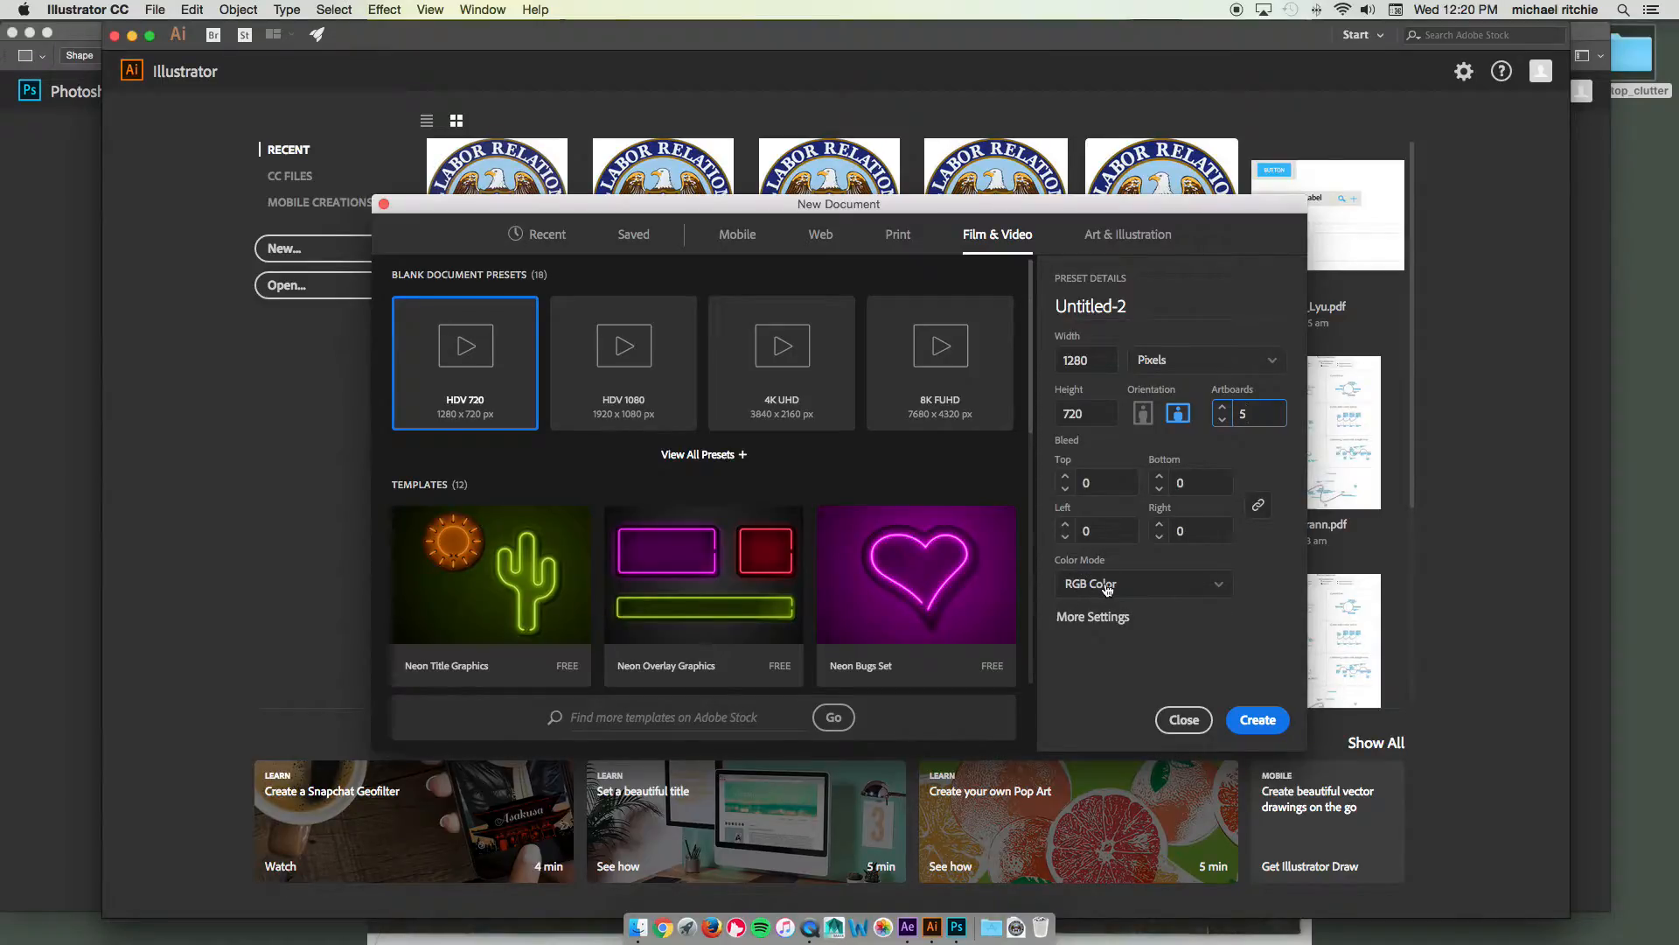
pyautogui.moveTo(1160, 266)
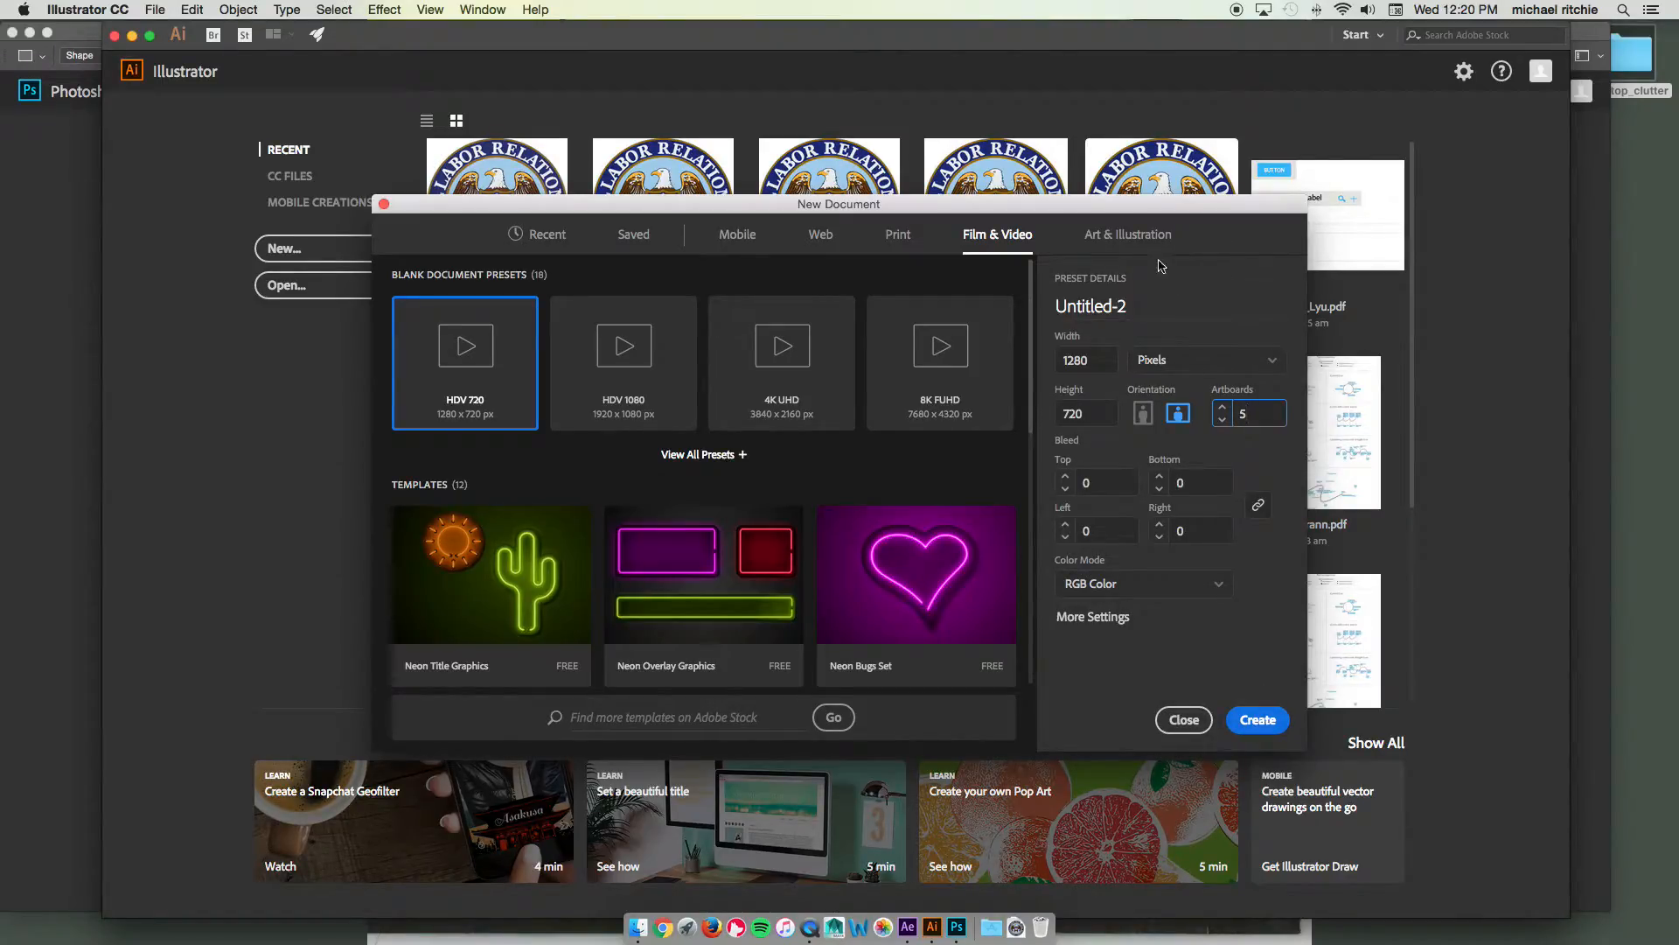
# Step: Name the new document style_boards
pyautogui.click(1090, 306)
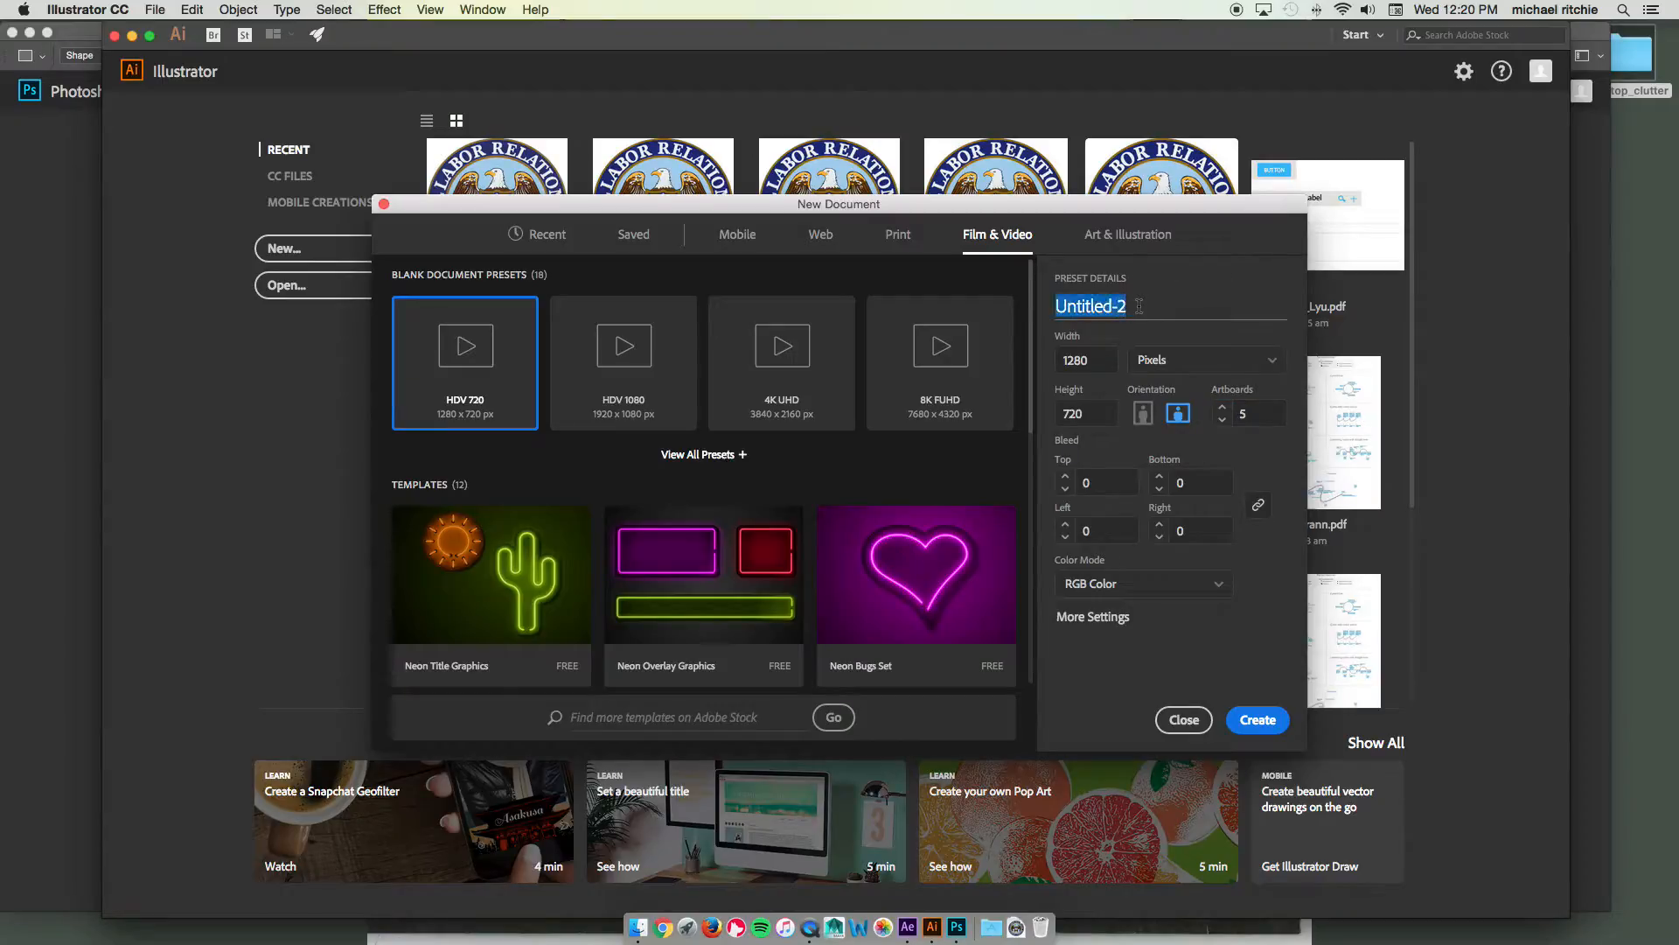
pyautogui.write('style')
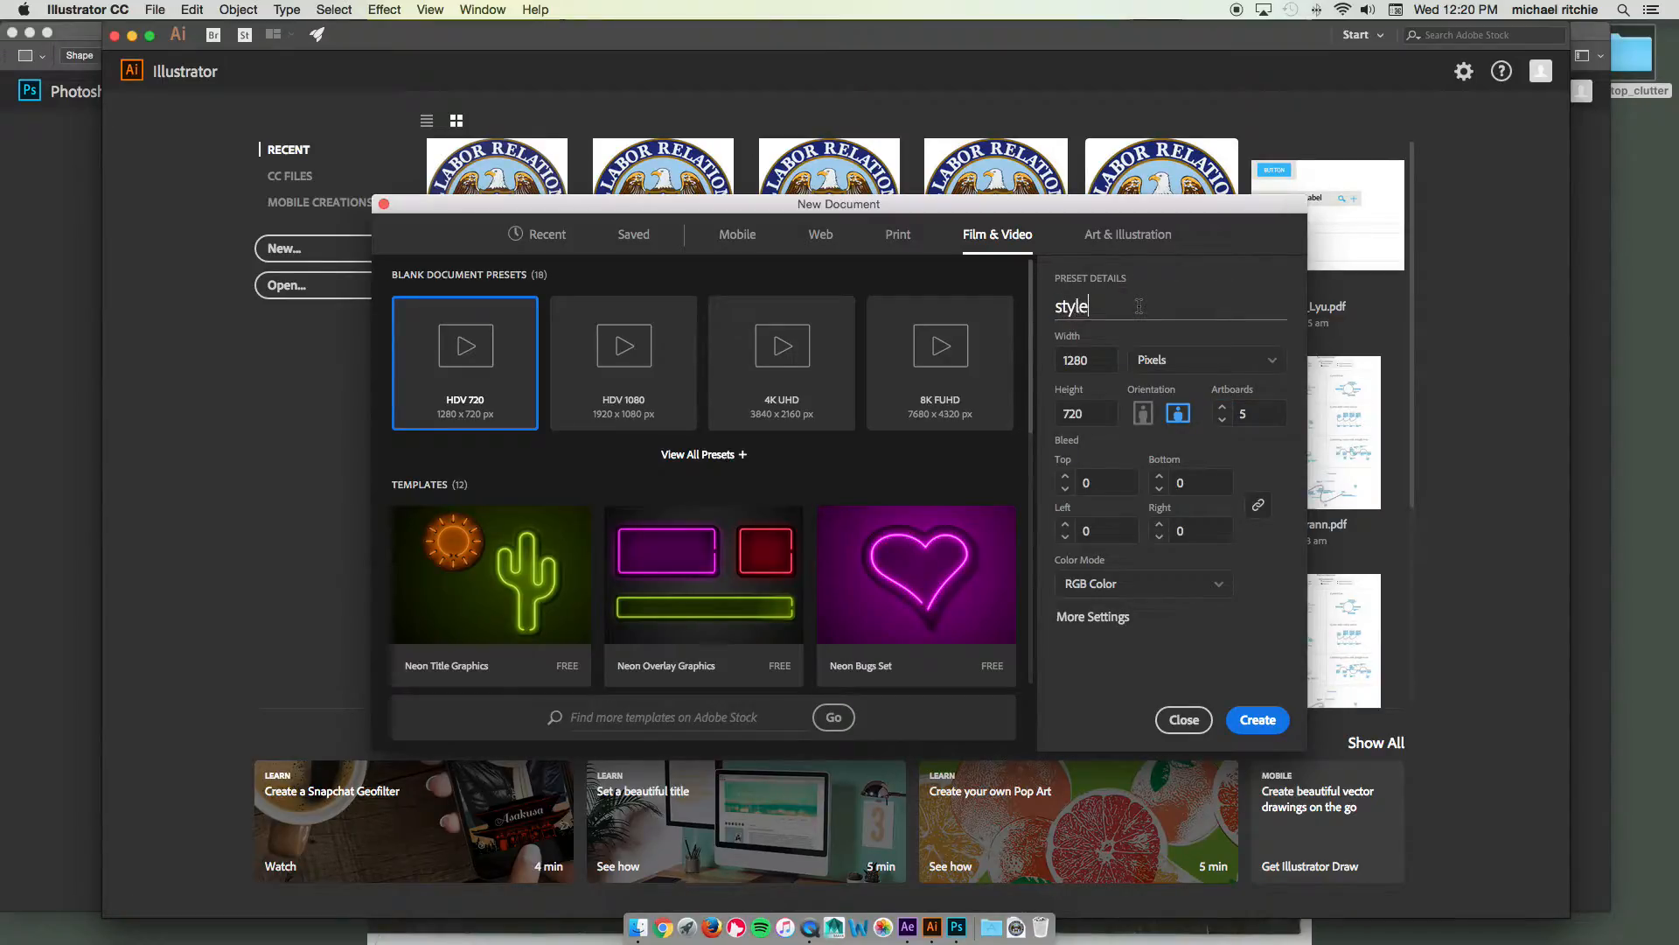
pyautogui.write('_boards')
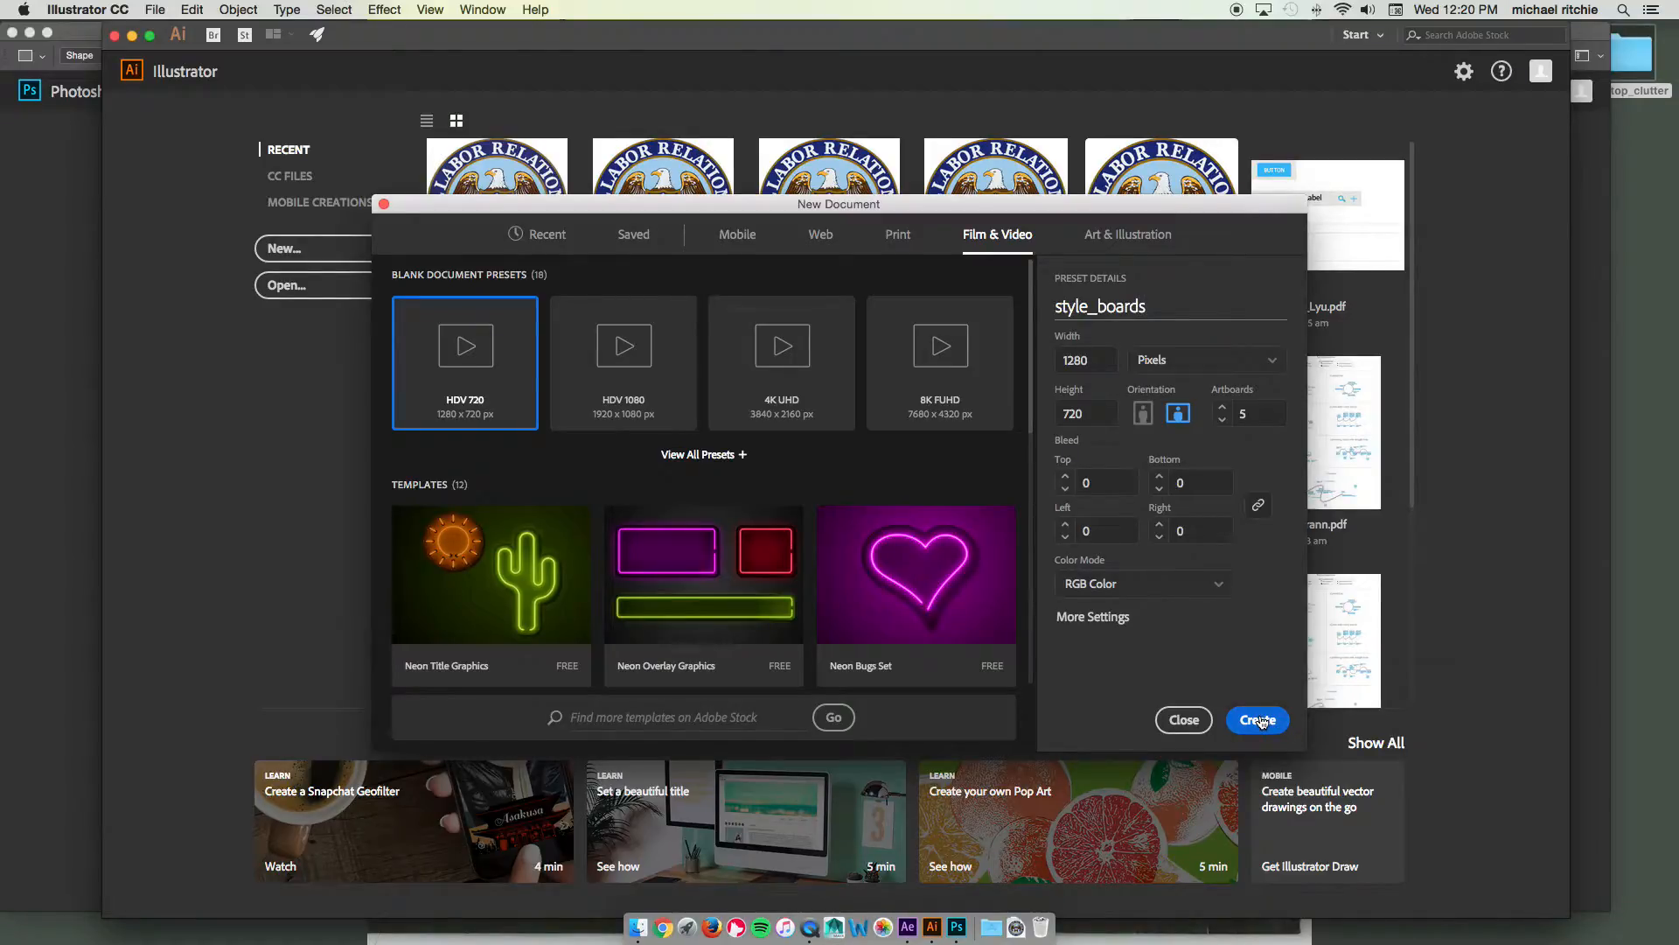
# Step: Create the style_boards document, pick the Type tool and dismiss the Adobe Stock tip
pyautogui.click(1257, 719)
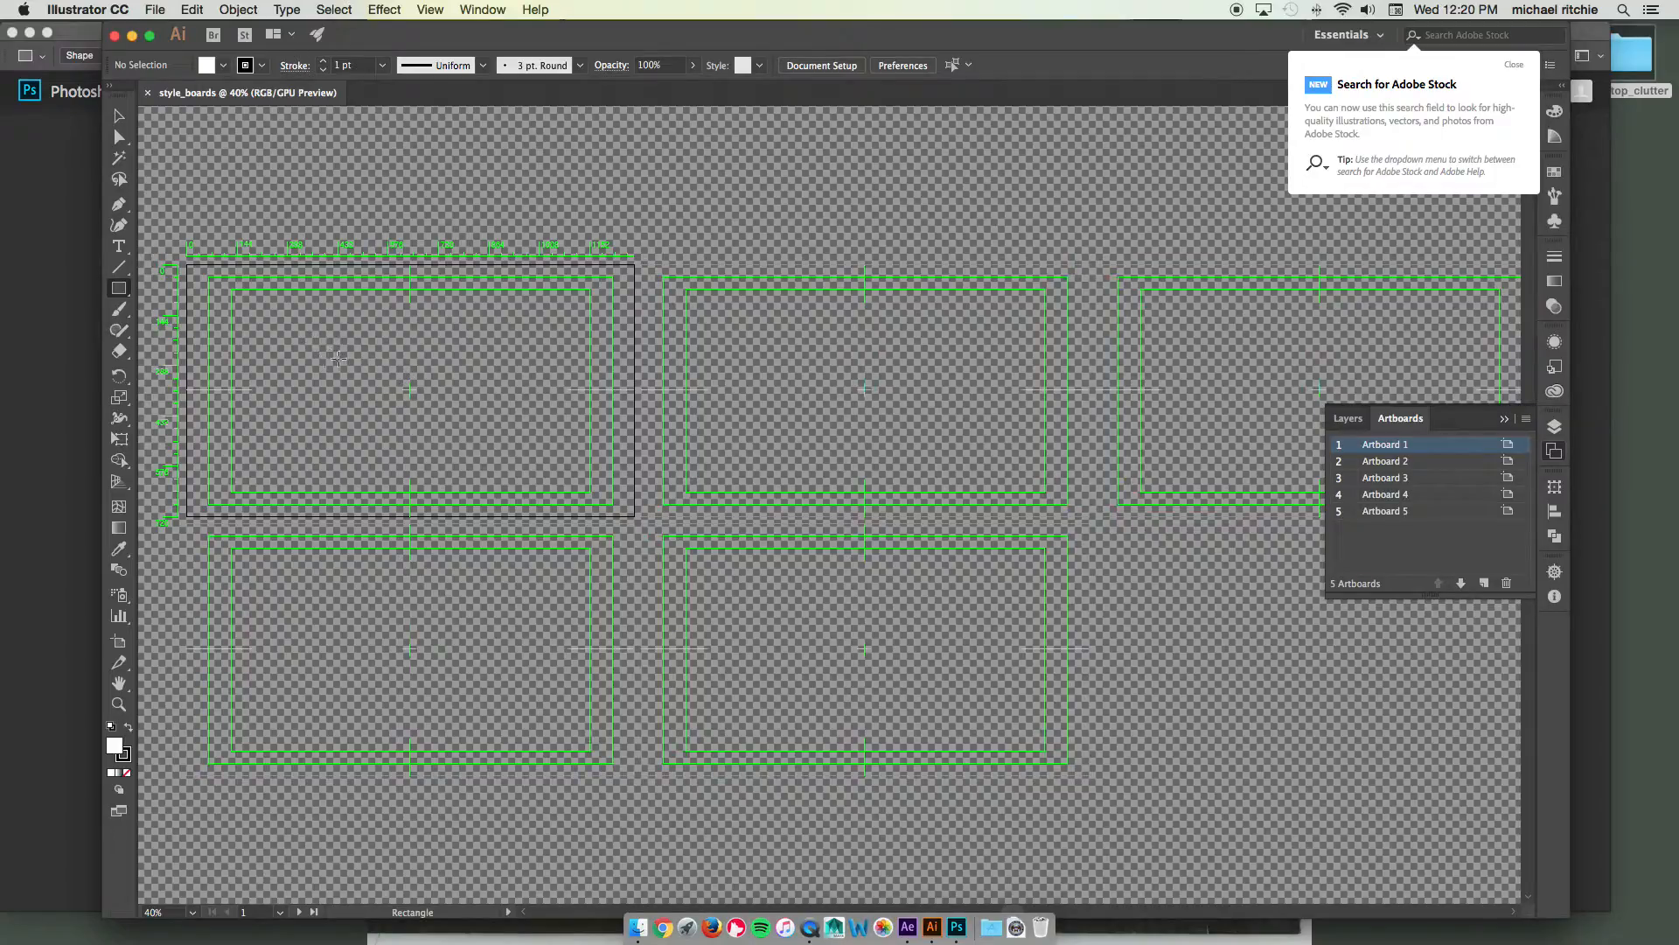
pyautogui.moveTo(404, 372)
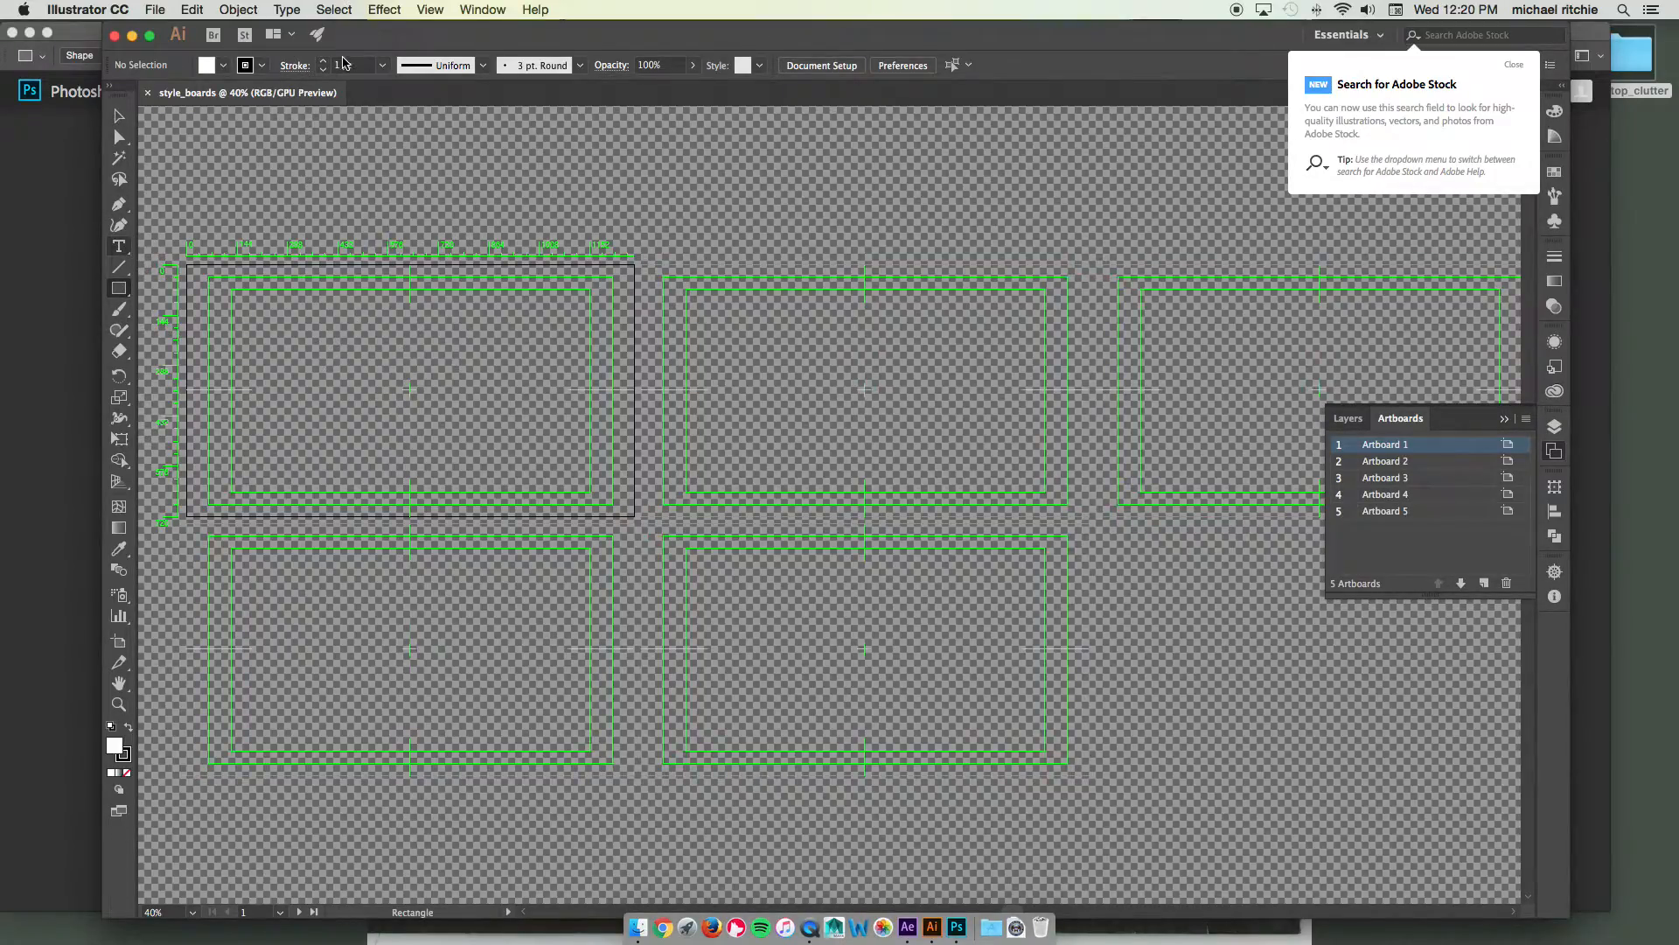
pyautogui.click(118, 246)
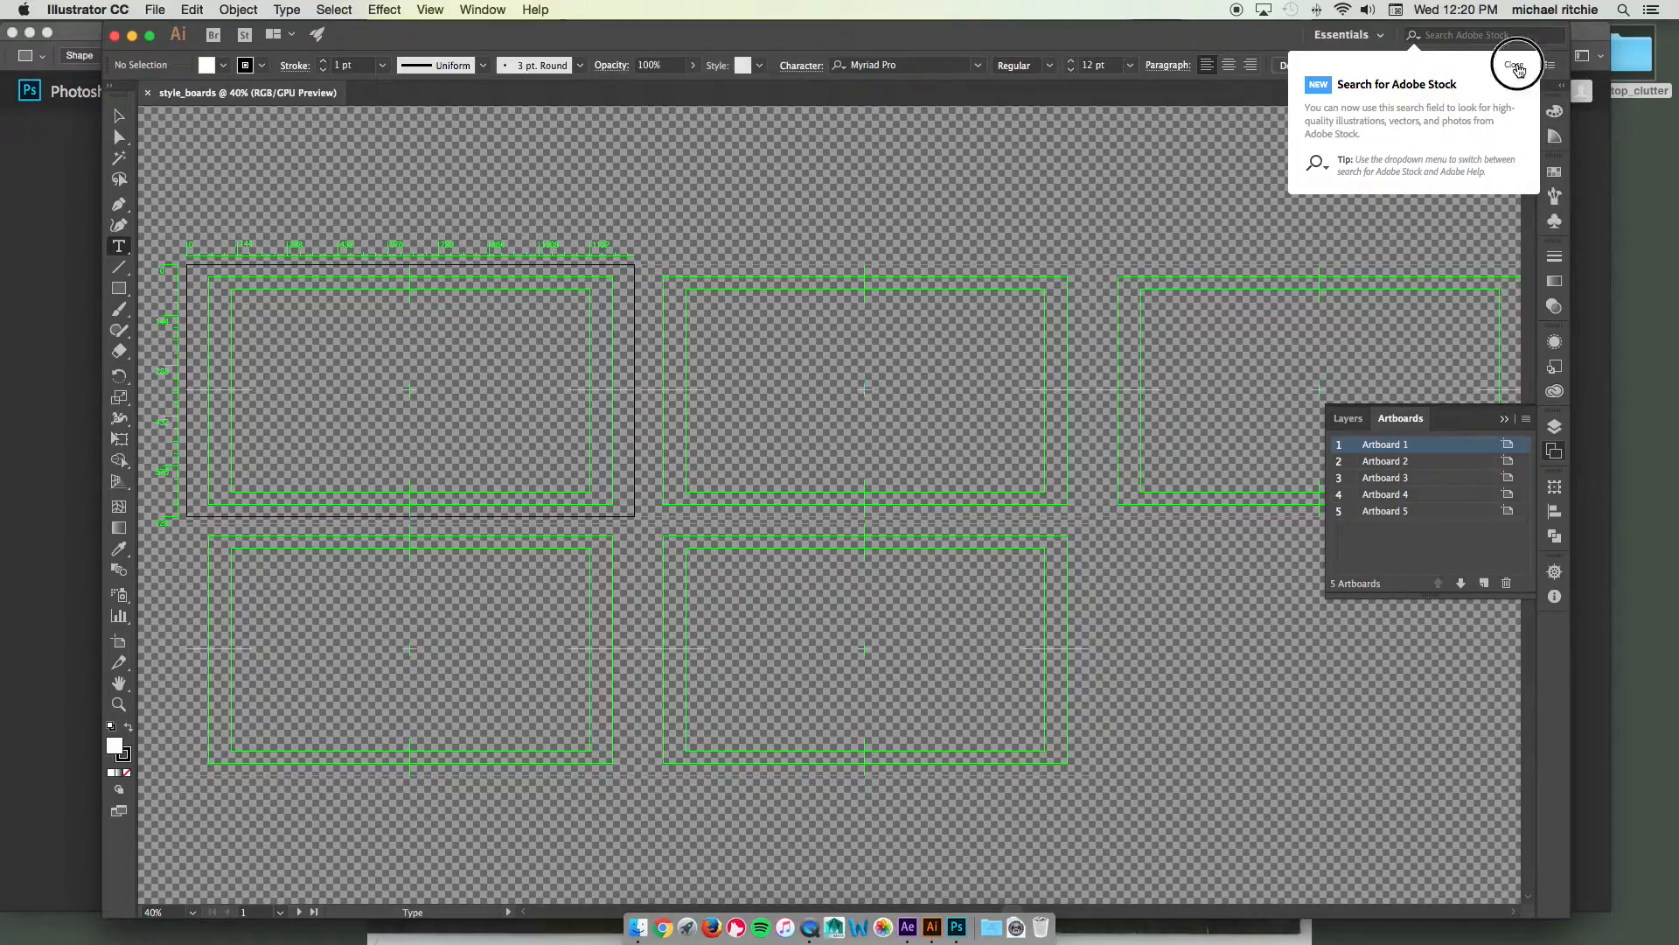
pyautogui.click(1519, 66)
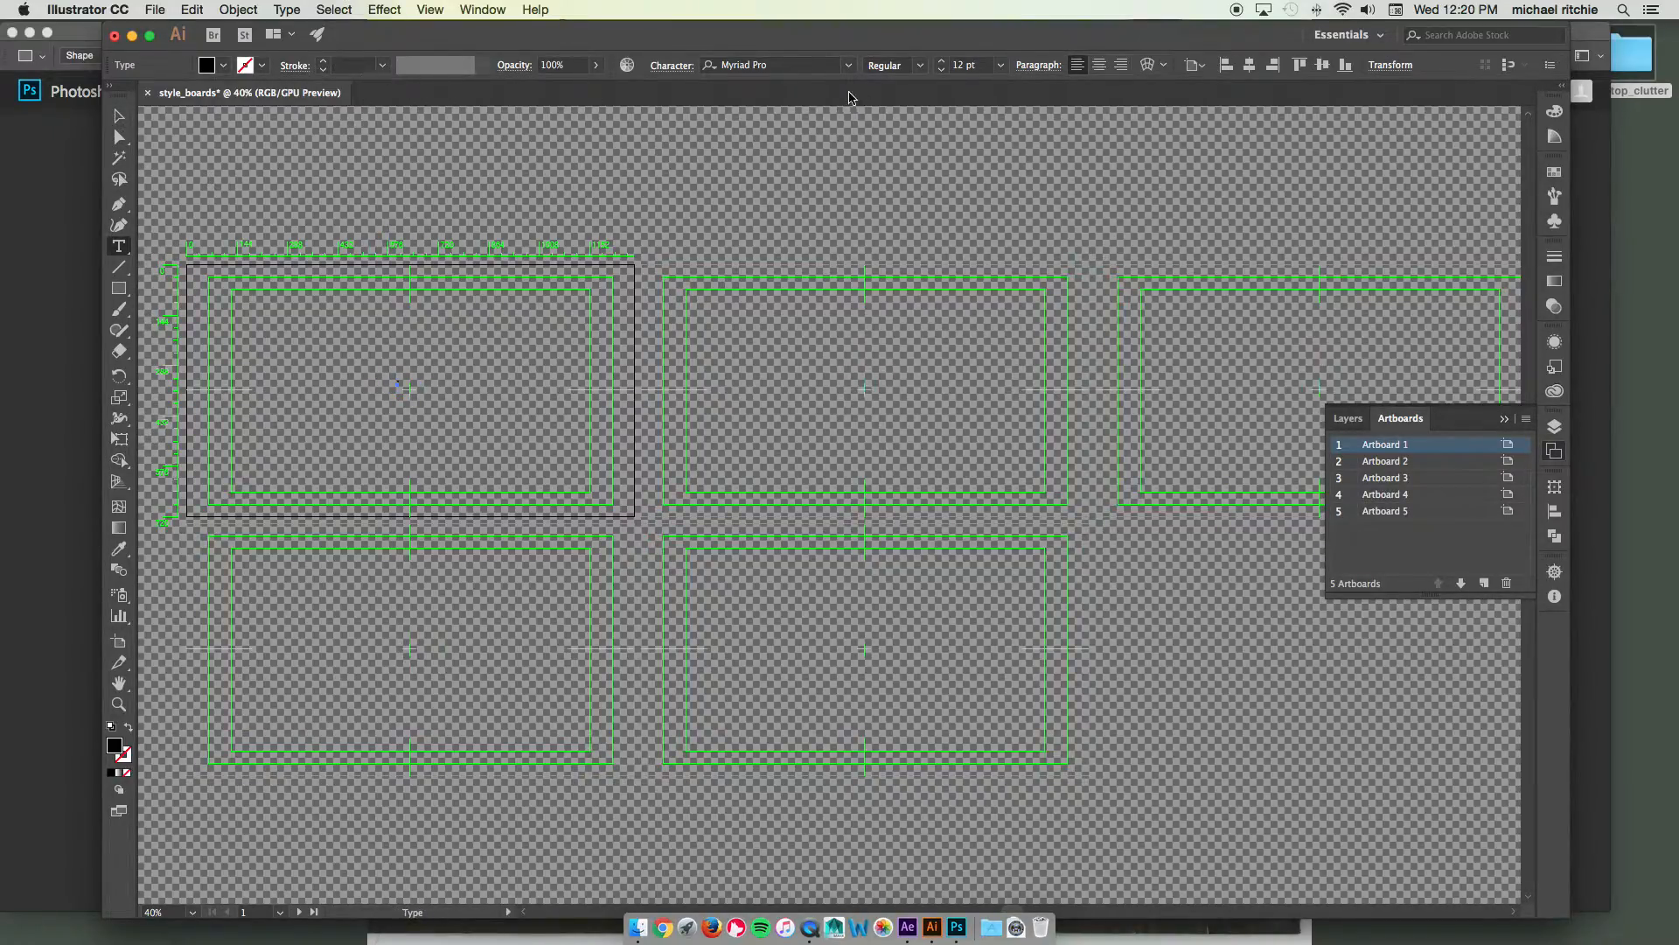
# Step: Set the text size to 272 pt and change the copied number on artboard 2 to '2'
pyautogui.click(999, 60)
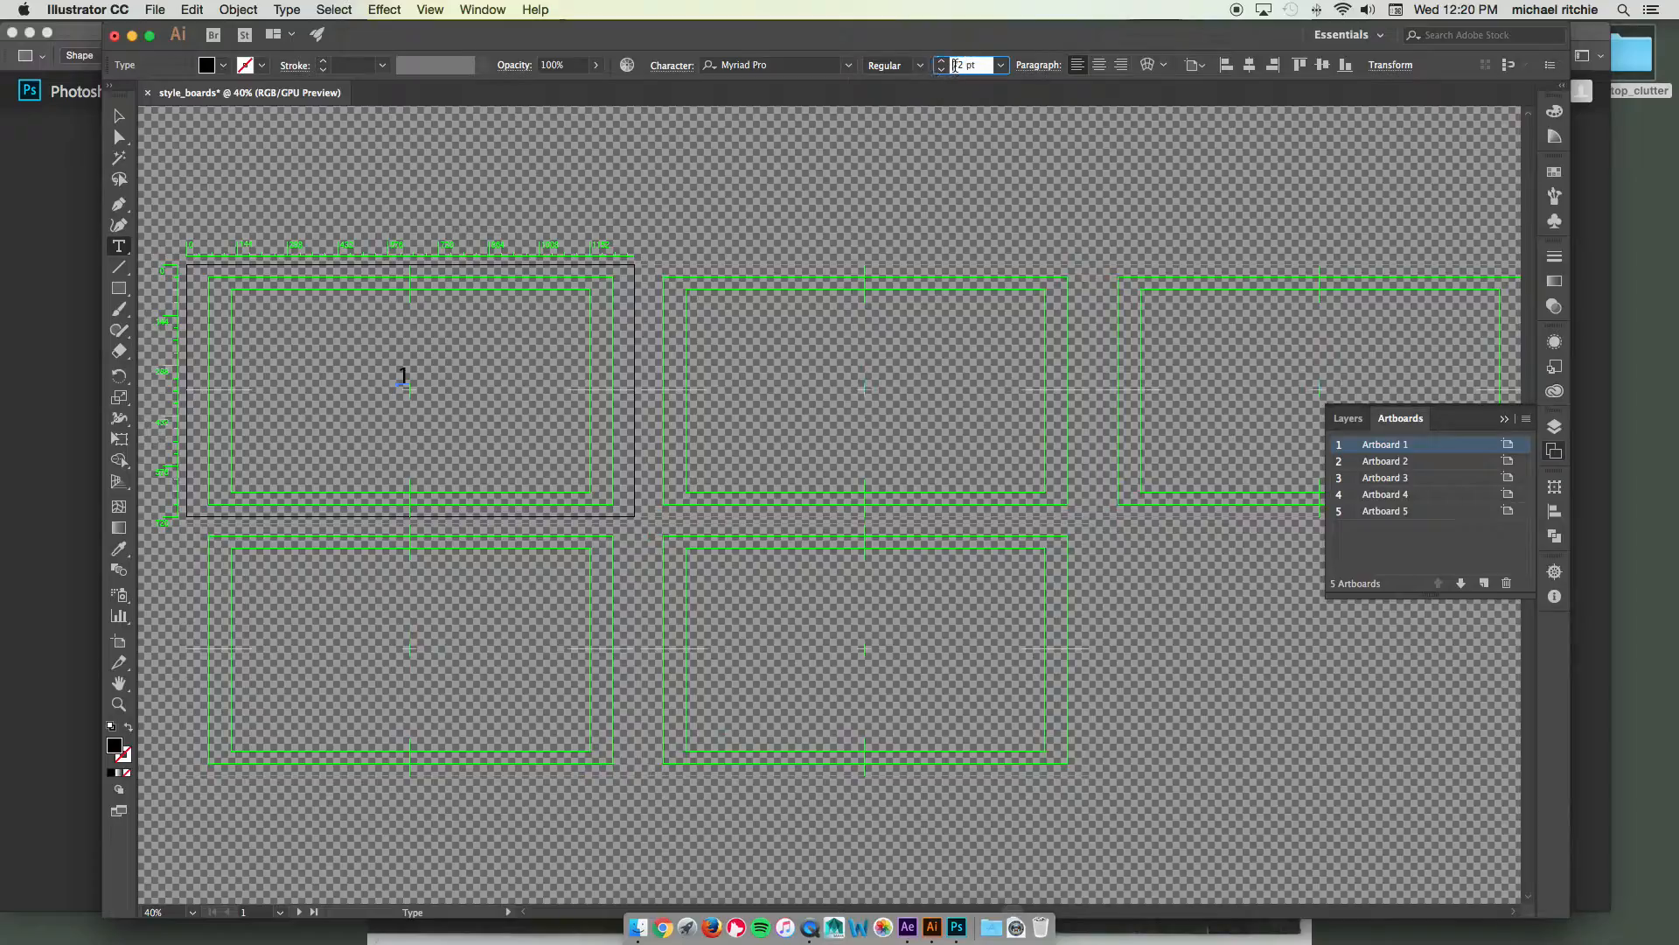
pyautogui.write('272')
pyautogui.click(404, 376)
pyautogui.write('1')
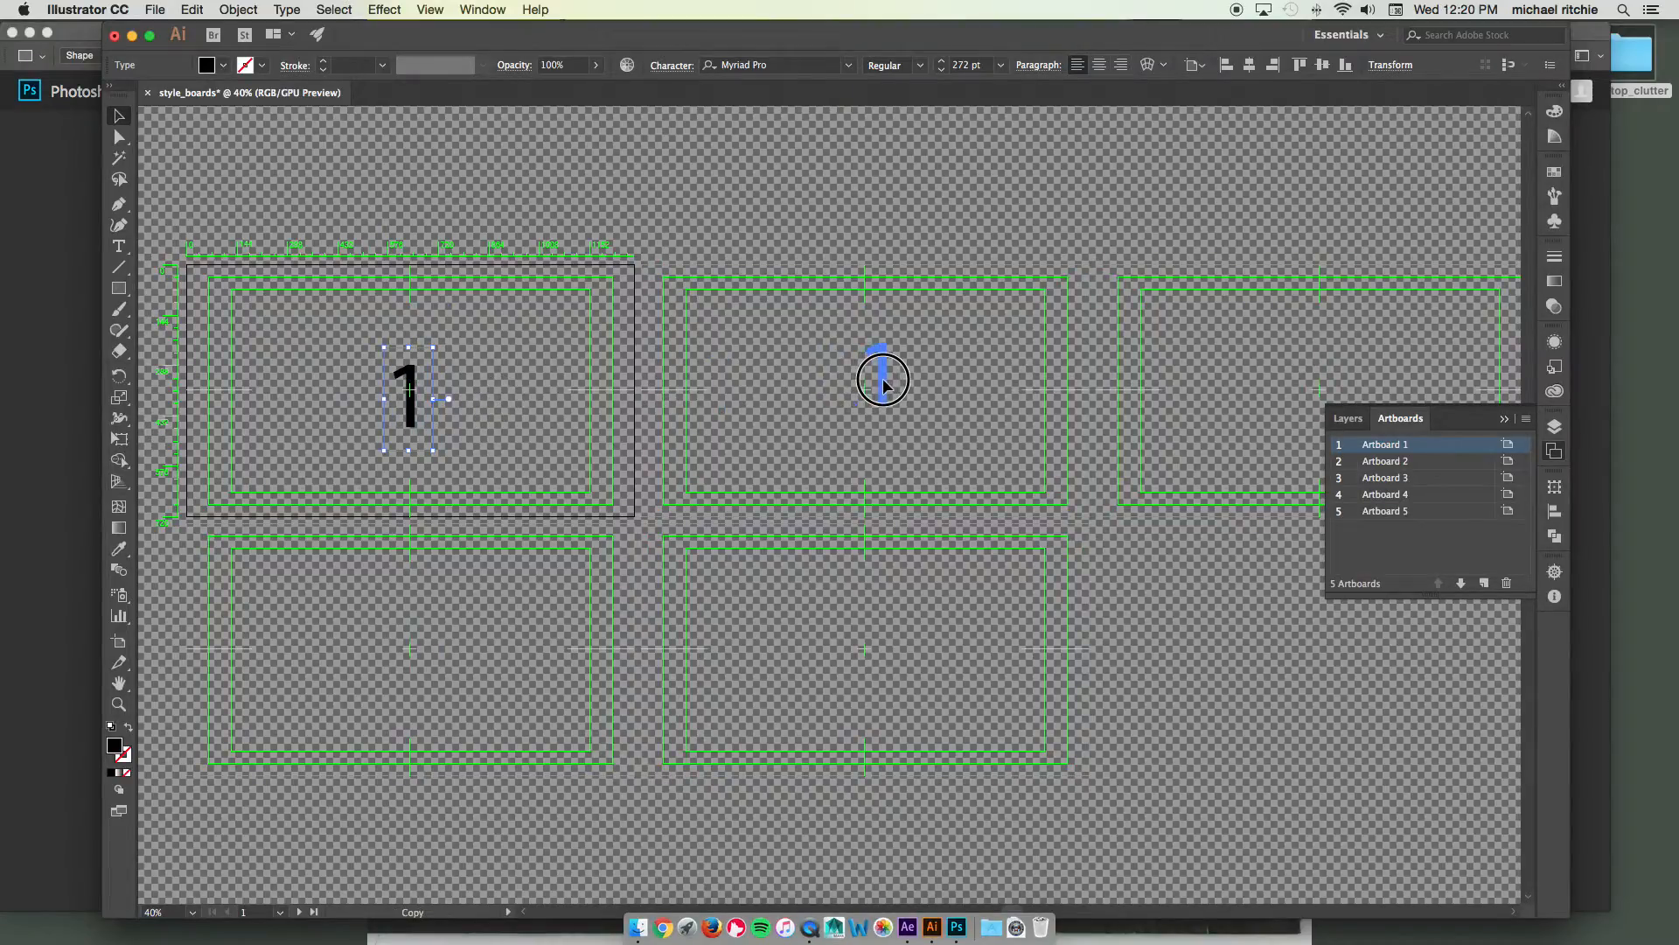
pyautogui.click(880, 379)
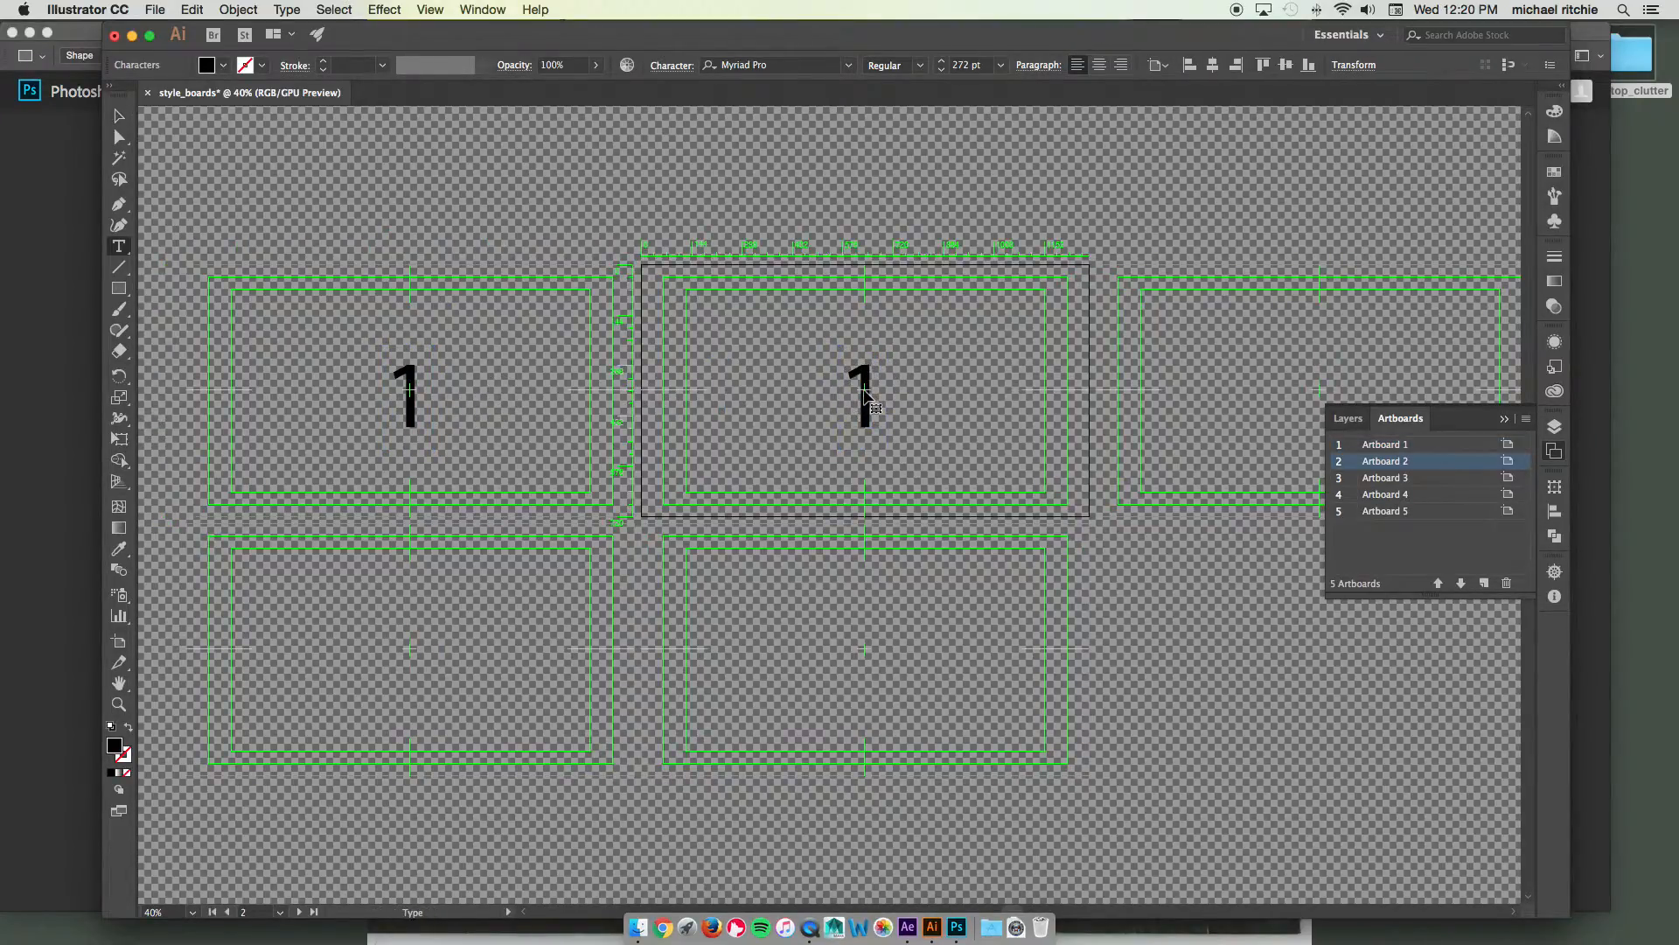
pyautogui.write('2')
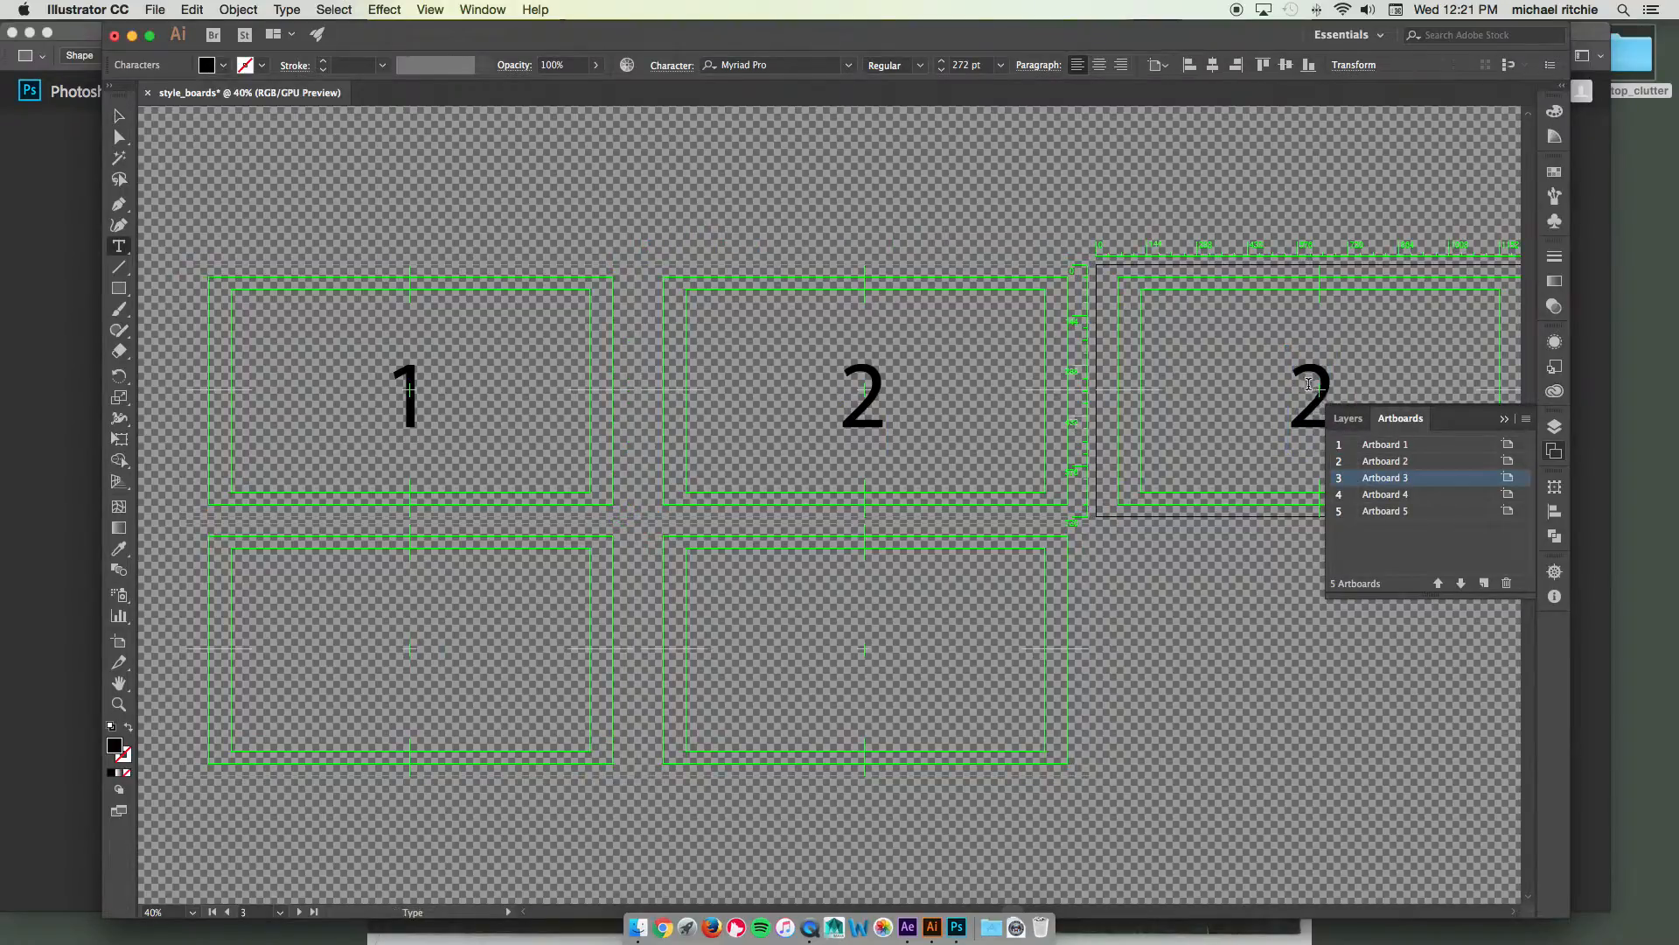
# Step: Number the remaining artboards 3, 4 and 5 and return to the Selection tool
pyautogui.write('3')
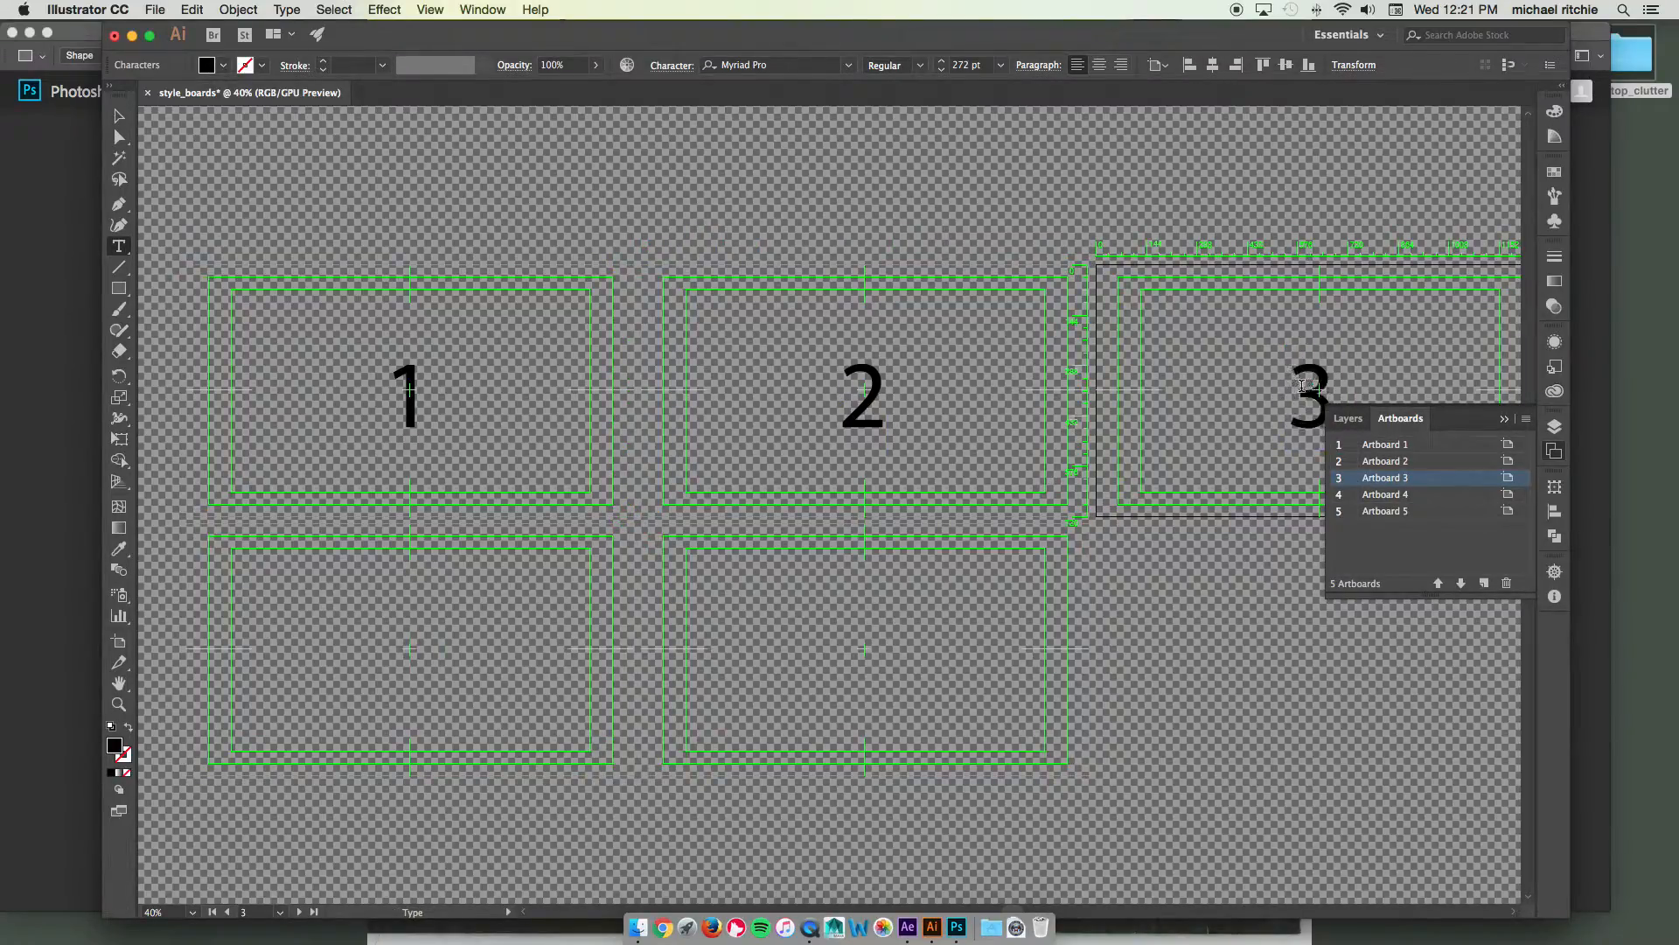
pyautogui.click(1309, 394)
pyautogui.write('5')
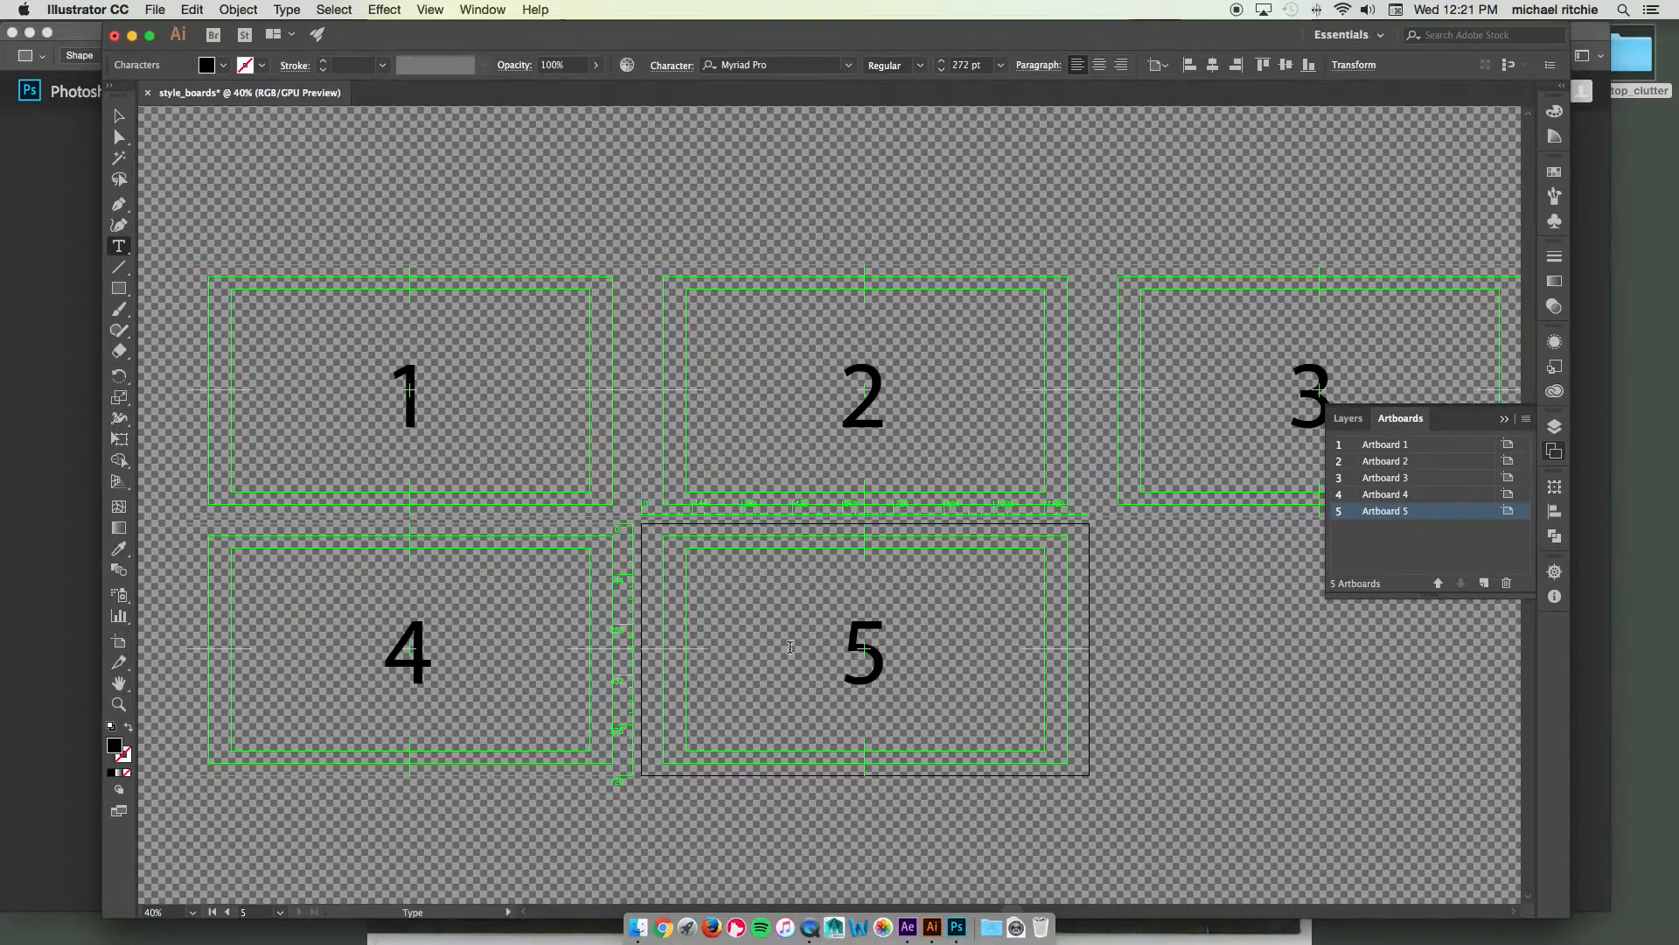
pyautogui.click(863, 653)
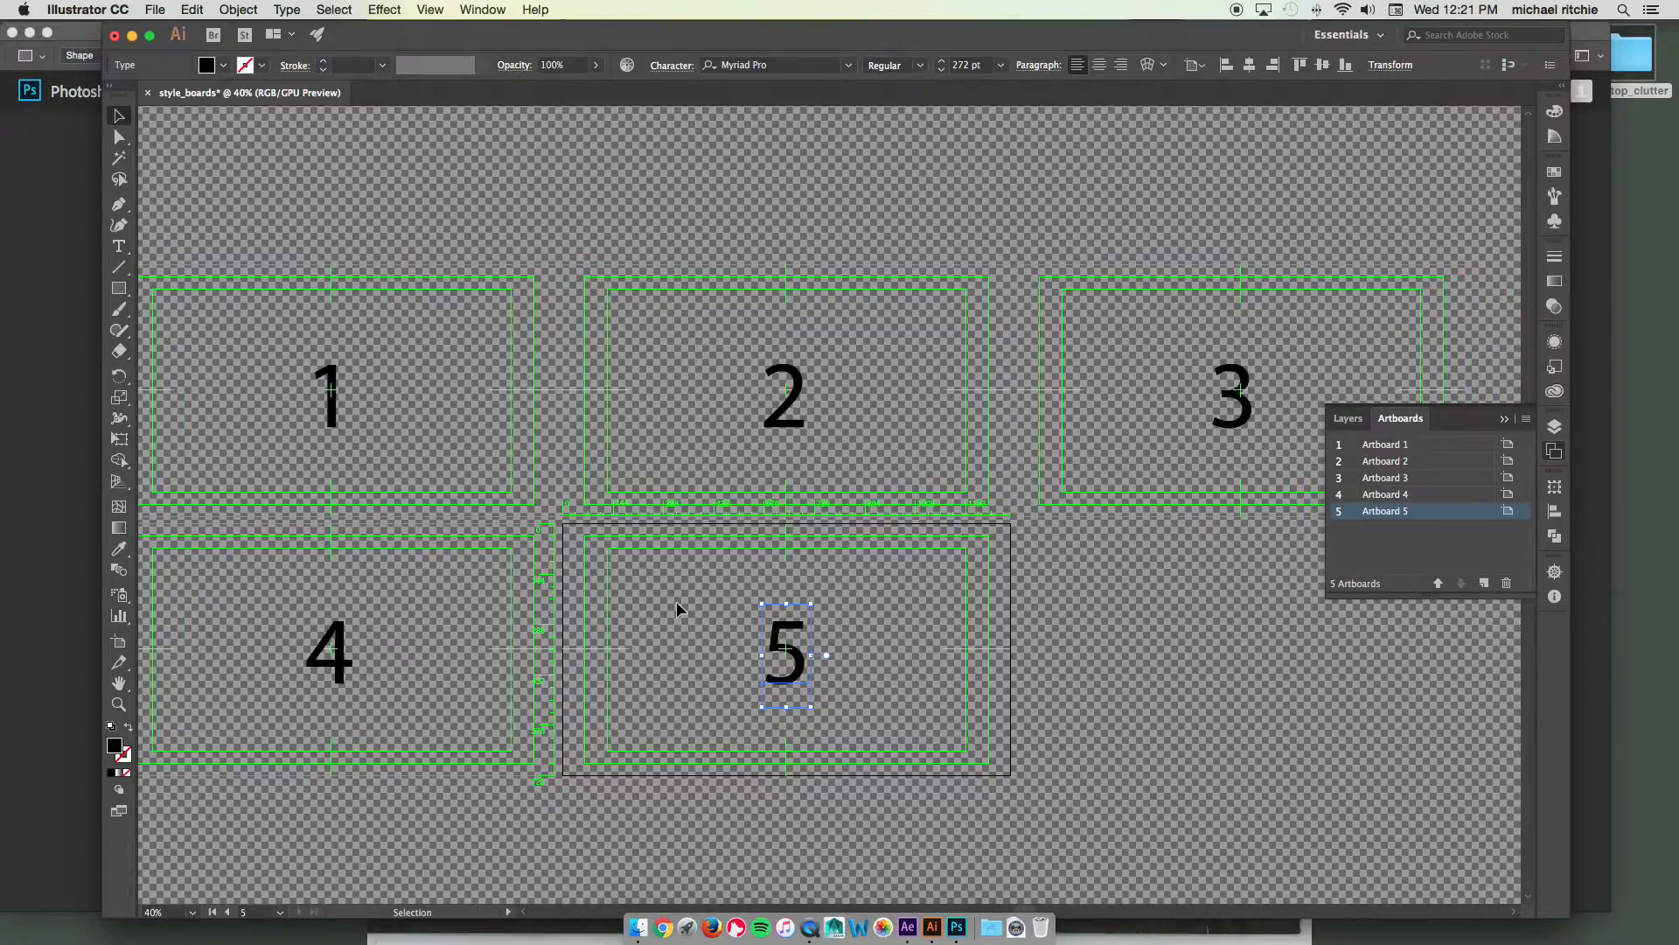
pyautogui.moveTo(120, 443)
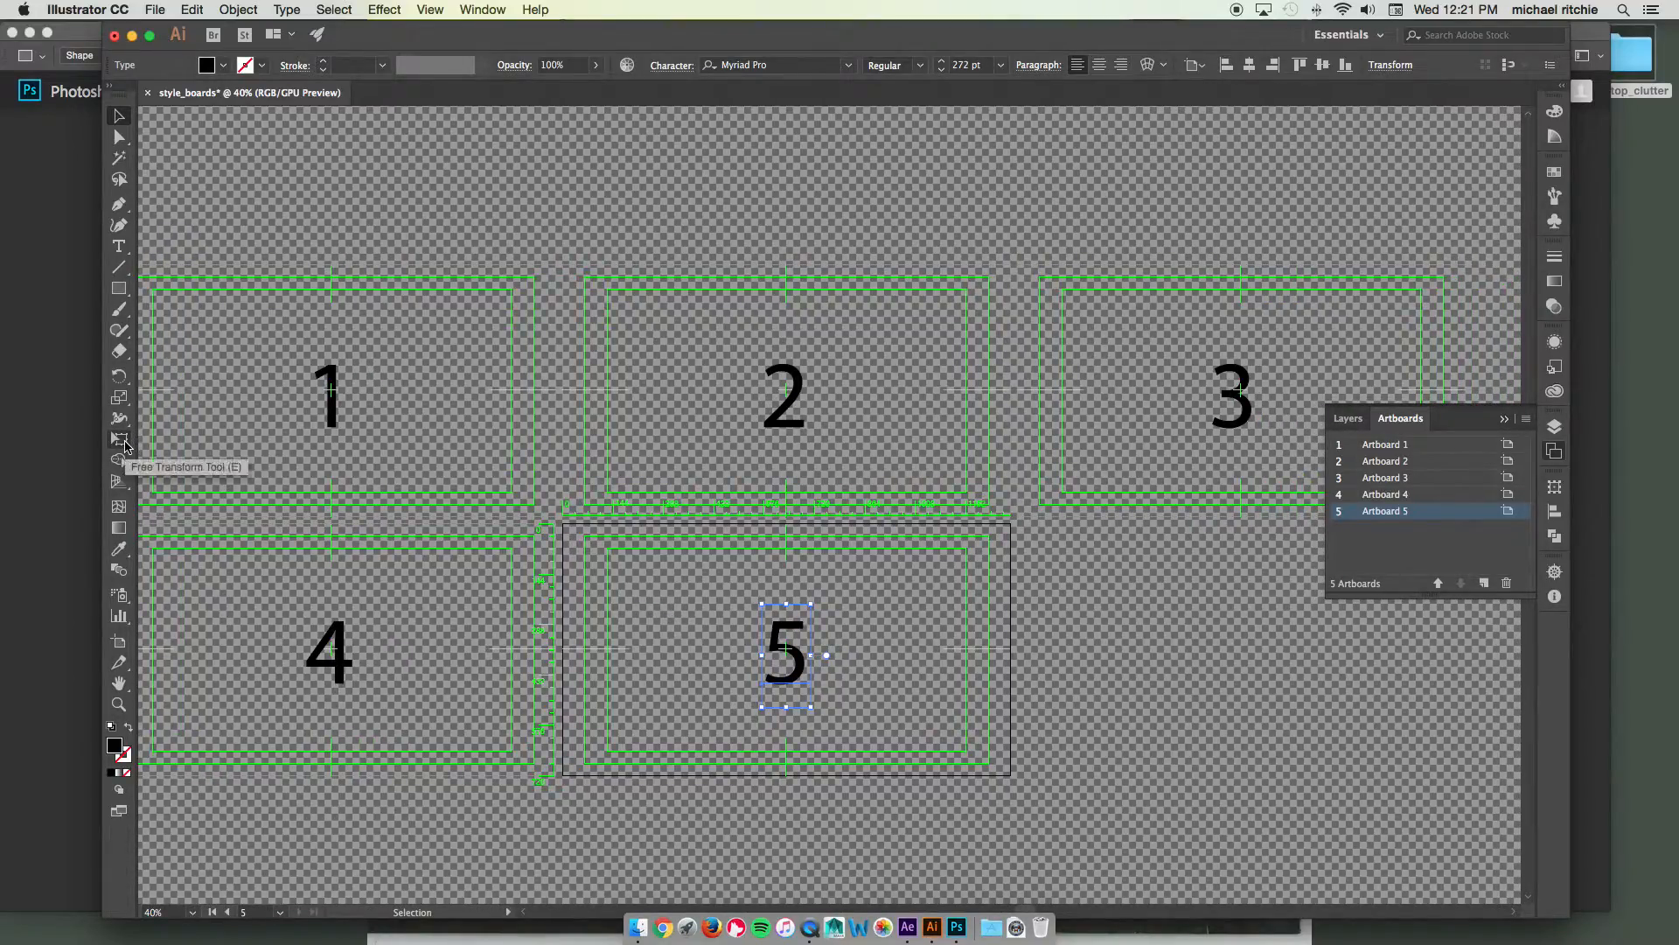
pyautogui.moveTo(119, 644)
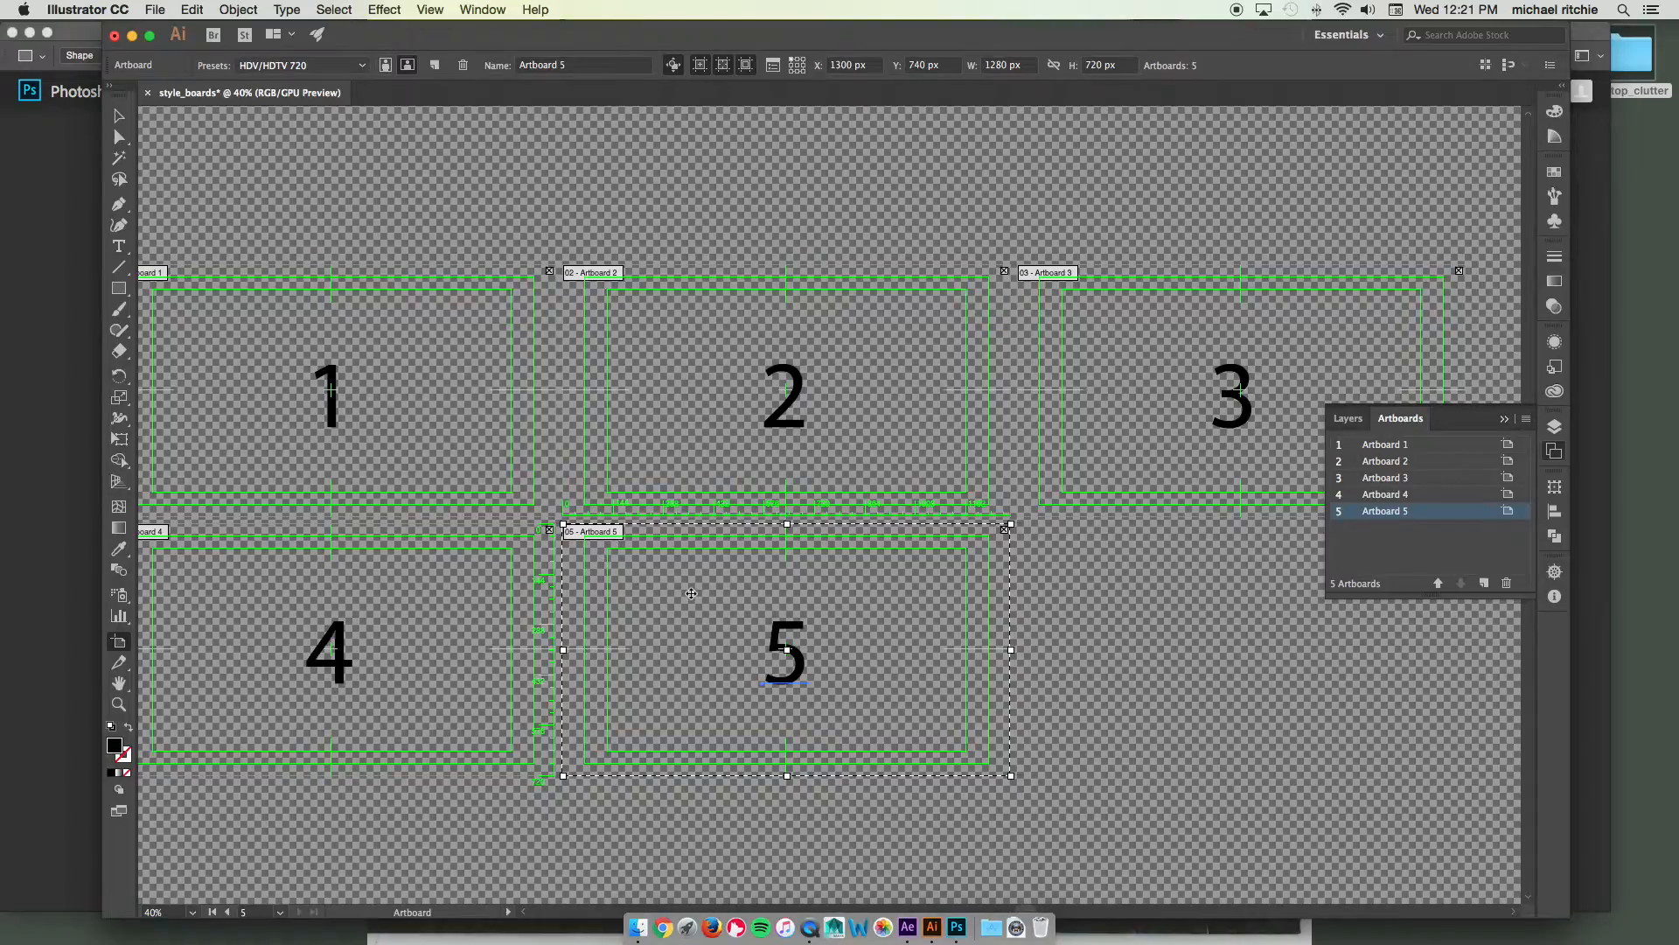
pyautogui.moveTo(709, 628)
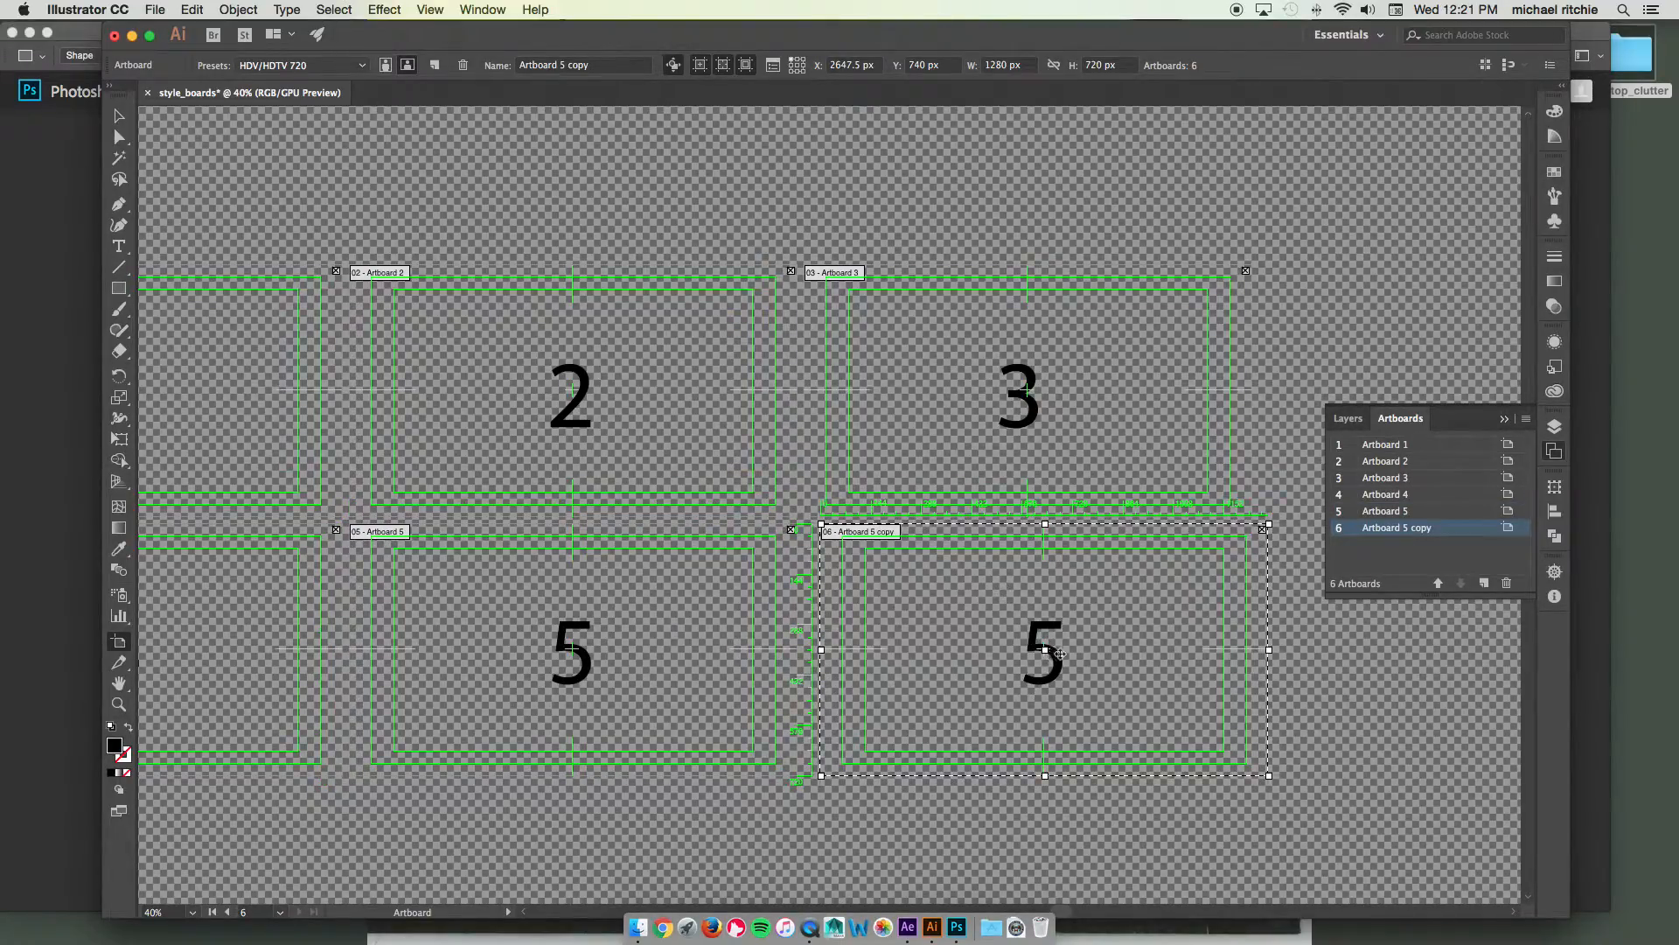
pyautogui.moveTo(856, 514)
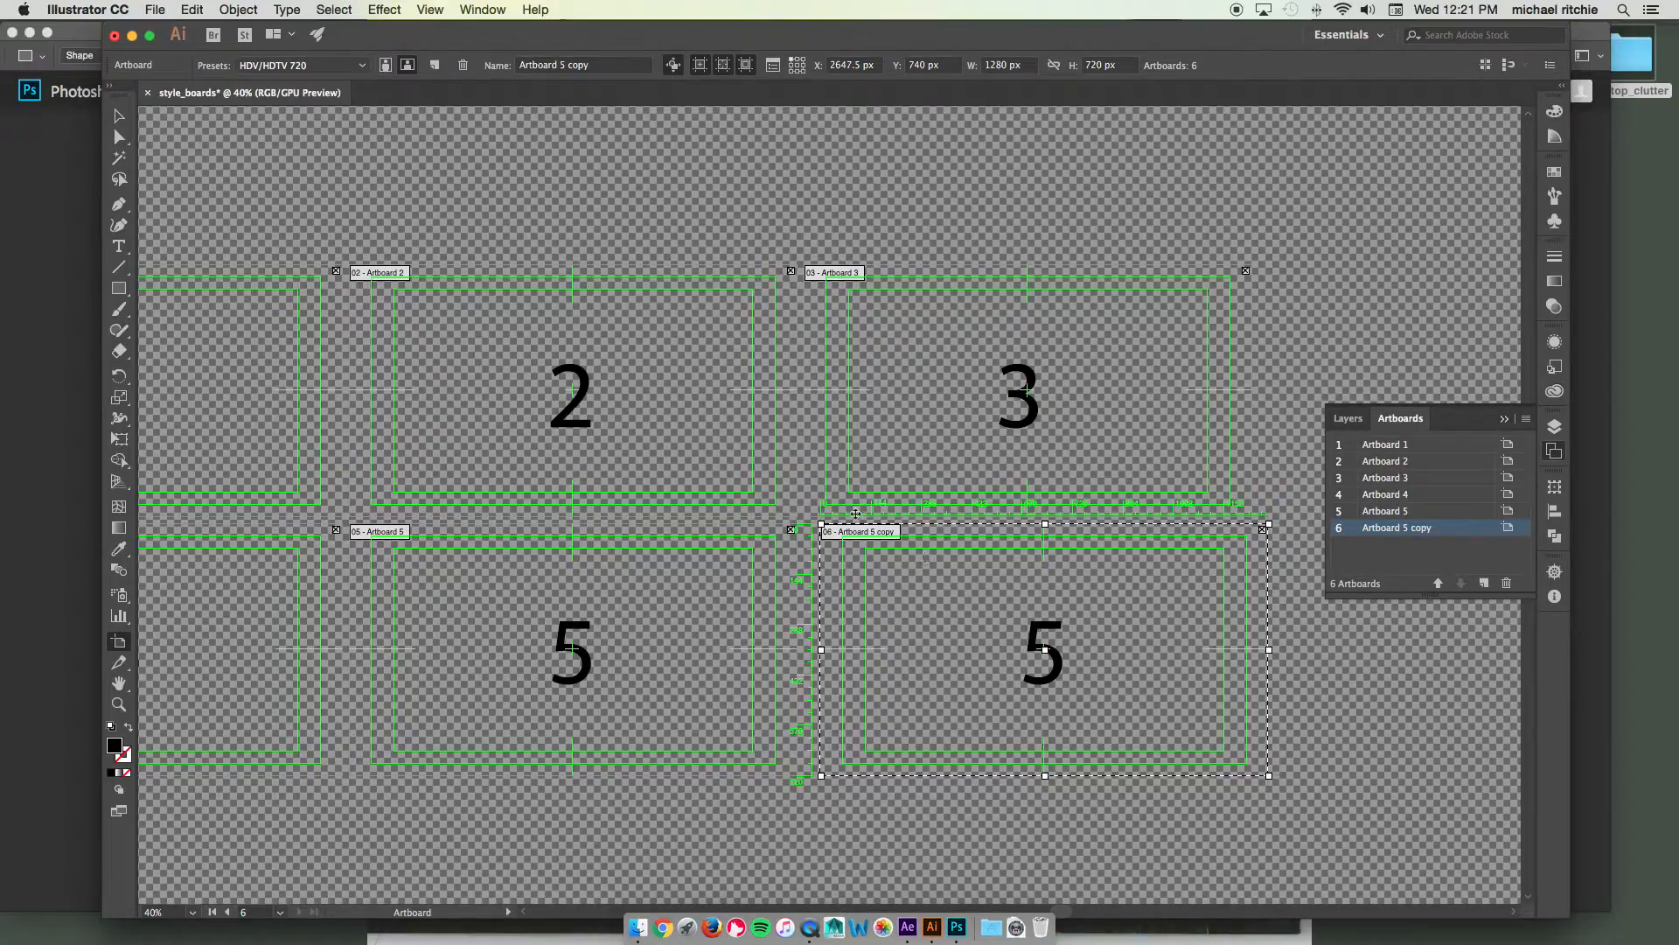
pyautogui.moveTo(910, 584)
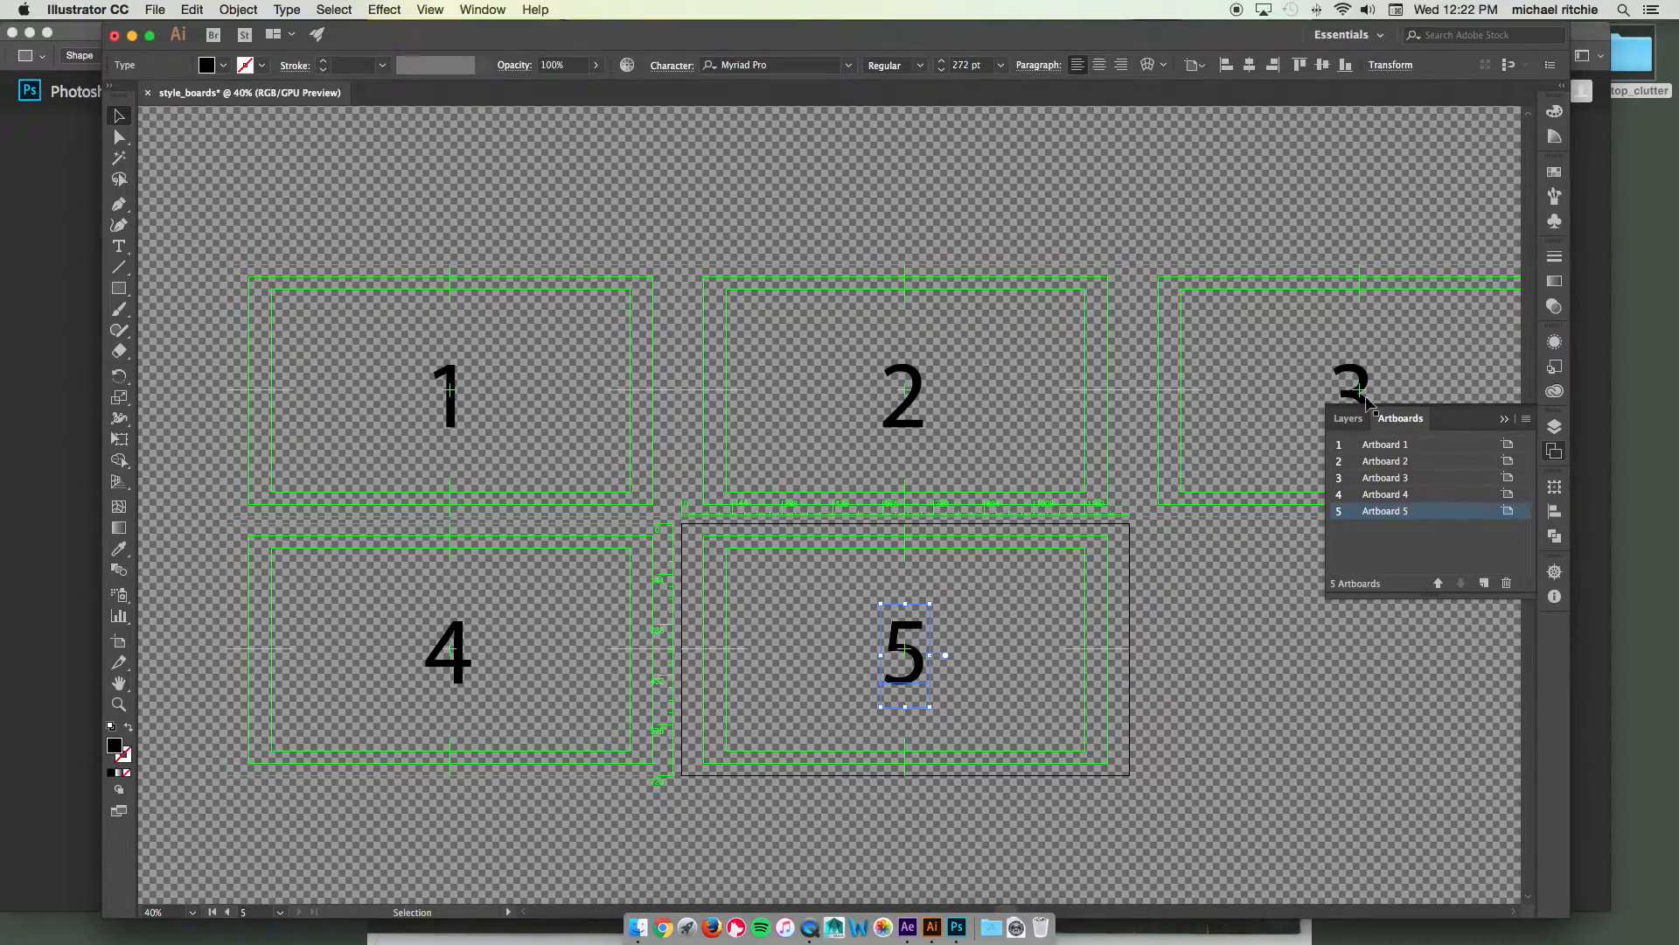
# Step: Show the document's Layers panel, which holds a single layer
pyautogui.click(1349, 418)
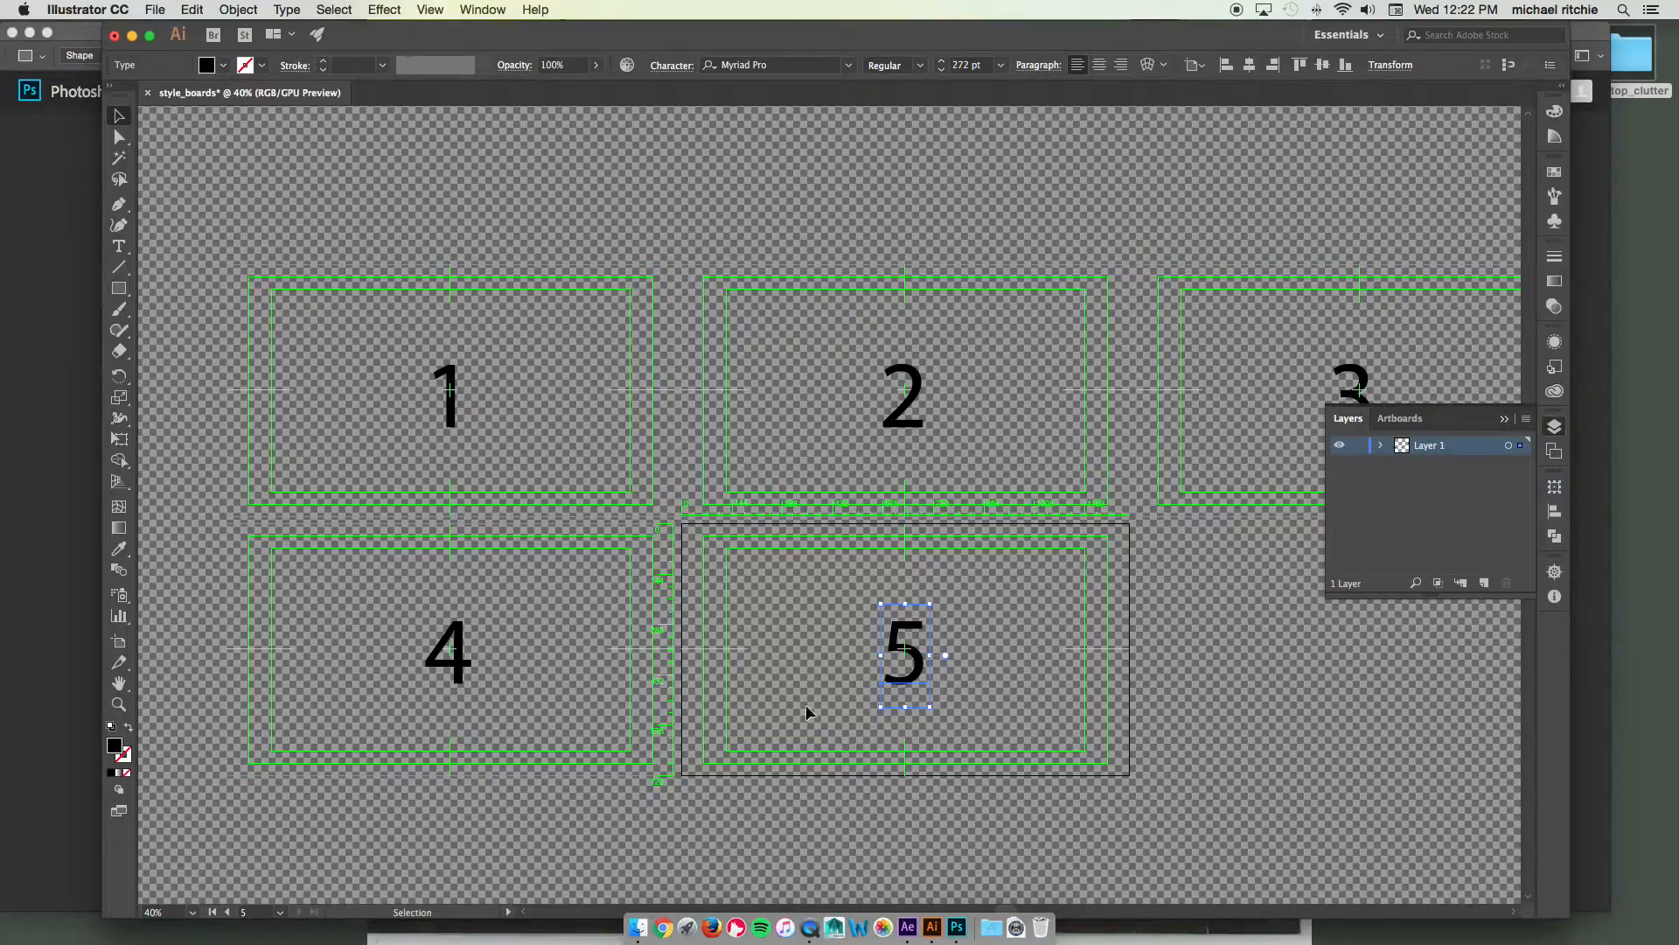
pyautogui.moveTo(413, 330)
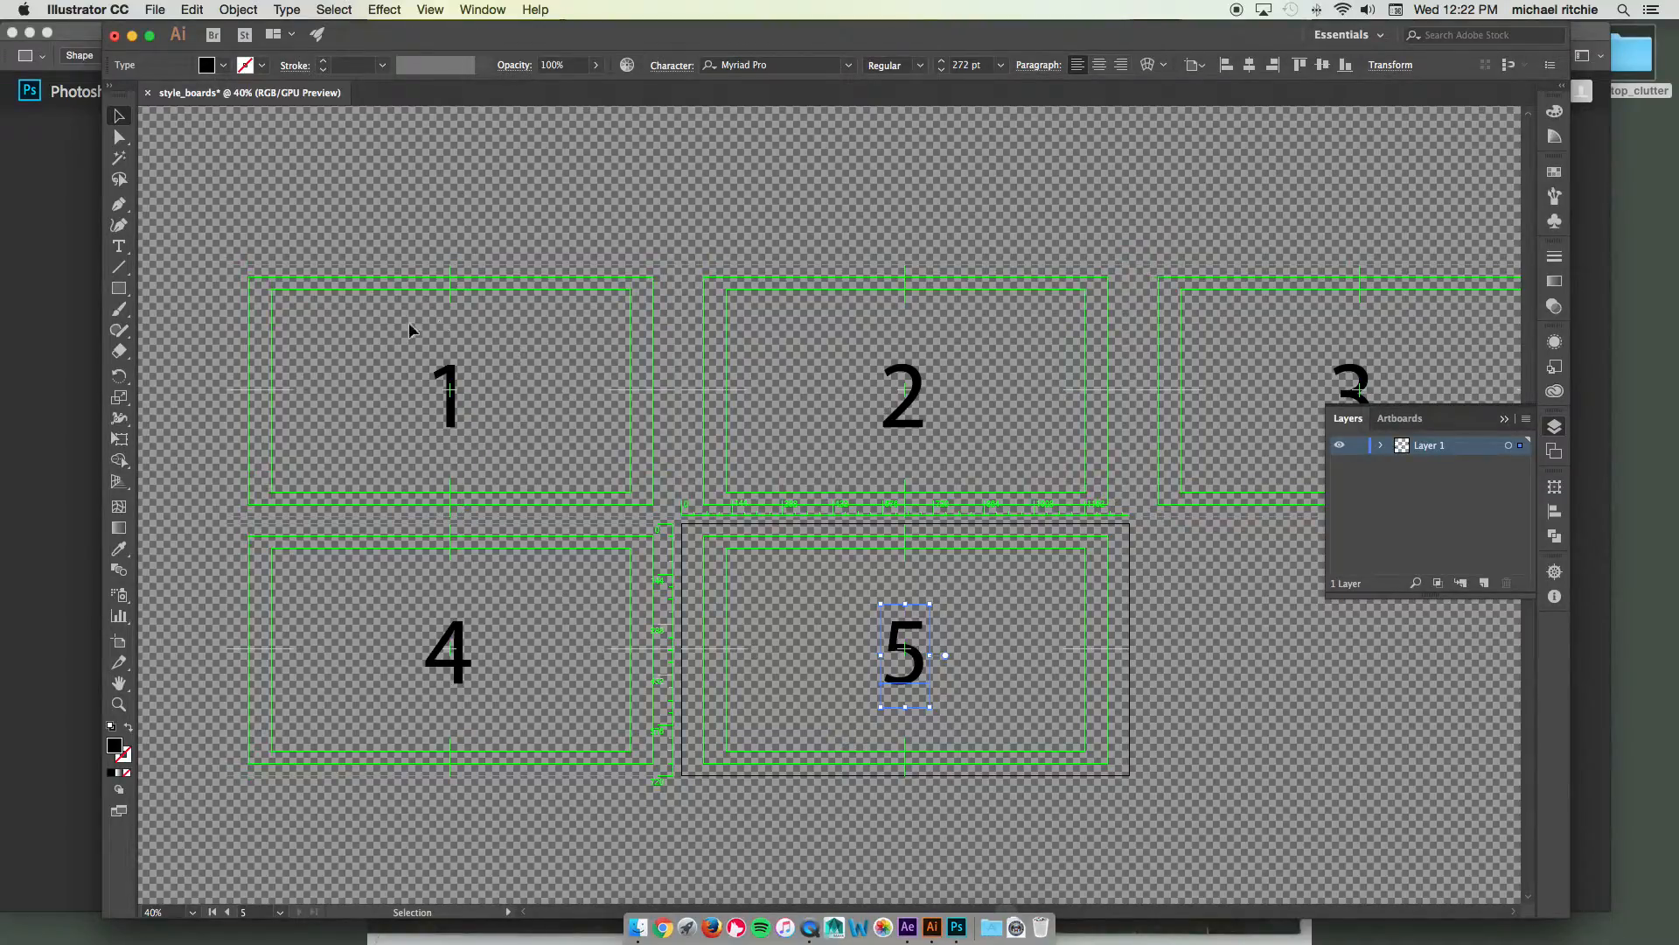
pyautogui.moveTo(1059, 727)
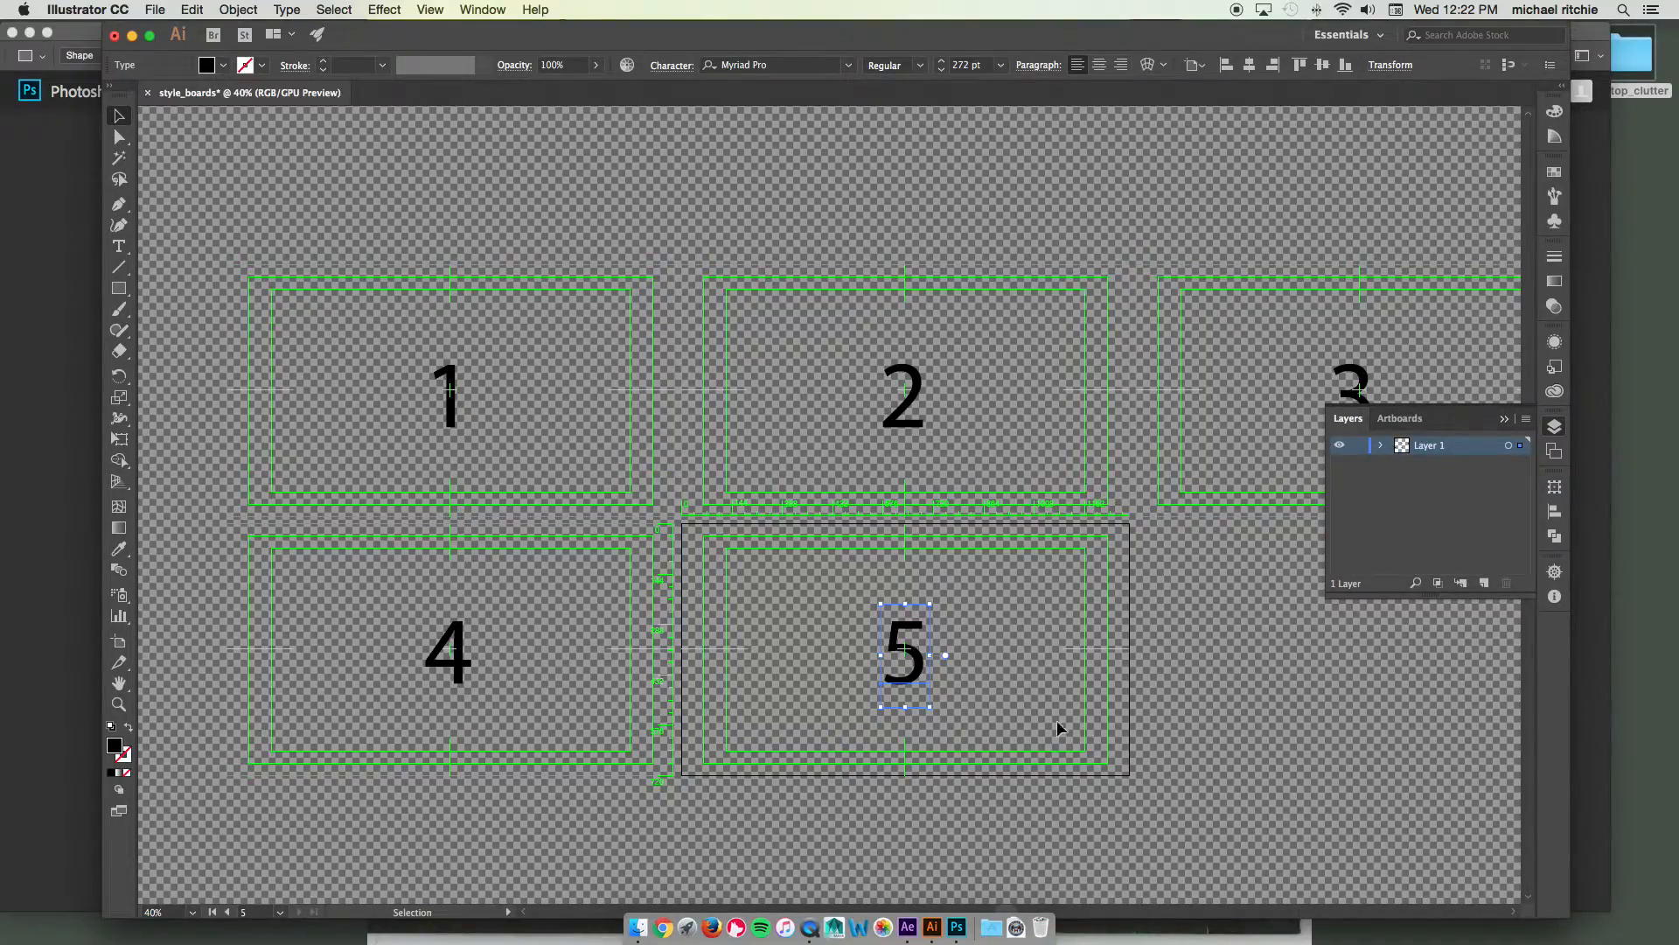
pyautogui.moveTo(983, 672)
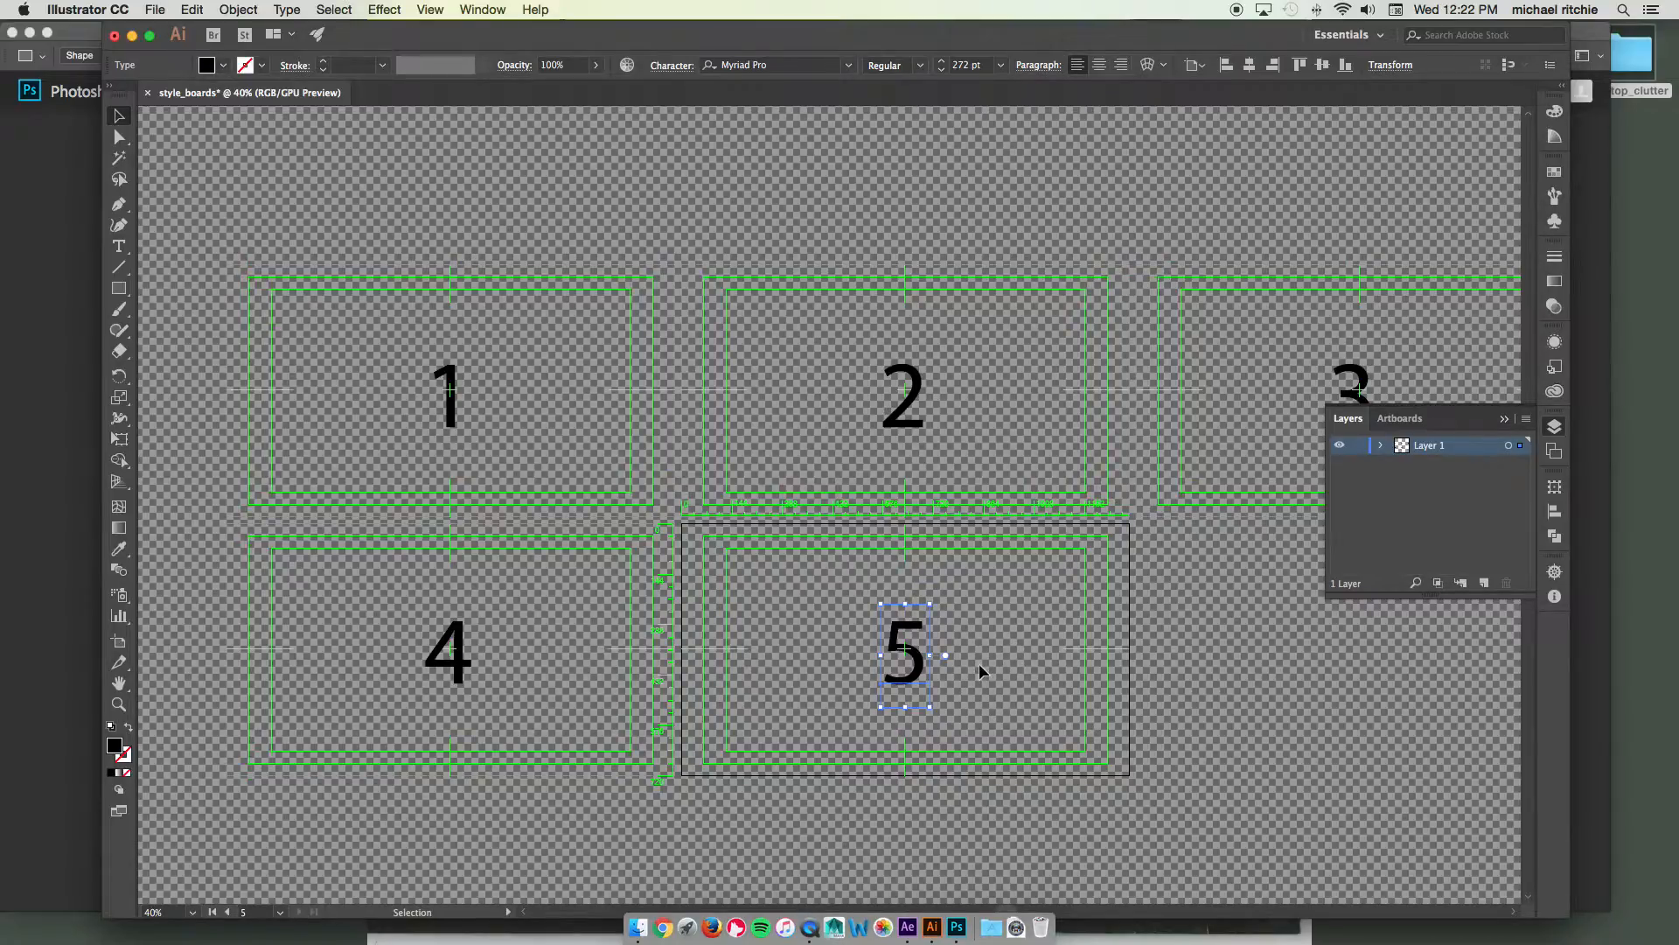
pyautogui.moveTo(562, 434)
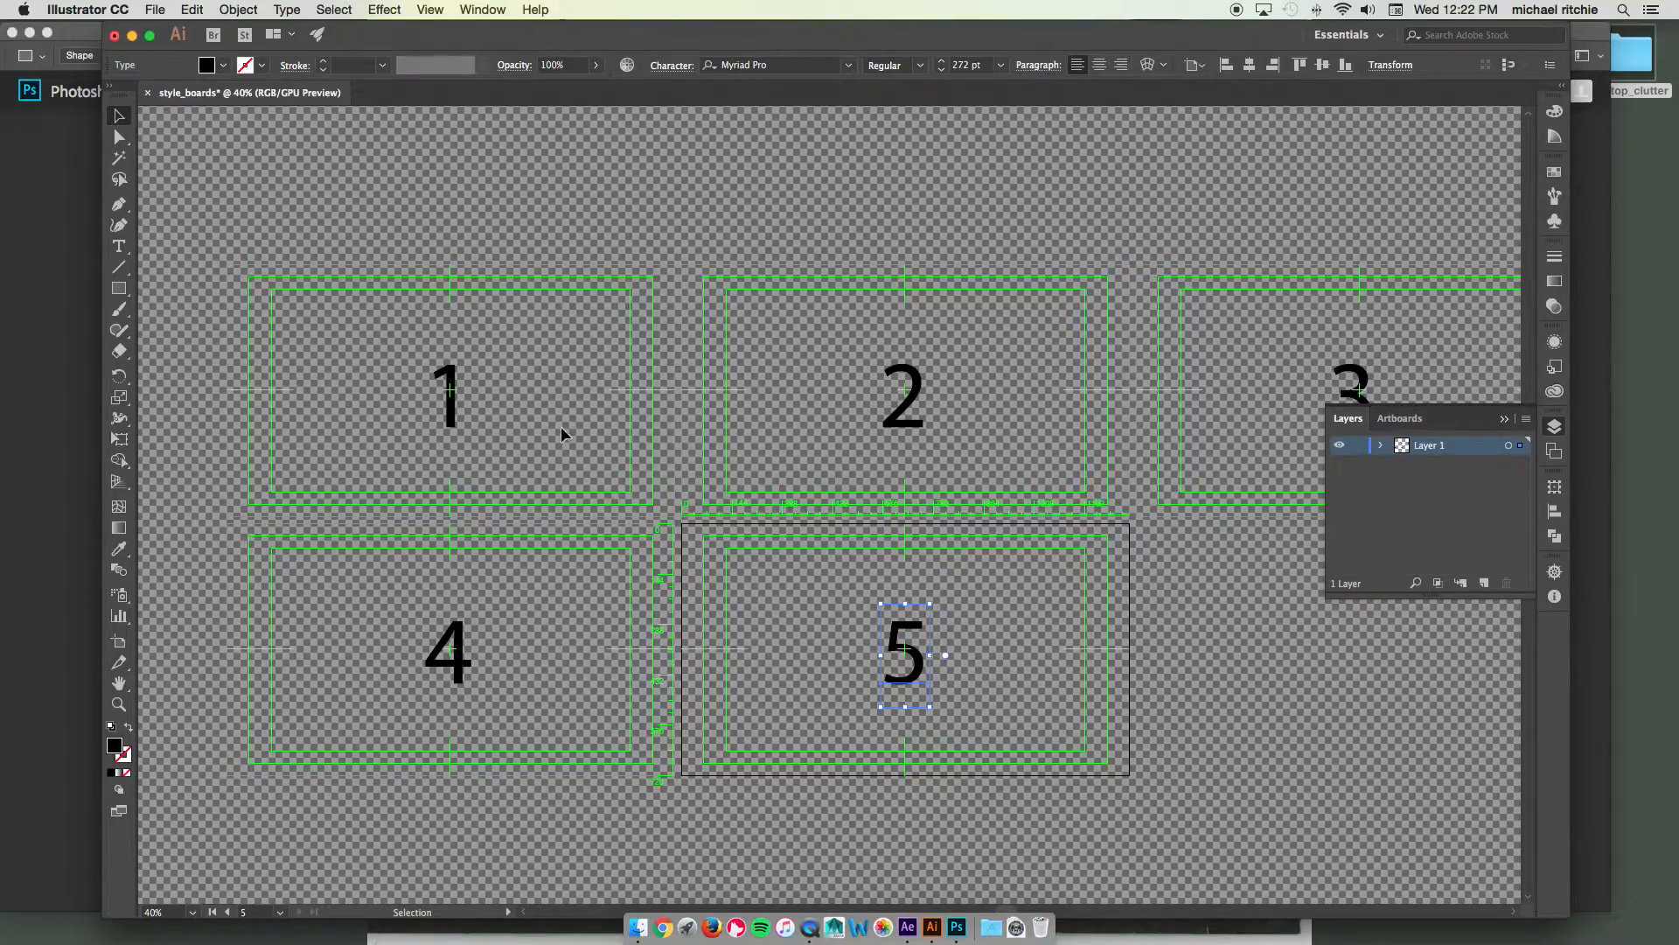
pyautogui.moveTo(697, 677)
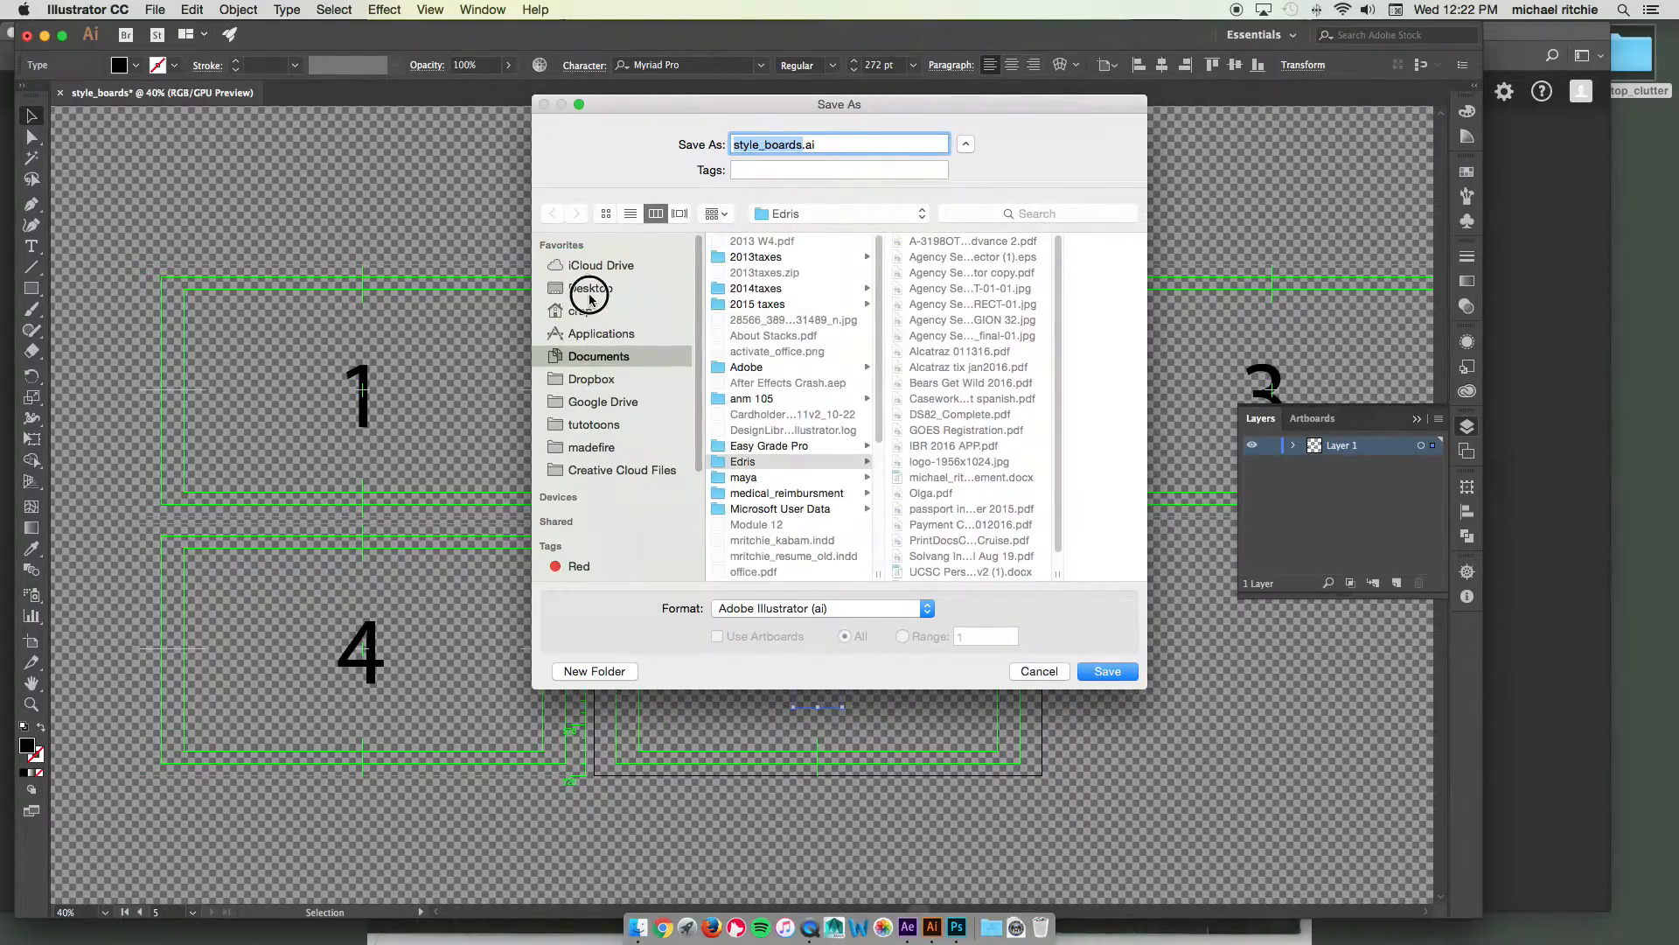
# Step: Save the document to the Desktop as style_boards.ai with default Illustrator options
pyautogui.click(590, 289)
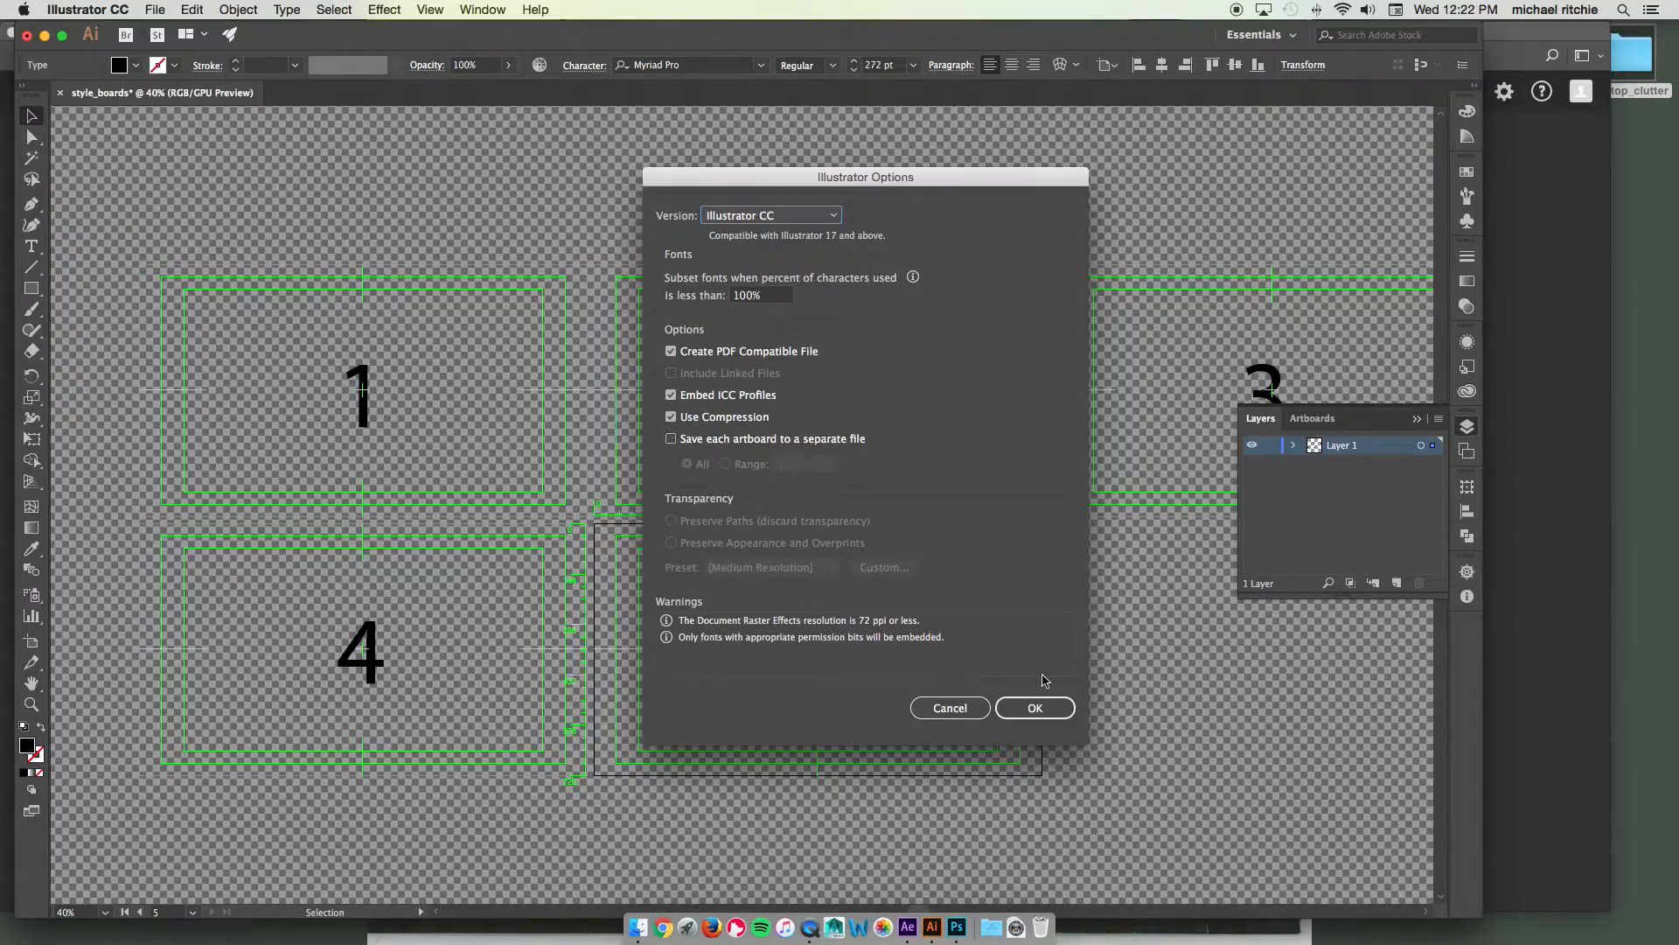
pyautogui.moveTo(1026, 682)
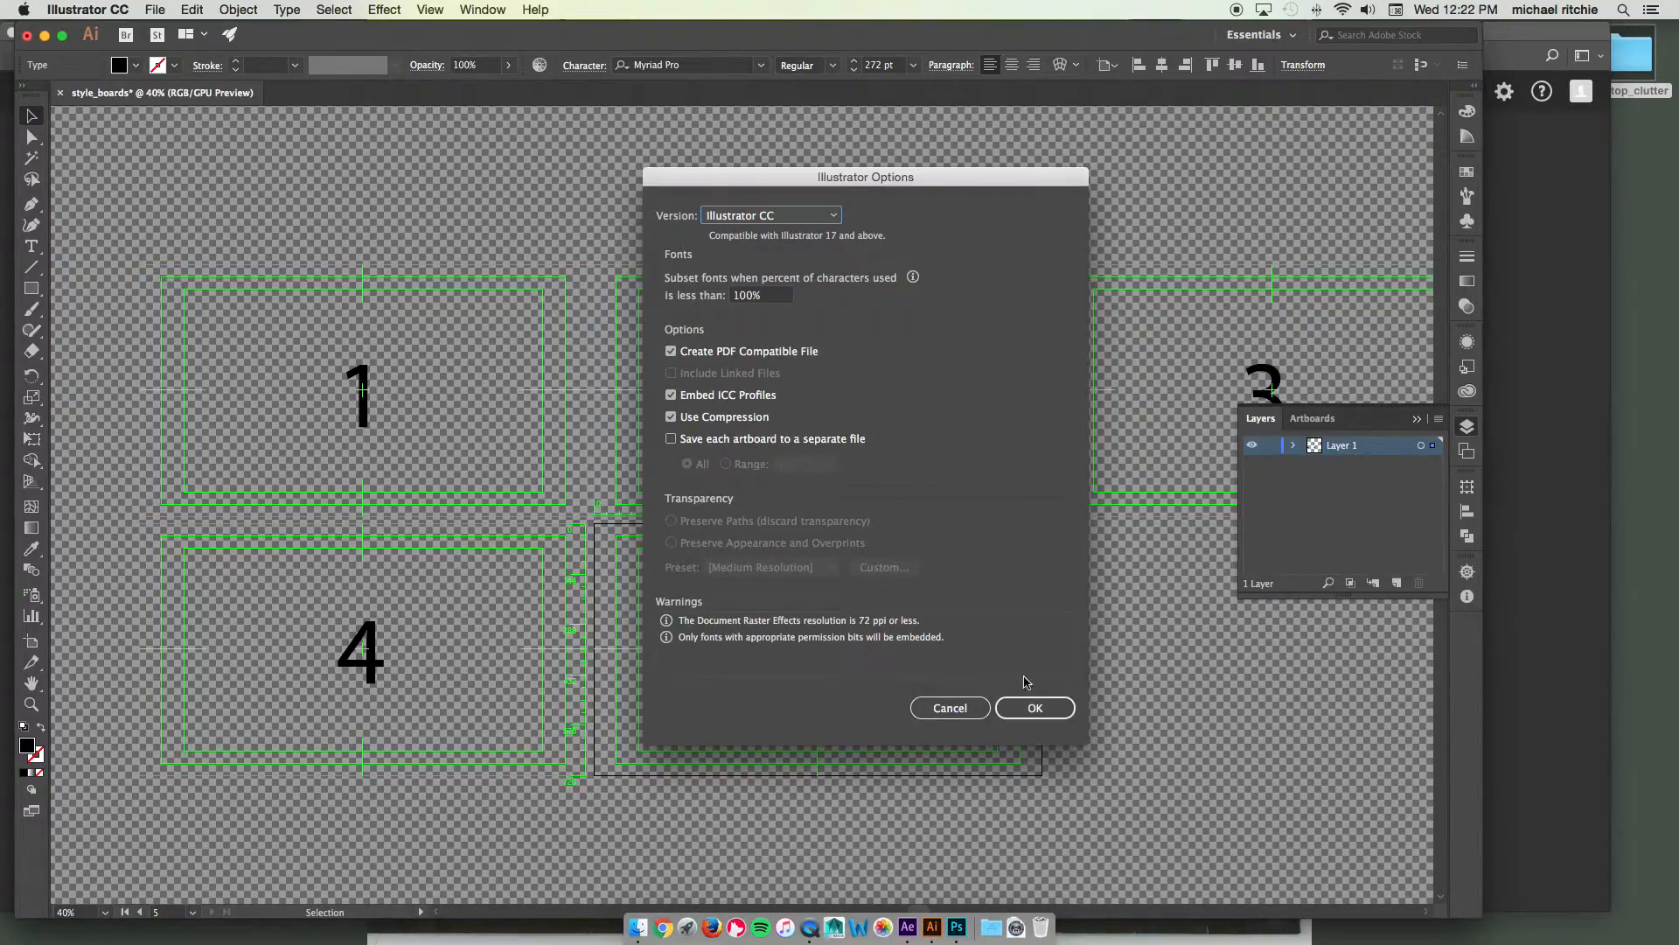
pyautogui.click(1032, 707)
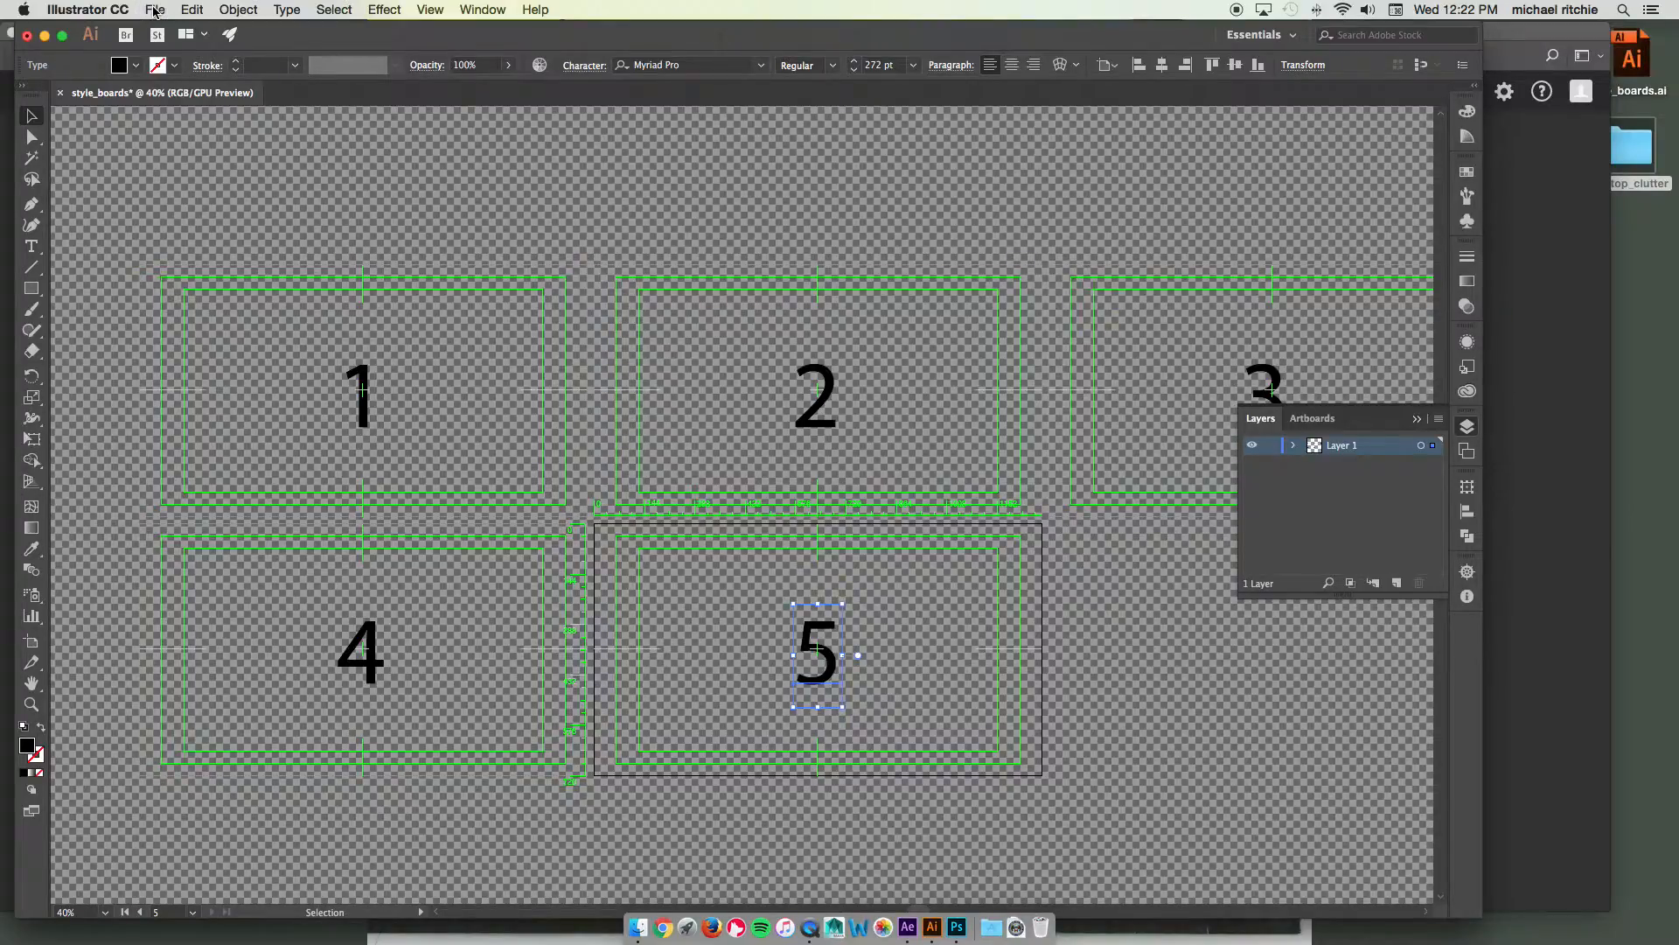
# Step: Save As style_boards.ai to the desktop again, overwriting the existing file
pyautogui.click(154, 11)
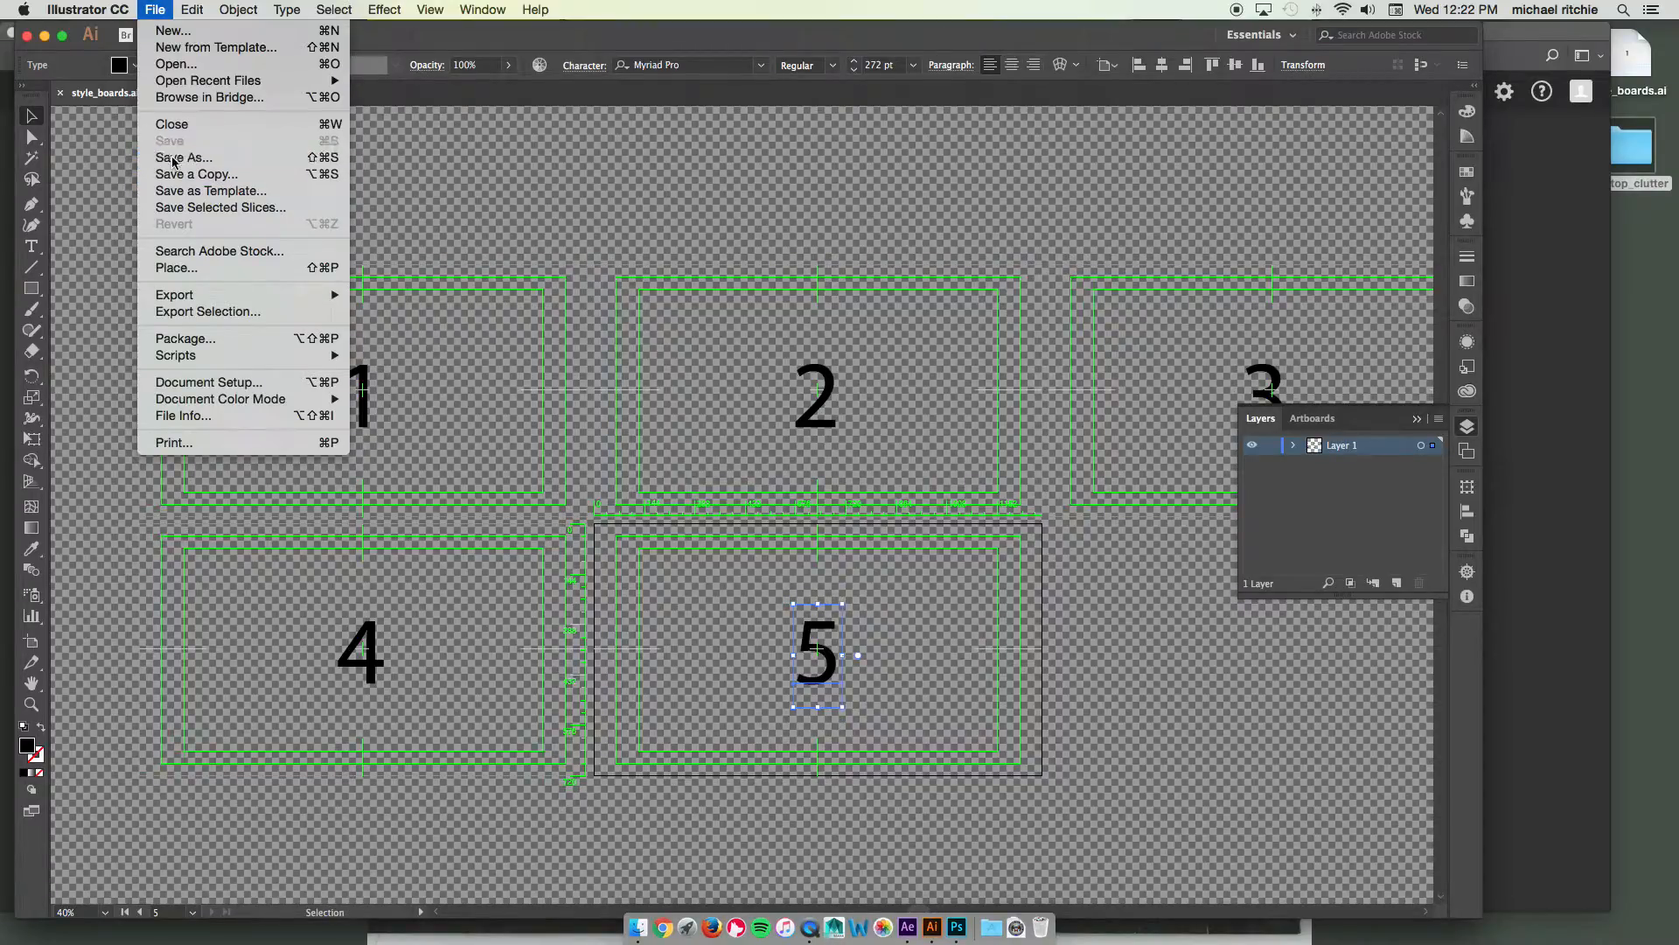
pyautogui.click(183, 158)
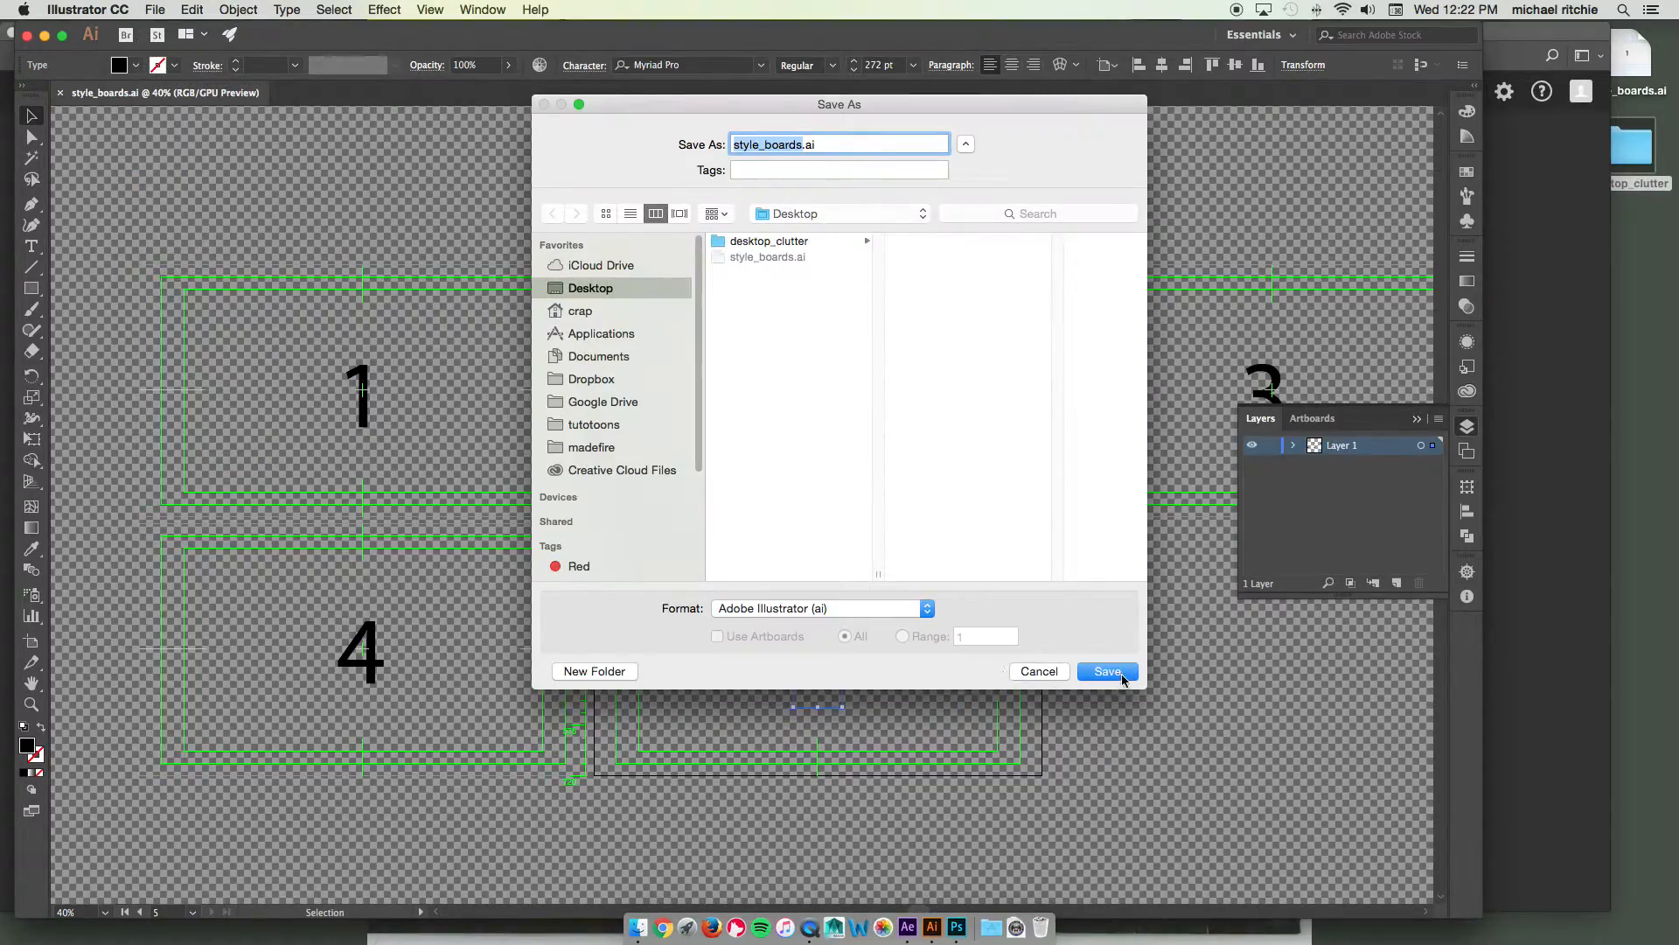
pyautogui.click(1107, 670)
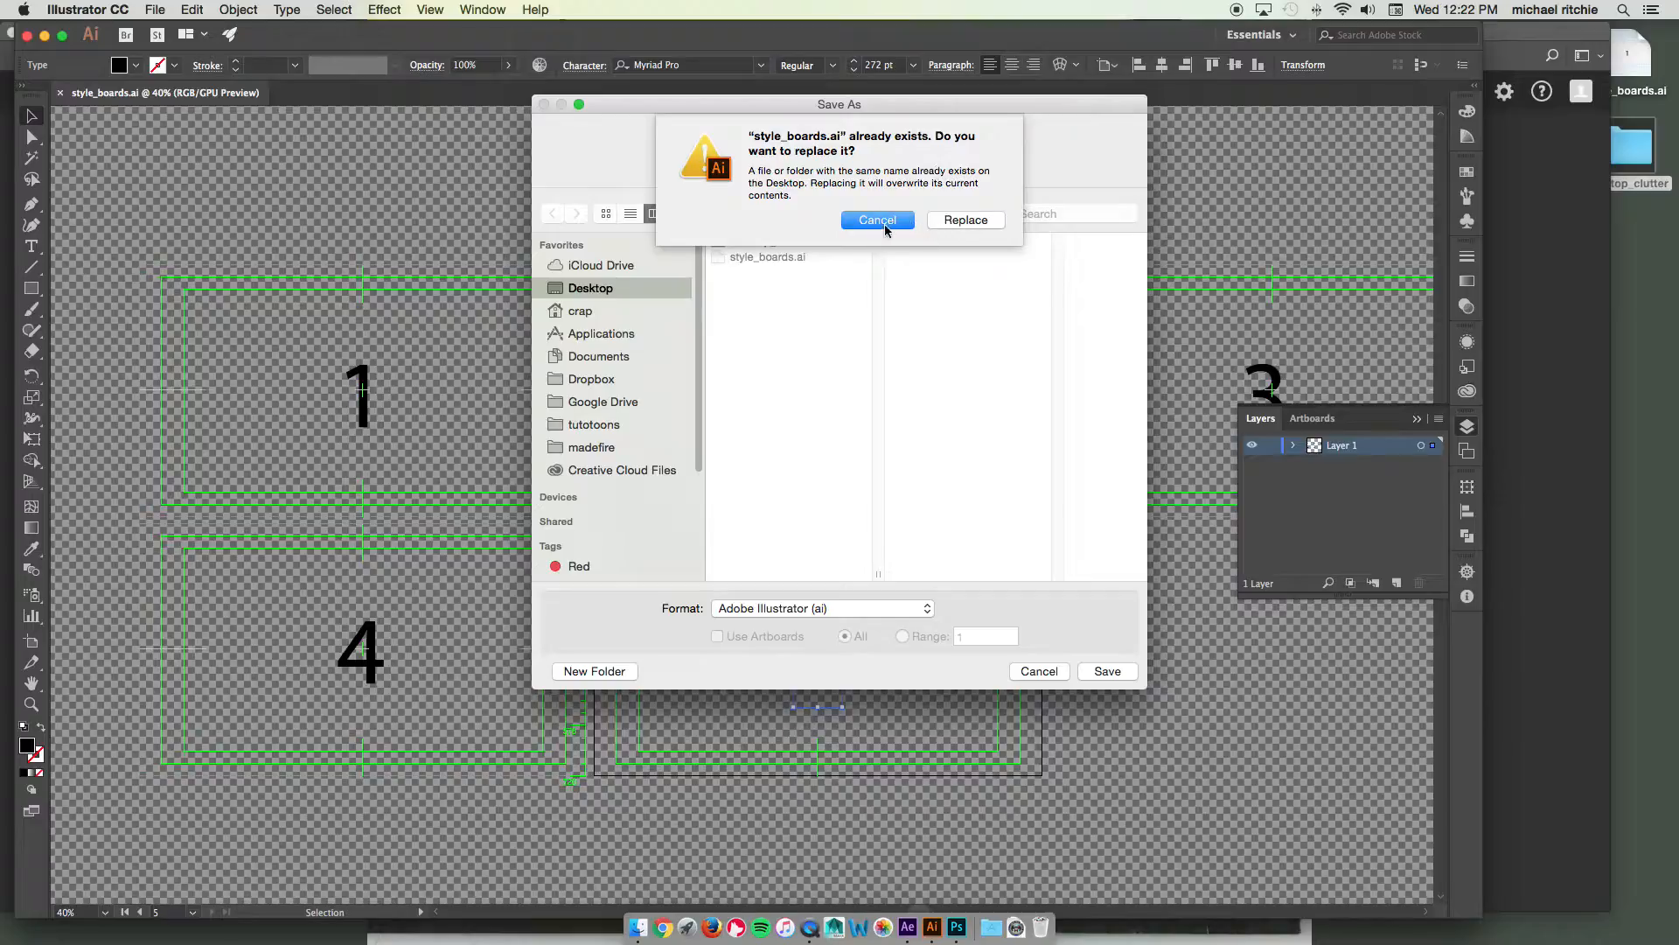
pyautogui.click(963, 220)
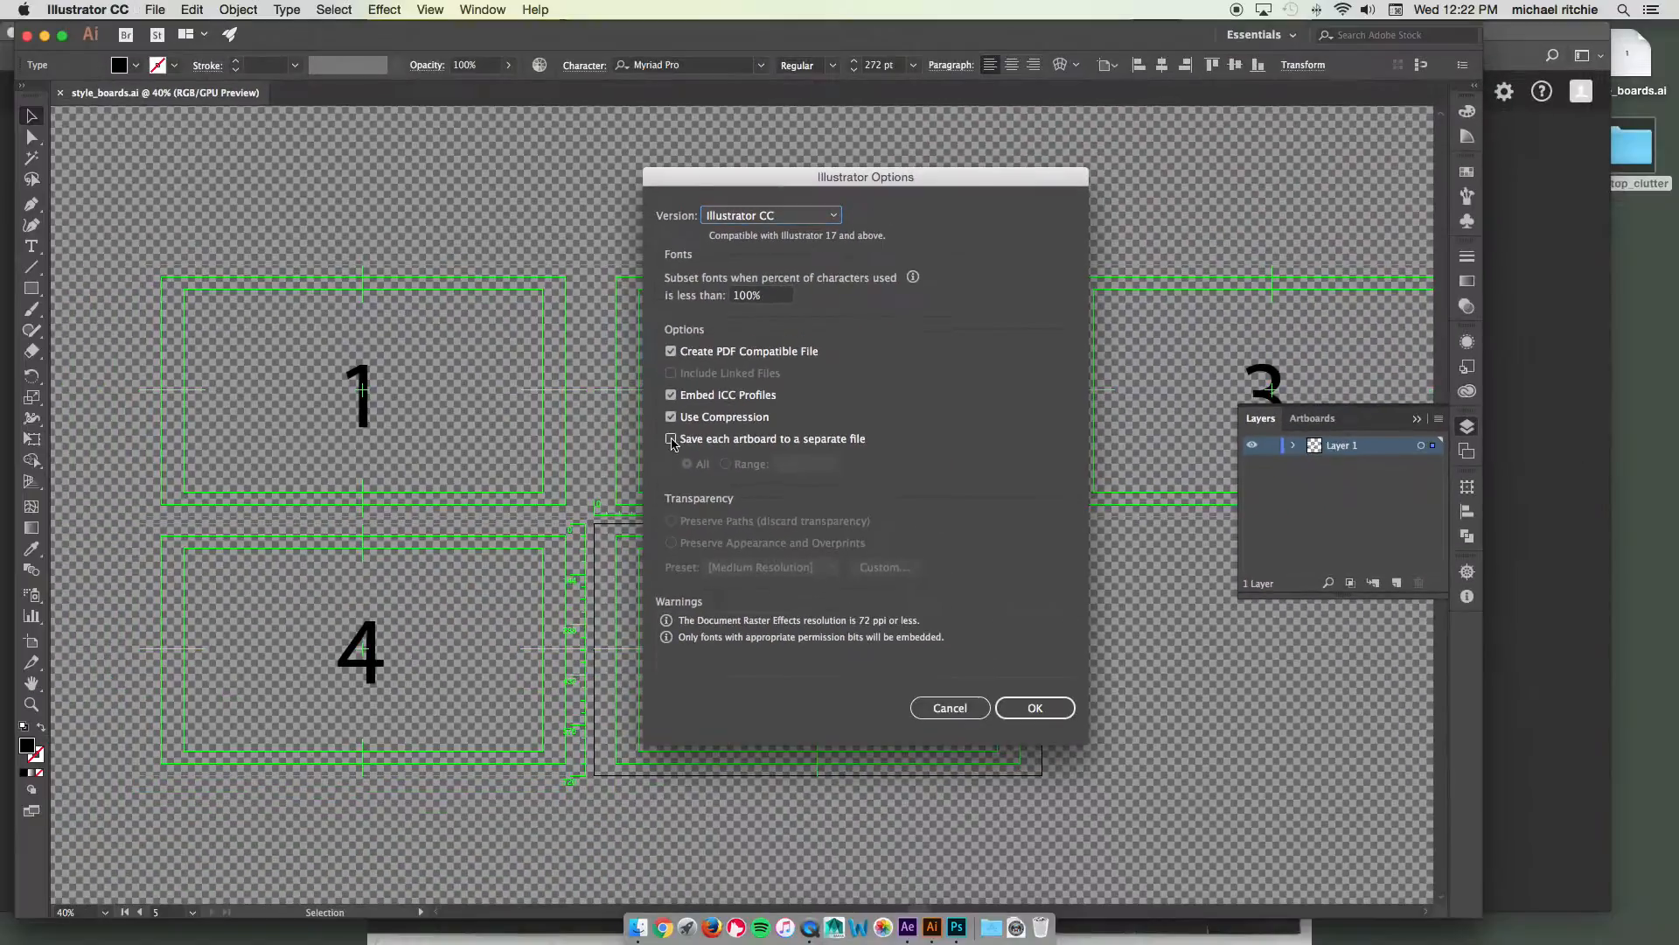
# Step: Enable 'Save each artboard to a separate file' to produce style_boards-01 through -05
pyautogui.click(671, 437)
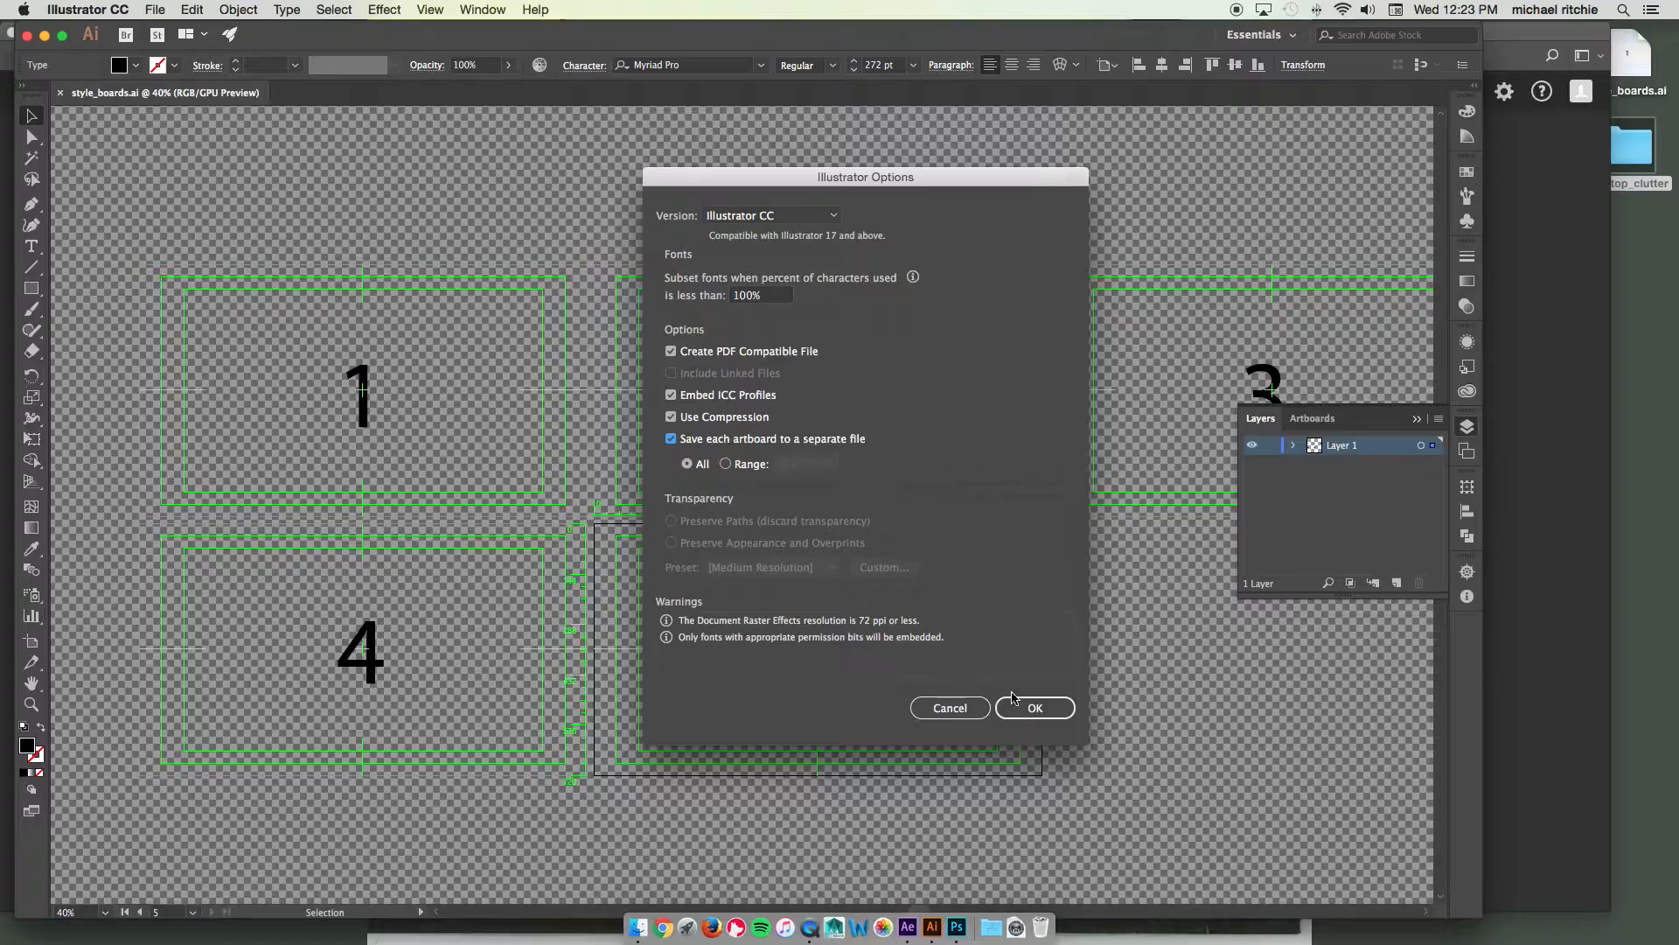
pyautogui.click(1034, 707)
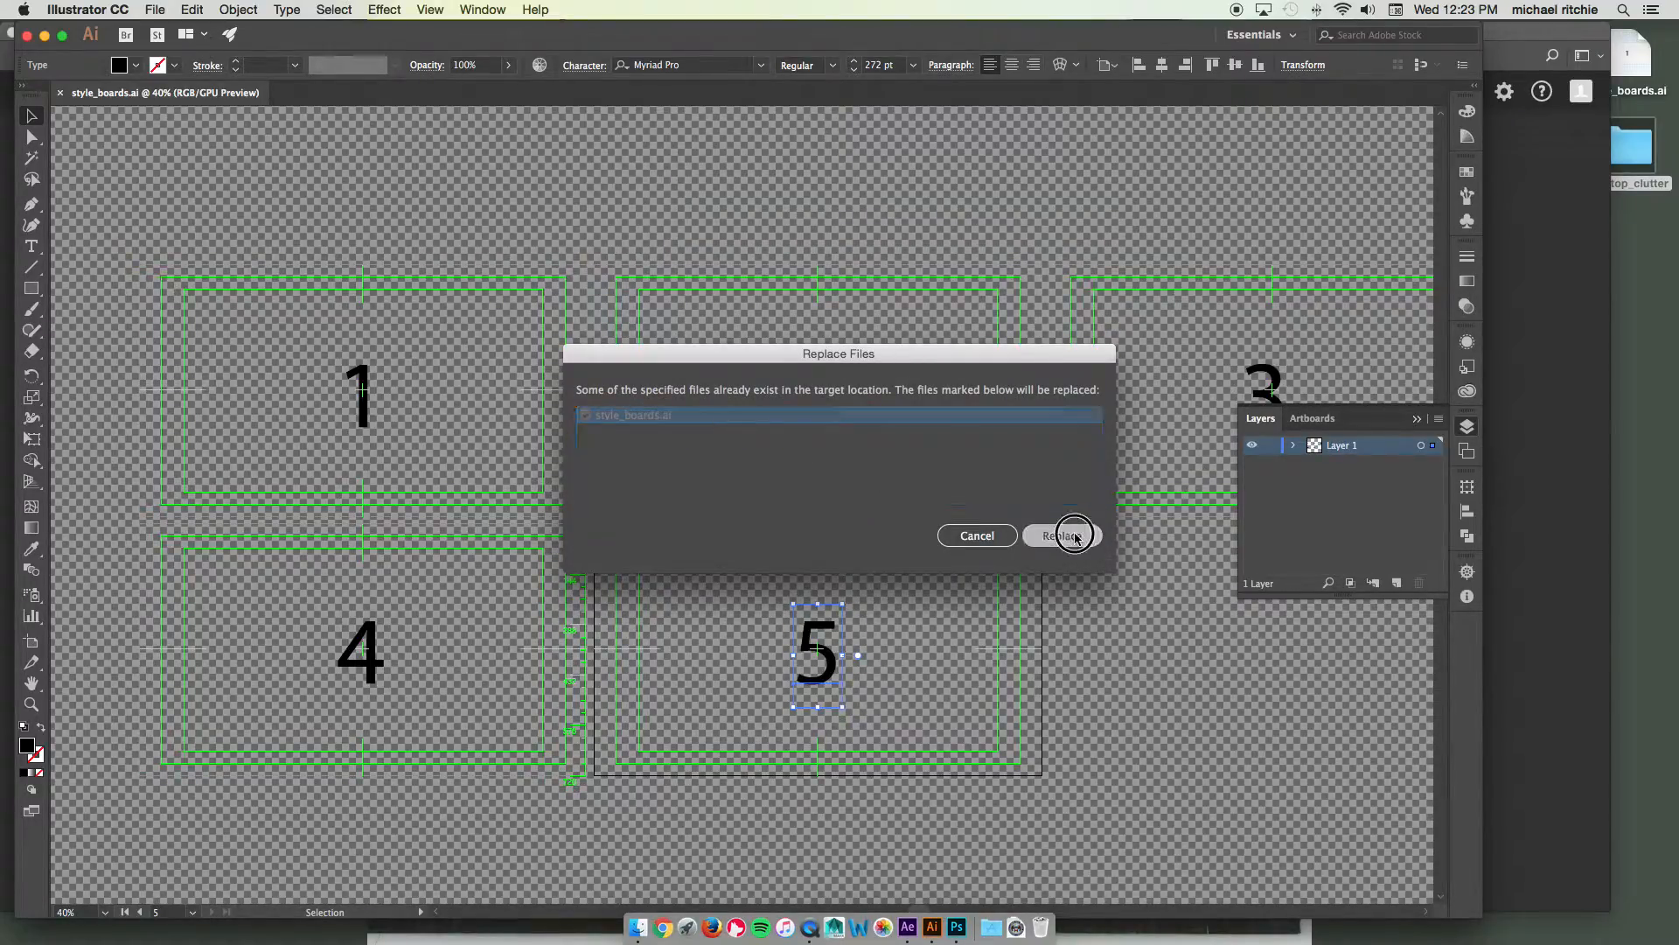
pyautogui.click(1061, 535)
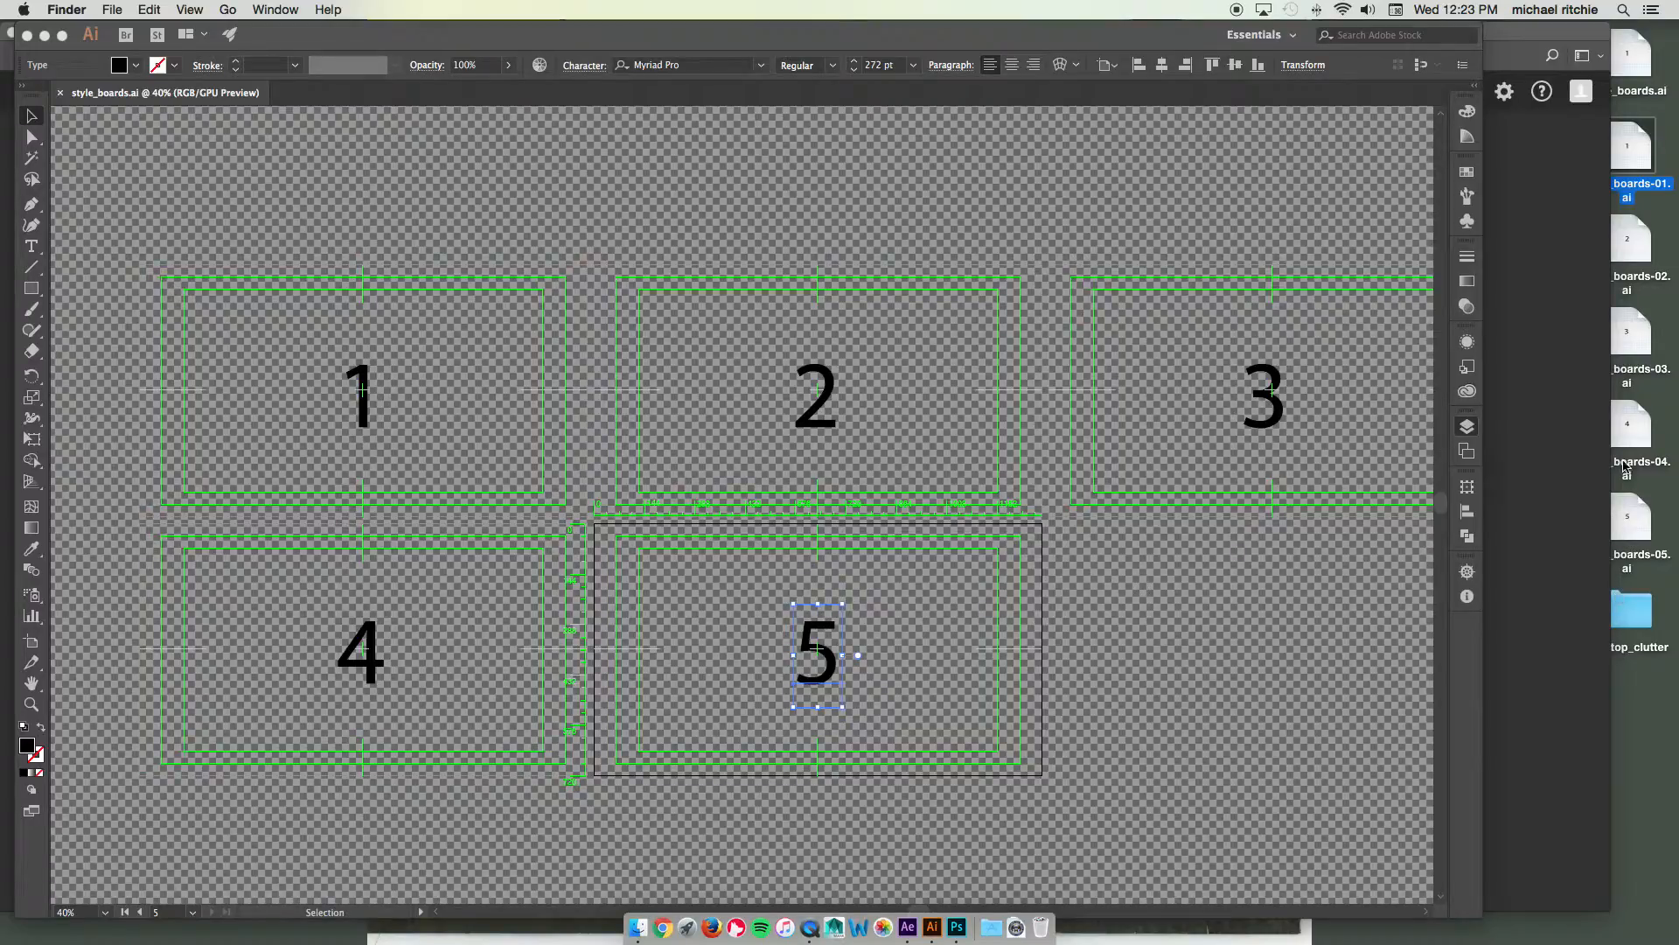
pyautogui.moveTo(1044, 397)
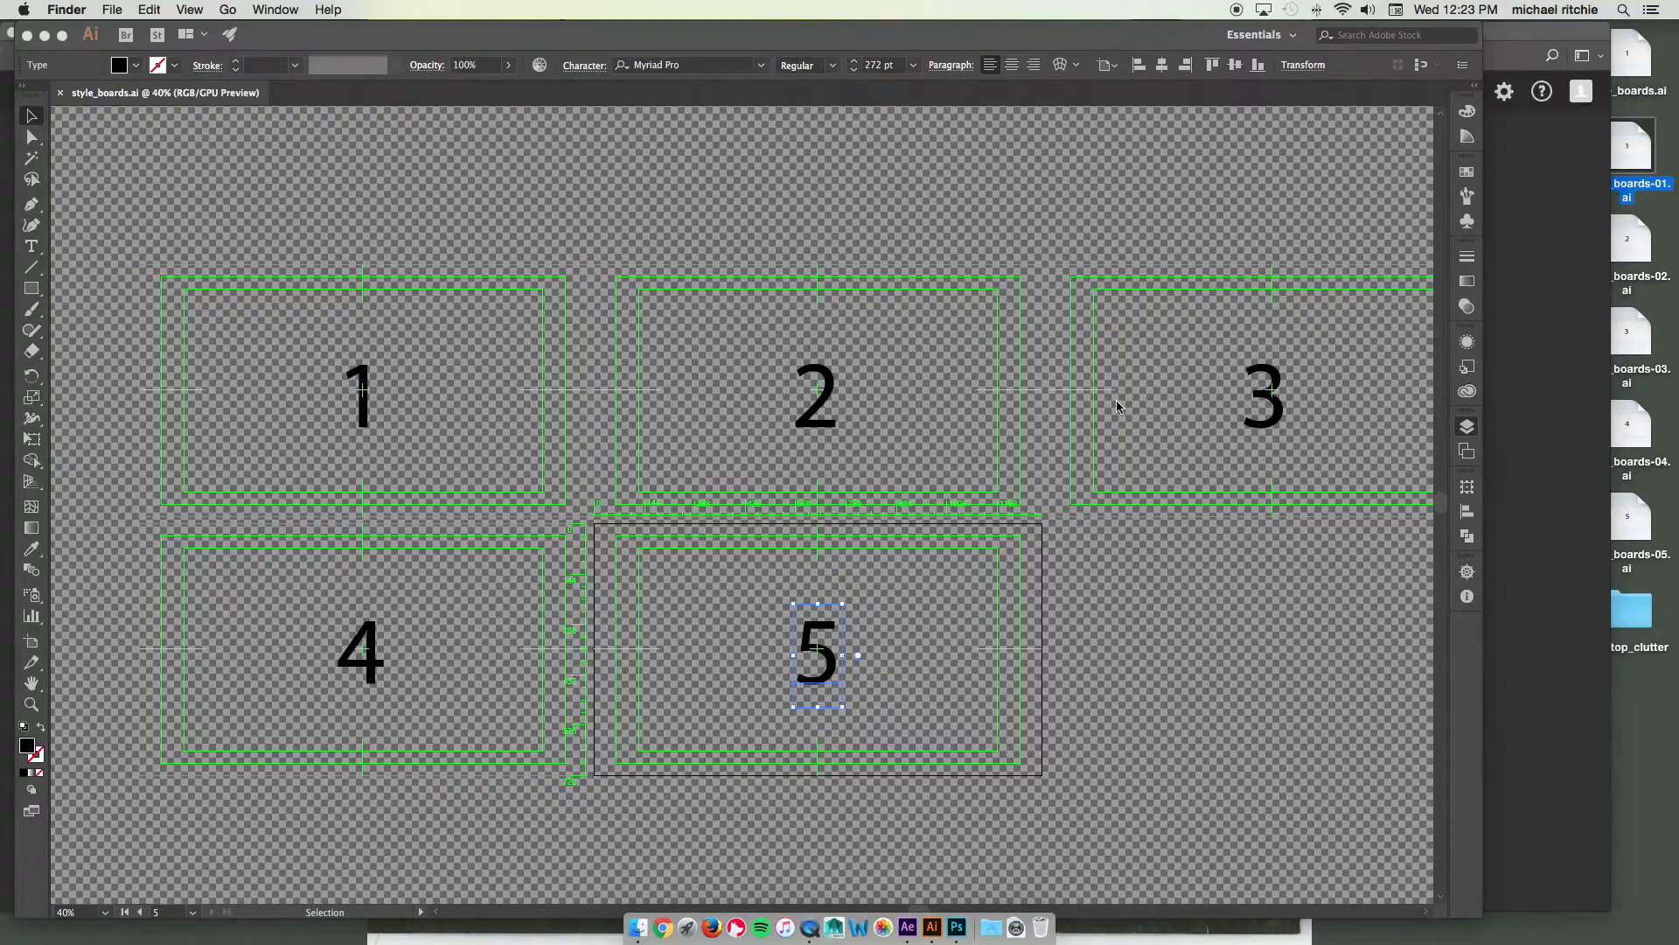
pyautogui.moveTo(1575, 325)
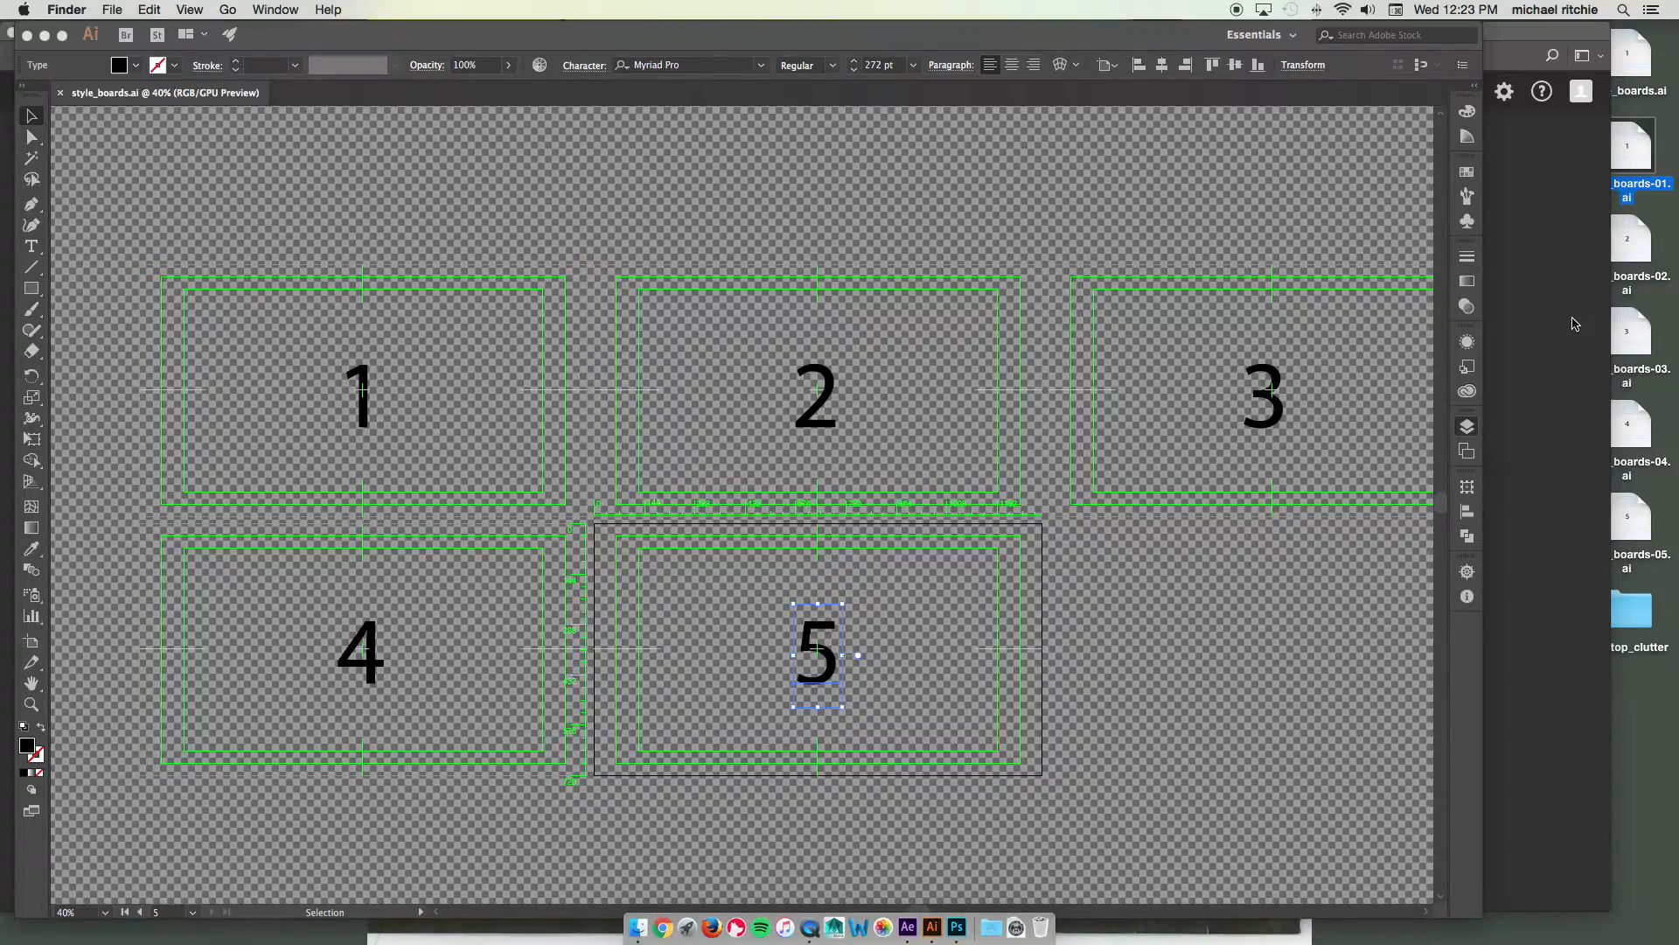
# Step: In Photoshop, start a new document from the 1280x720 Custom preset with Artboards enabled
pyautogui.click(955, 927)
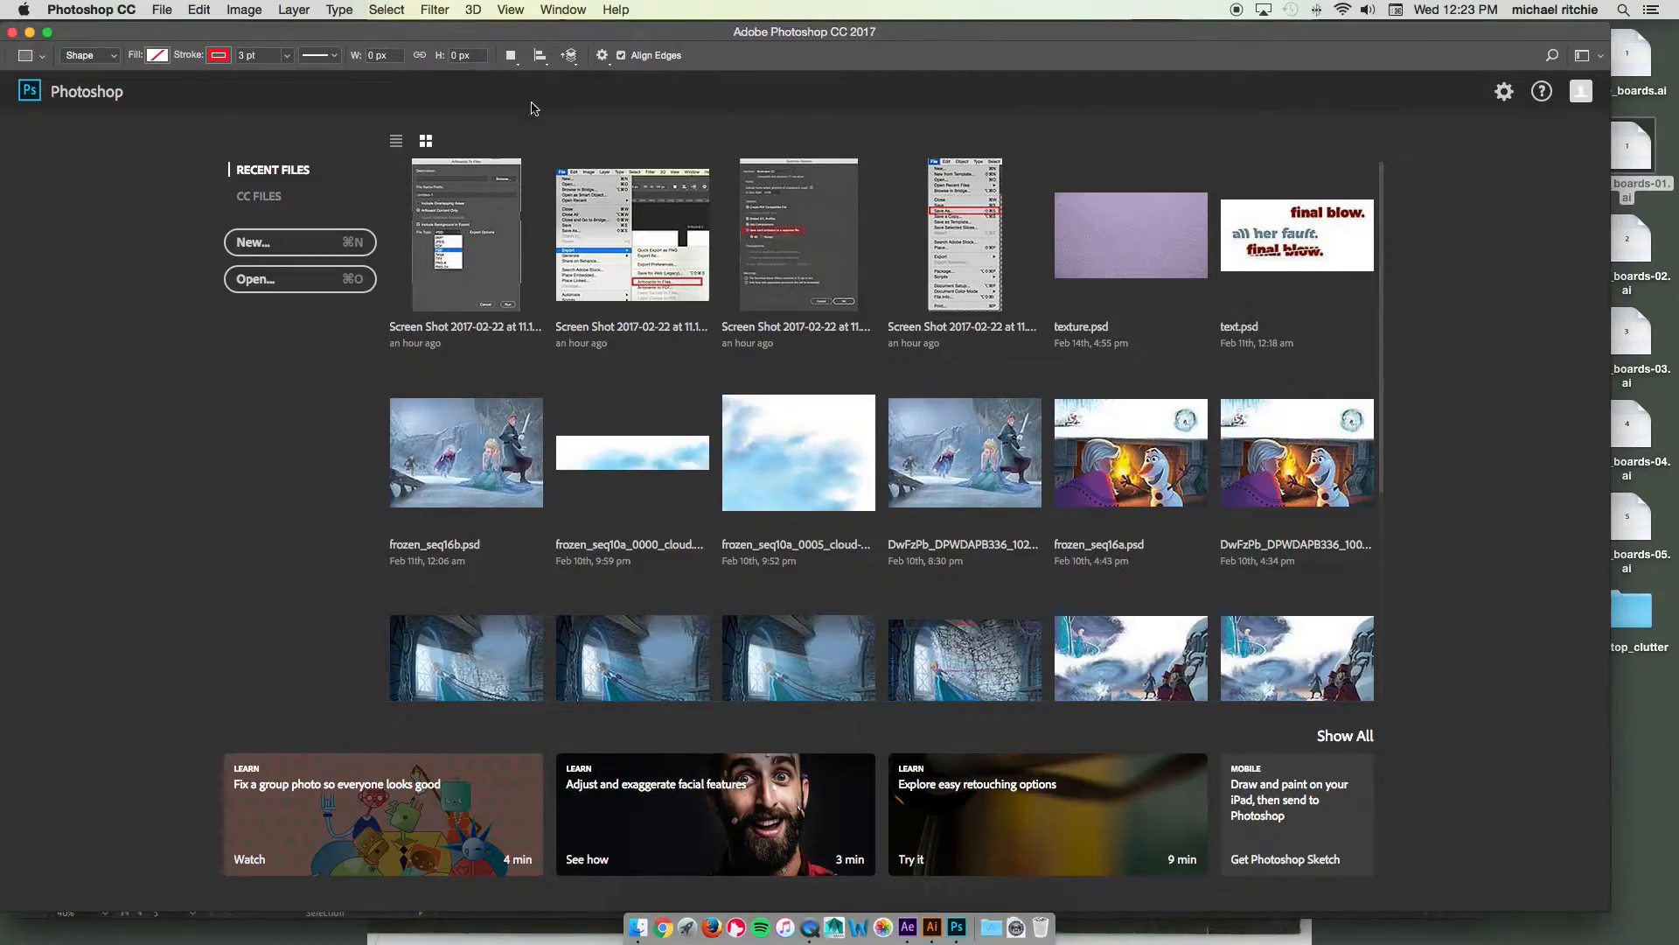
pyautogui.moveTo(259, 155)
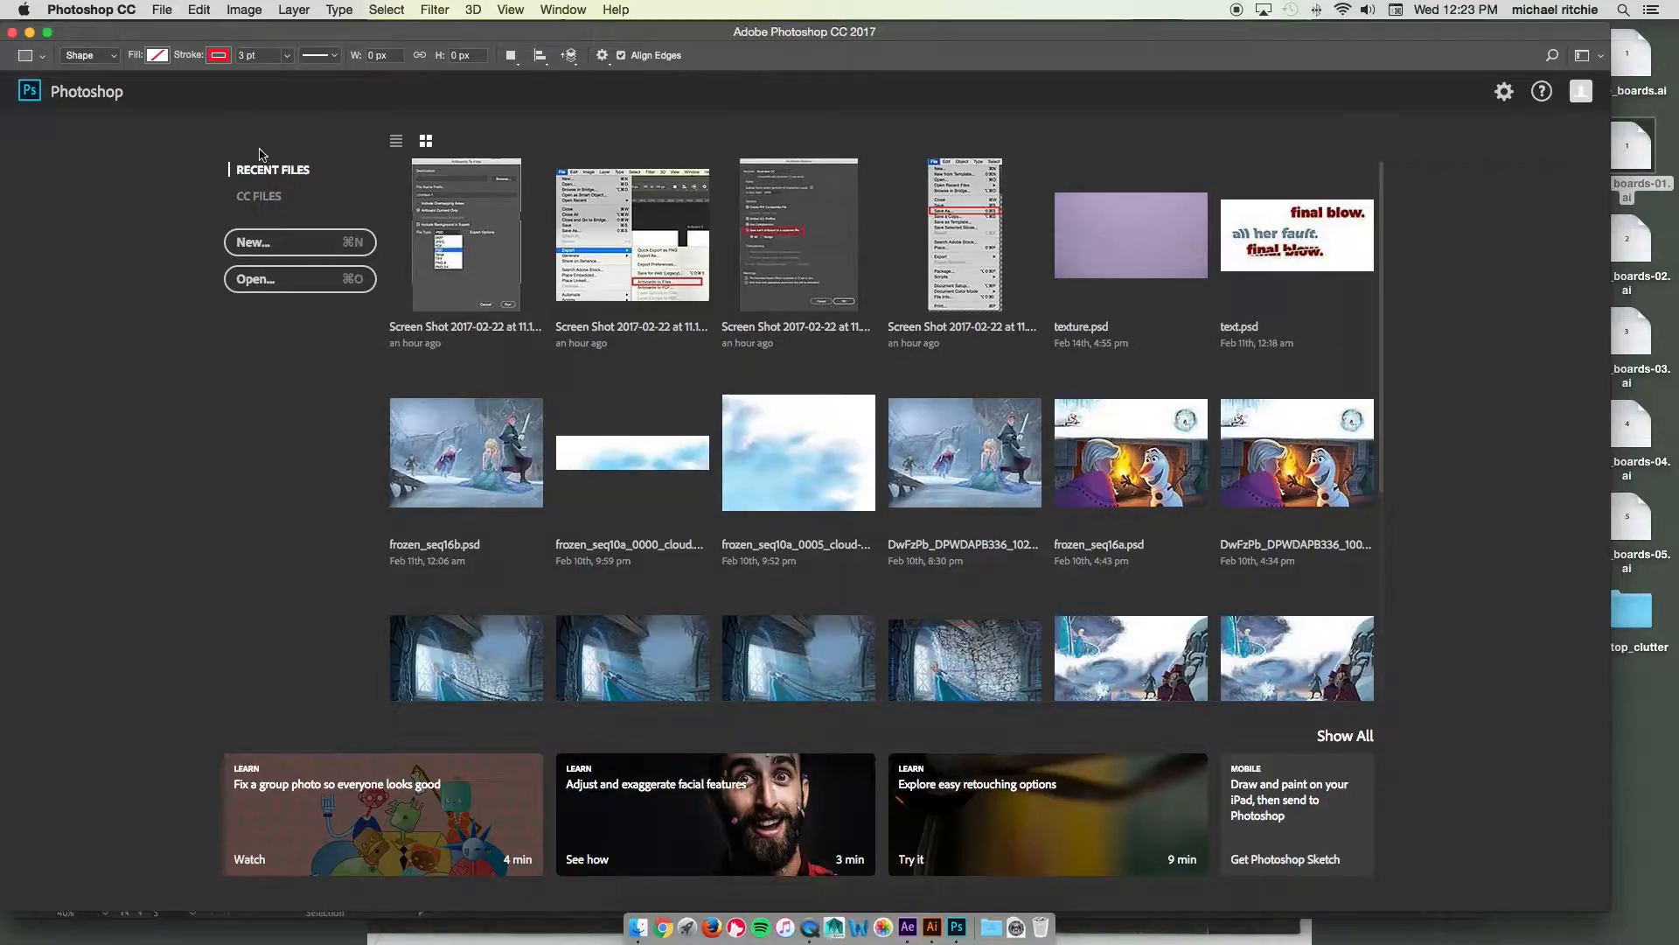
pyautogui.moveTo(261, 241)
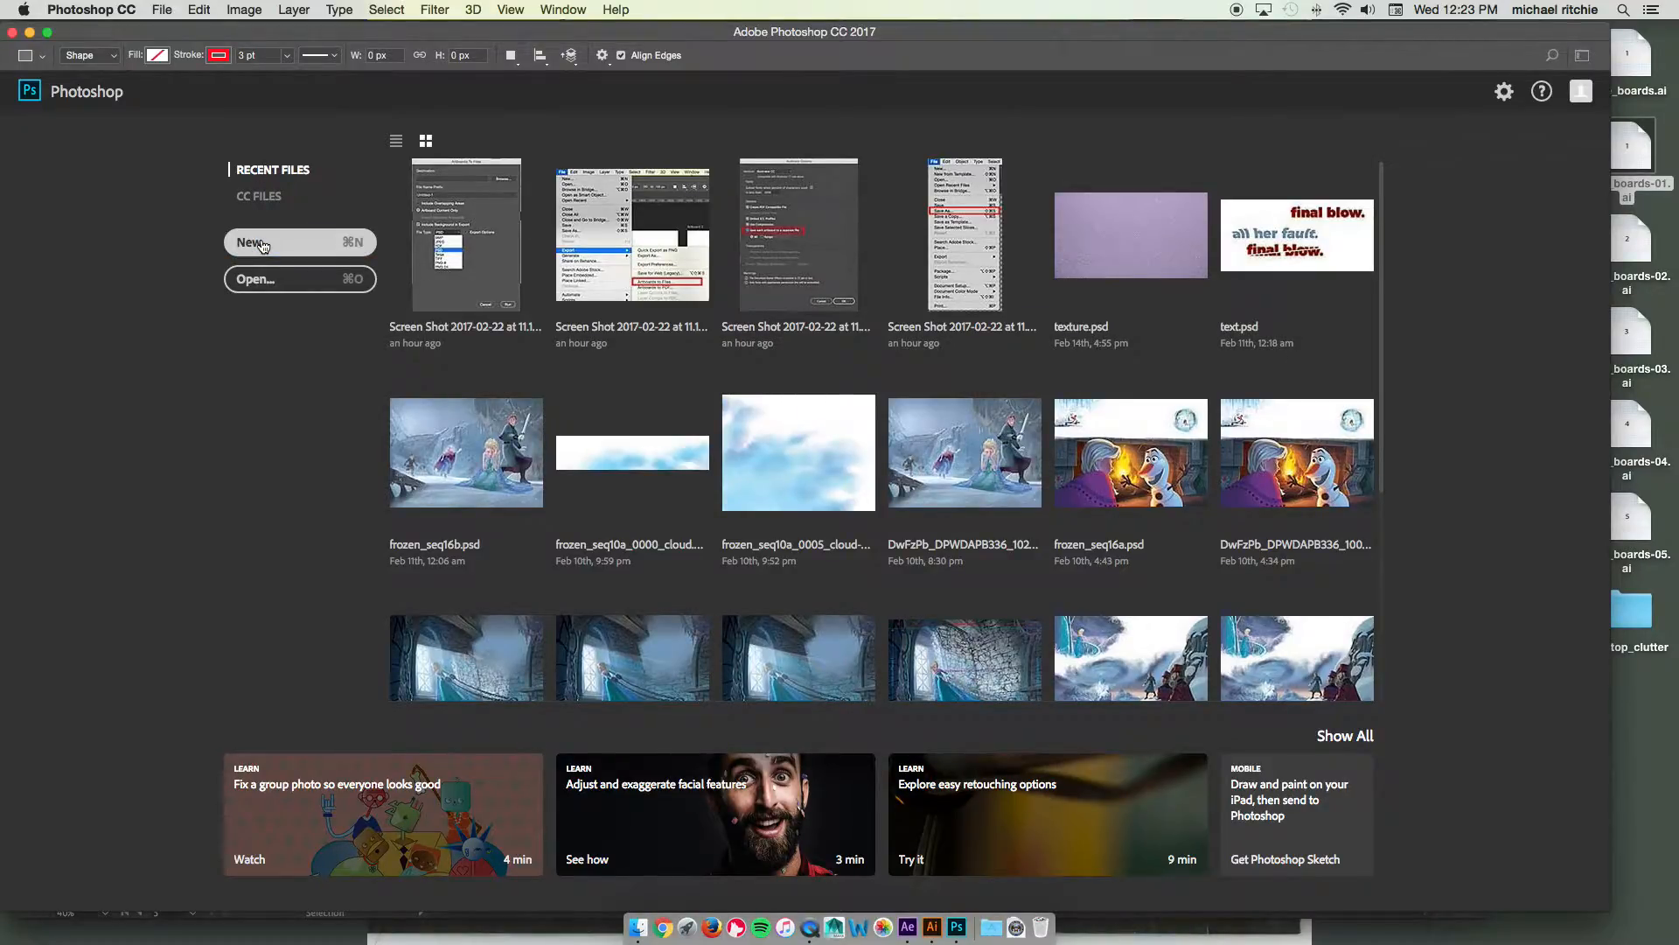
pyautogui.click(297, 241)
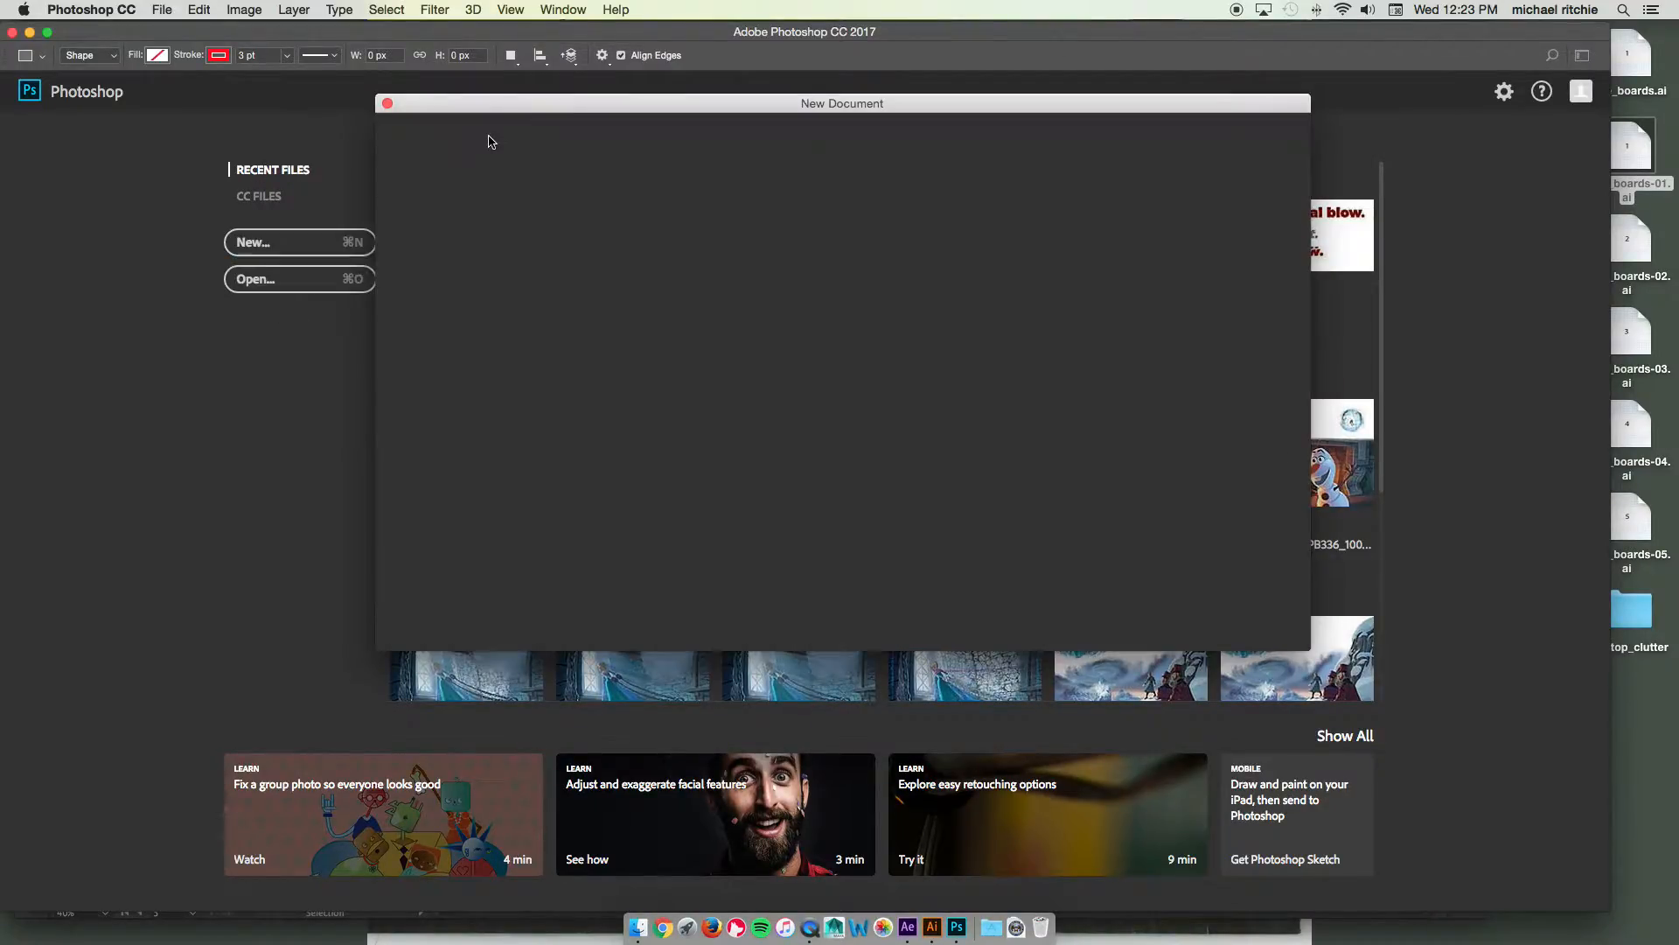
pyautogui.click(253, 242)
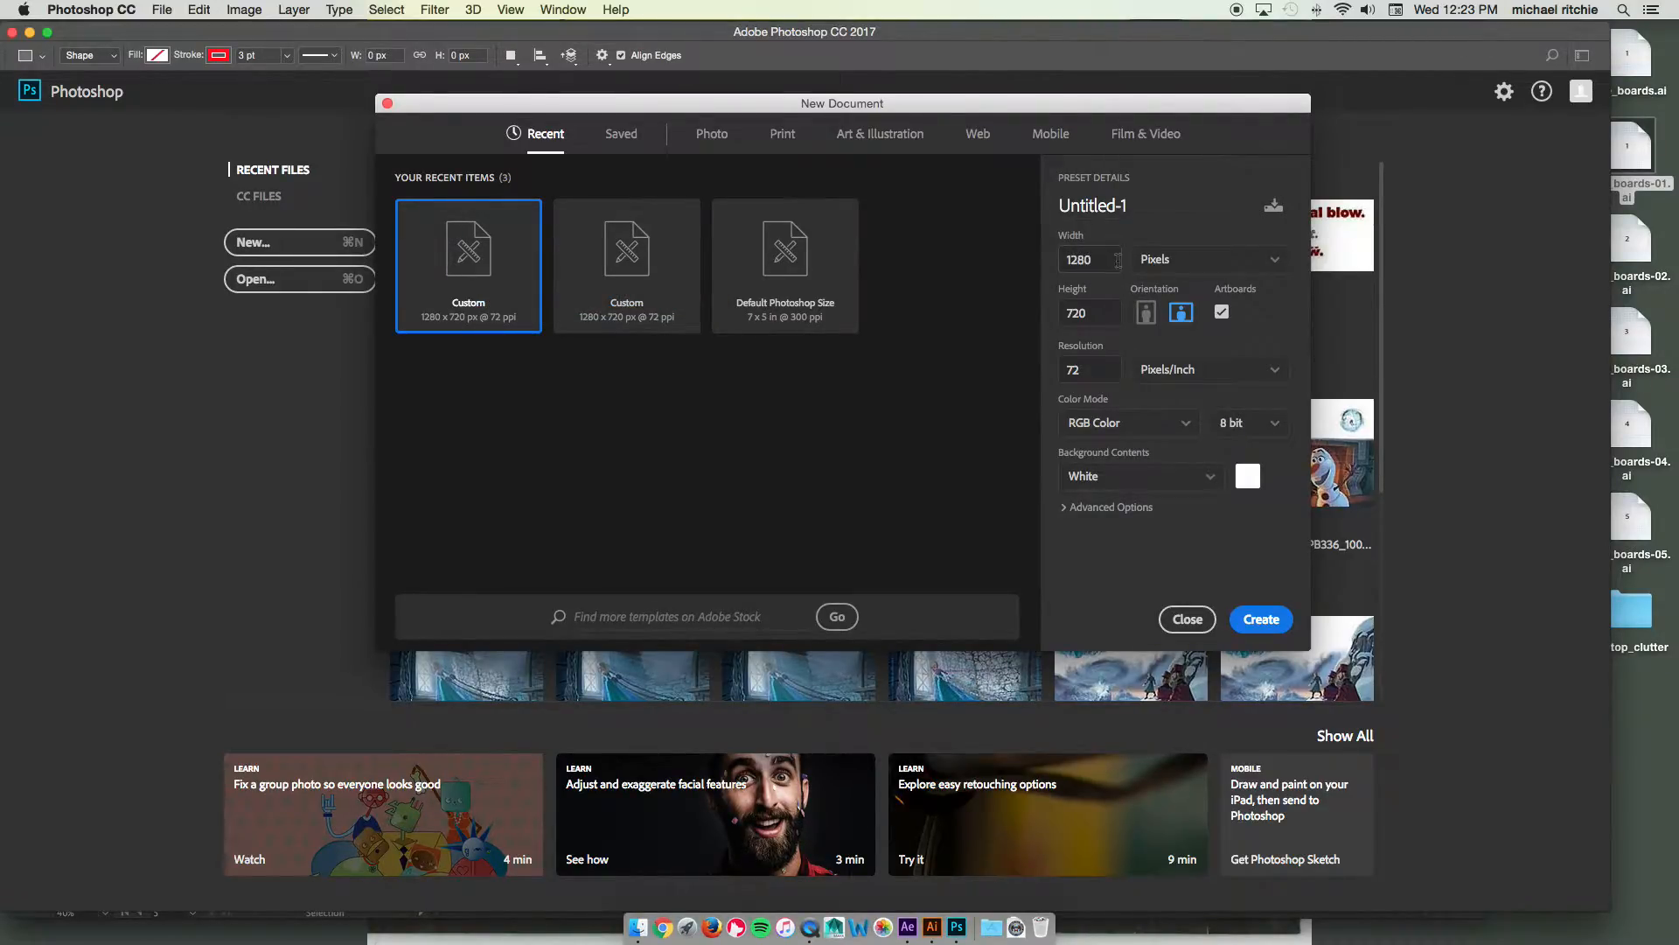
pyautogui.click(1087, 311)
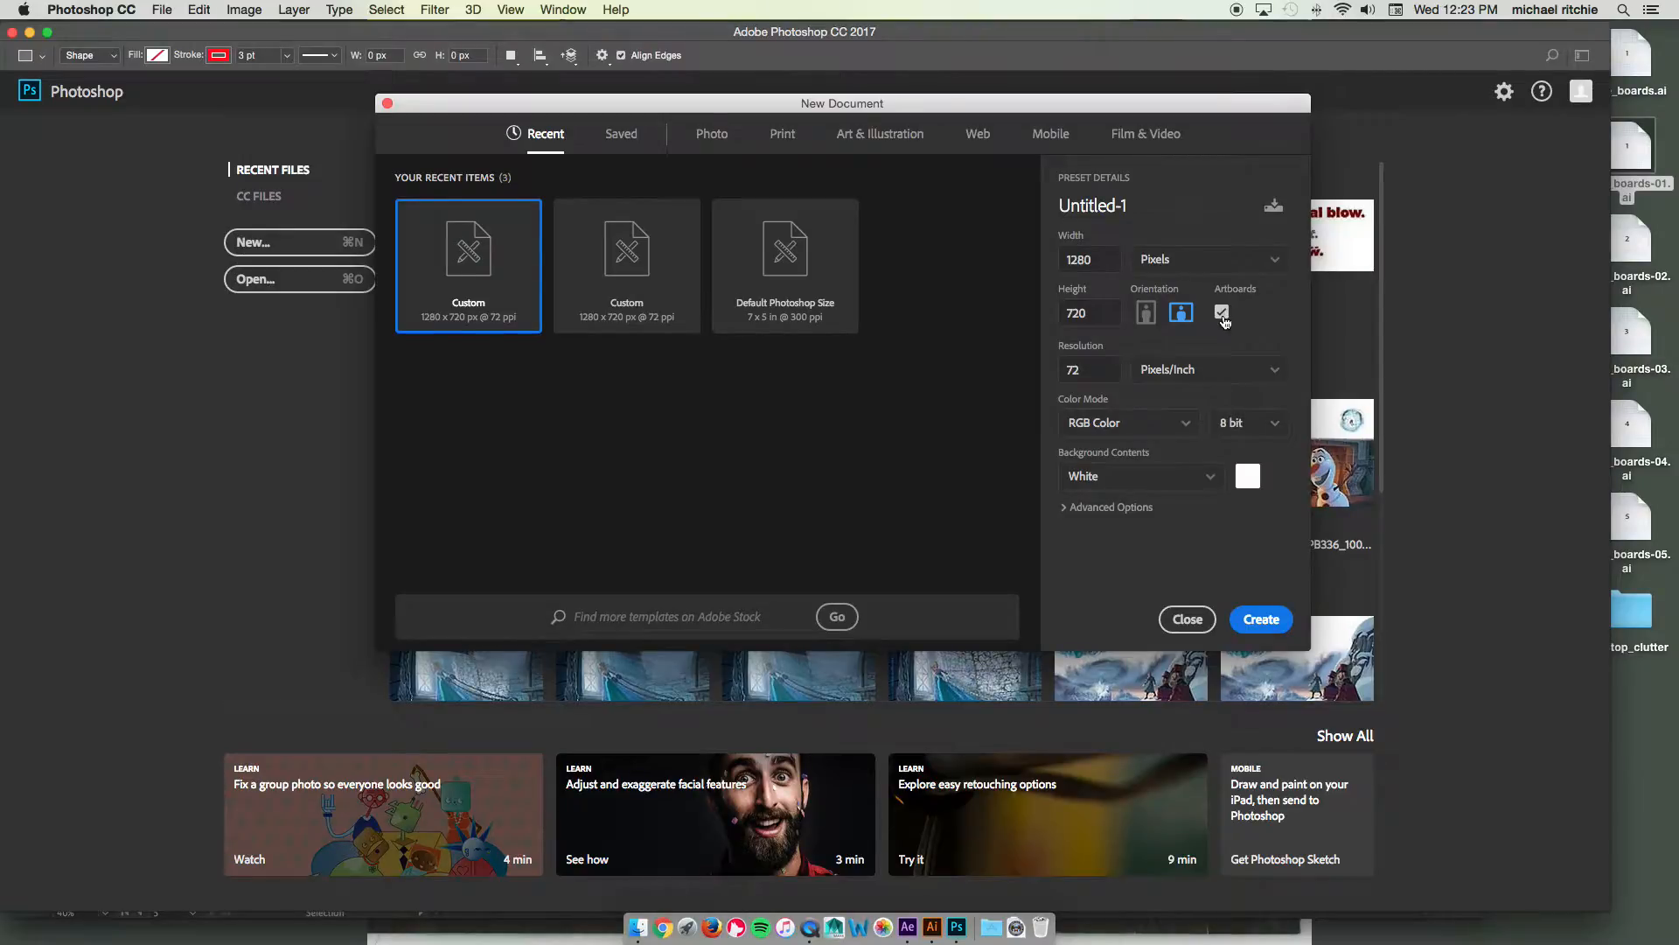
pyautogui.click(1222, 312)
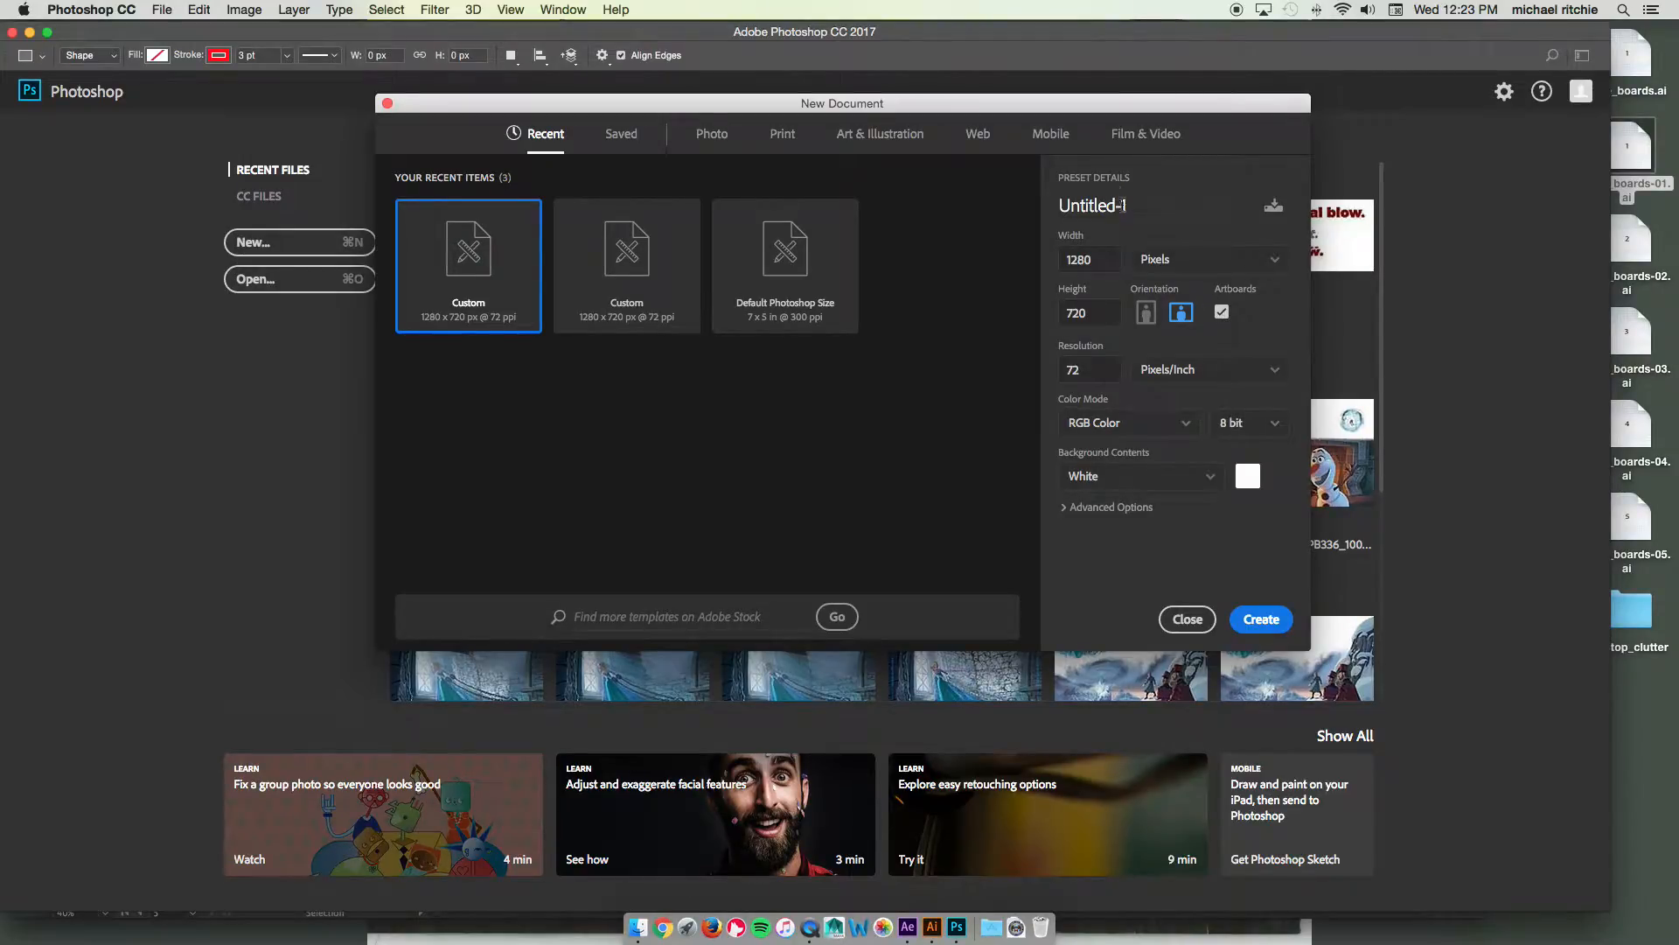
# Step: Name the document style_boards and create it
pyautogui.click(1092, 204)
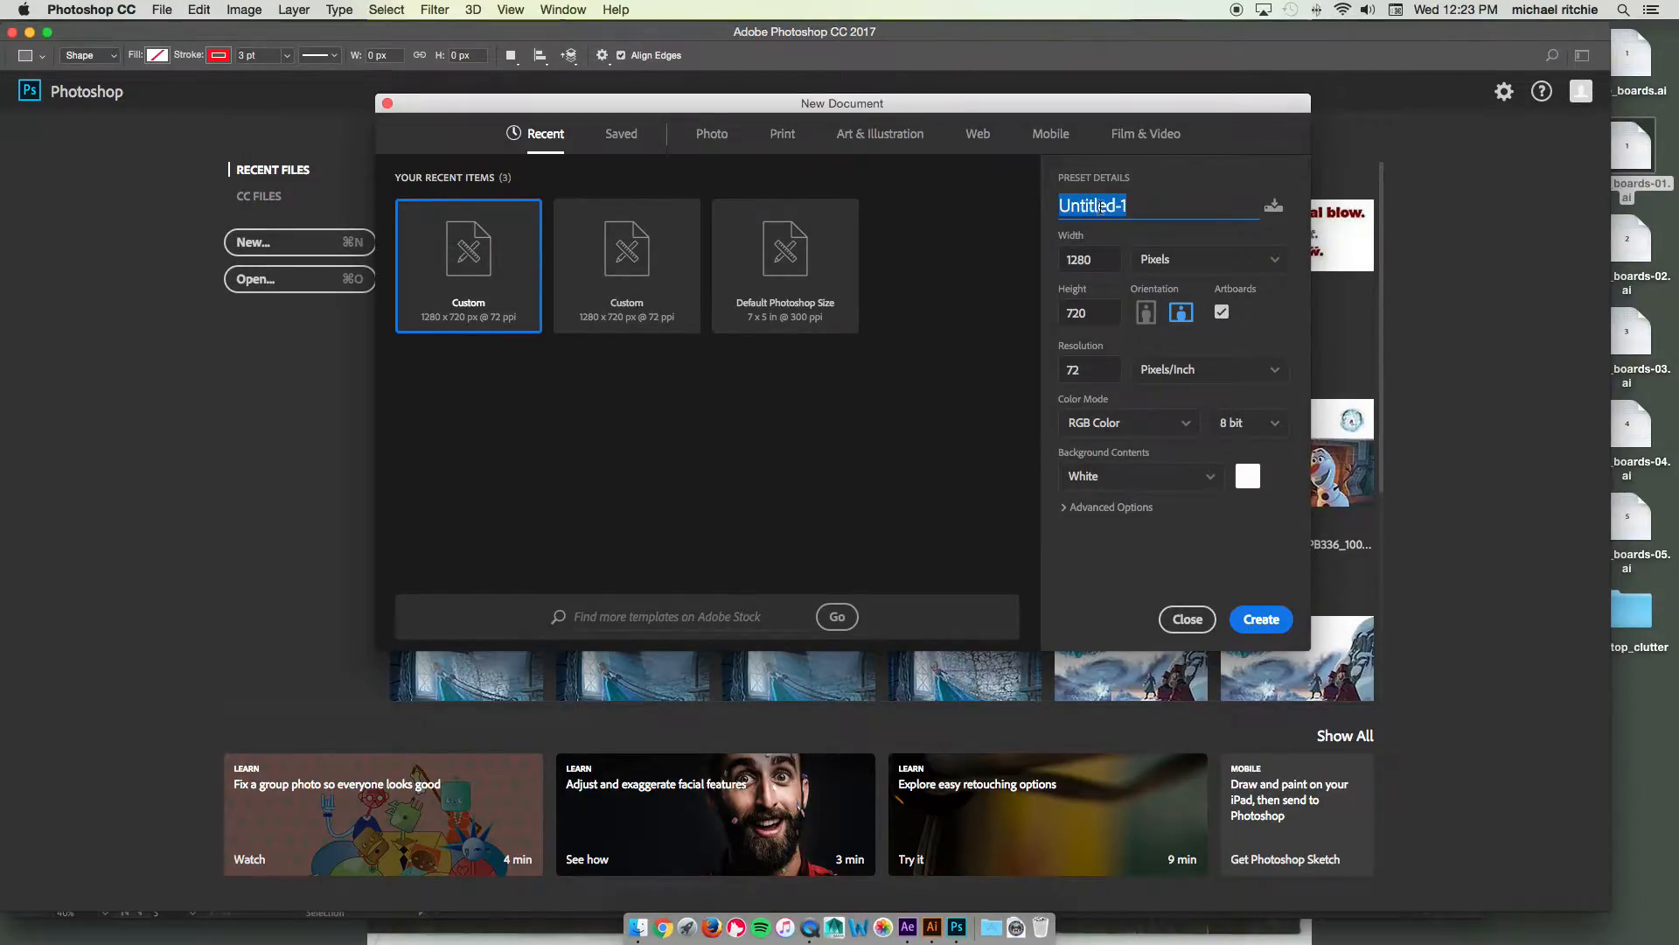
pyautogui.write('style_')
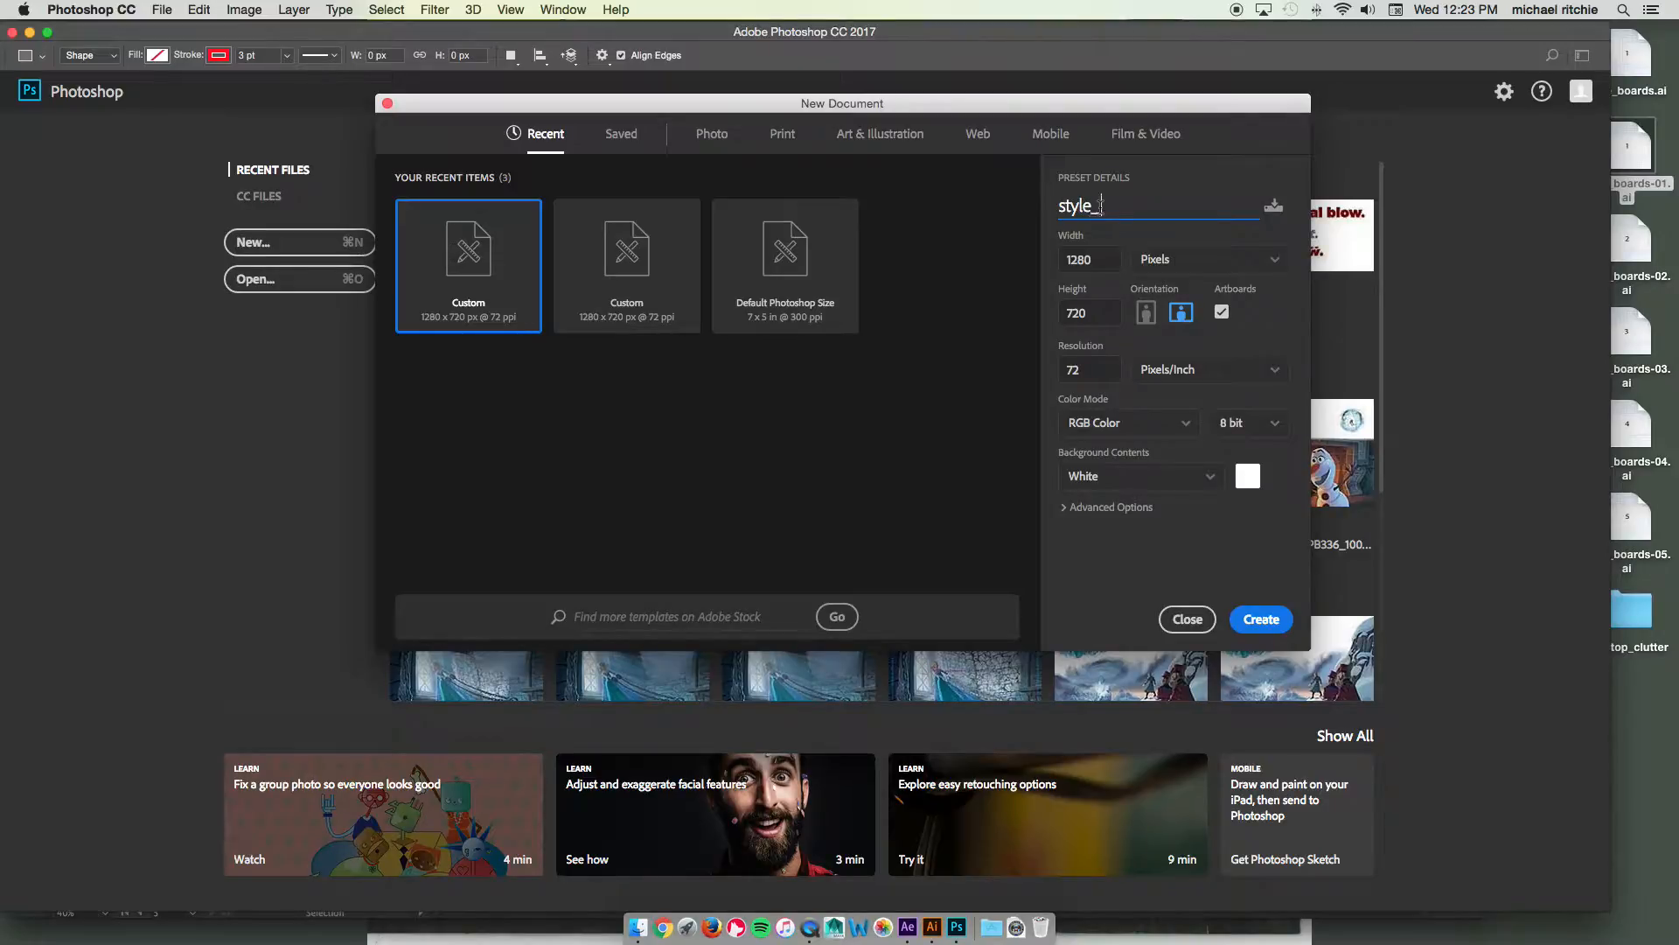
pyautogui.write('boards')
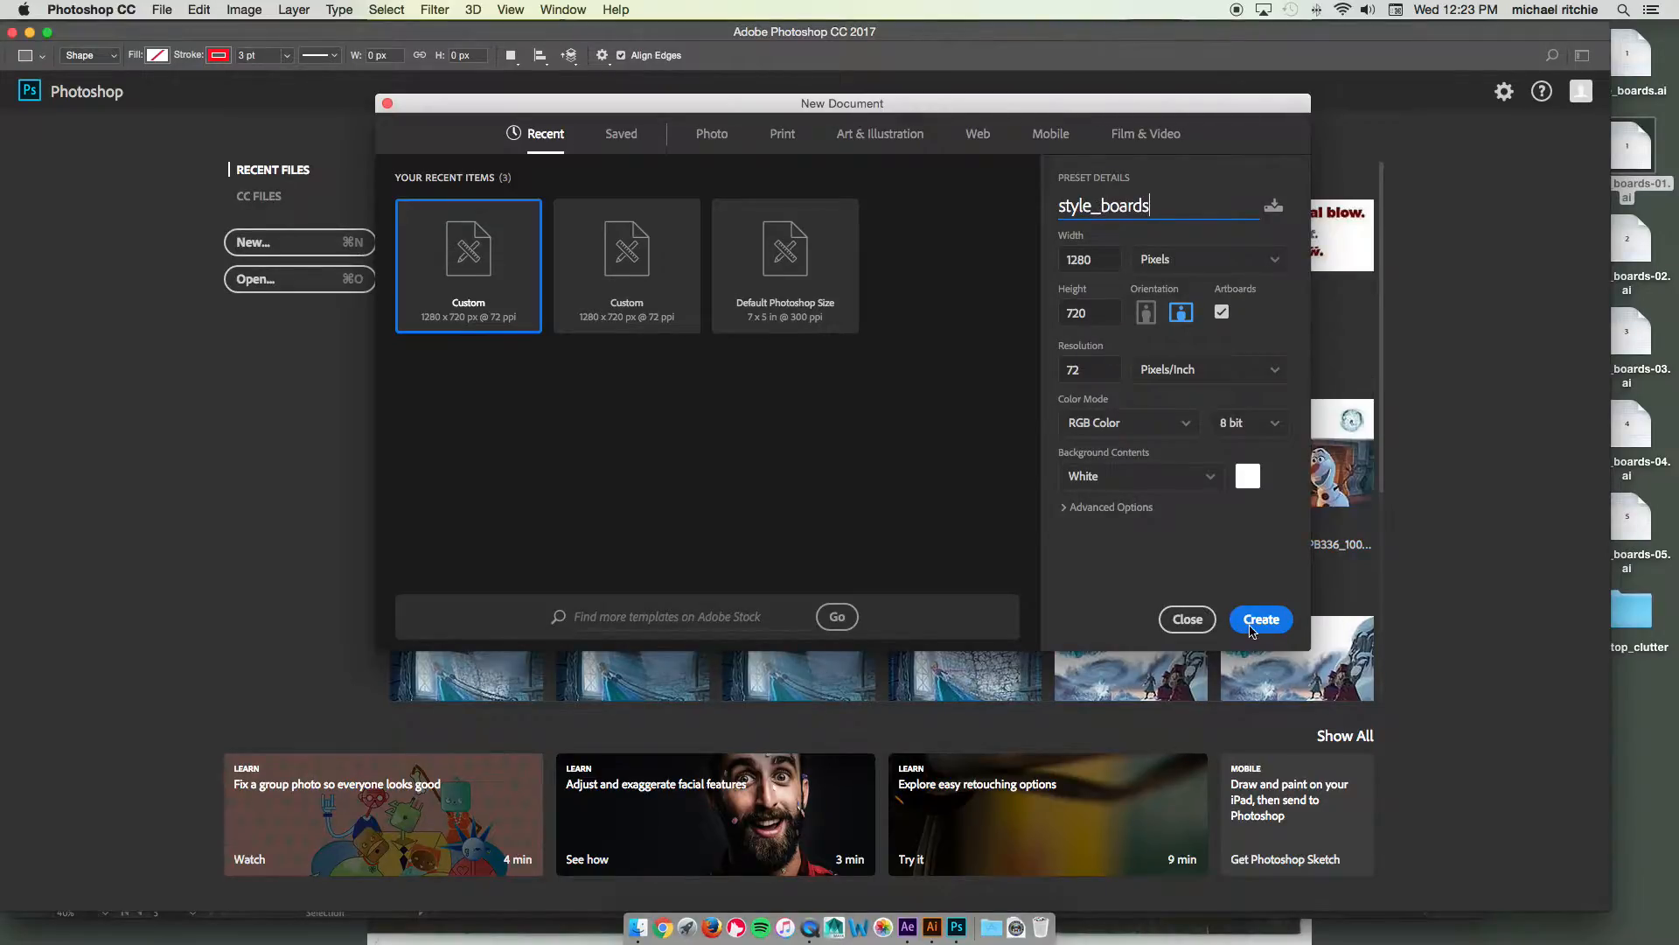
pyautogui.click(1261, 620)
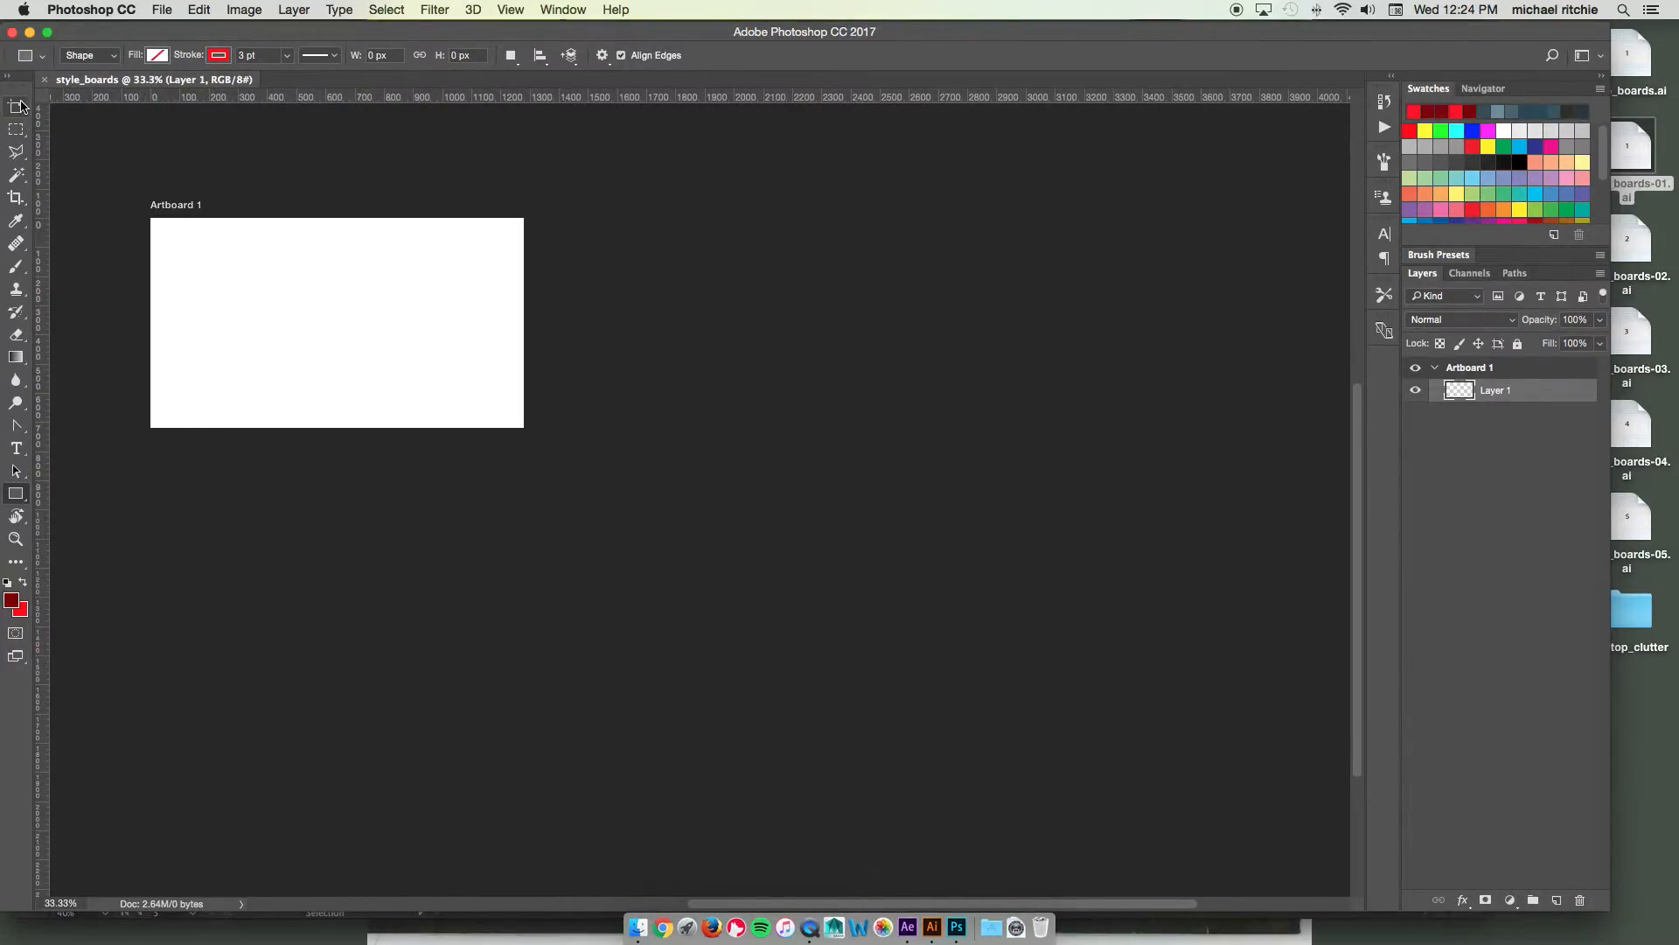
pyautogui.moveTo(16, 107)
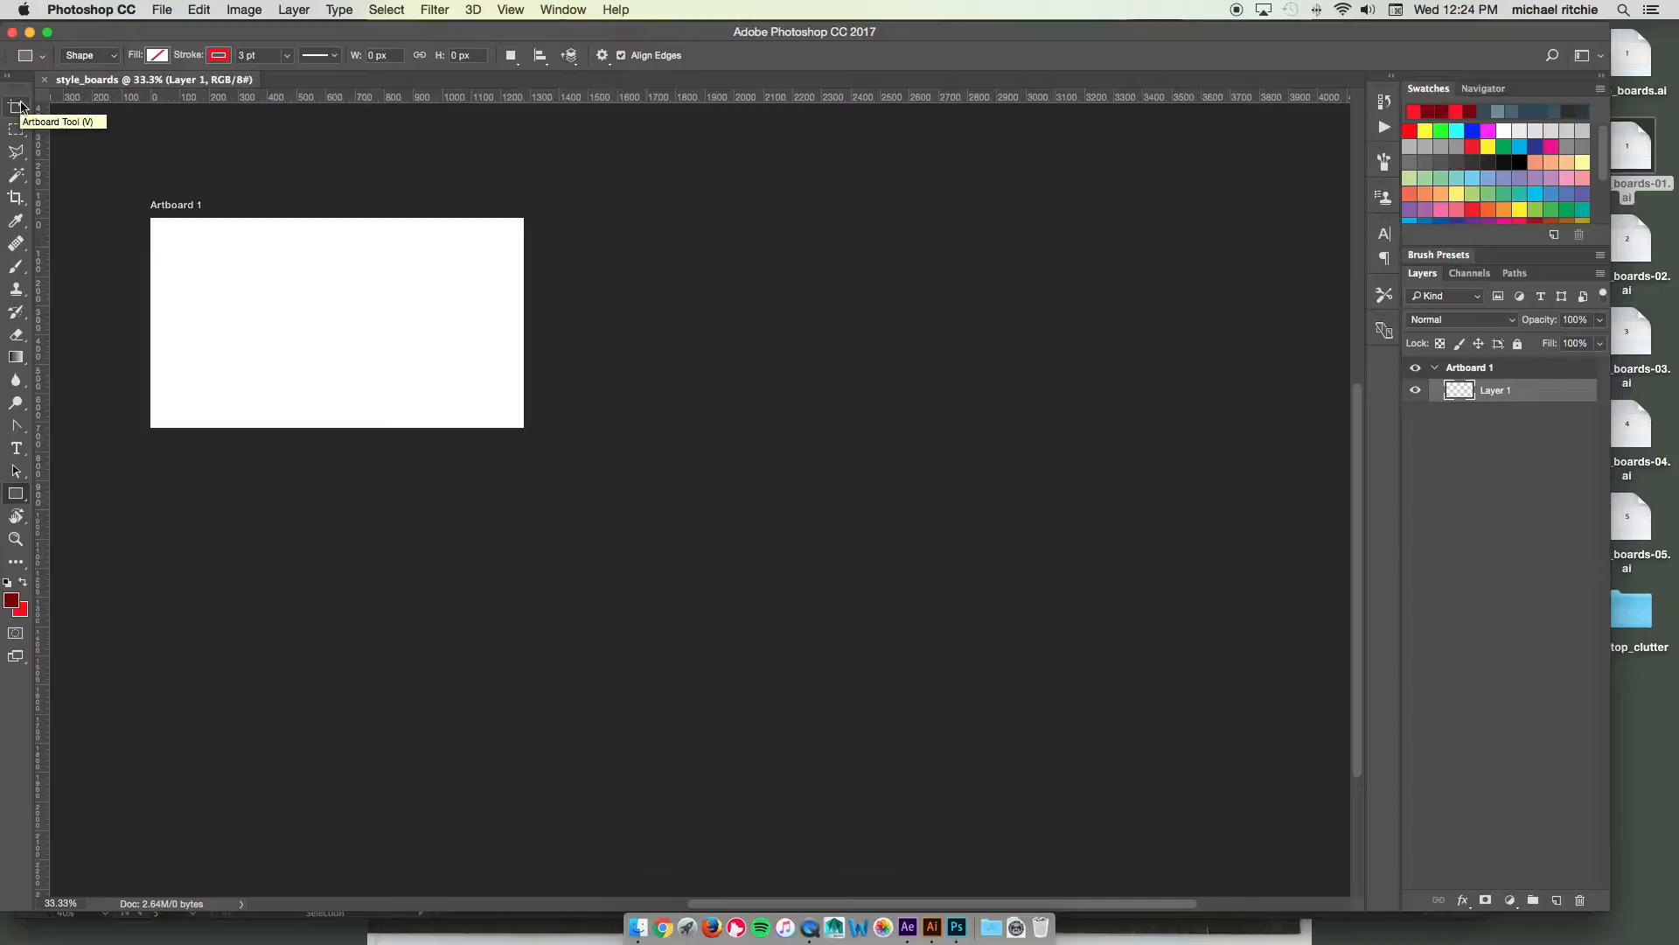
pyautogui.click(16, 112)
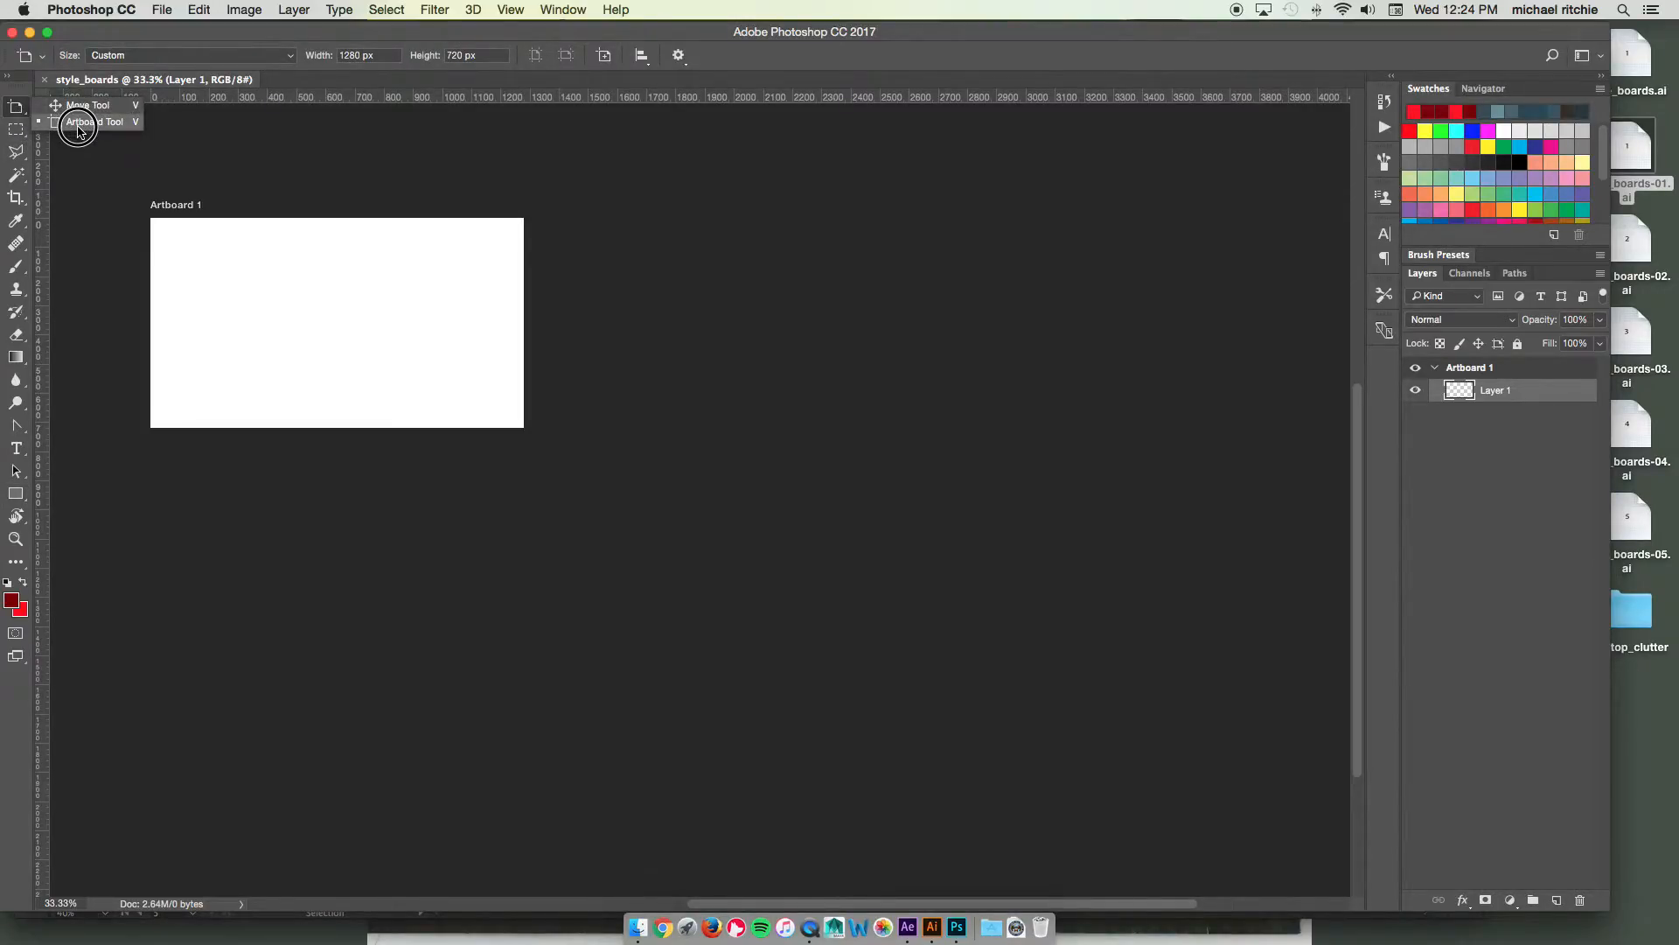
pyautogui.moveTo(493, 208)
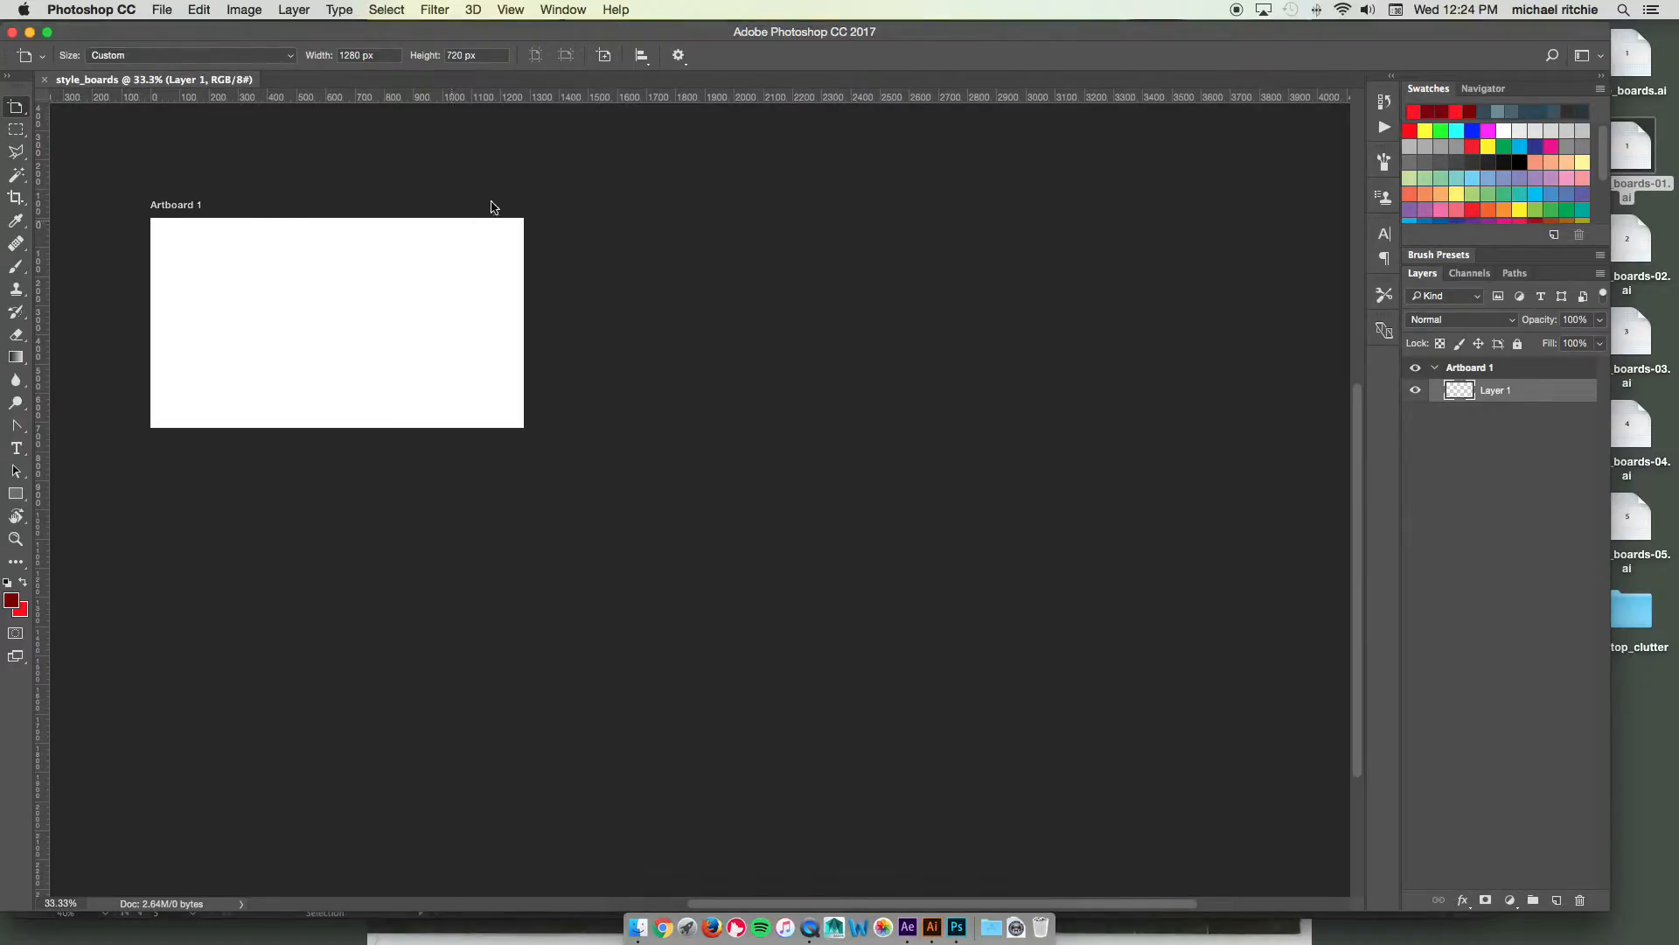
pyautogui.click(16, 107)
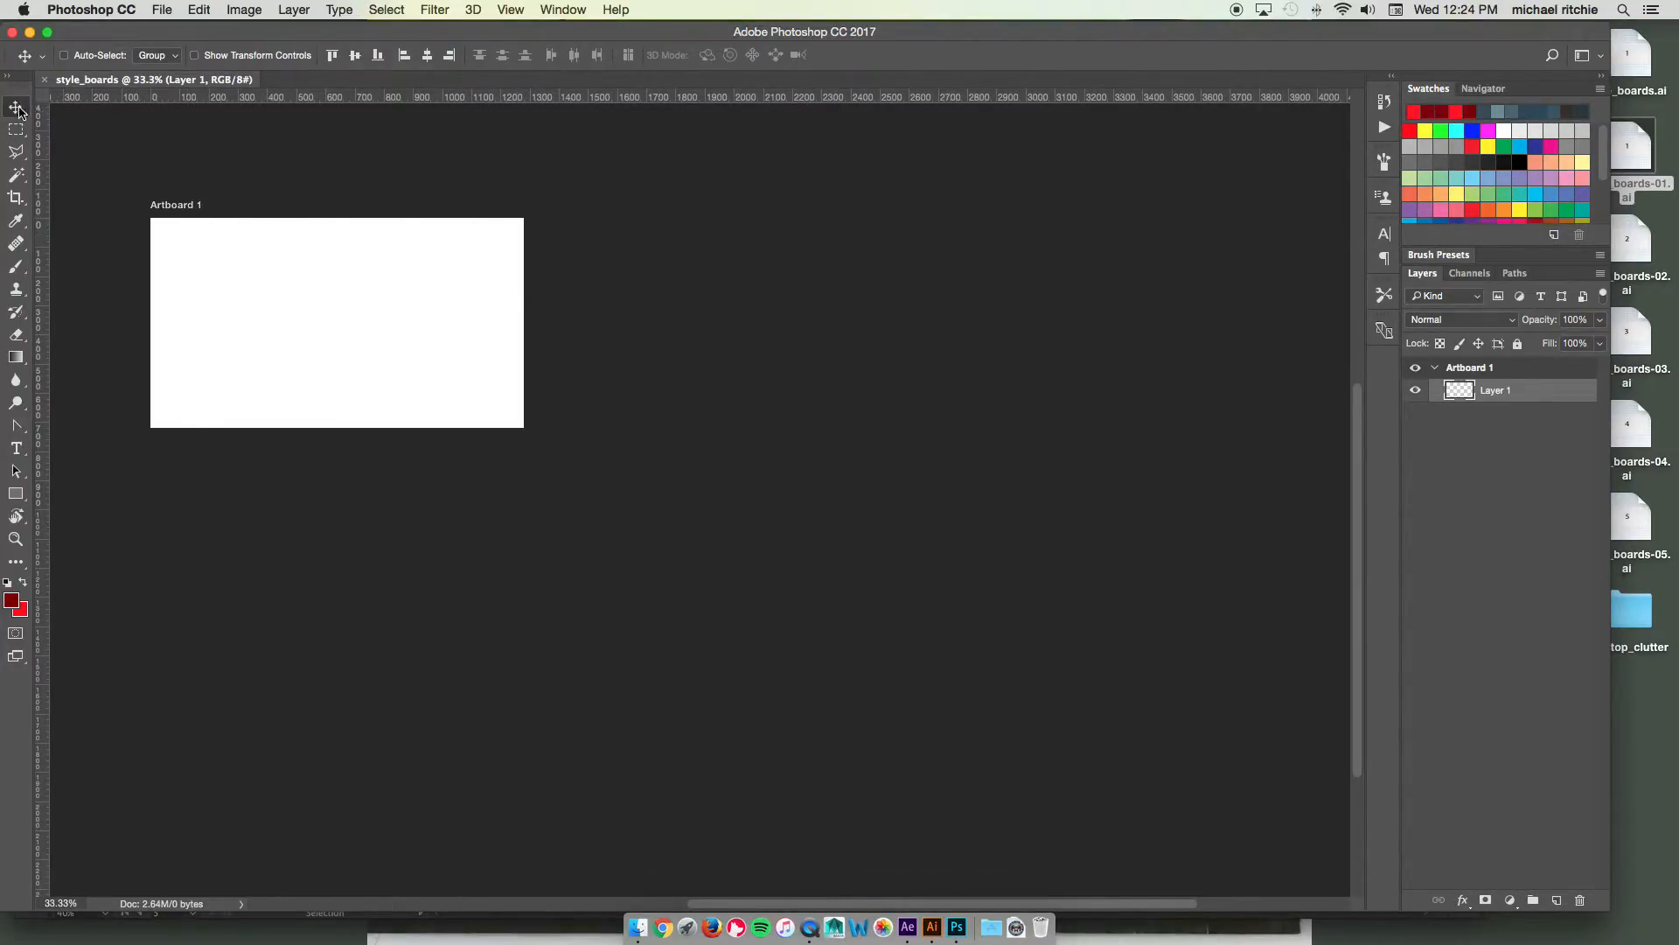
pyautogui.moveTo(91, 177)
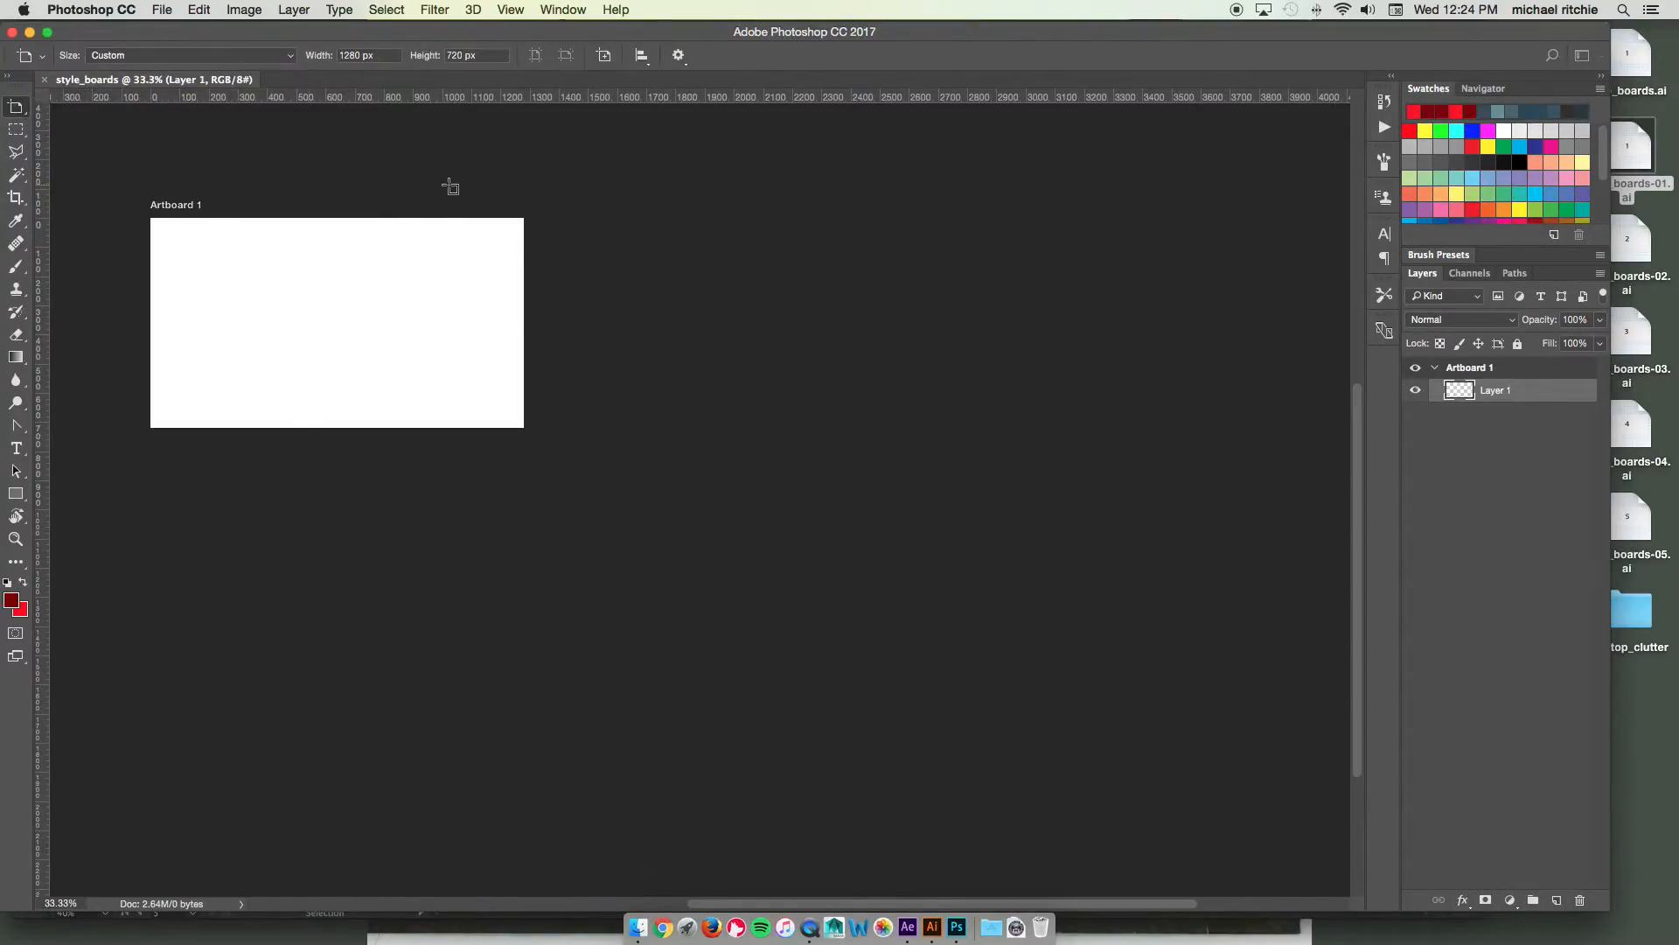
pyautogui.moveTo(560, 284)
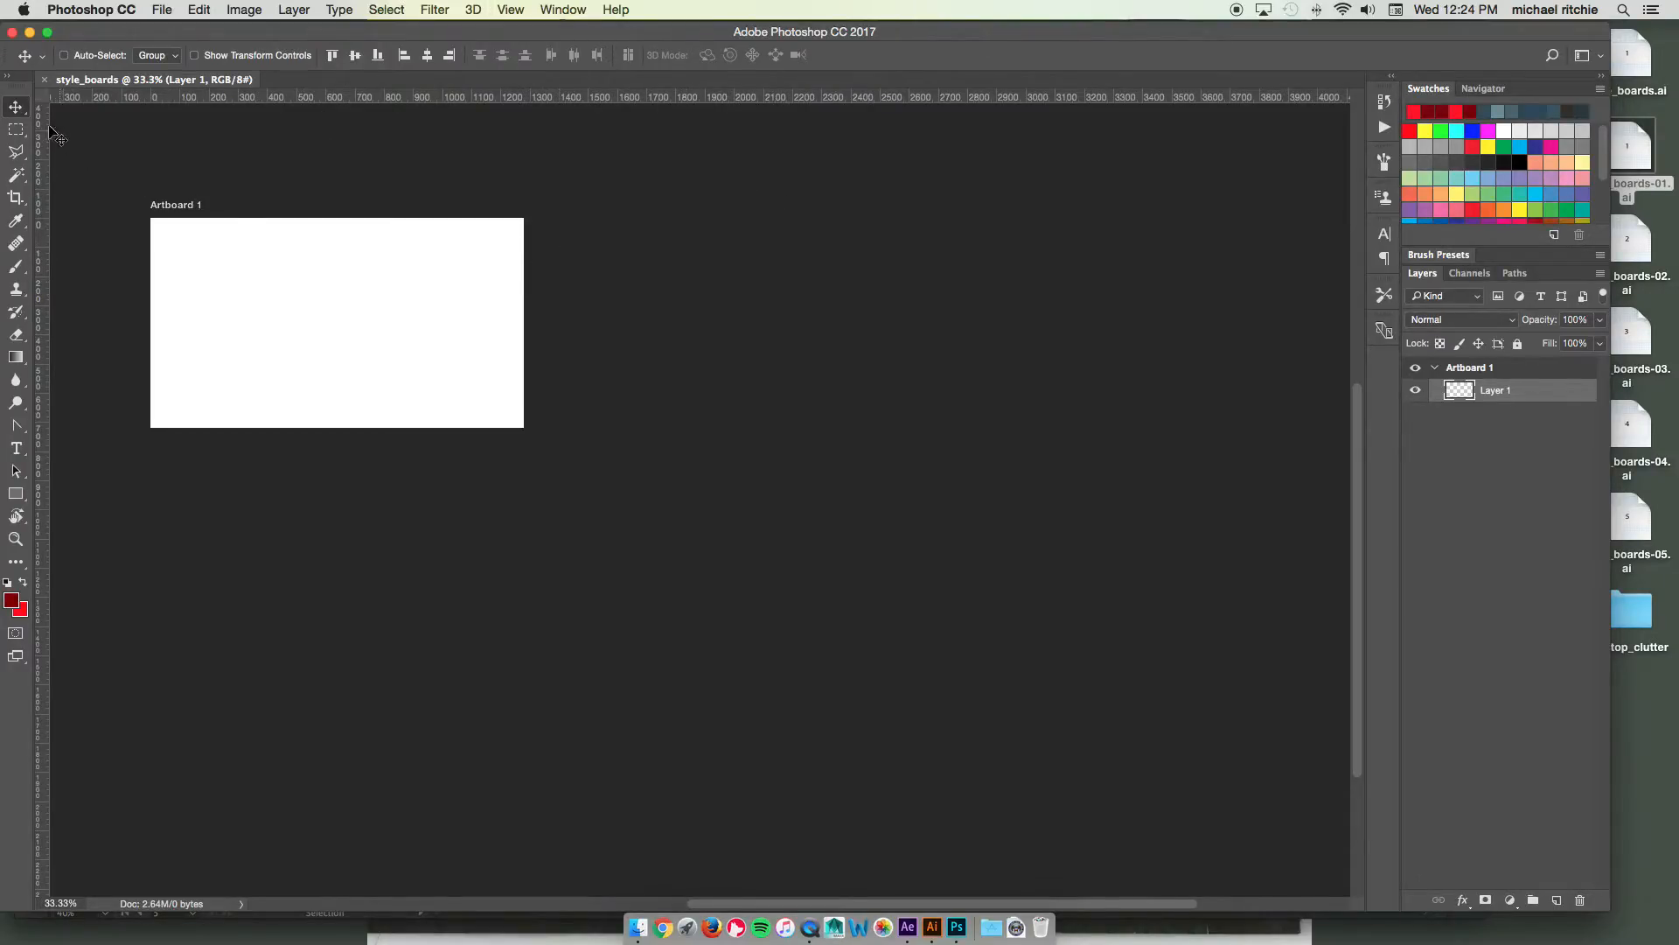
# Step: With the Artboard Tool, add Artboards 3 and 4 beside the existing ones
pyautogui.click(15, 150)
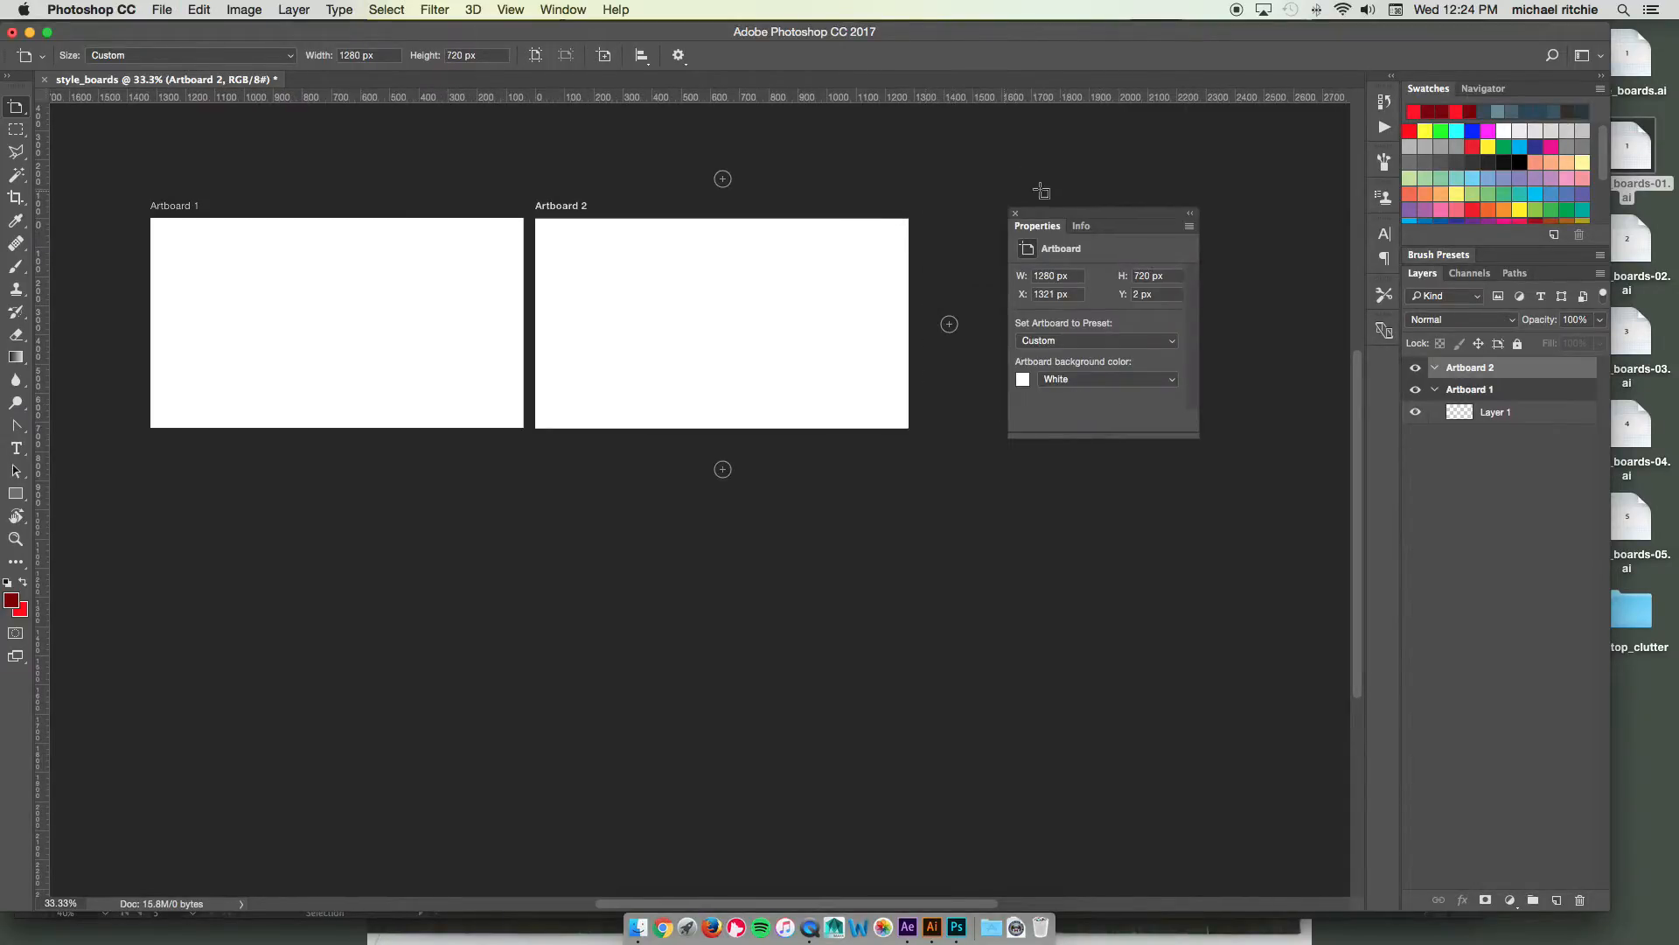
pyautogui.click(1014, 211)
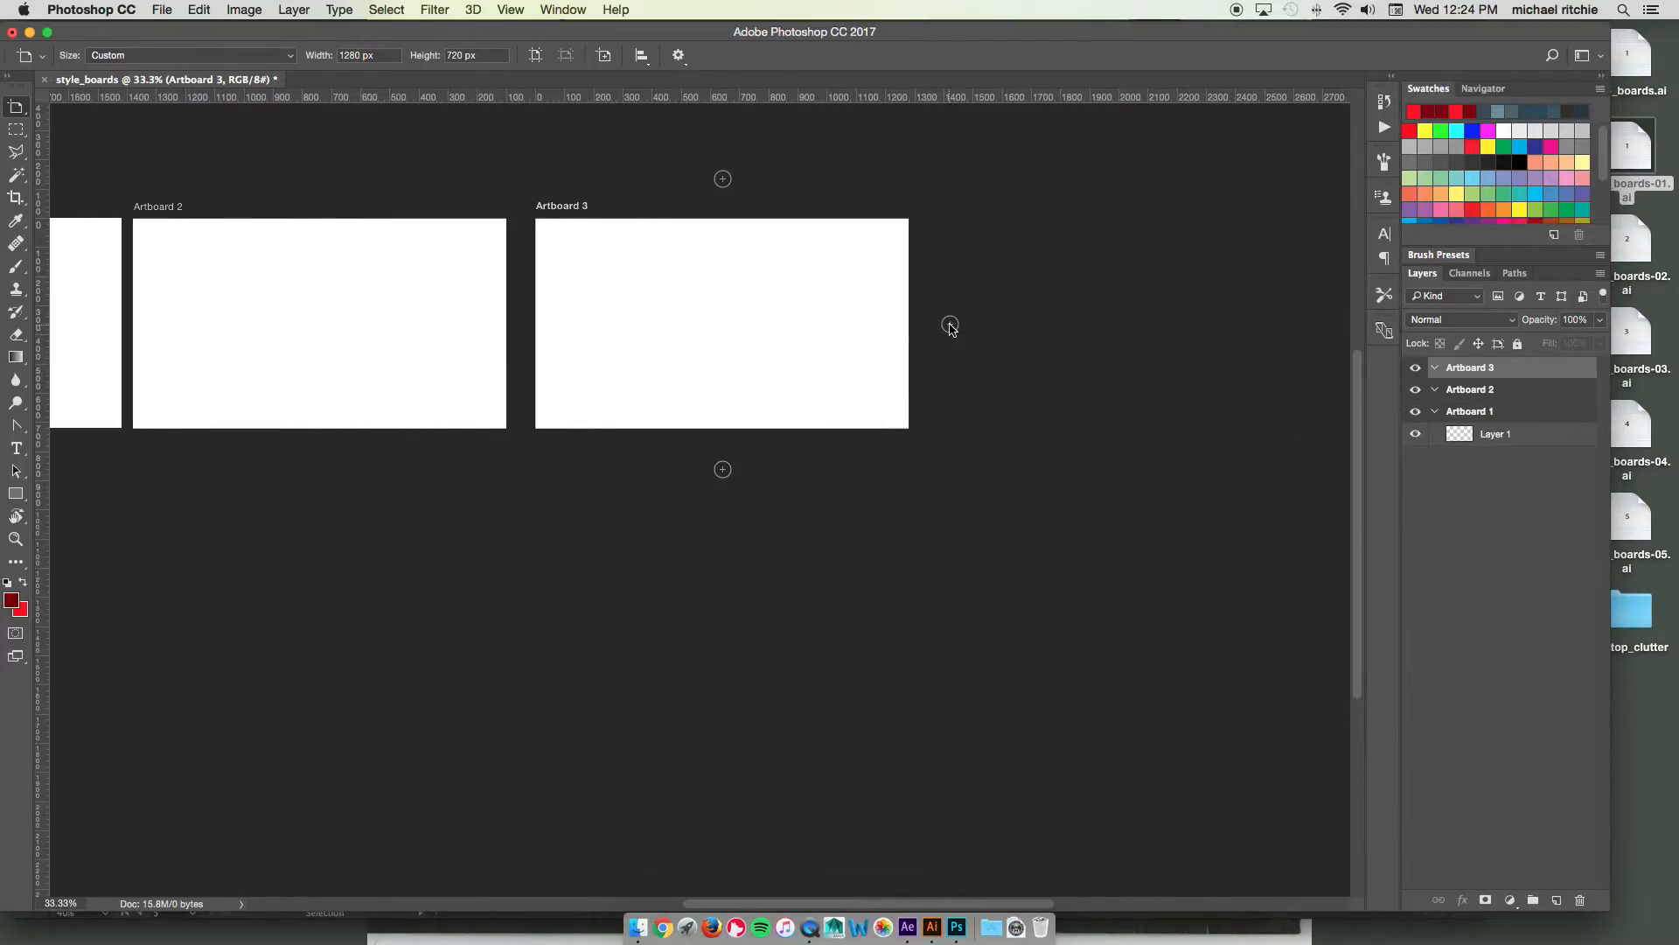
pyautogui.click(16, 107)
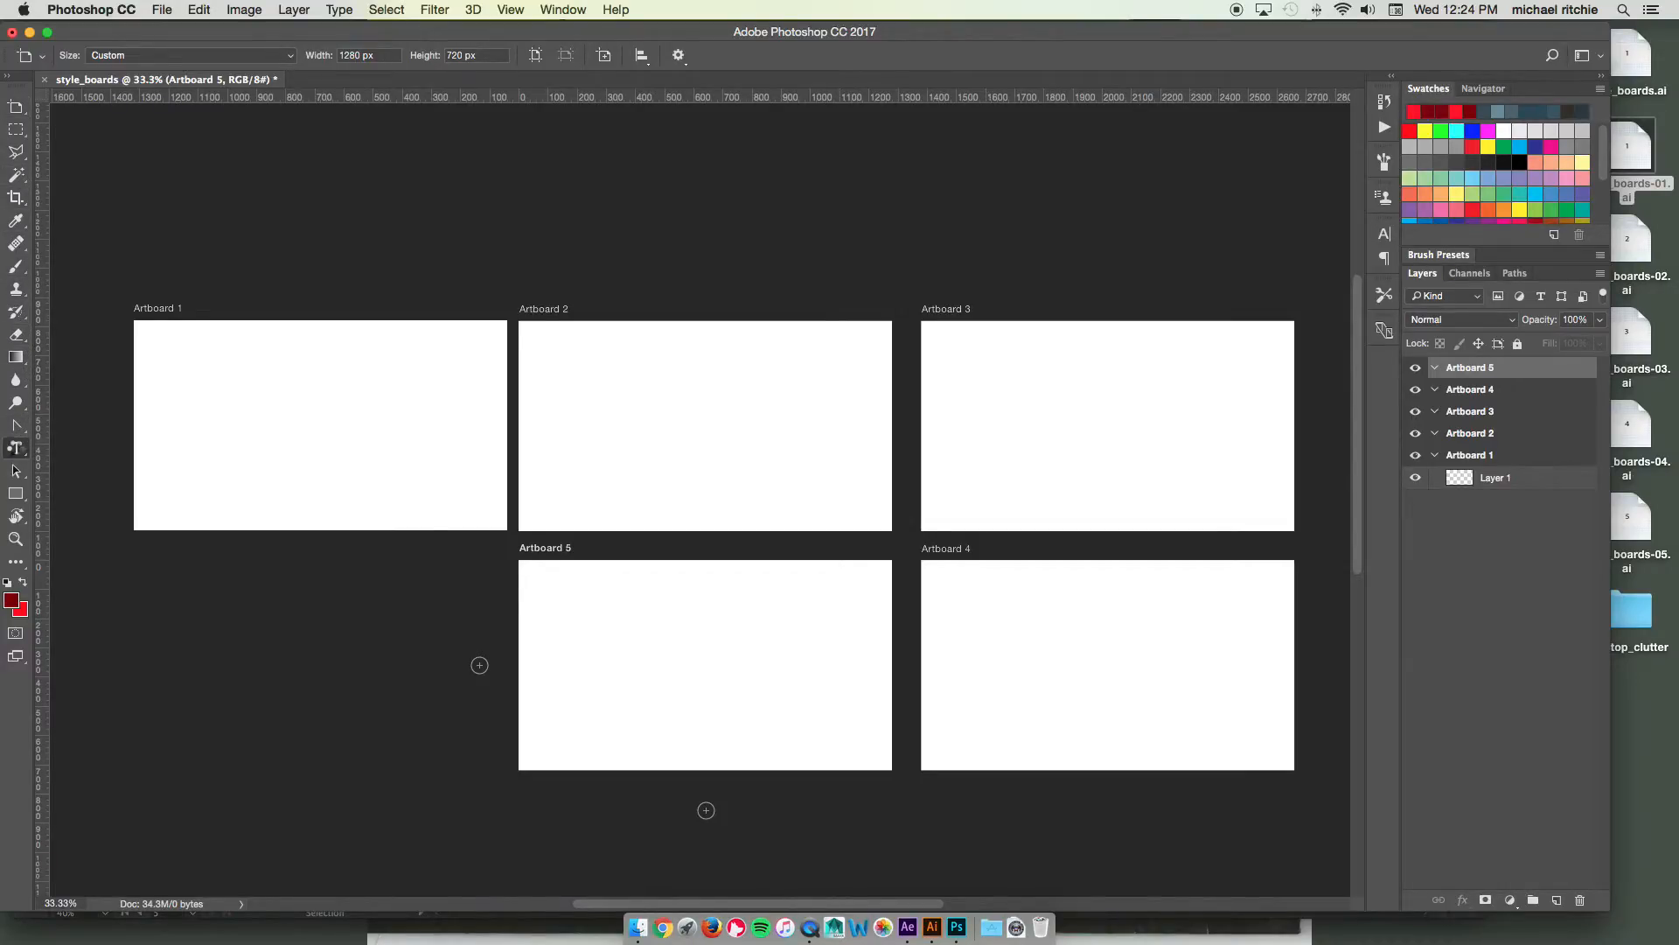
# Step: Set up large black type (size 39) and place the number 1 on Artboard 1
pyautogui.click(16, 448)
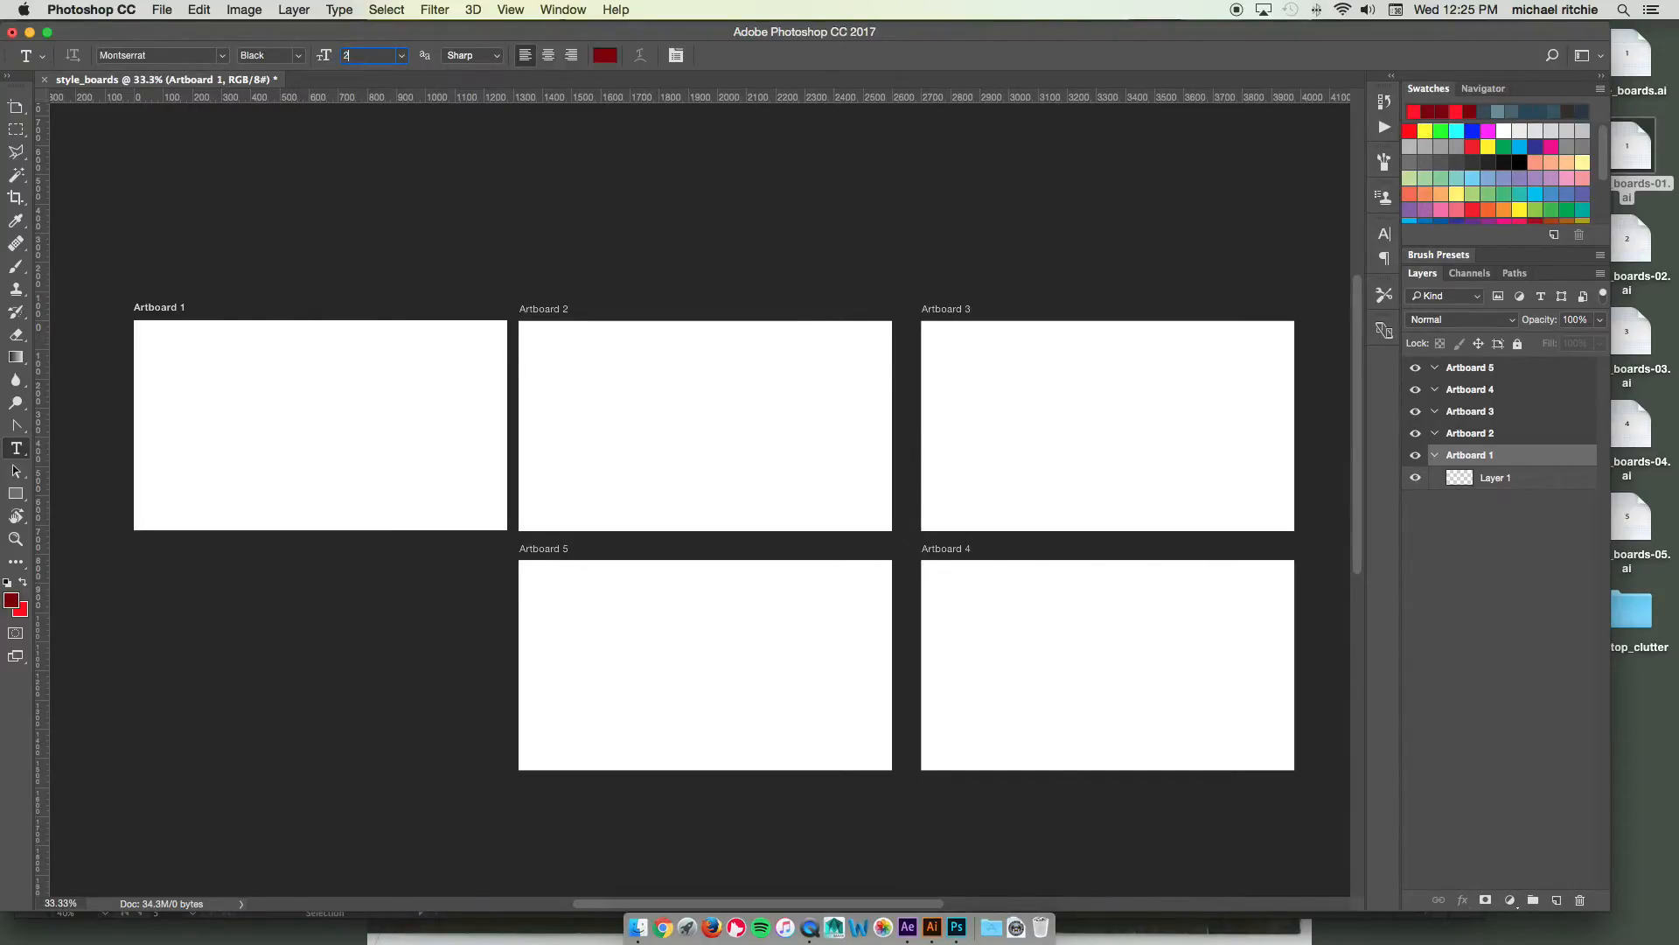
pyautogui.write('39')
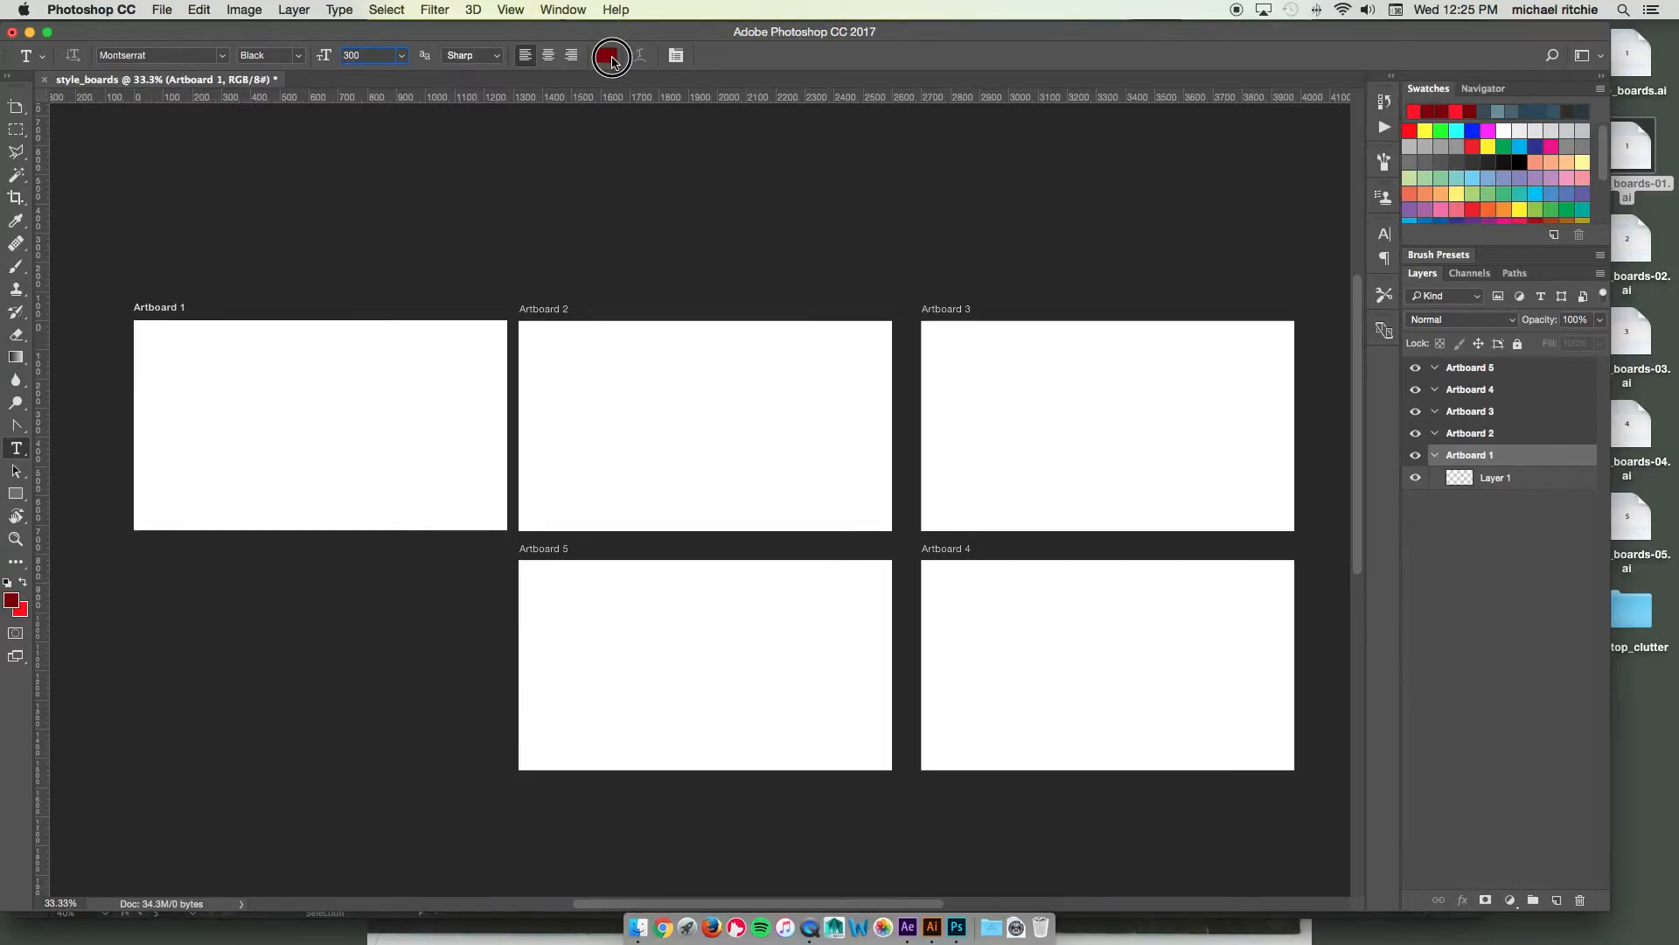
pyautogui.click(613, 56)
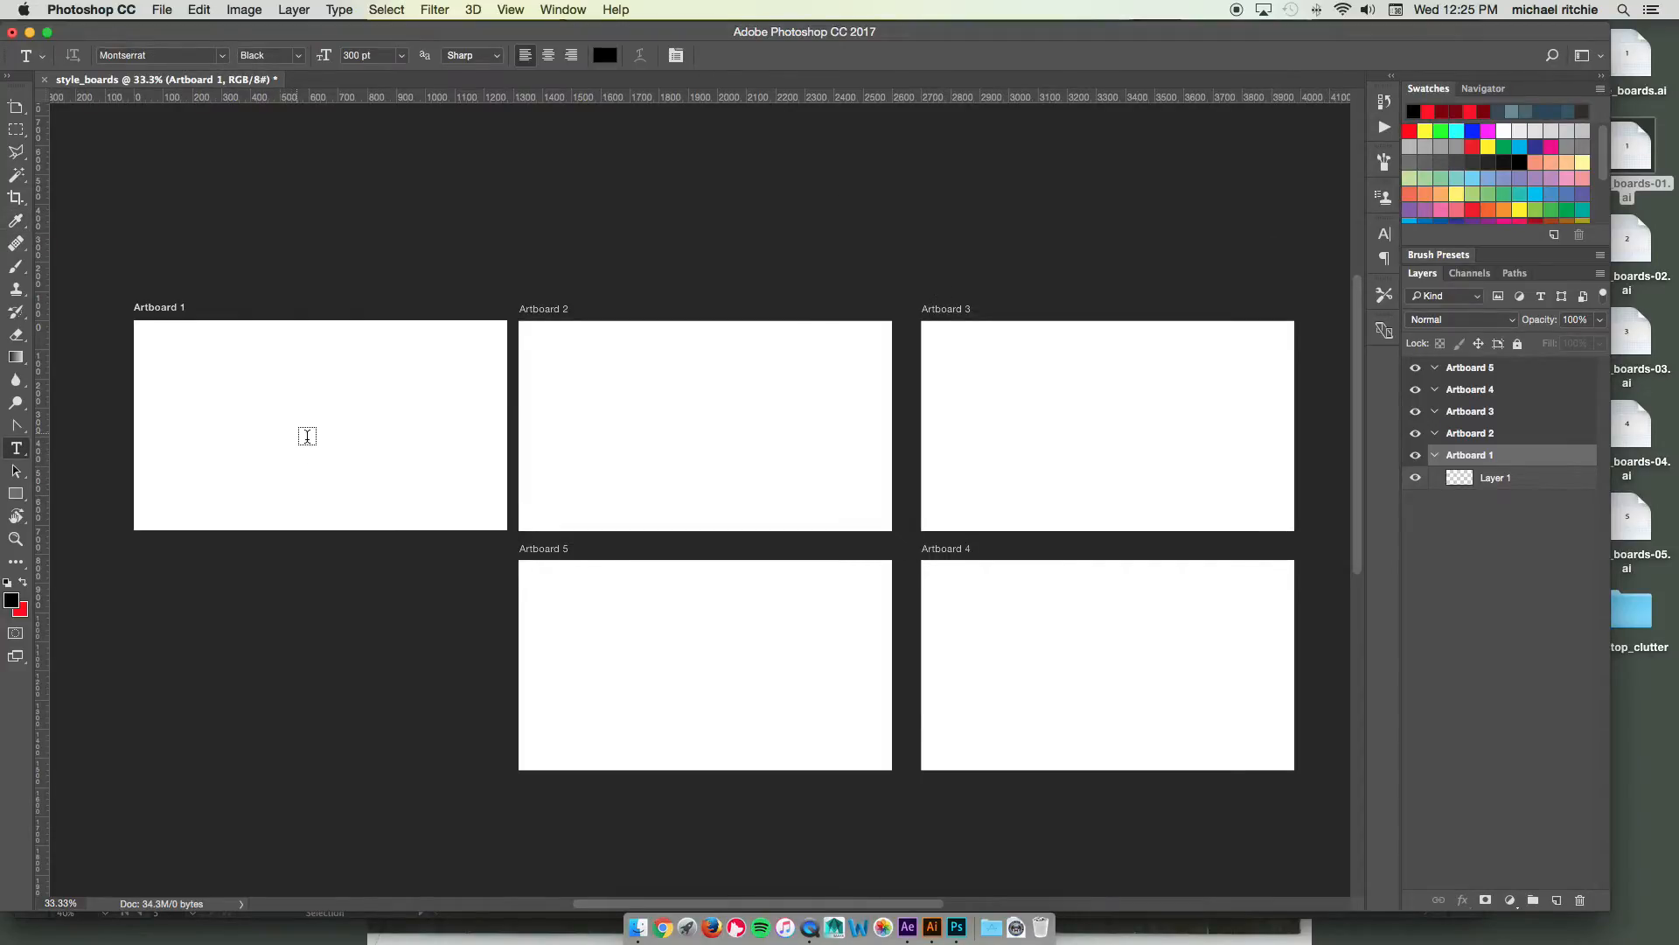
pyautogui.write('1')
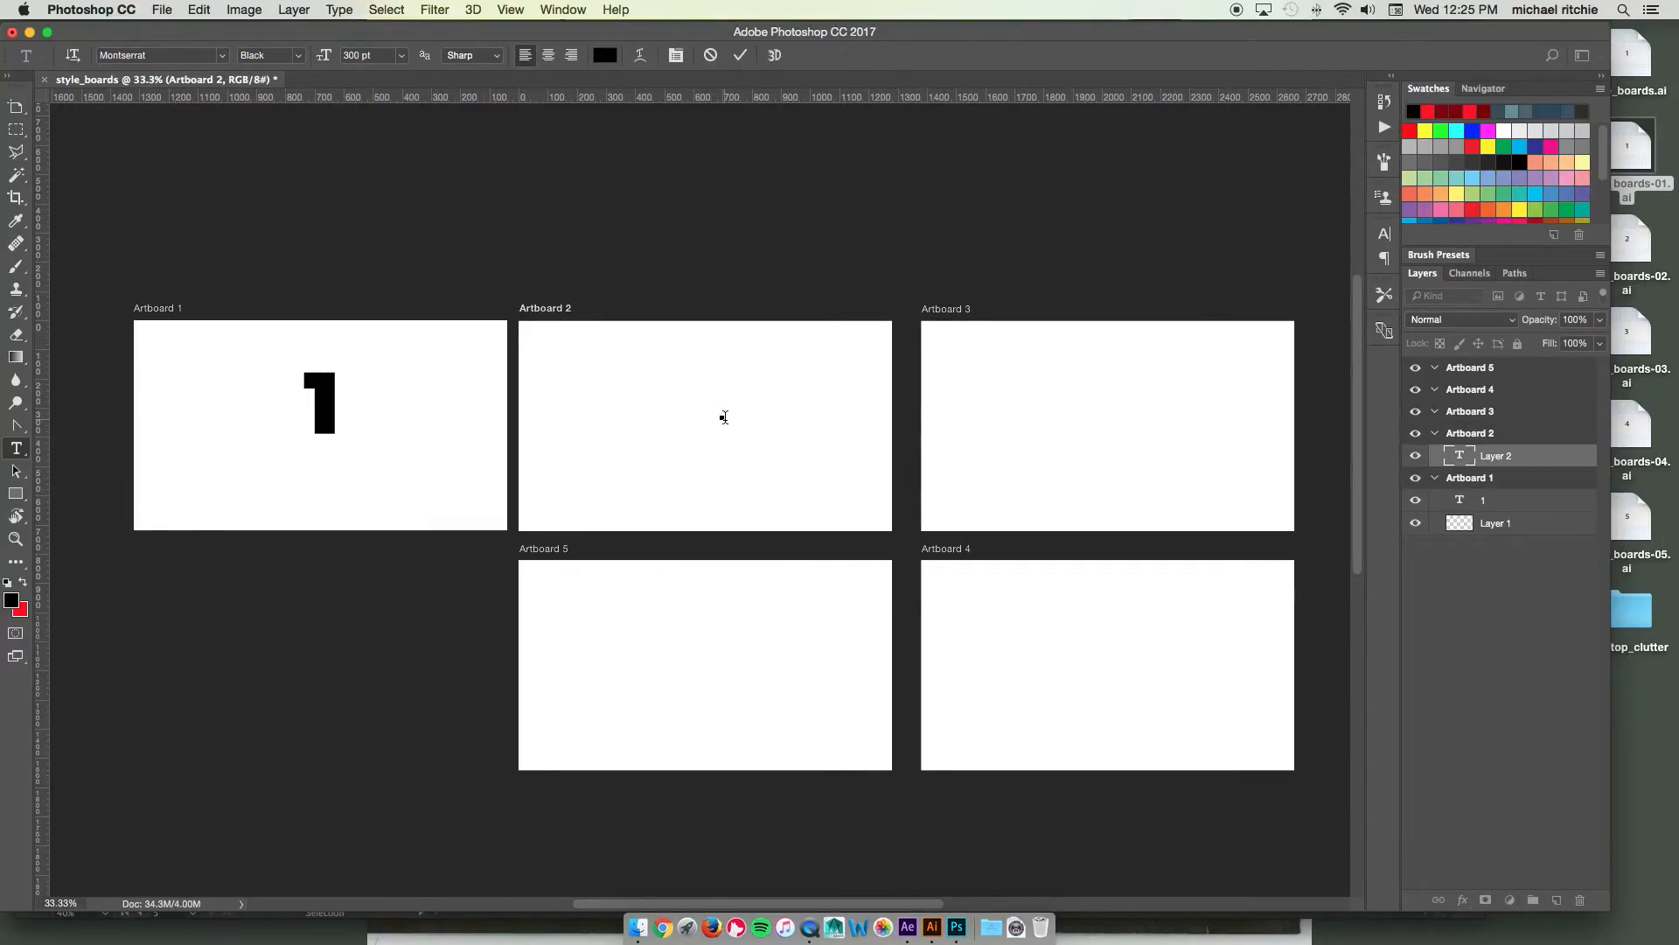
# Step: Add the numbers 2, 3 and 4 as text layers on Artboards 2 through 4
pyautogui.write('2')
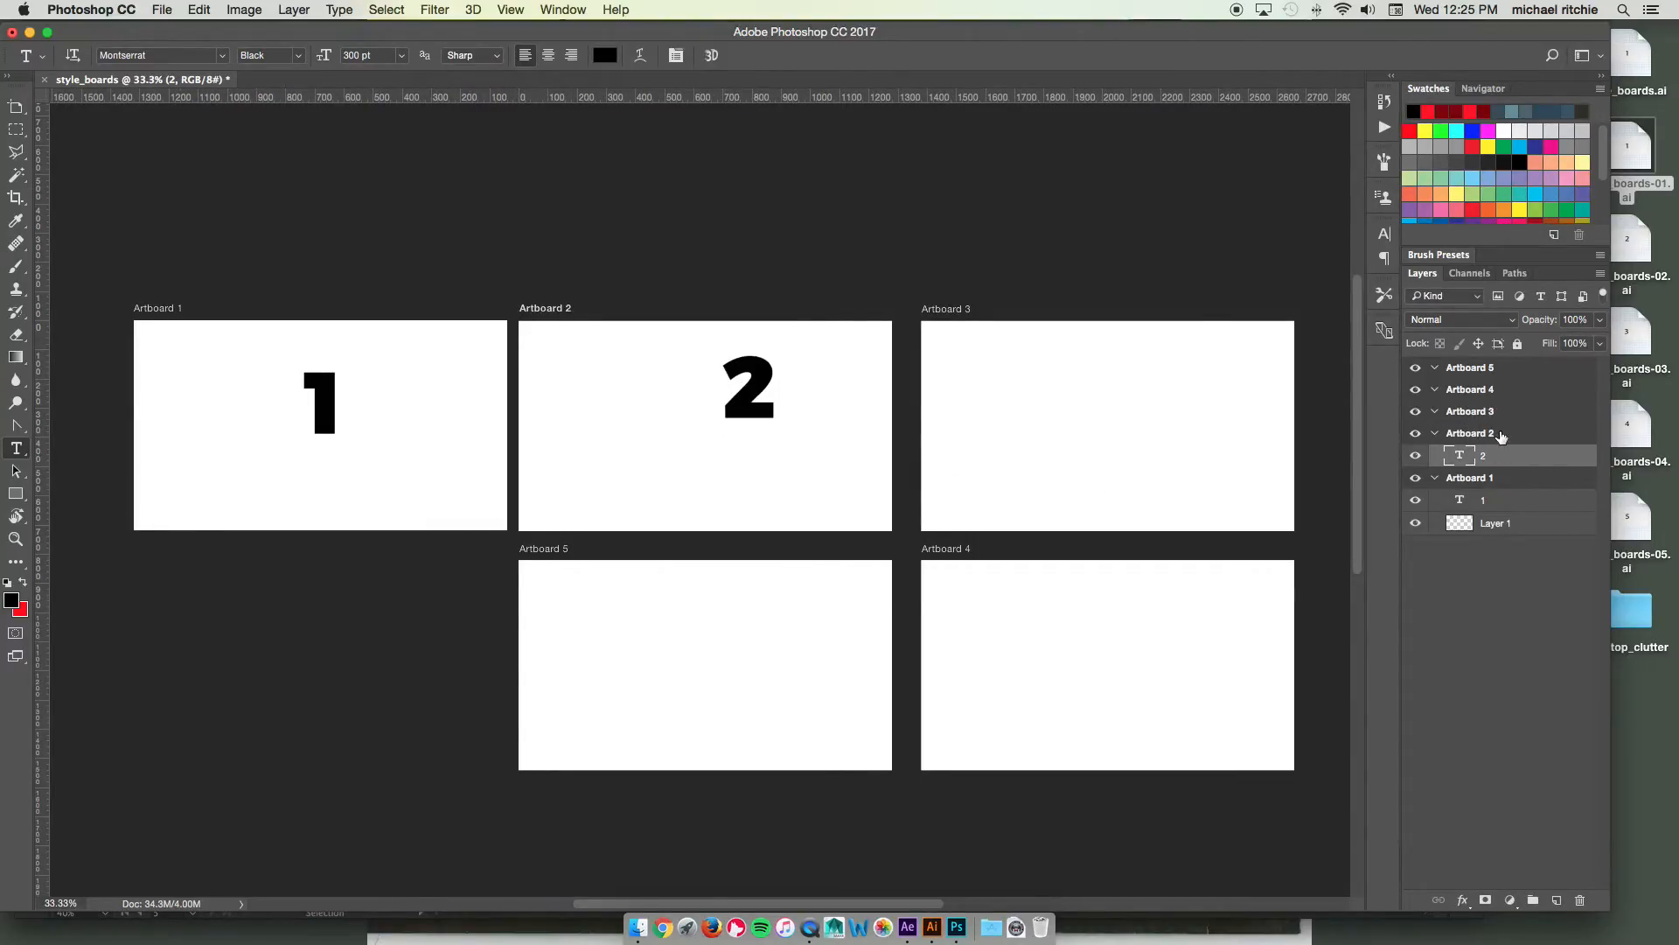
pyautogui.click(1103, 436)
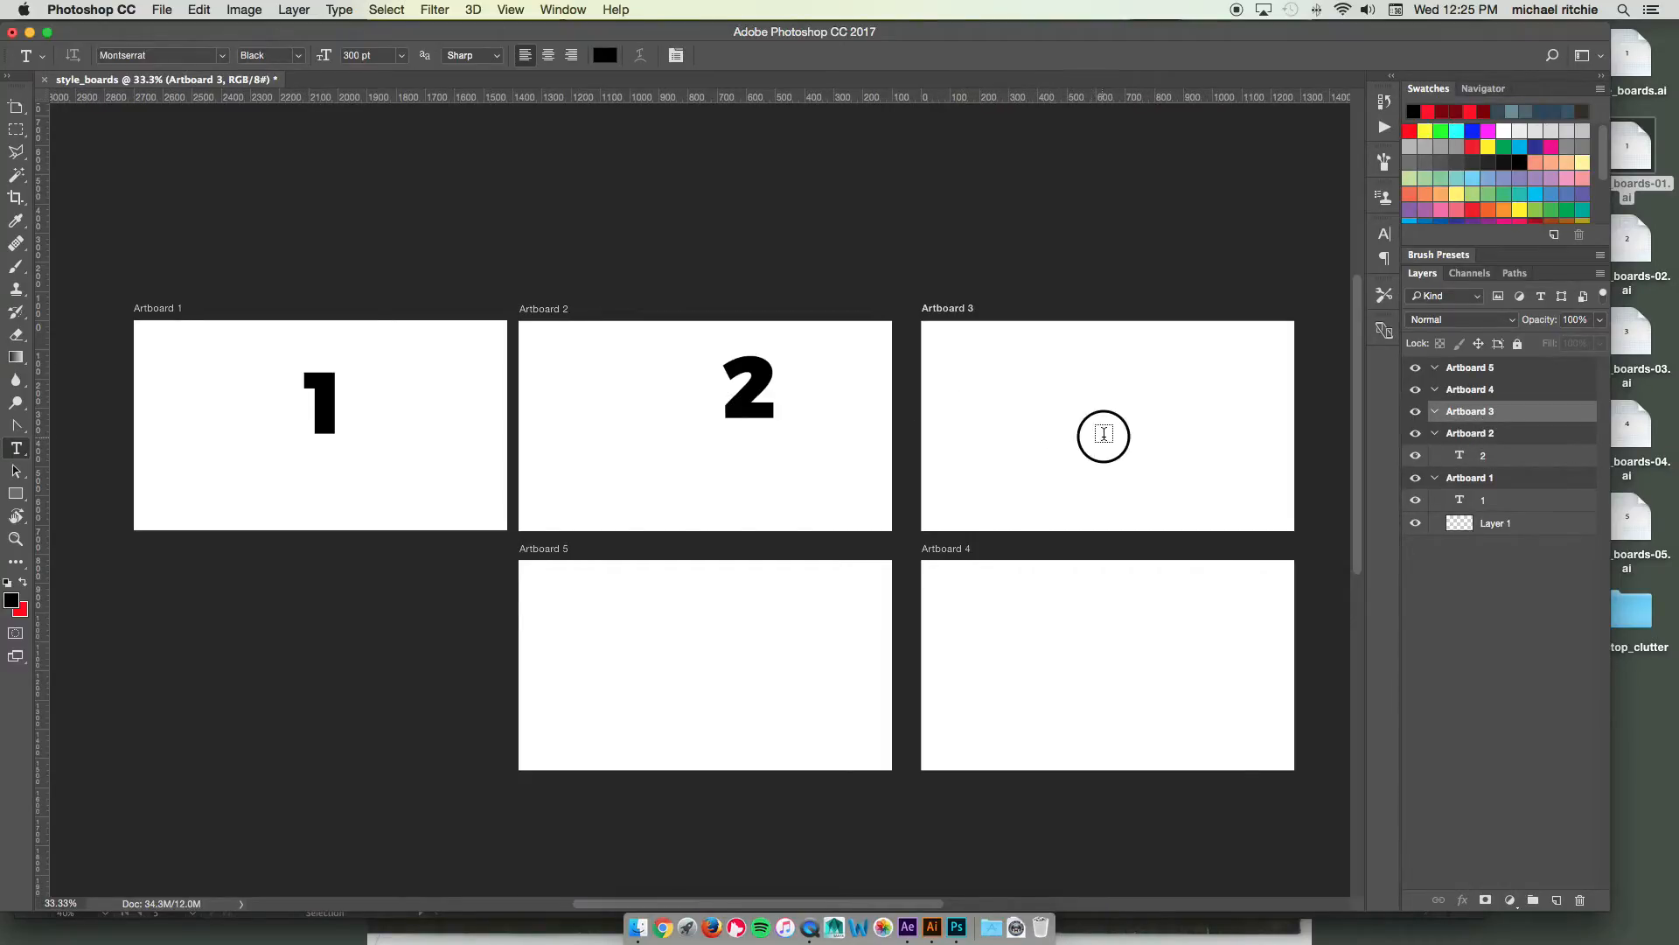
pyautogui.write('3')
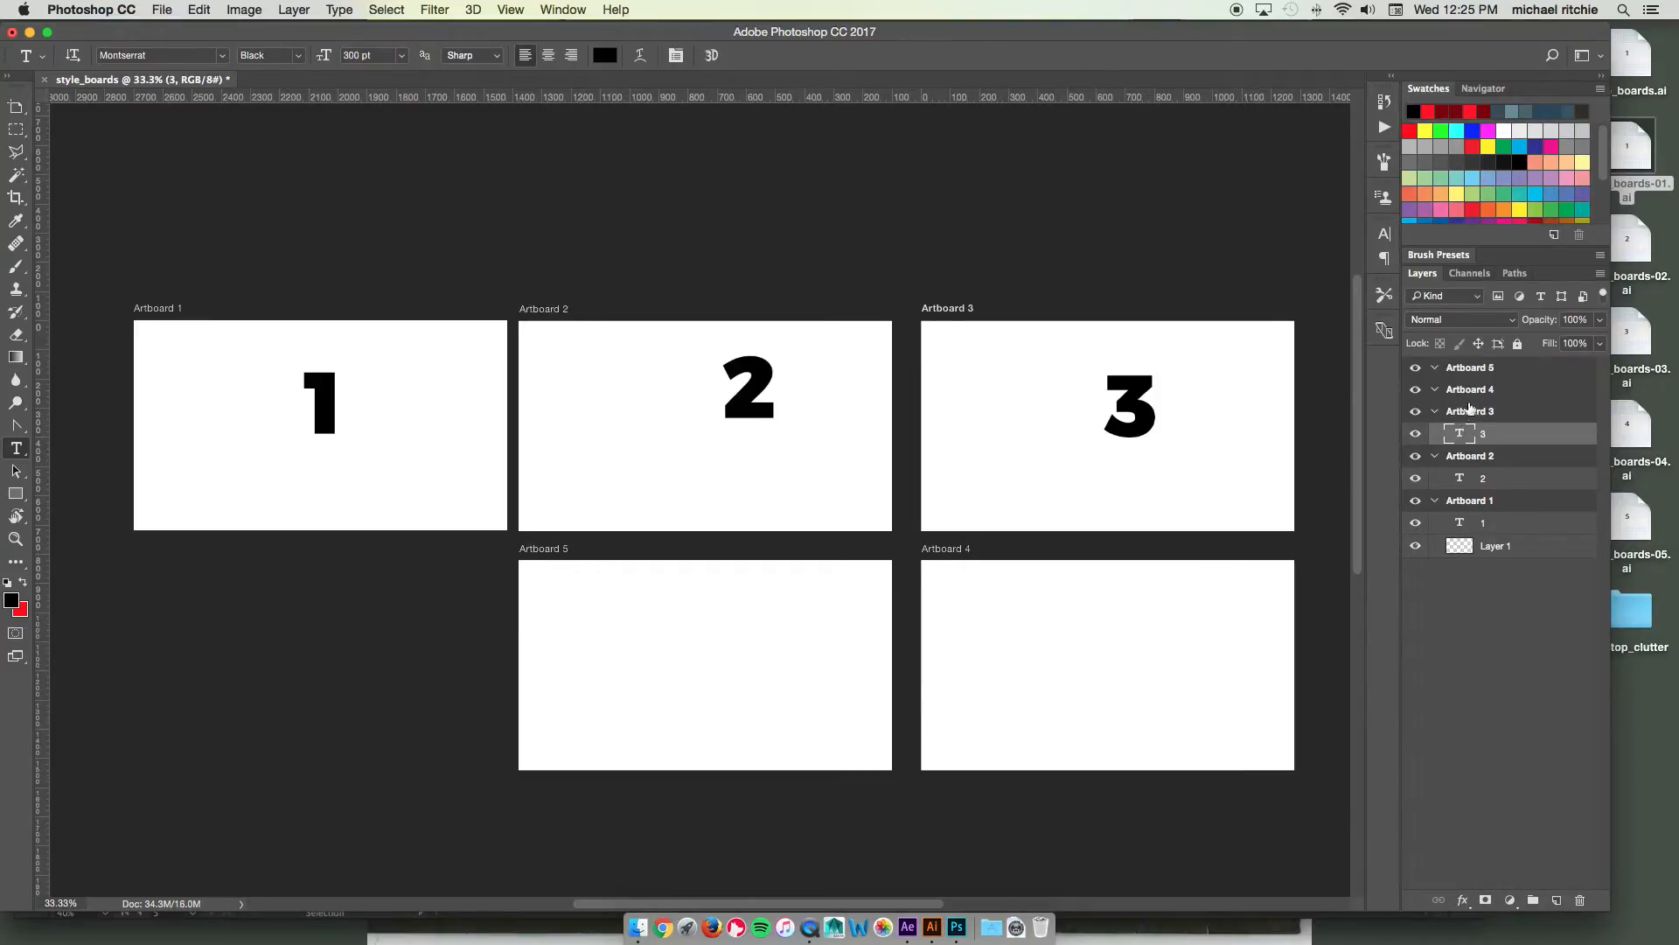
pyautogui.click(1091, 663)
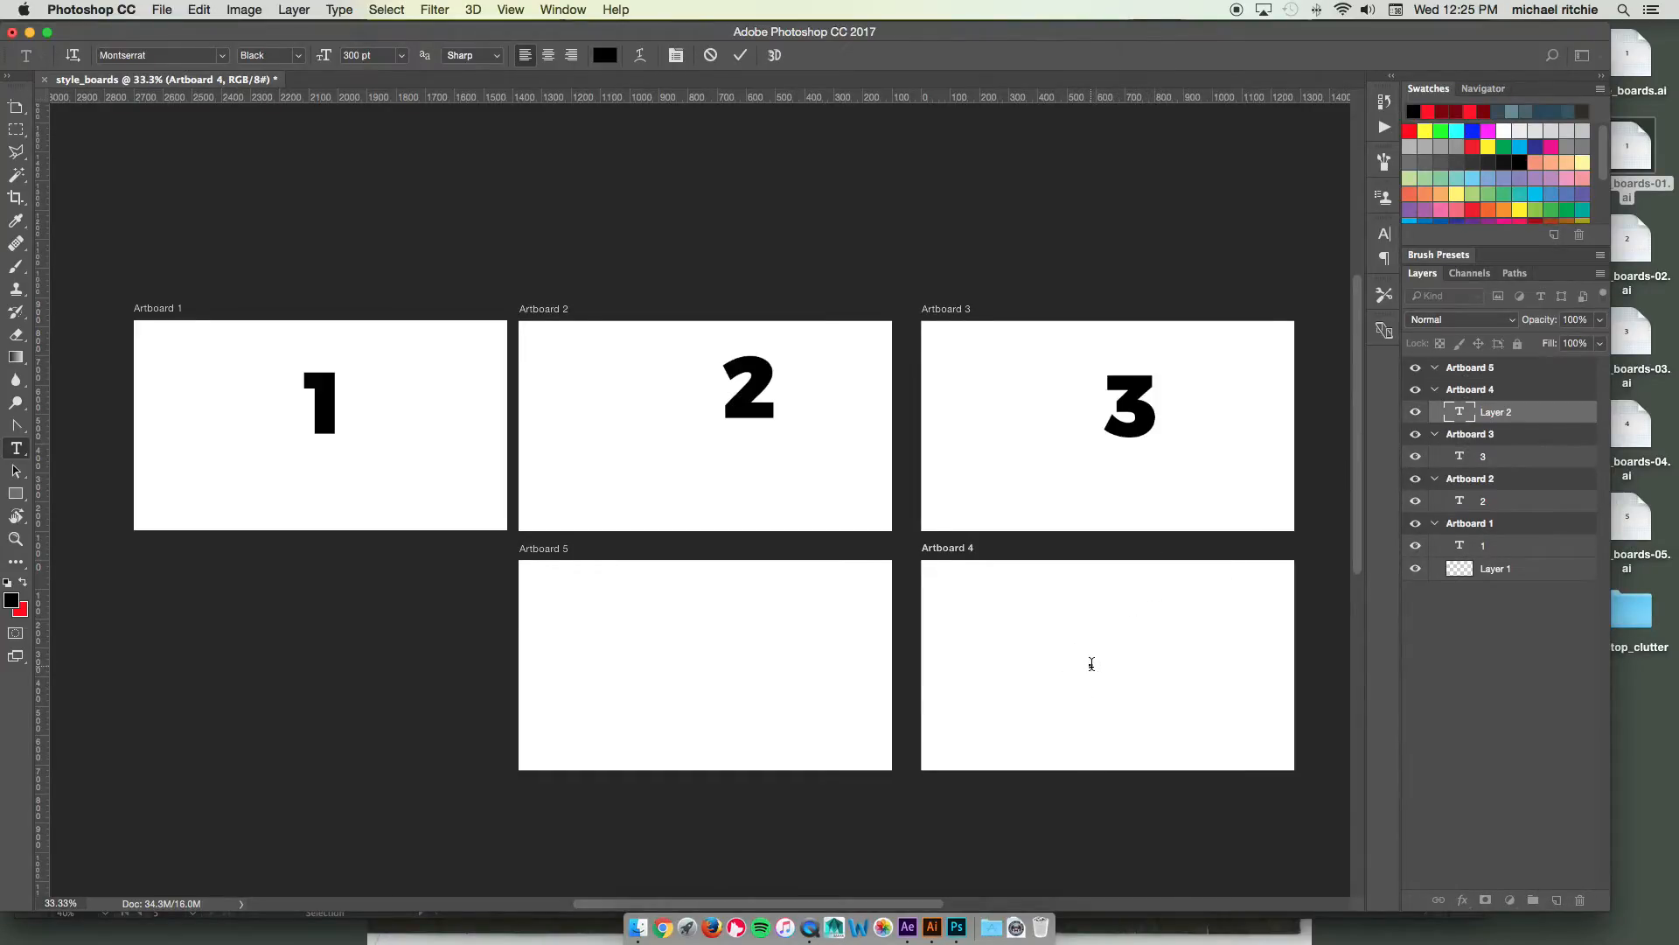
pyautogui.write('4')
pyautogui.click(705, 665)
pyautogui.write('5')
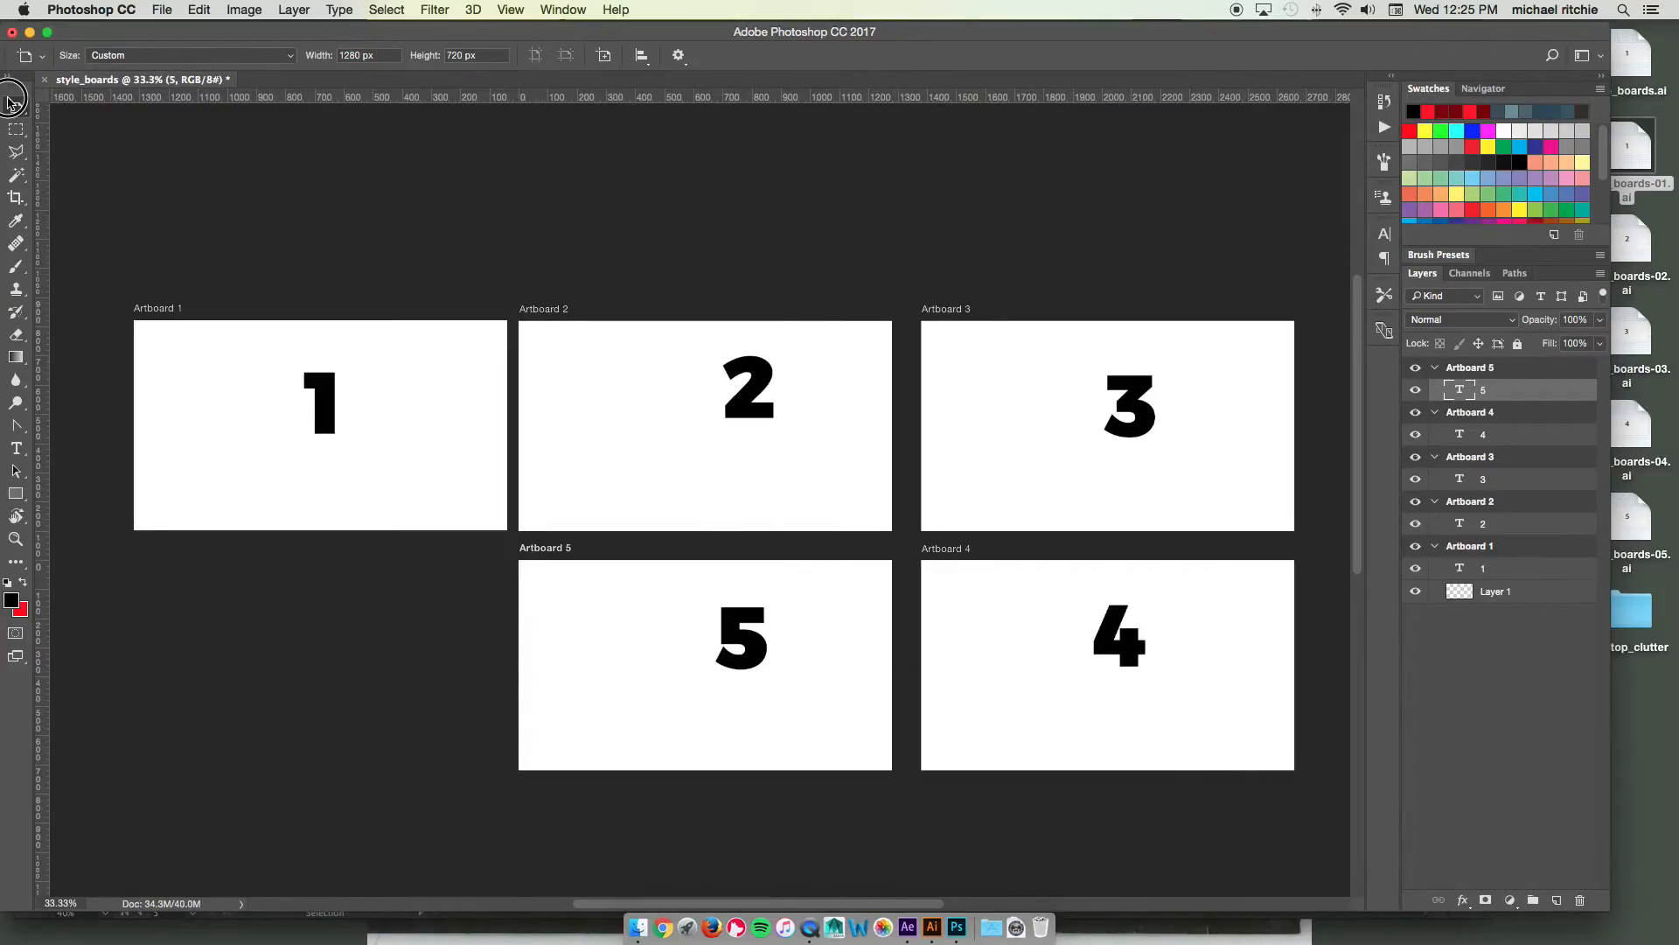
# Step: Select the number 2 text layer from the context menu so it can be moved
pyautogui.rightClick(751, 413)
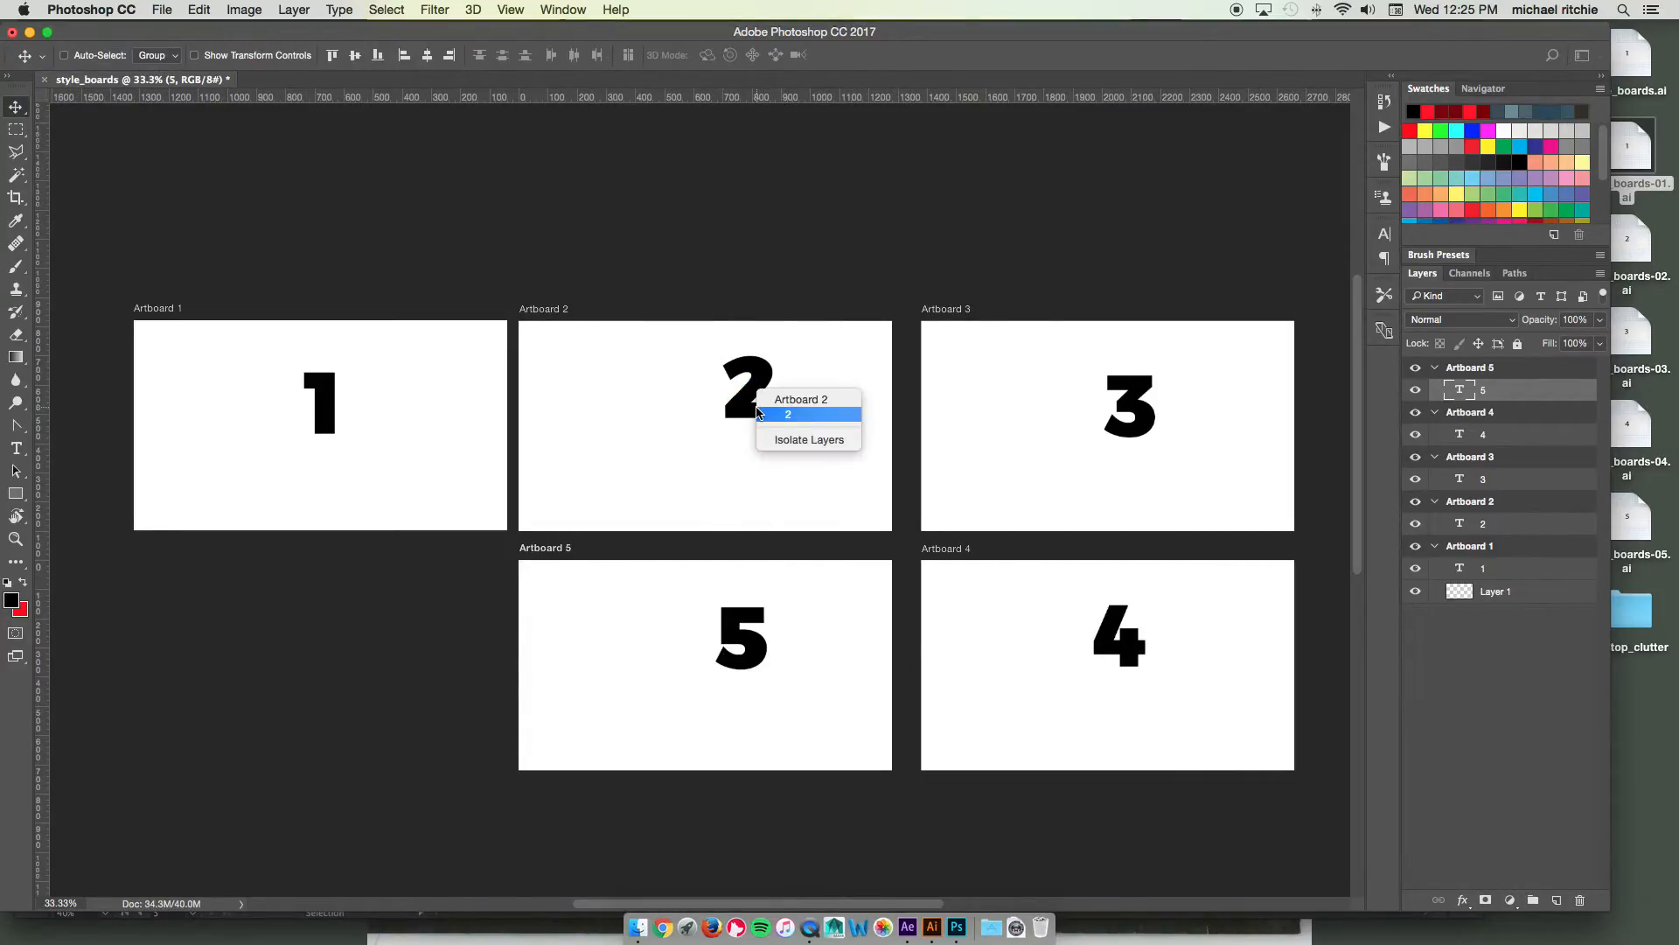
pyautogui.click(787, 414)
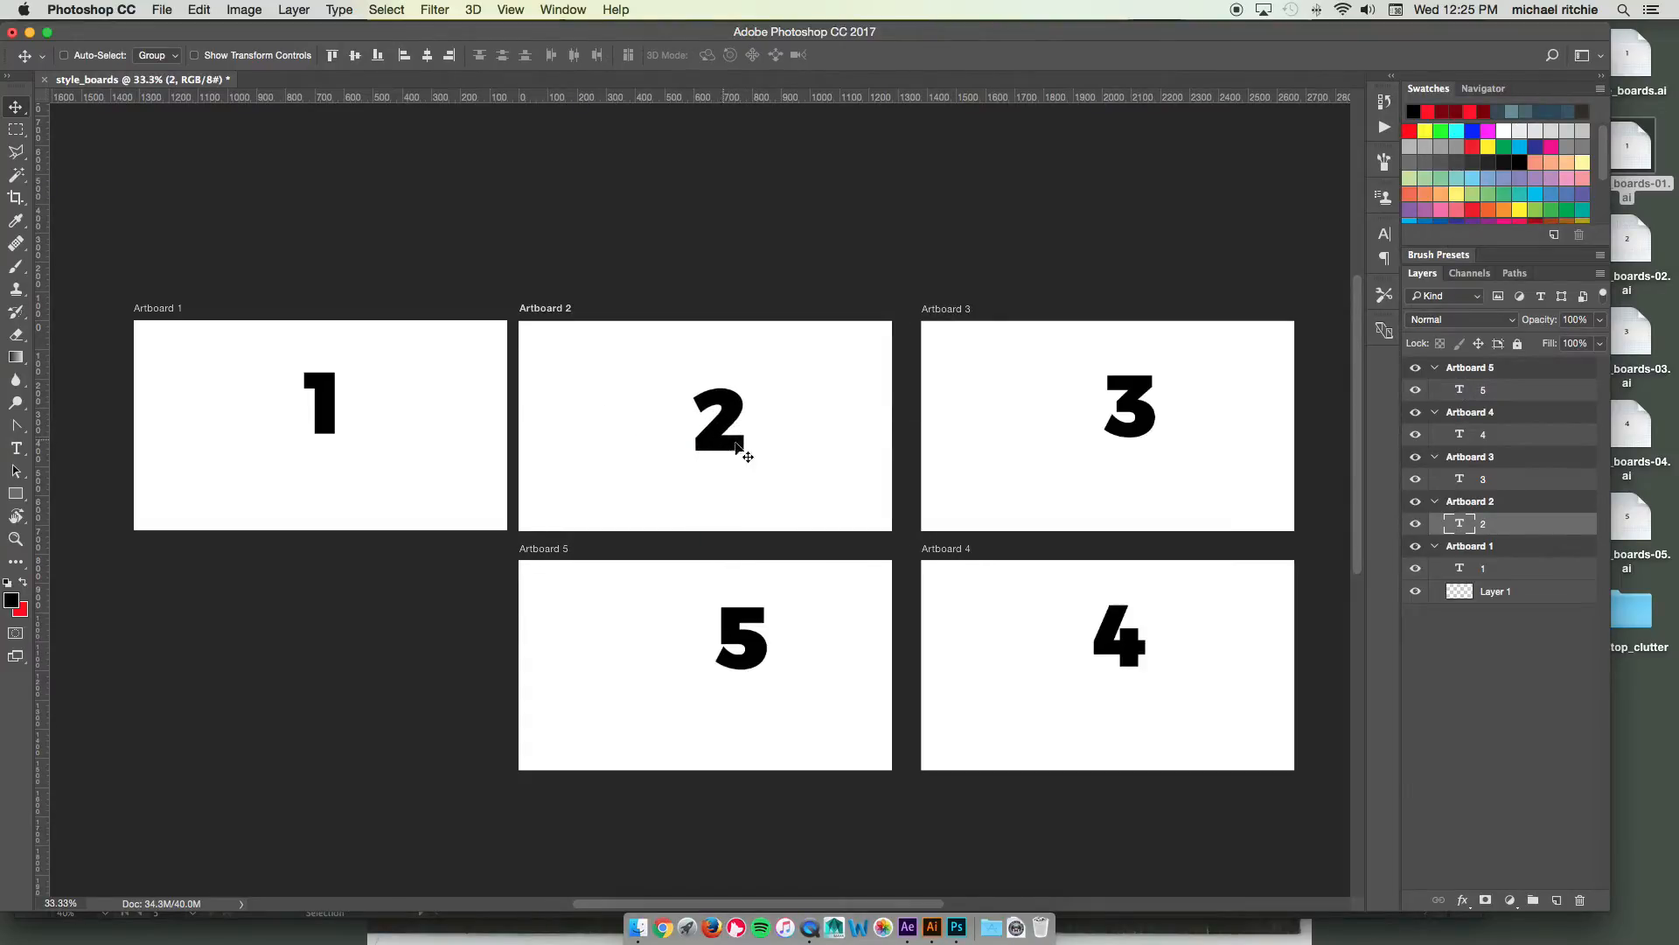
pyautogui.moveTo(555, 567)
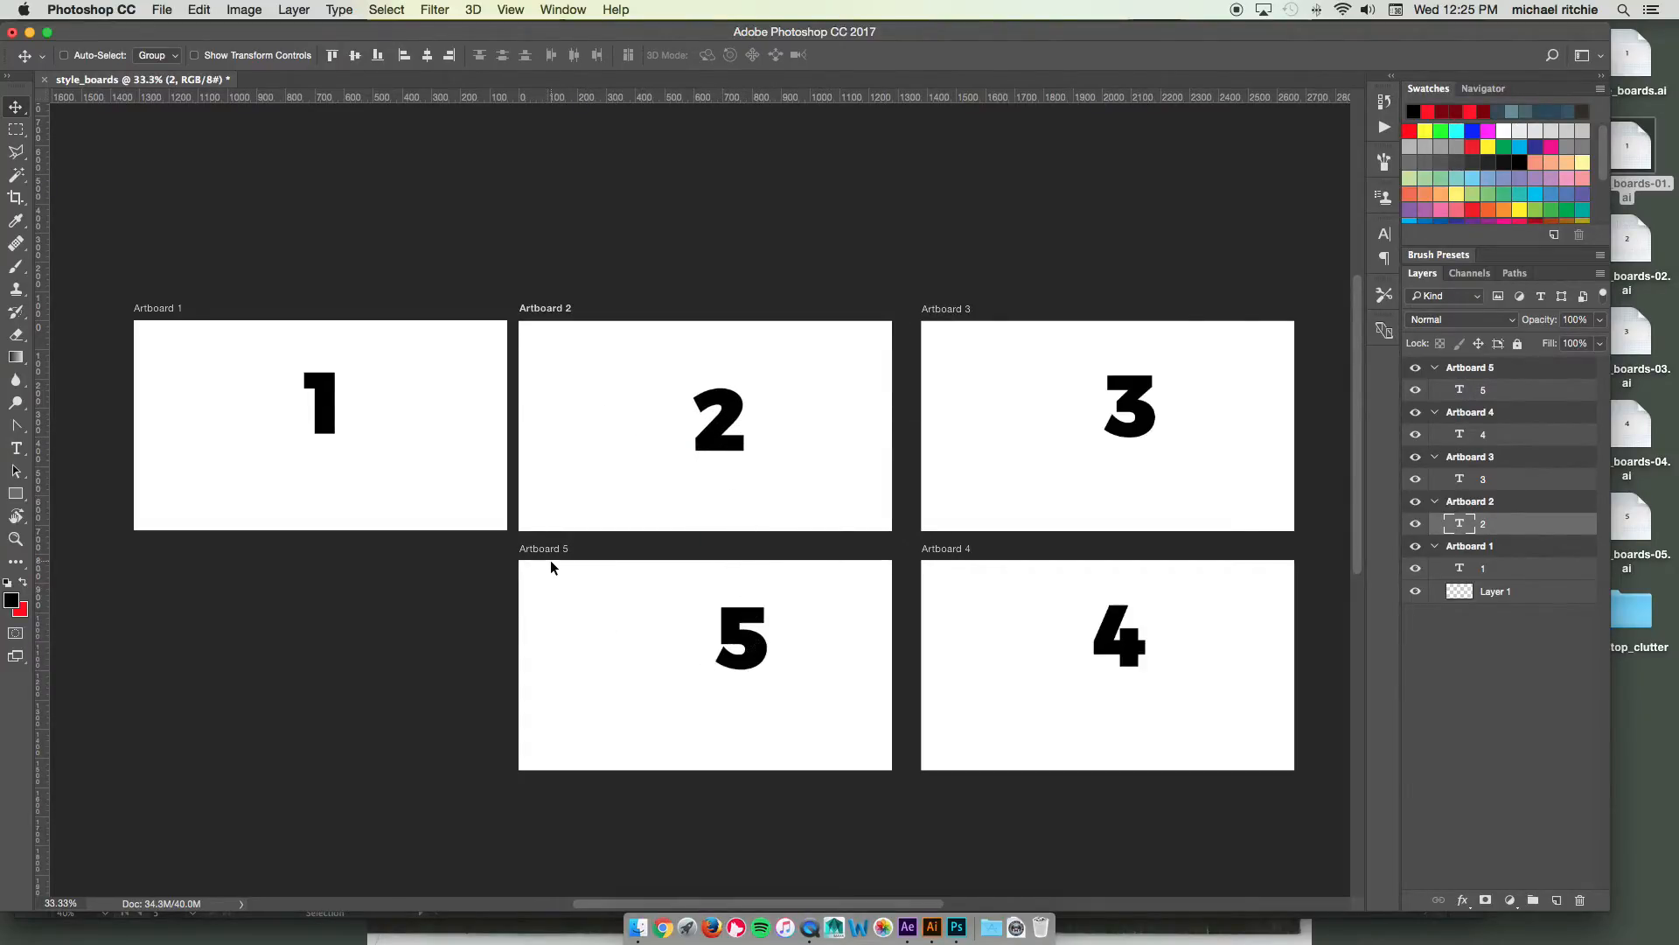
pyautogui.moveTo(485, 455)
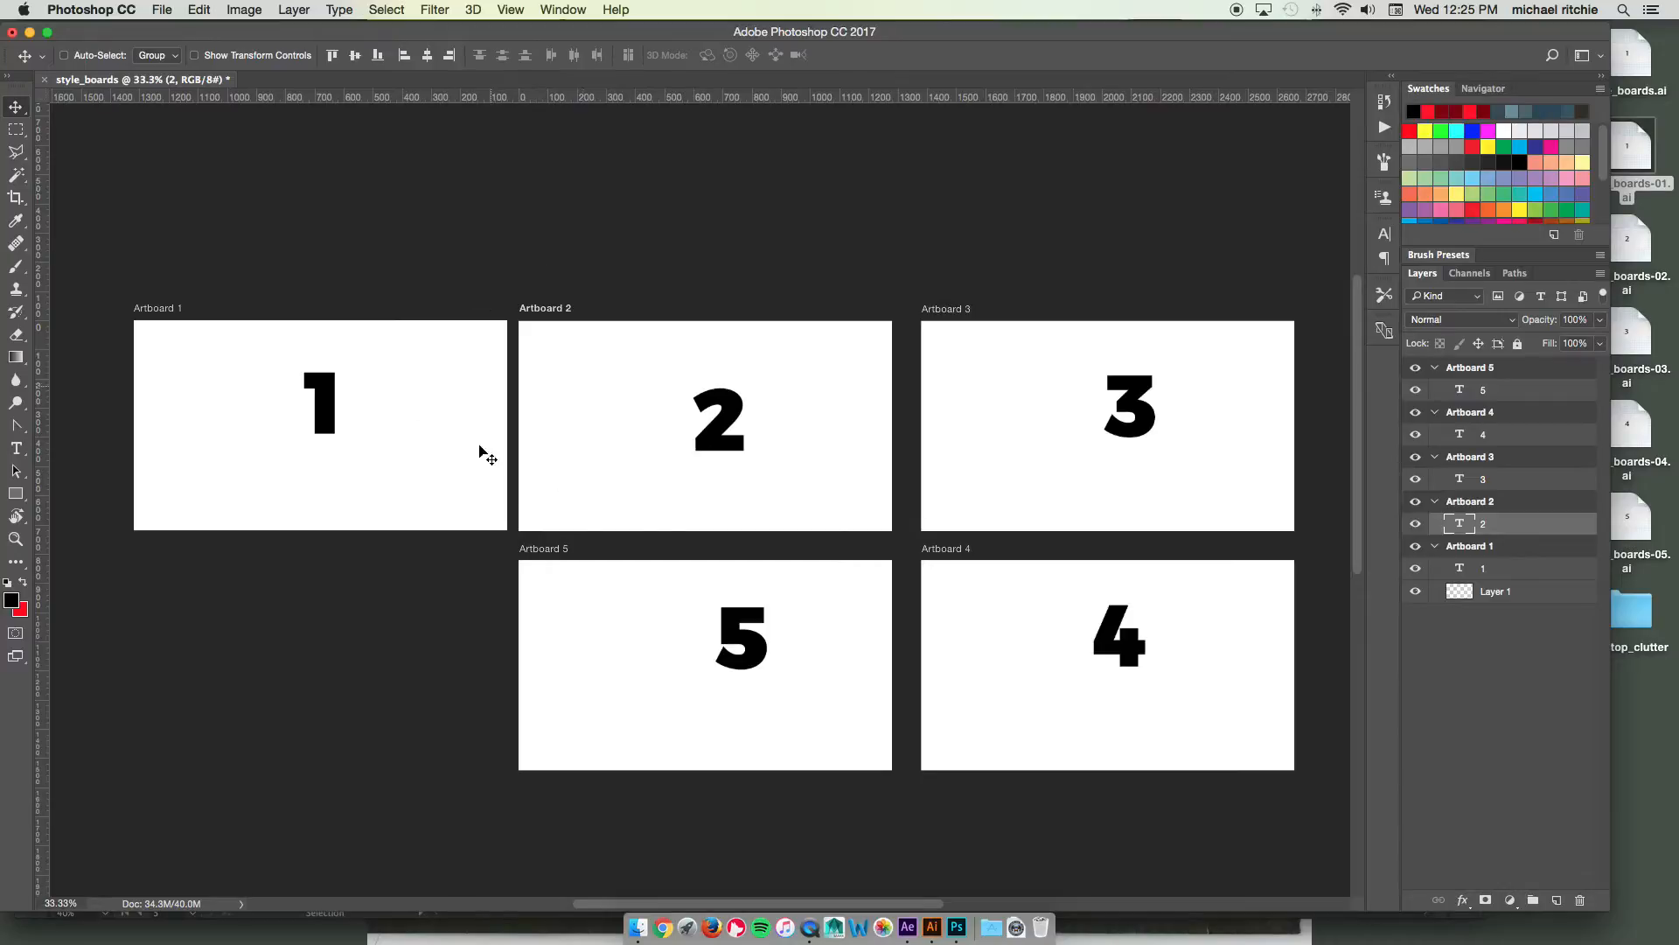
pyautogui.moveTo(715, 698)
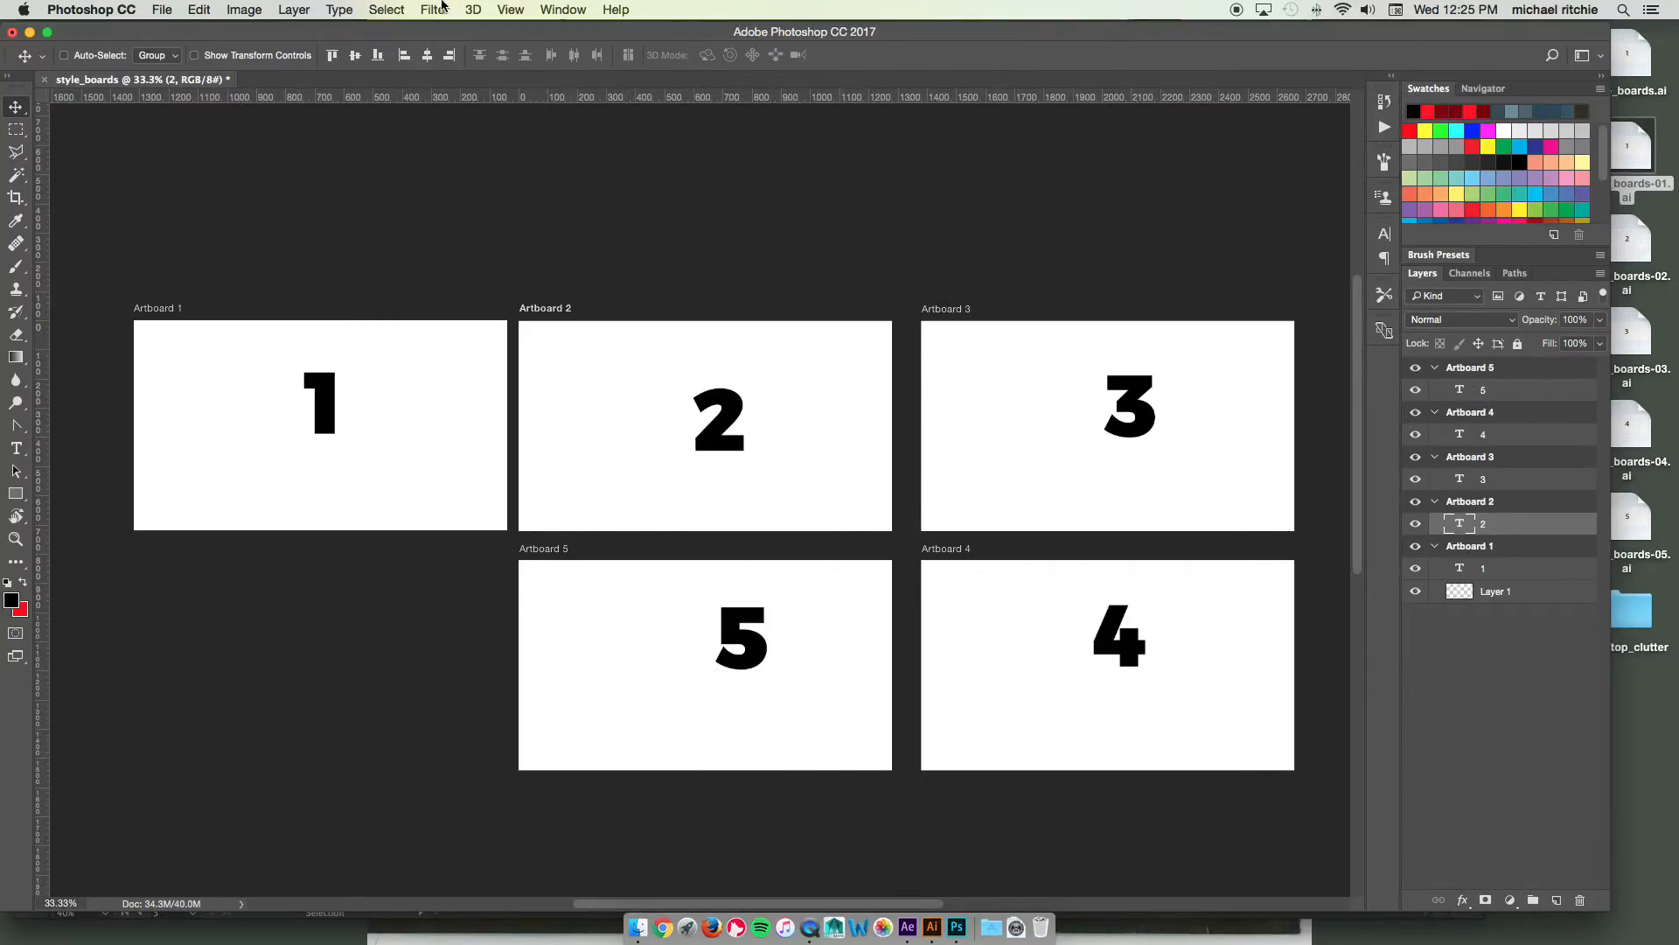
# Step: Save the document to the desktop as style_boards.psd in Photoshop format
pyautogui.click(161, 11)
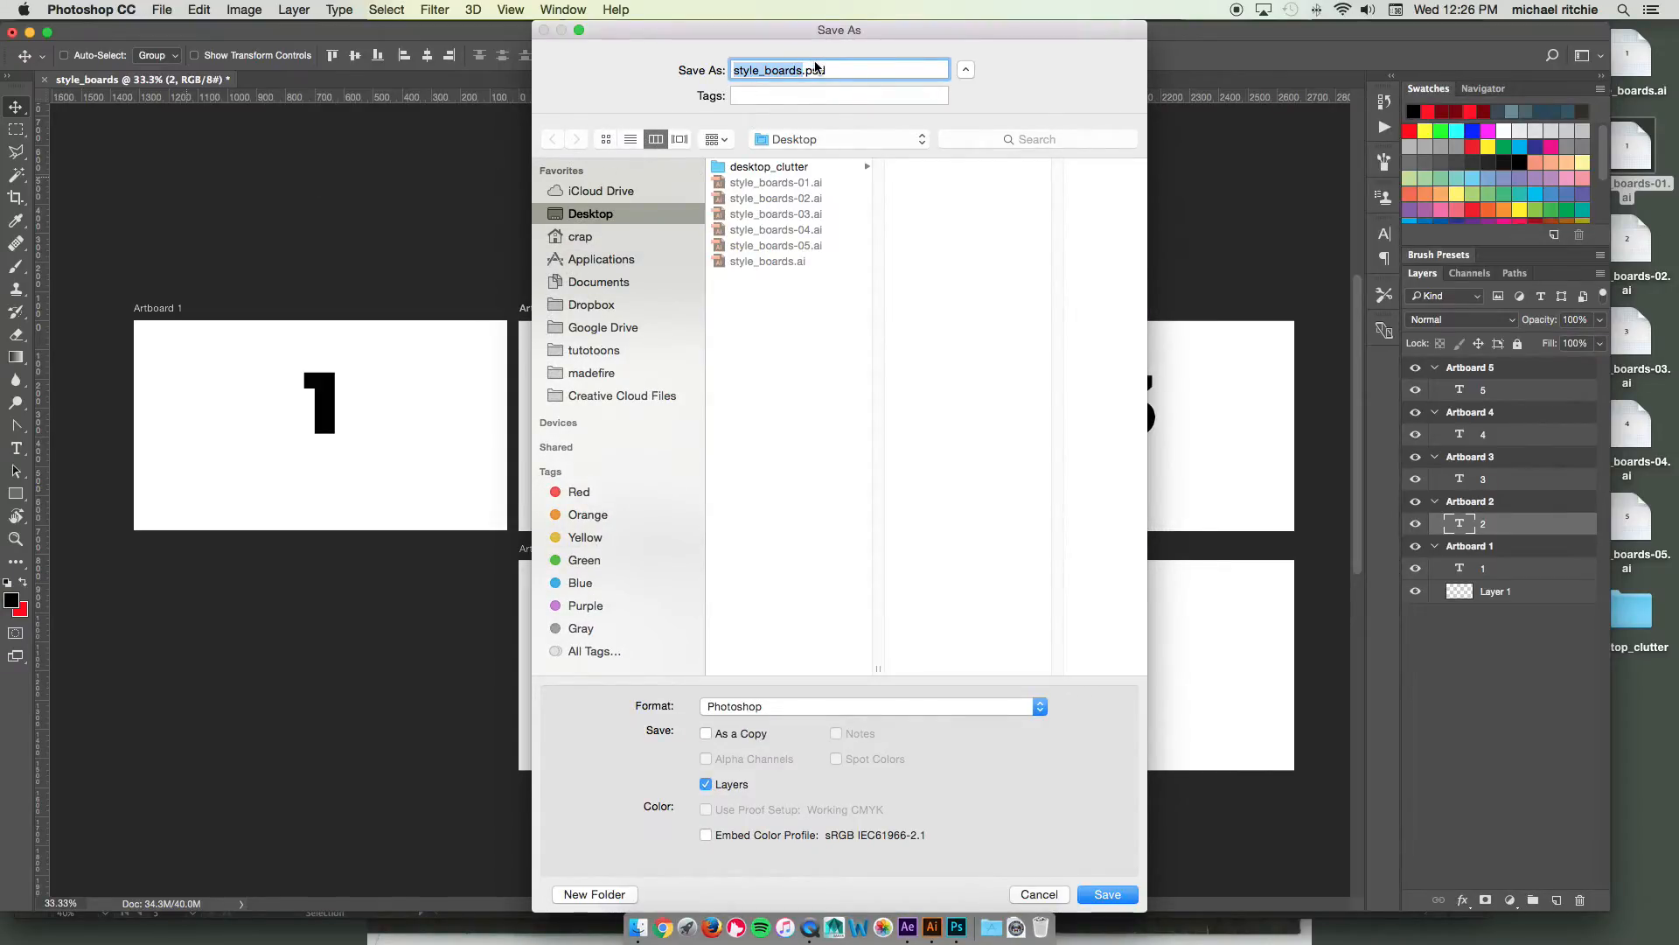
pyautogui.click(1108, 894)
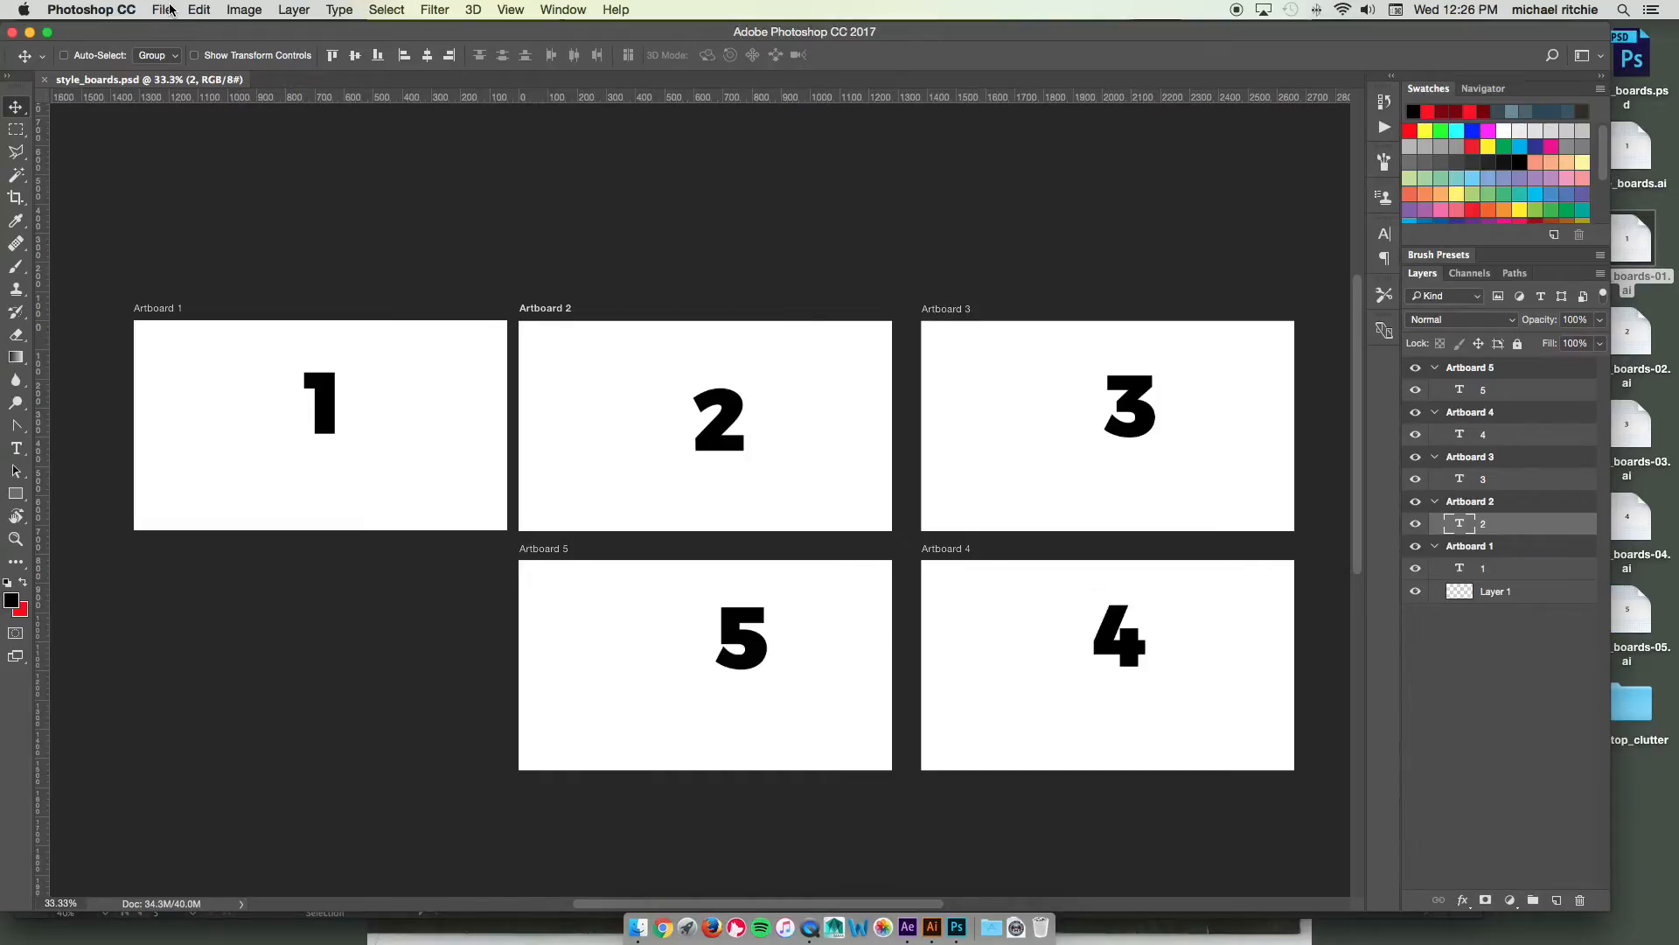
# Step: Bring up File > Export > Artboards to Files for the style_boards document
pyautogui.click(163, 11)
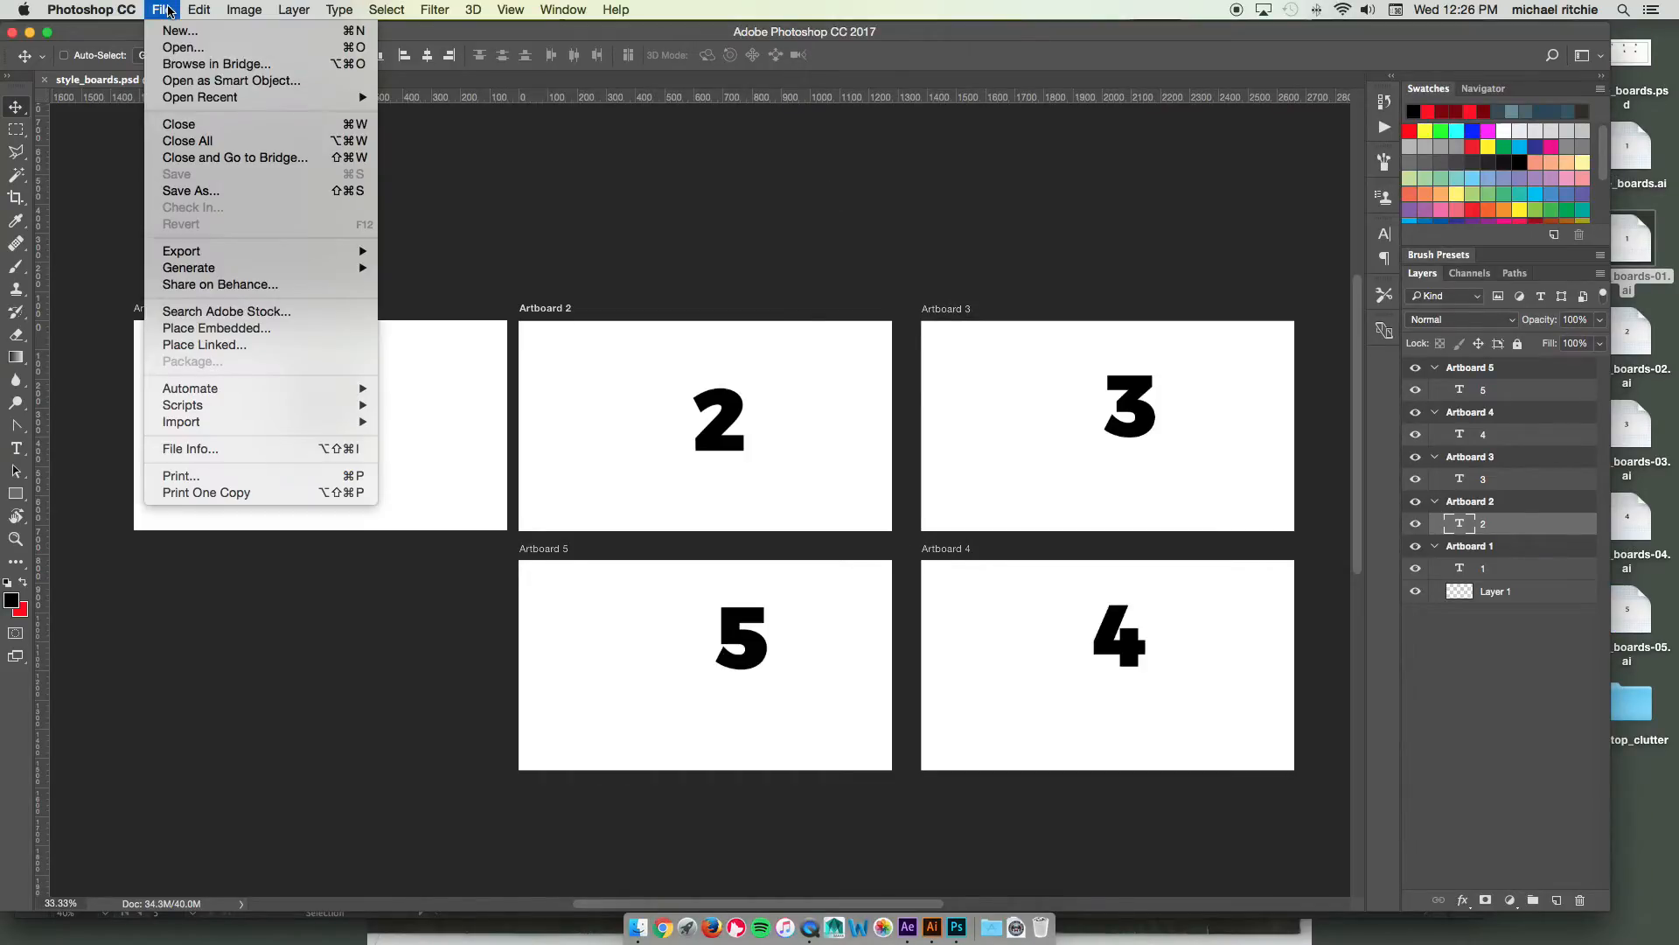
pyautogui.moveTo(180, 250)
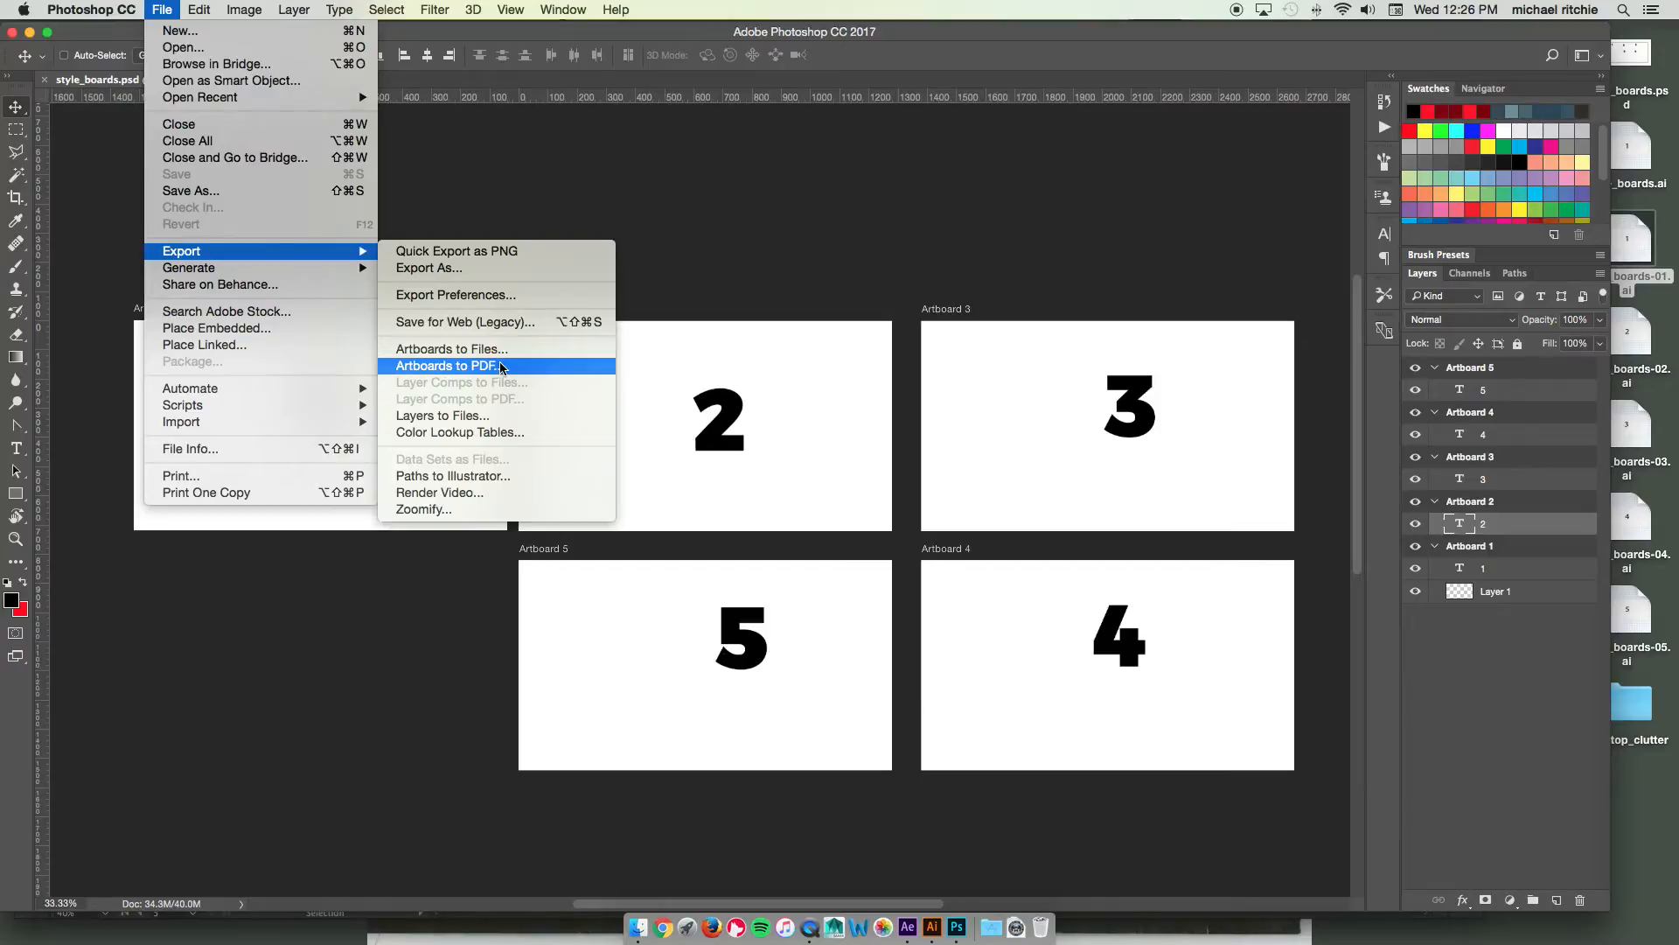
pyautogui.moveTo(449, 348)
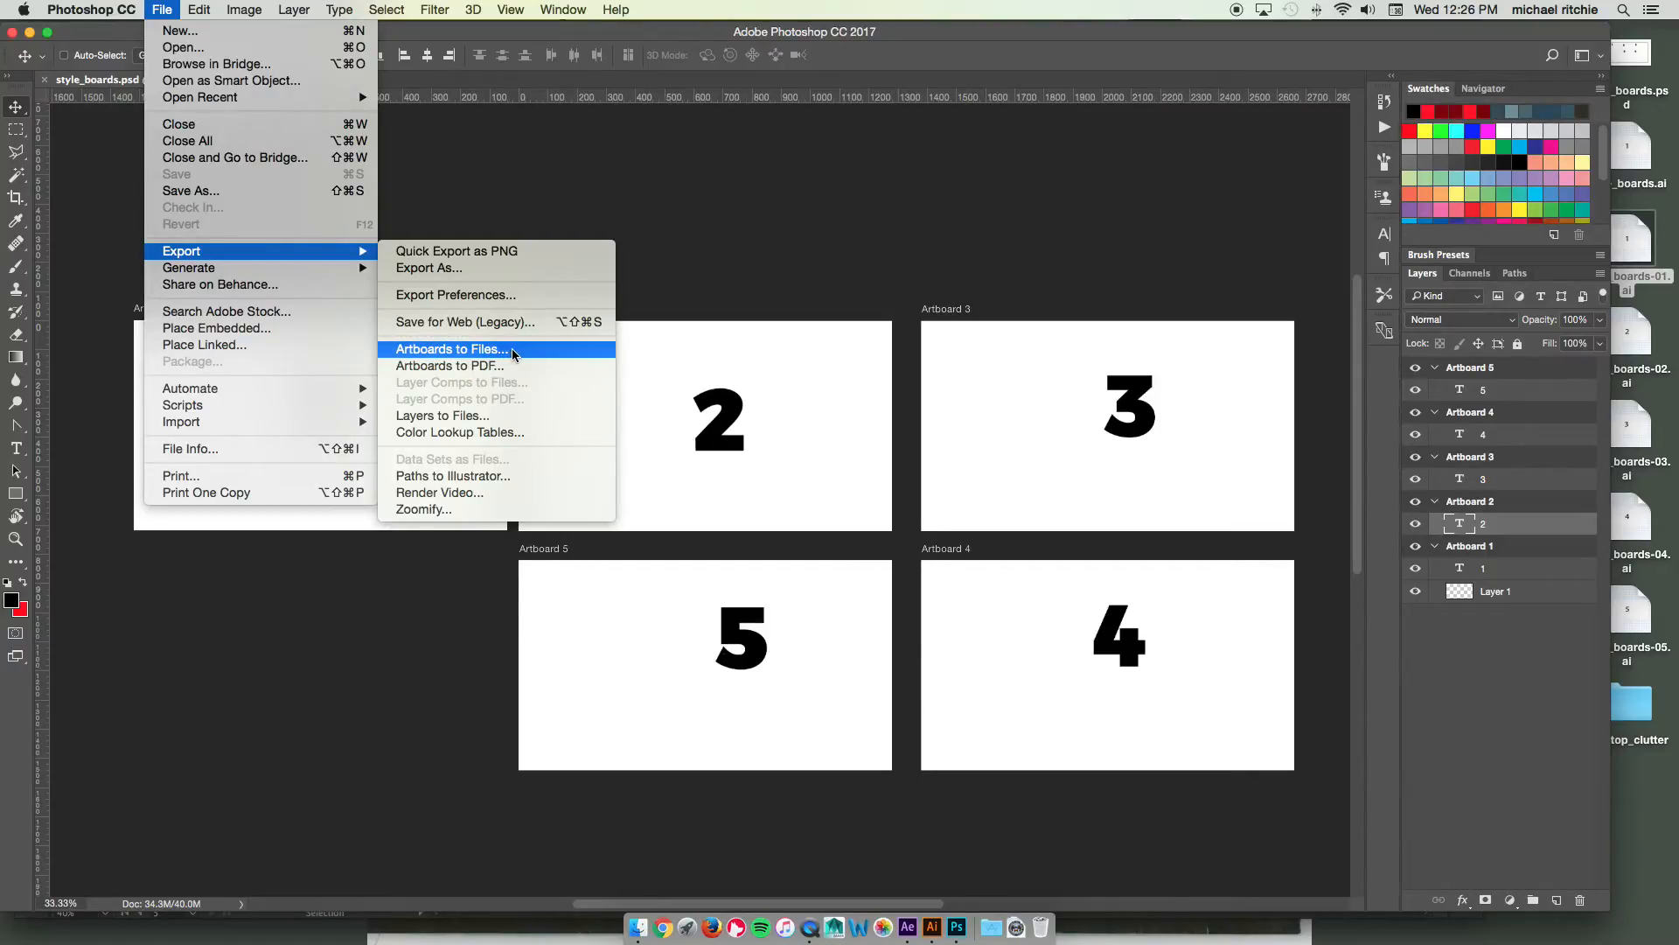
pyautogui.click(450, 348)
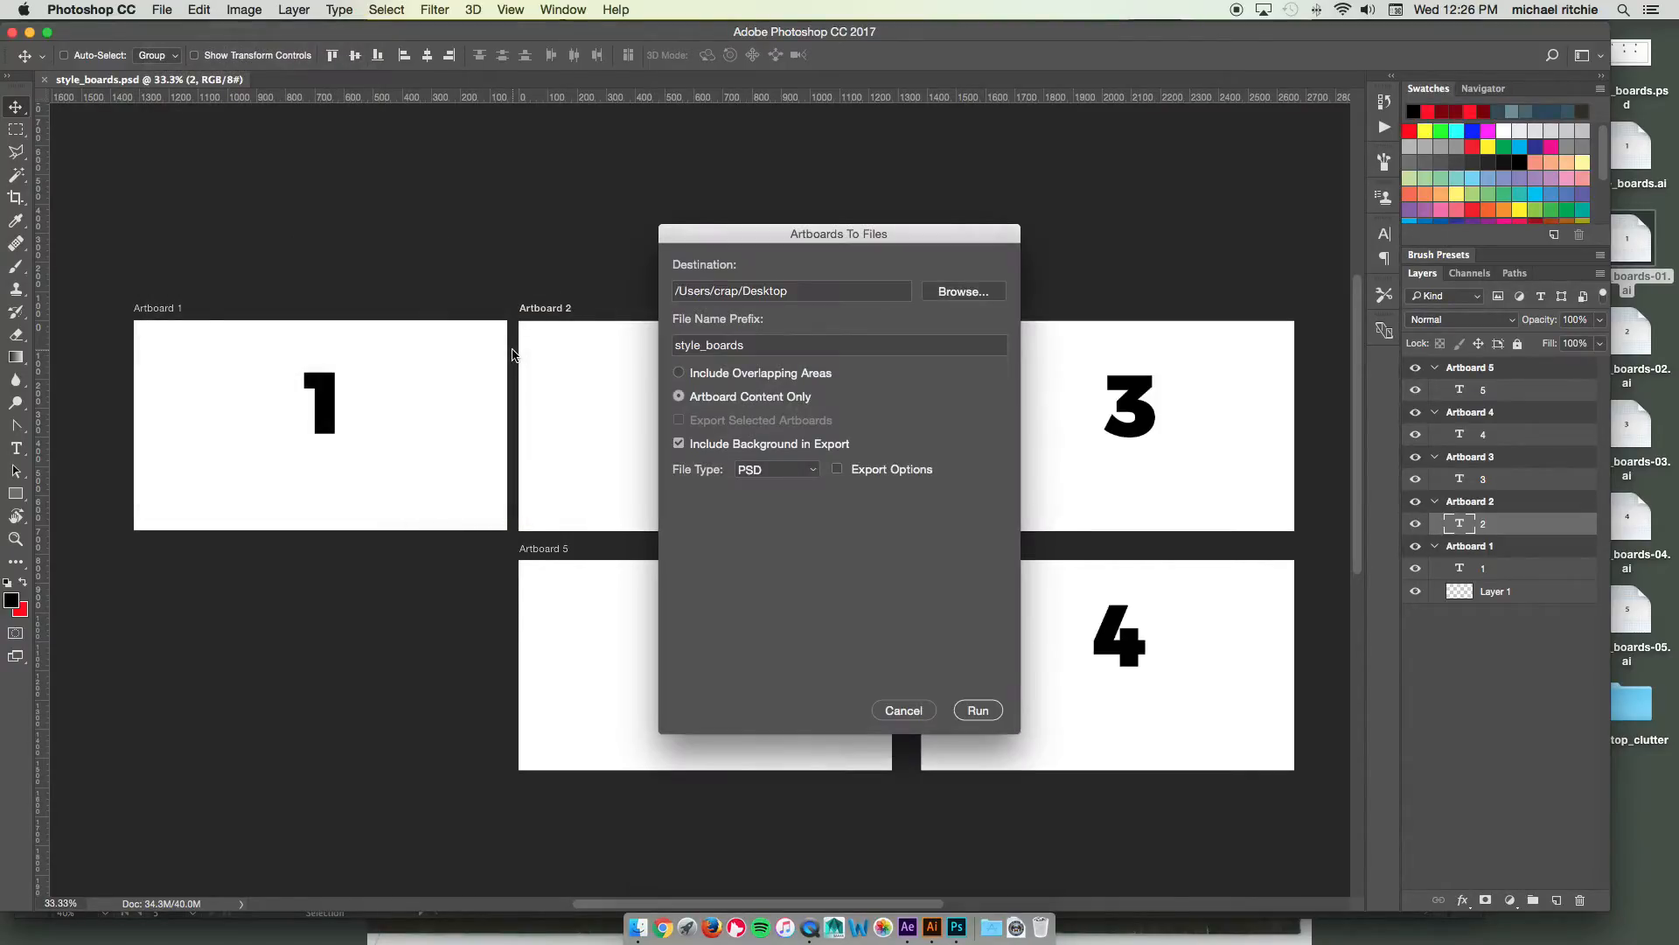
# Step: Keep the style_boards prefix, PSD type and Artboard Content Only in the export settings
pyautogui.click(792, 290)
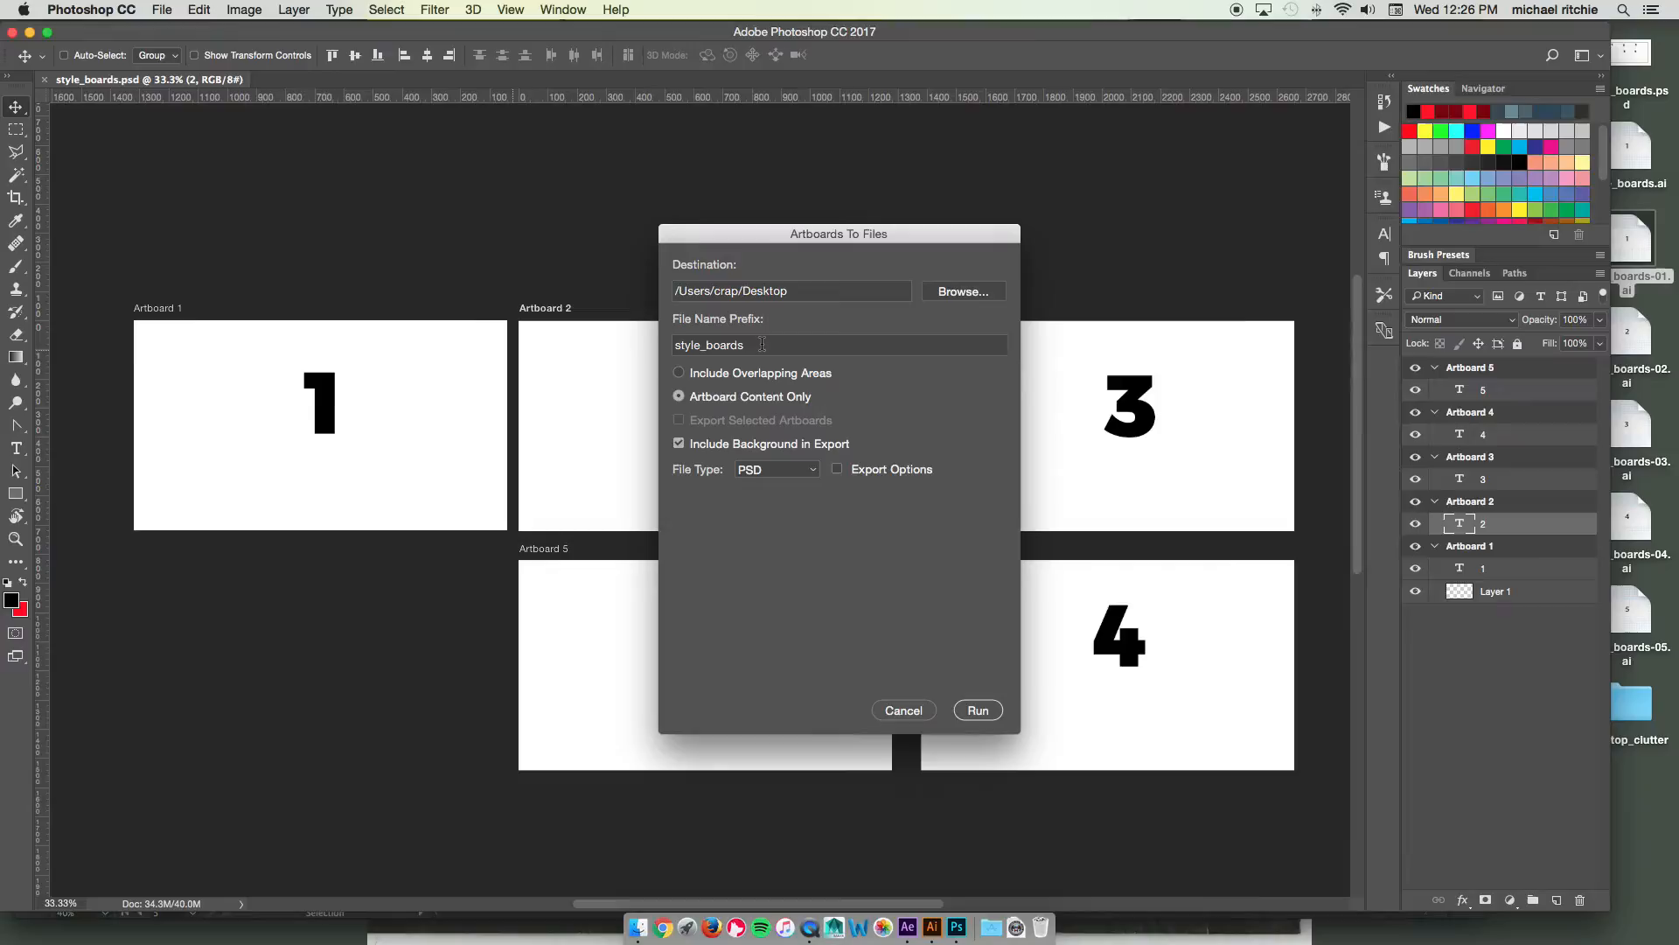
pyautogui.moveTo(752, 390)
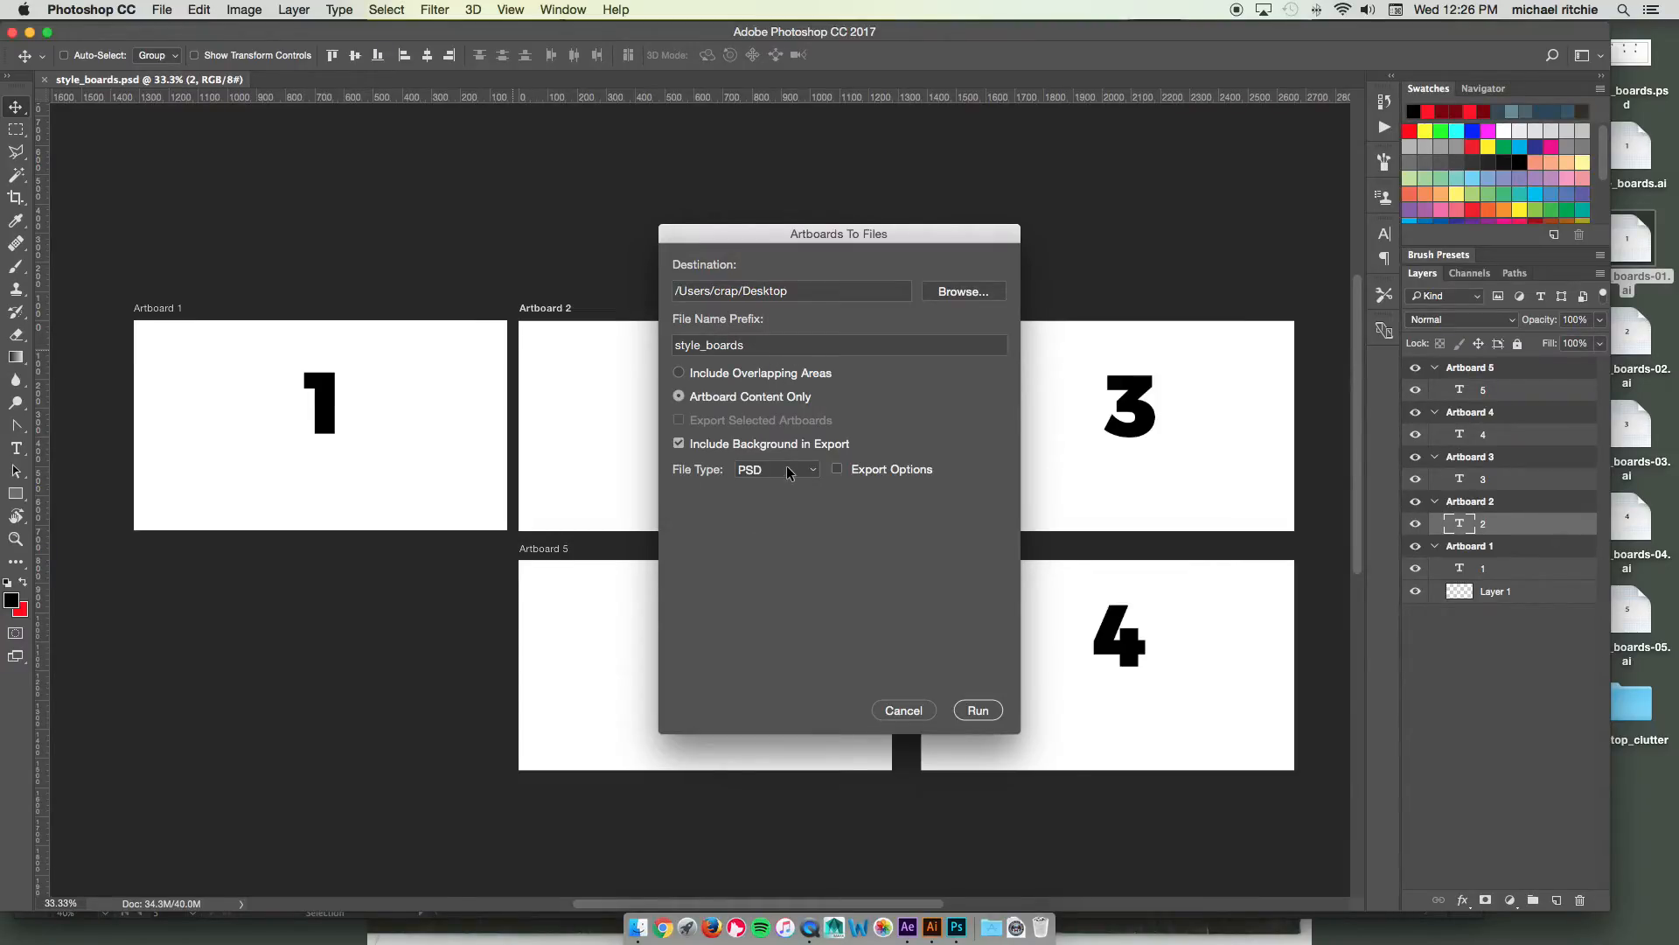
pyautogui.moveTo(782, 535)
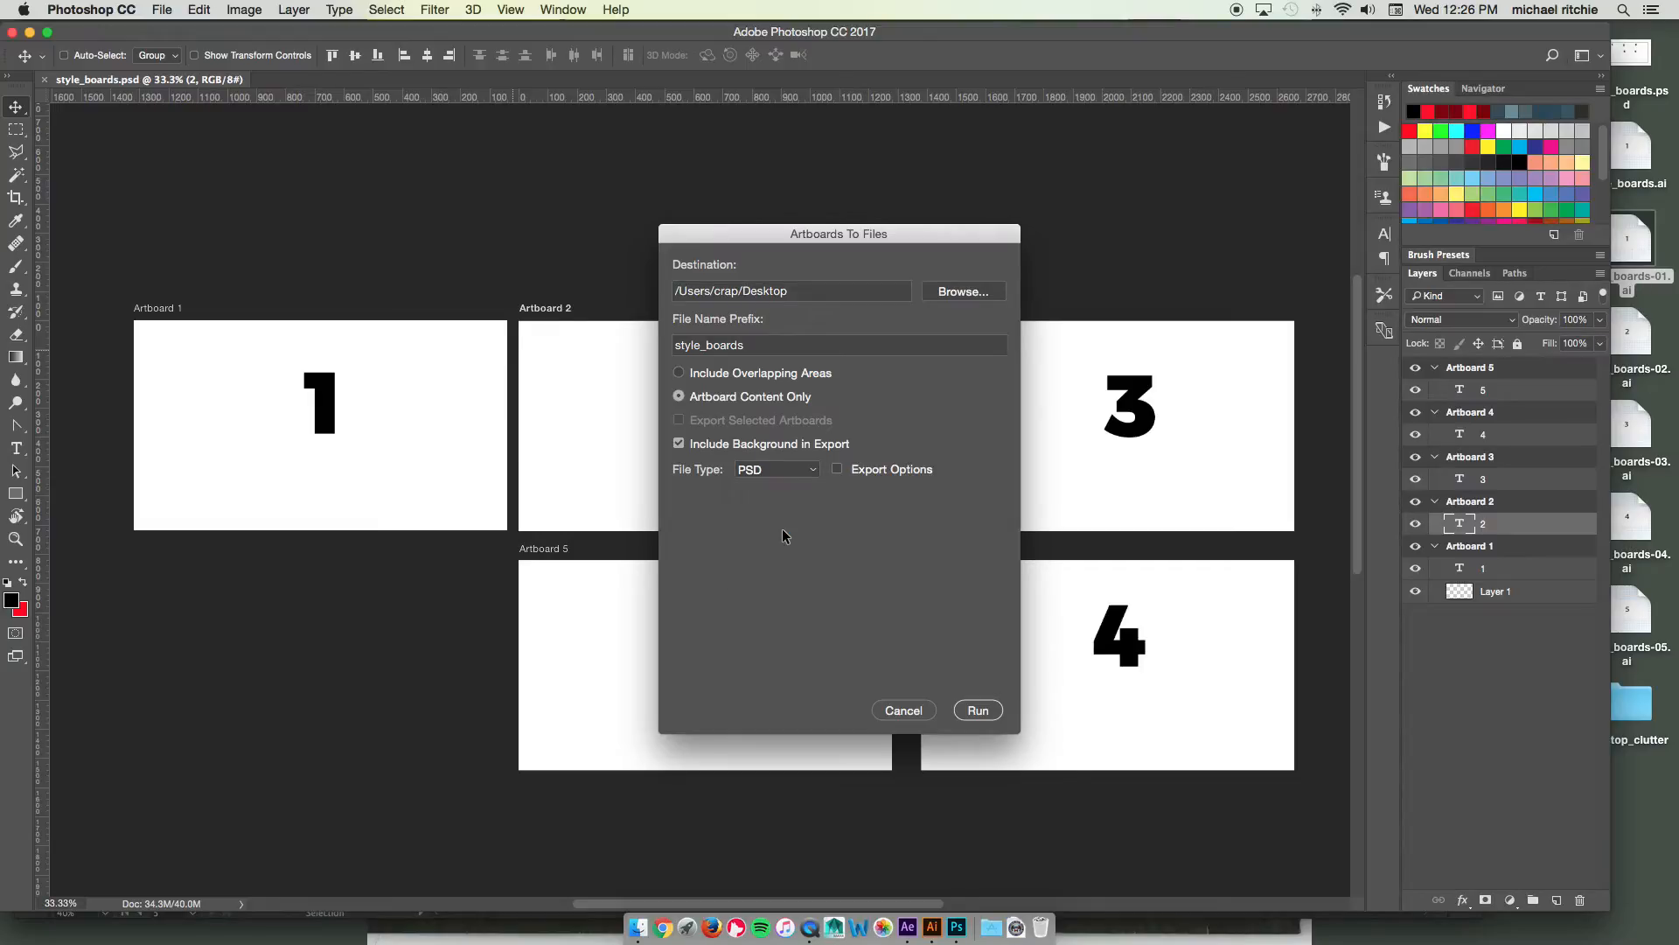
pyautogui.moveTo(770, 462)
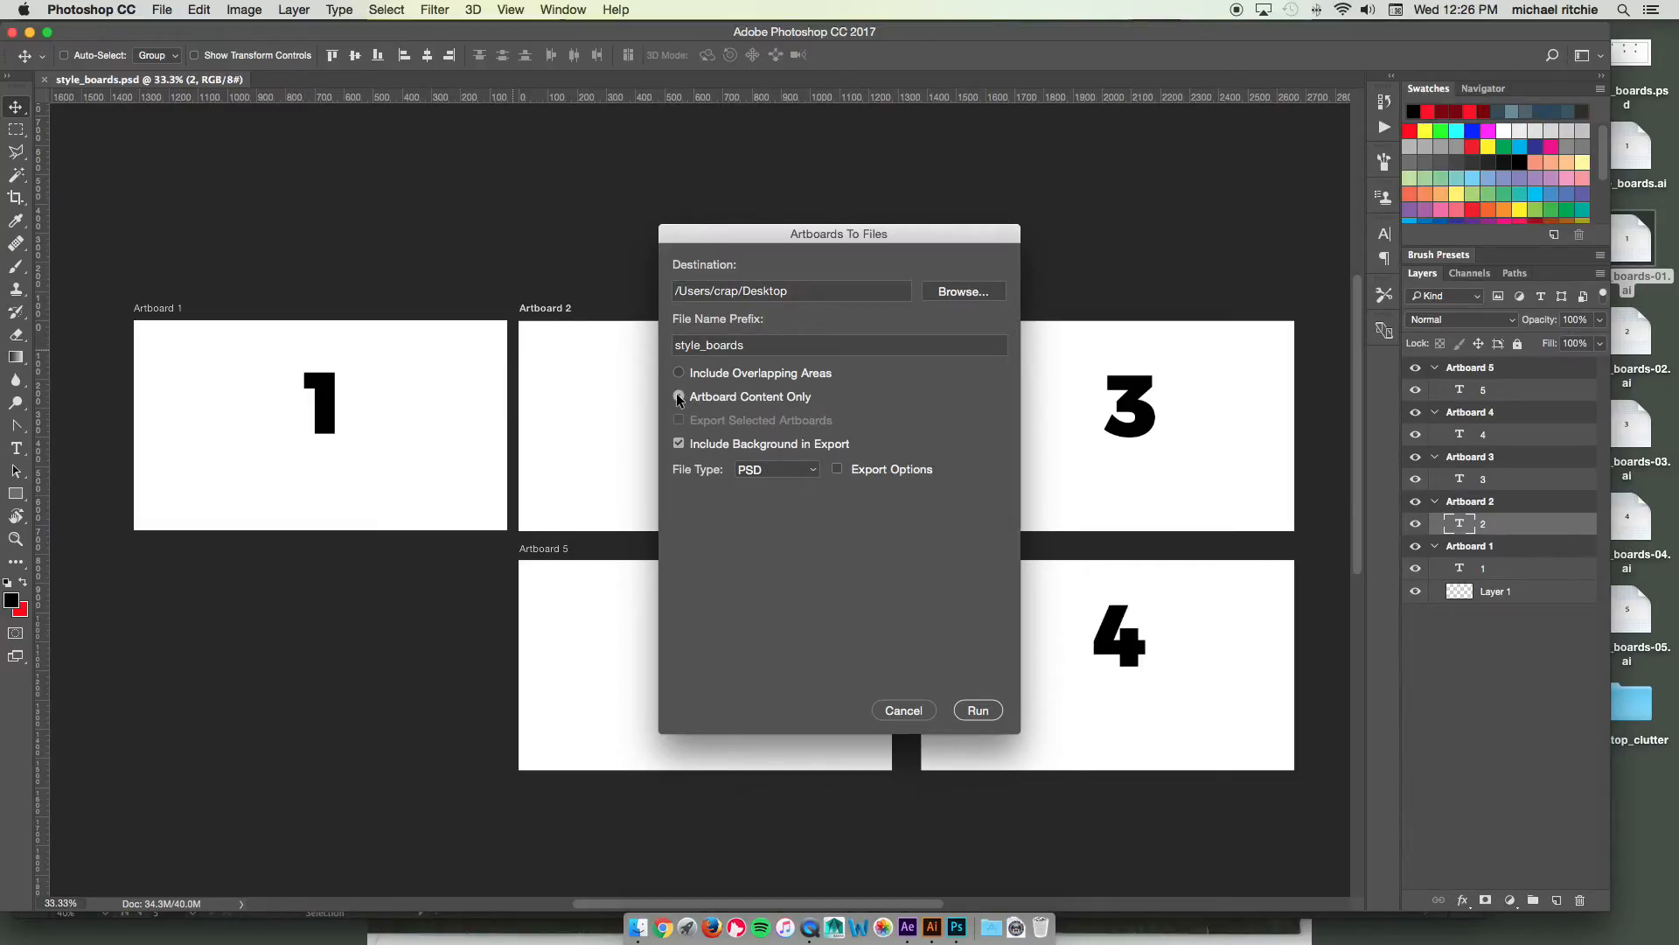
pyautogui.click(679, 397)
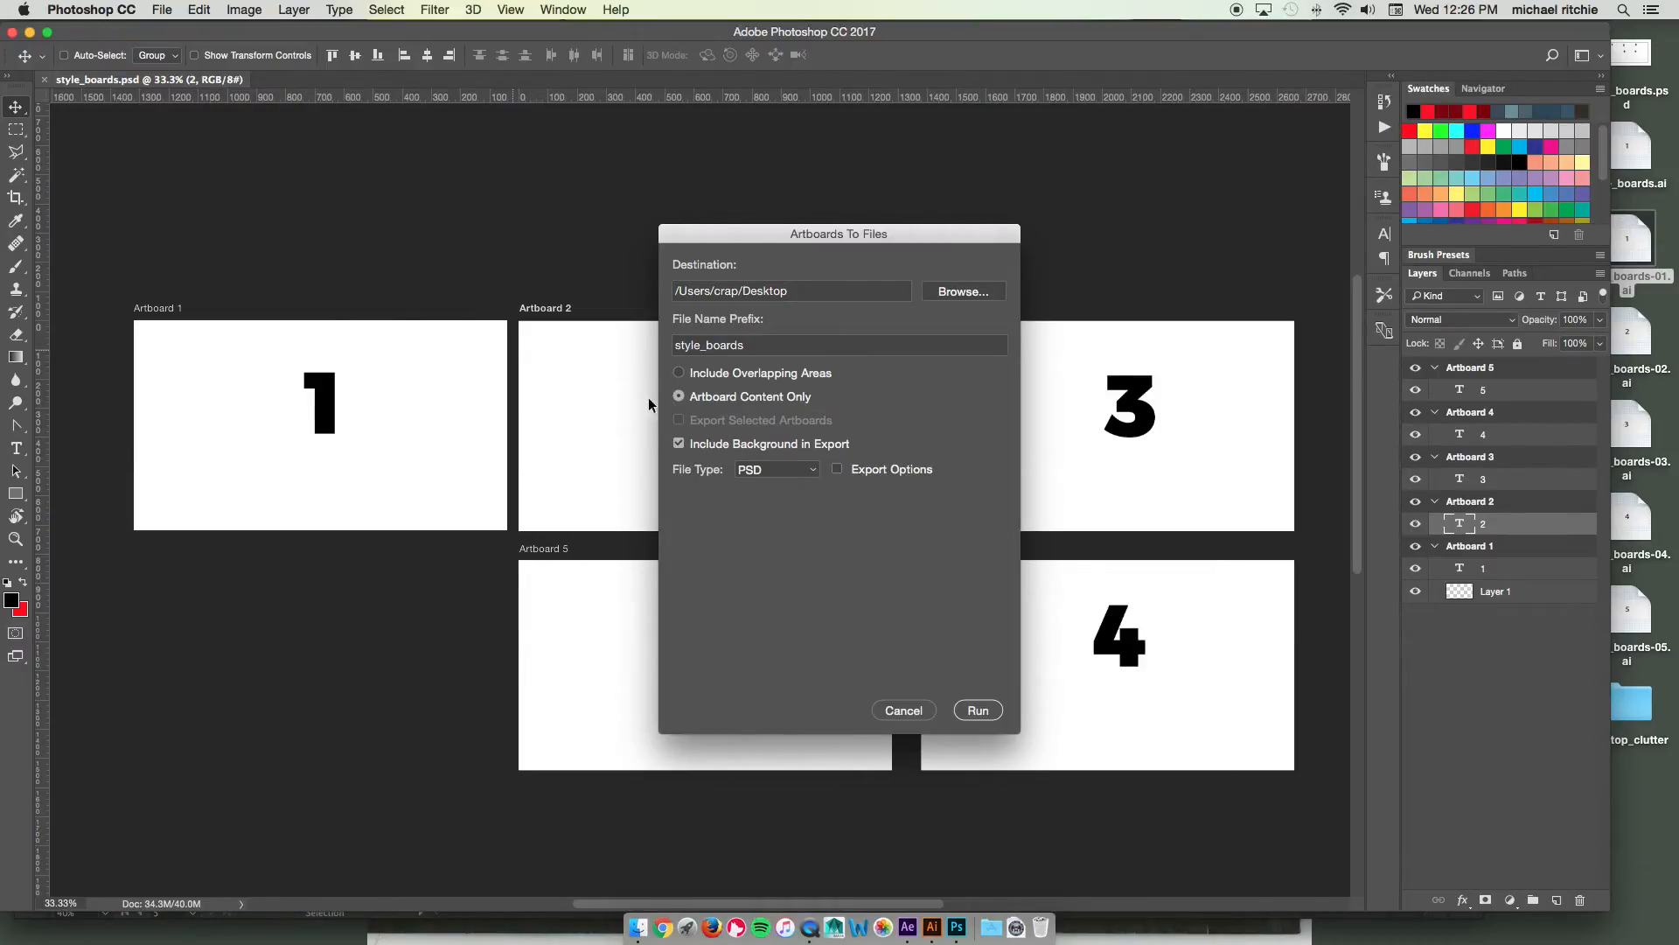
pyautogui.click(679, 371)
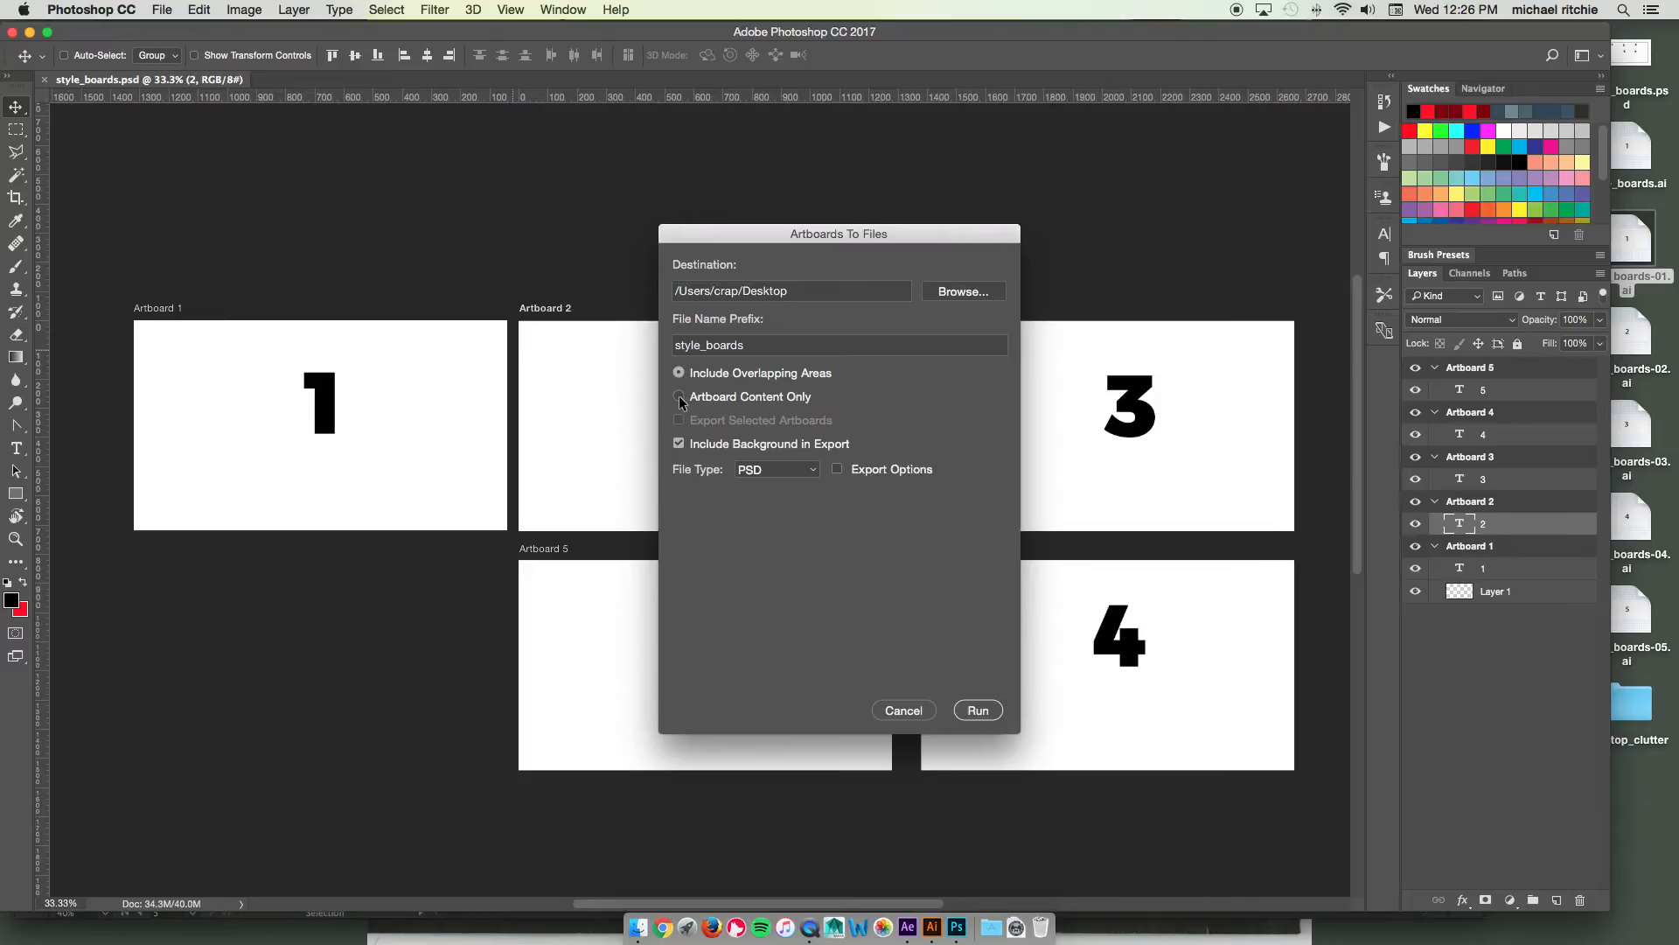
pyautogui.click(679, 398)
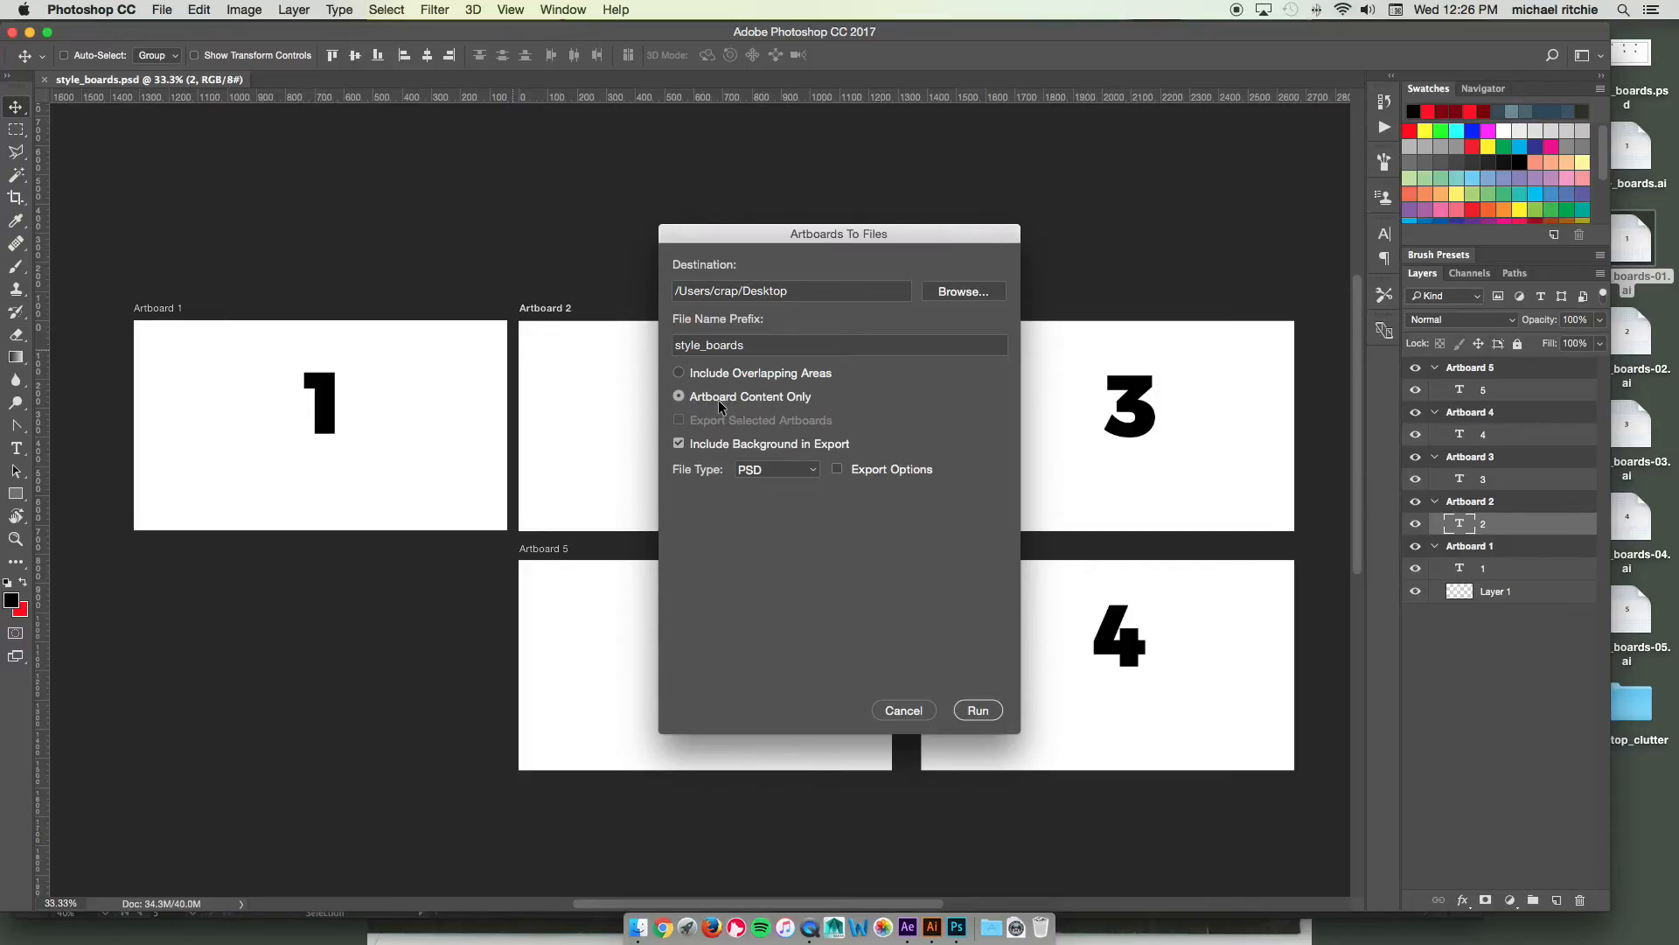
pyautogui.moveTo(372, 308)
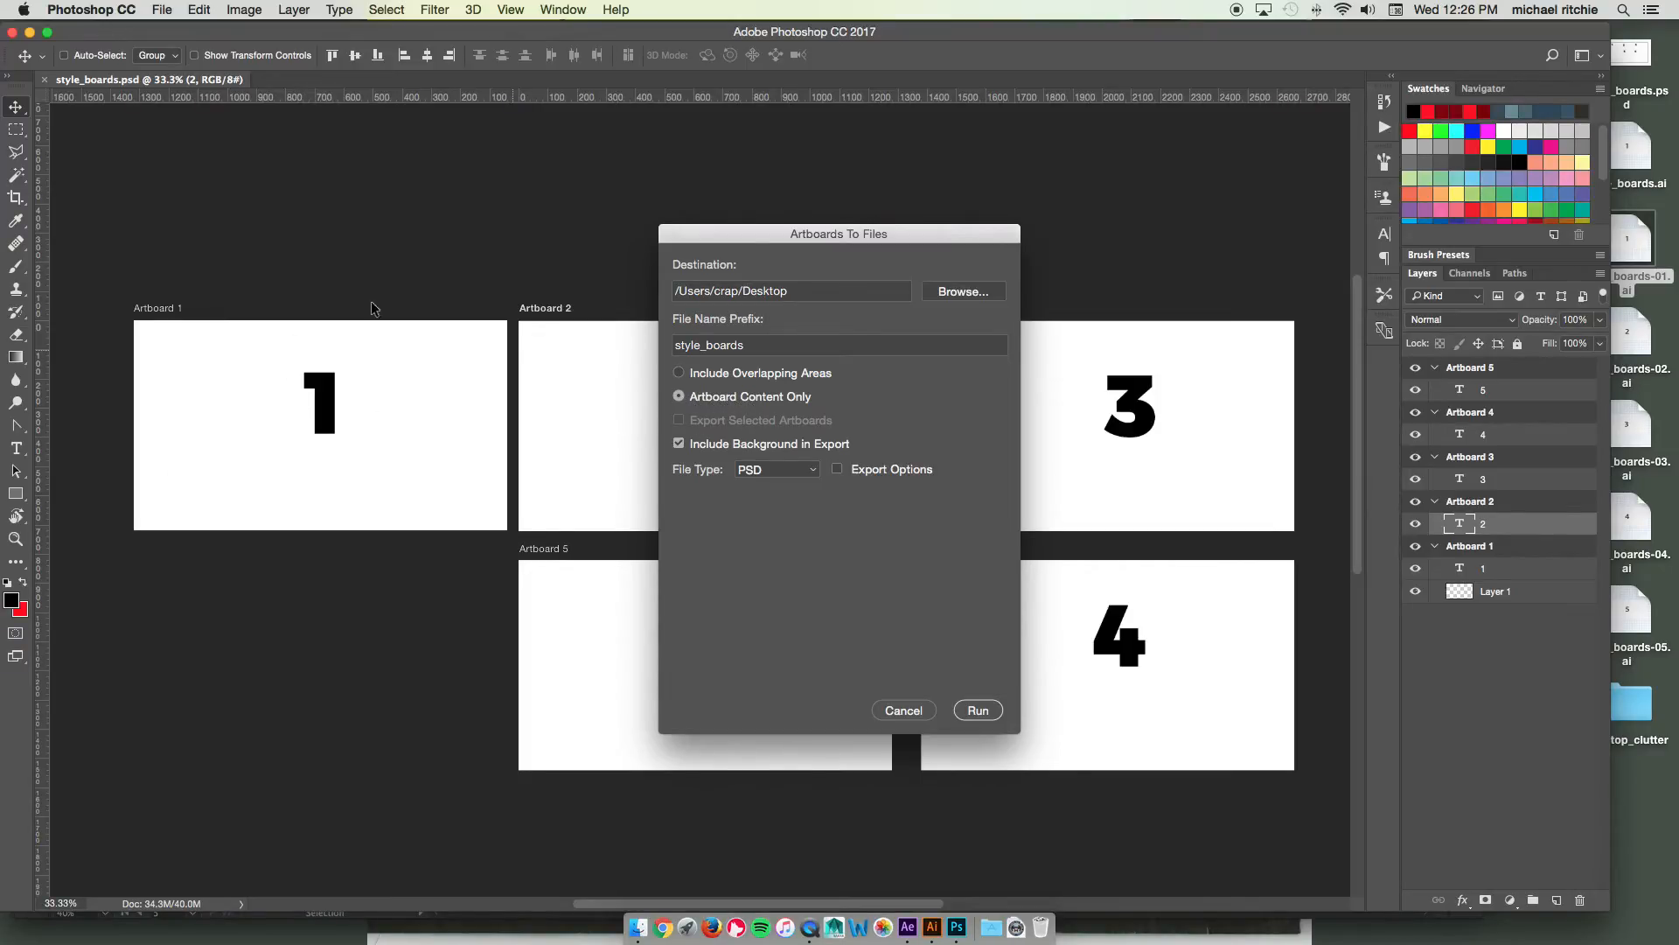
pyautogui.moveTo(922, 303)
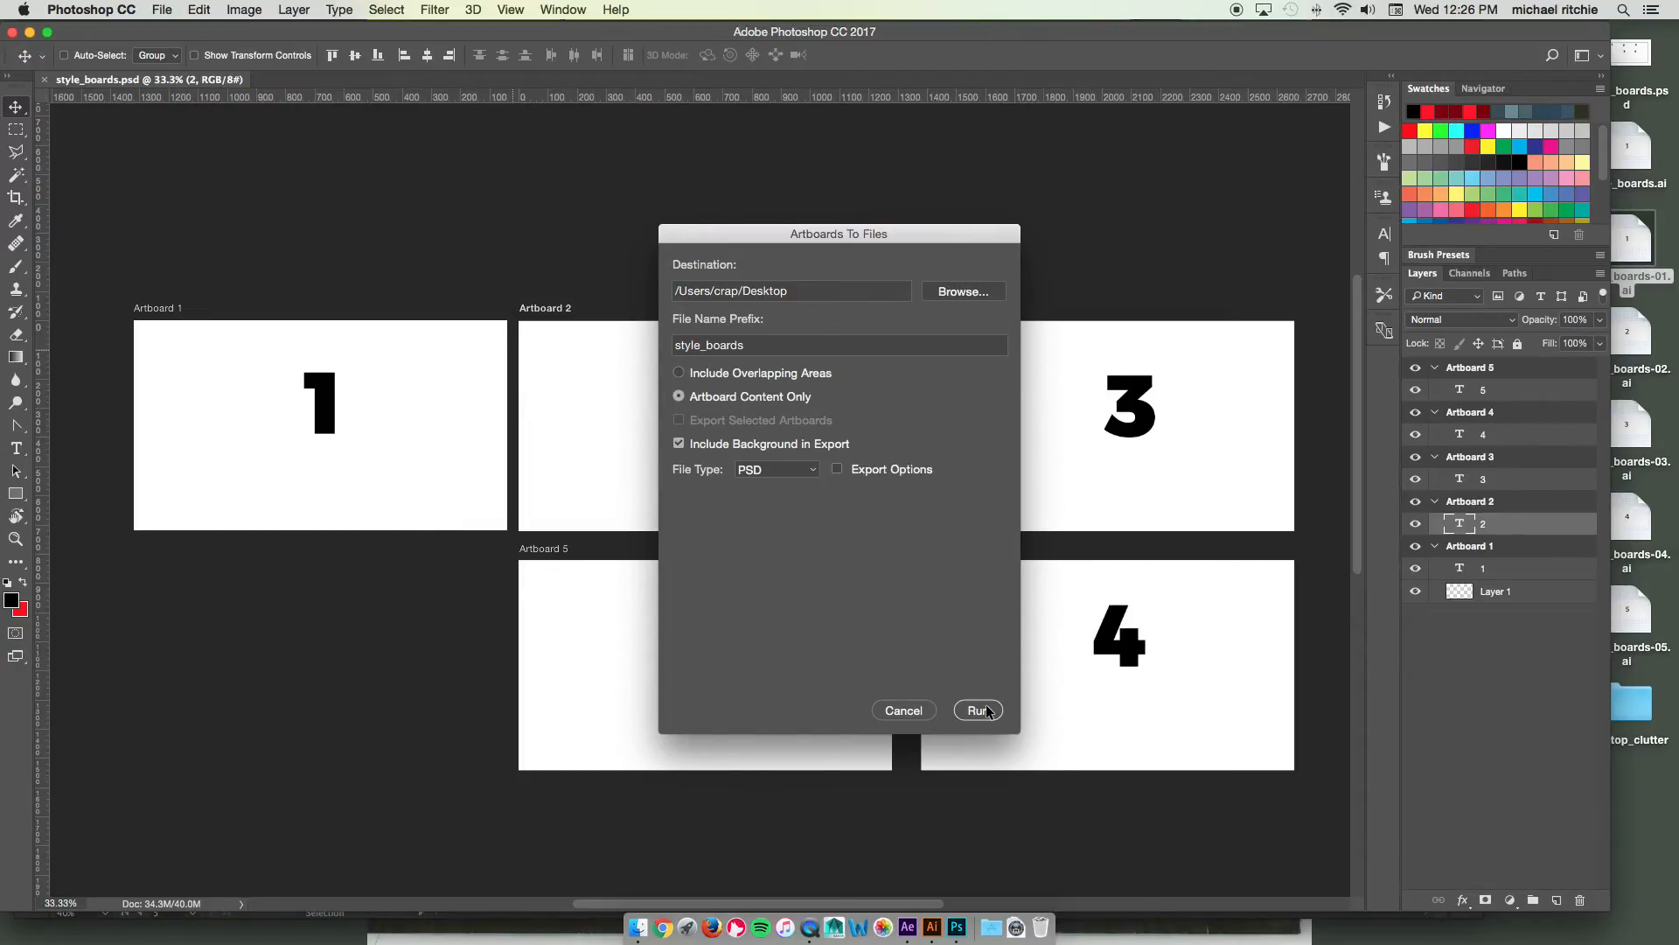
# Step: Run the export producing style_boardsArtboard 1–5 PSD files on the desktop and dismiss the success message
pyautogui.click(976, 710)
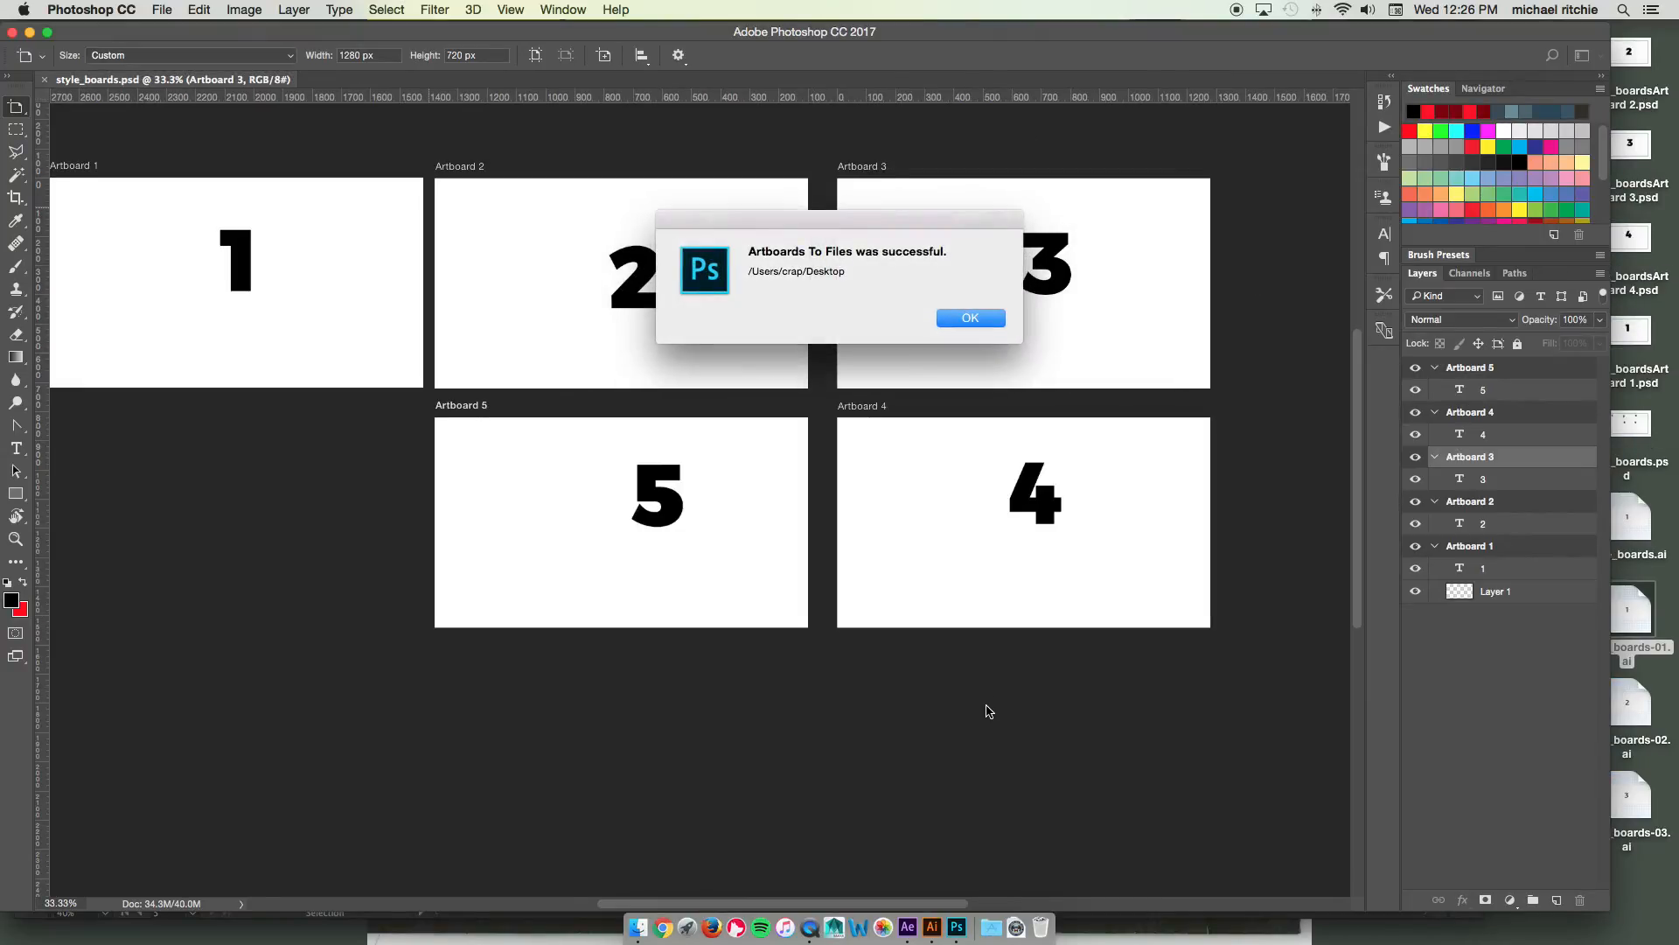
pyautogui.click(969, 317)
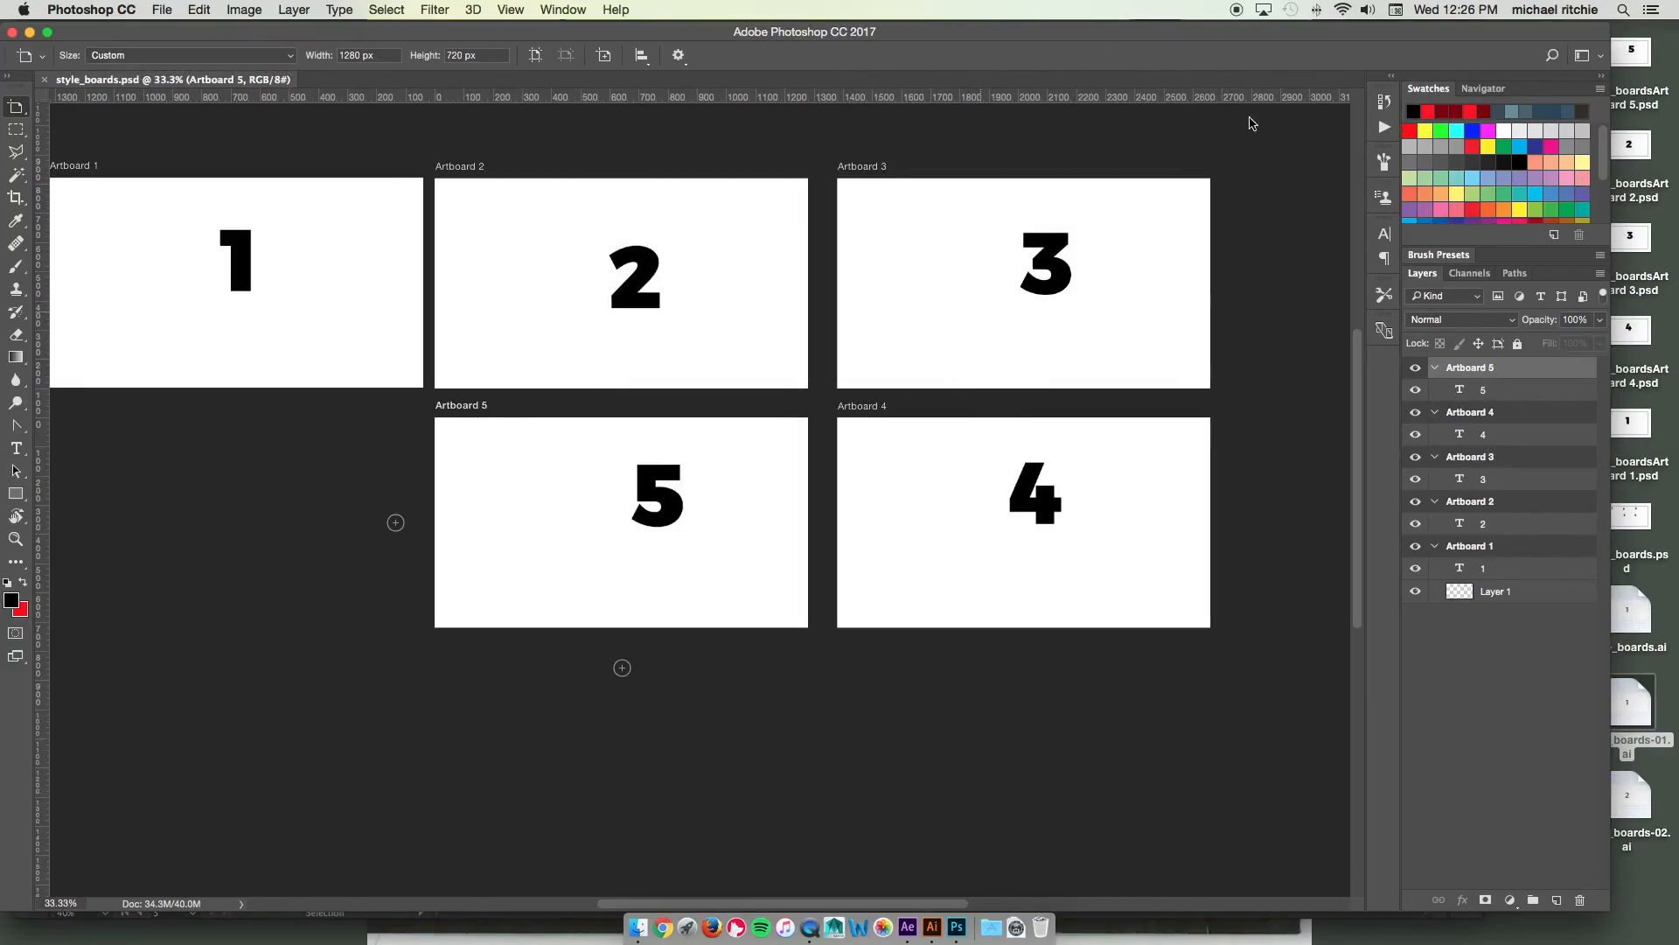
pyautogui.press('cmd+tab')
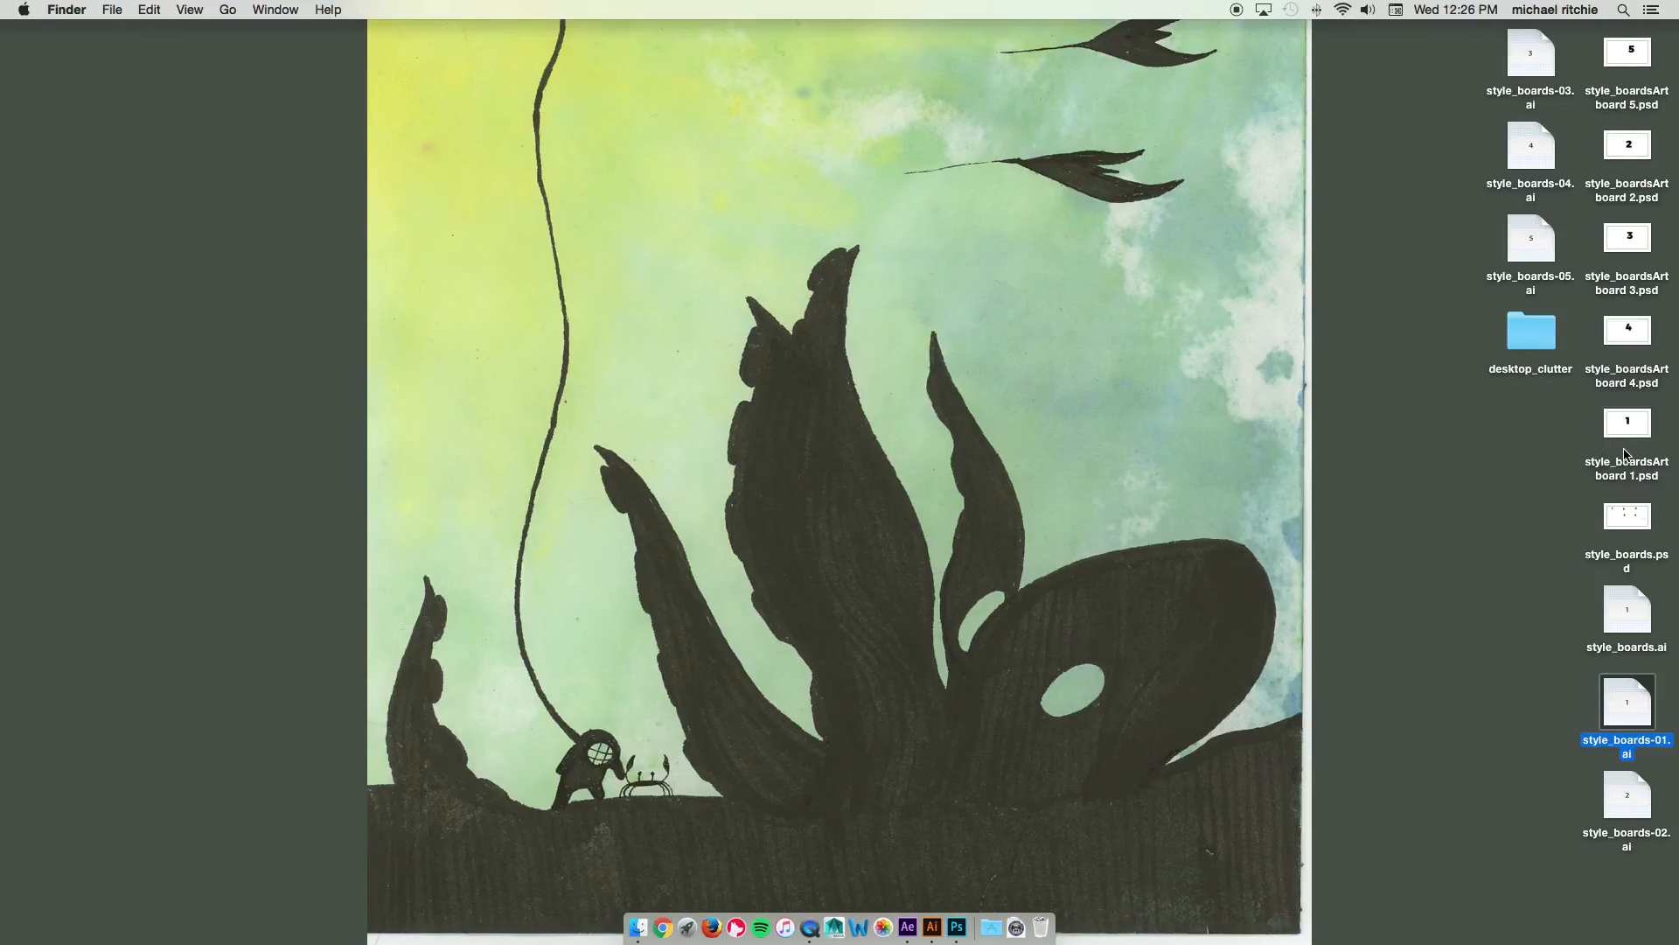
pyautogui.moveTo(1646, 537)
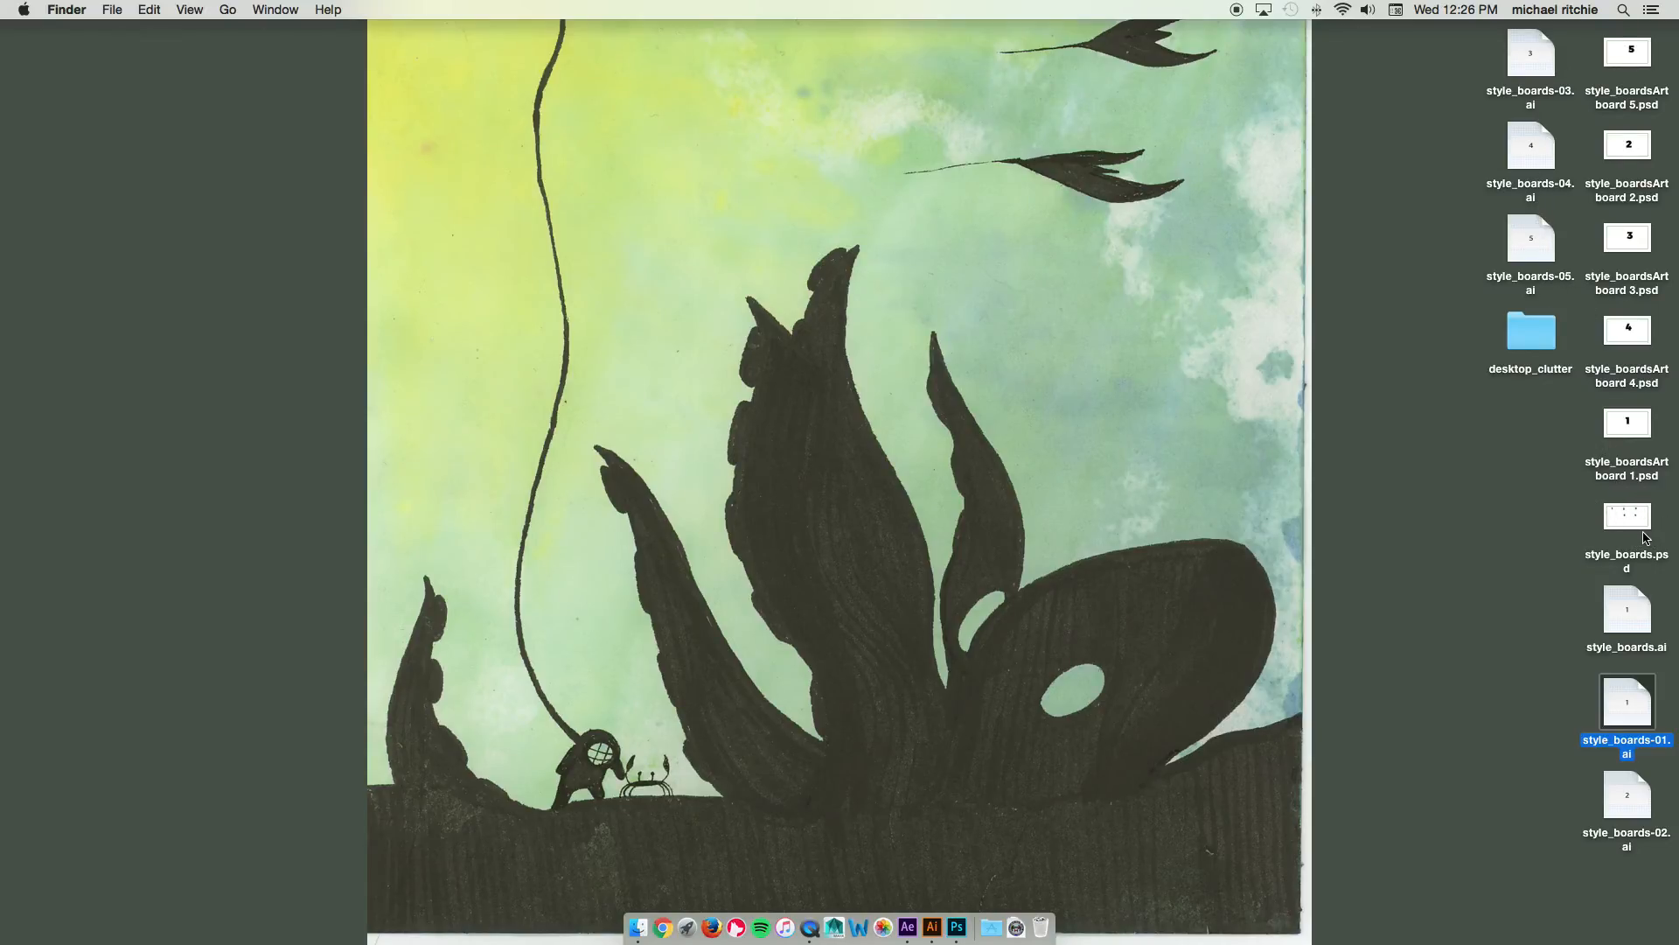
pyautogui.moveTo(1335, 318)
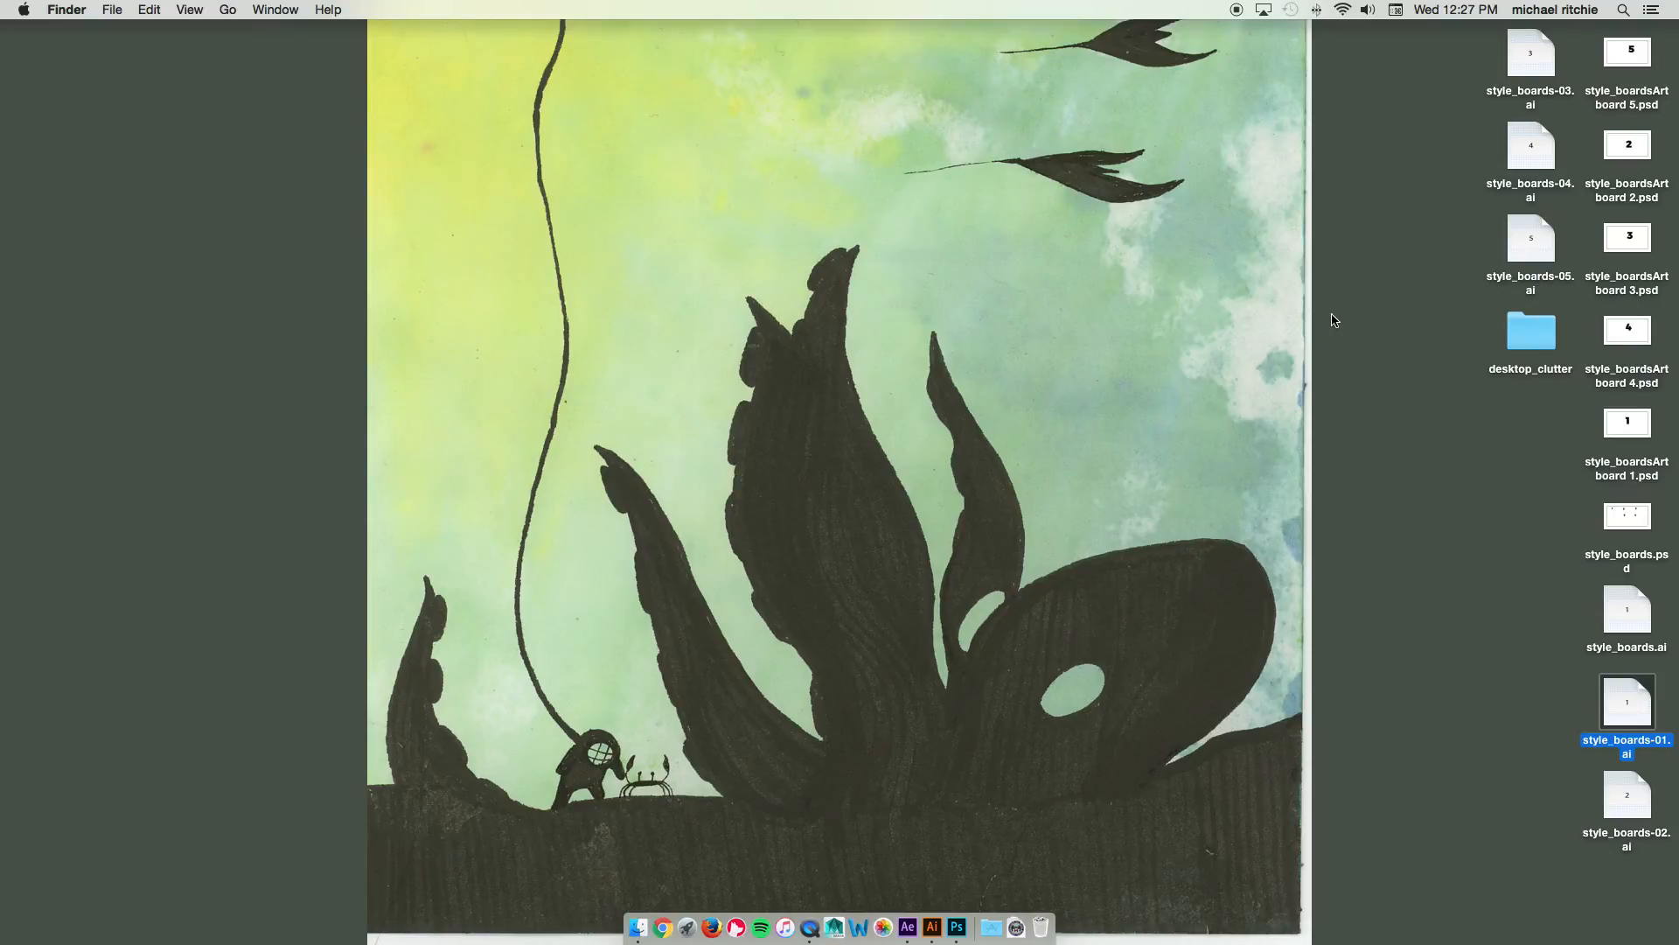